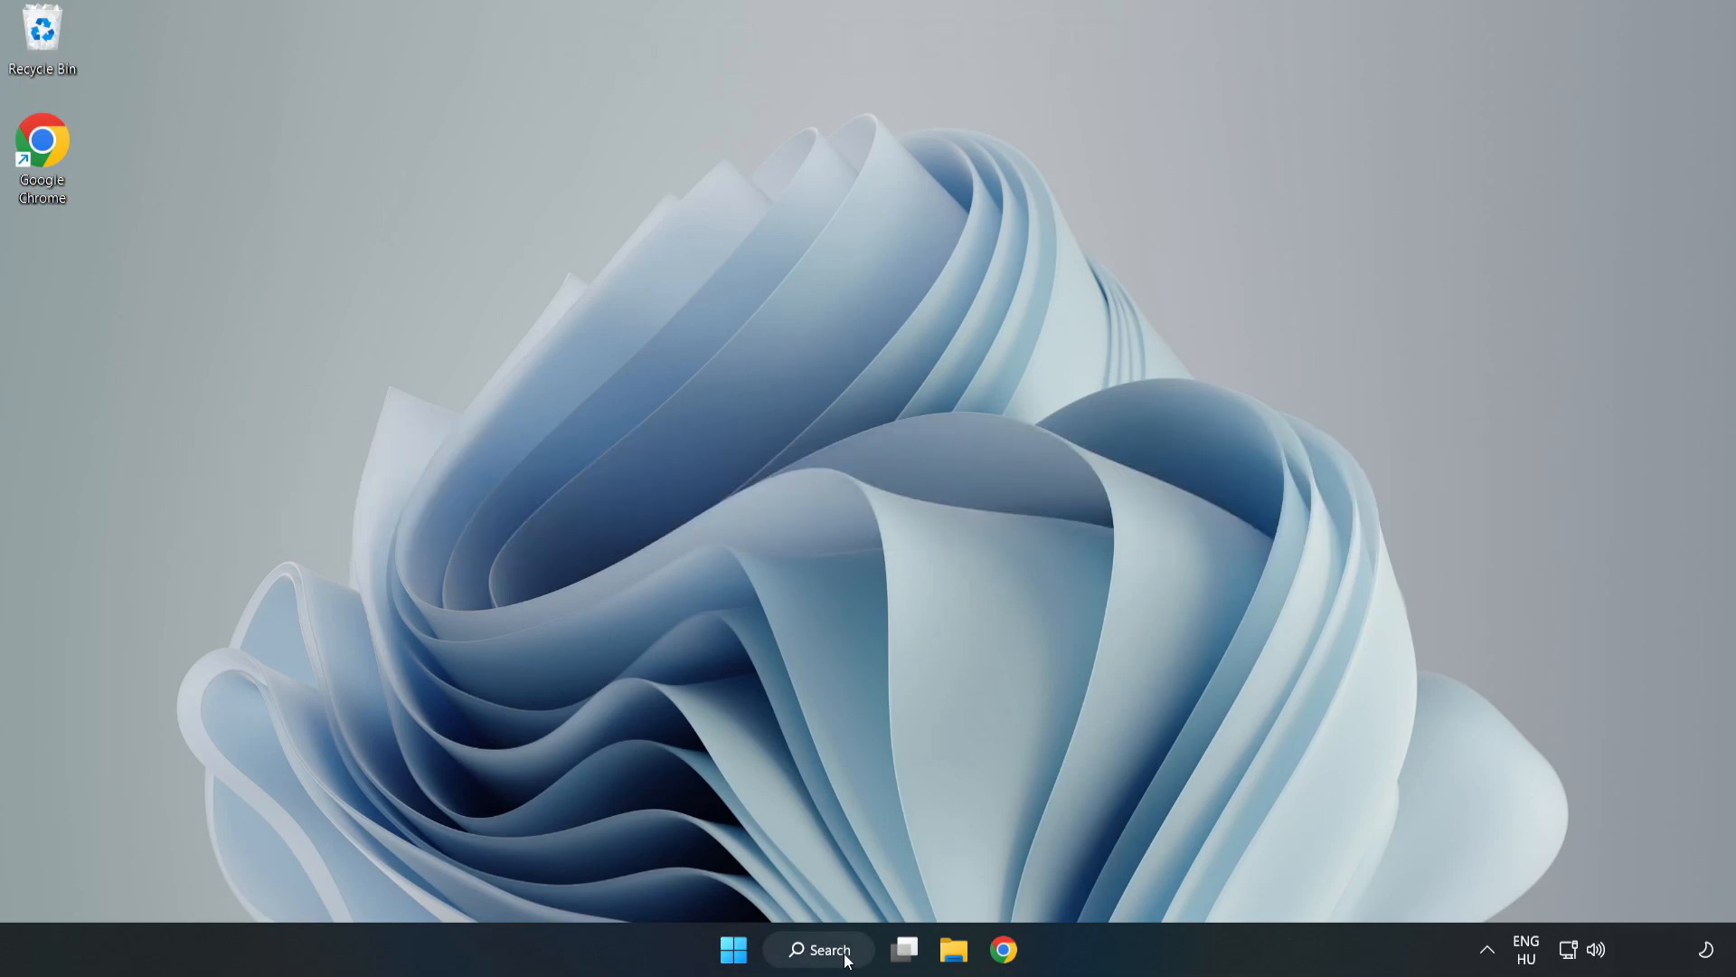
Search Windows for "de" to find Device Manager
{"action": "left_click", "coordinate": [826, 949]}
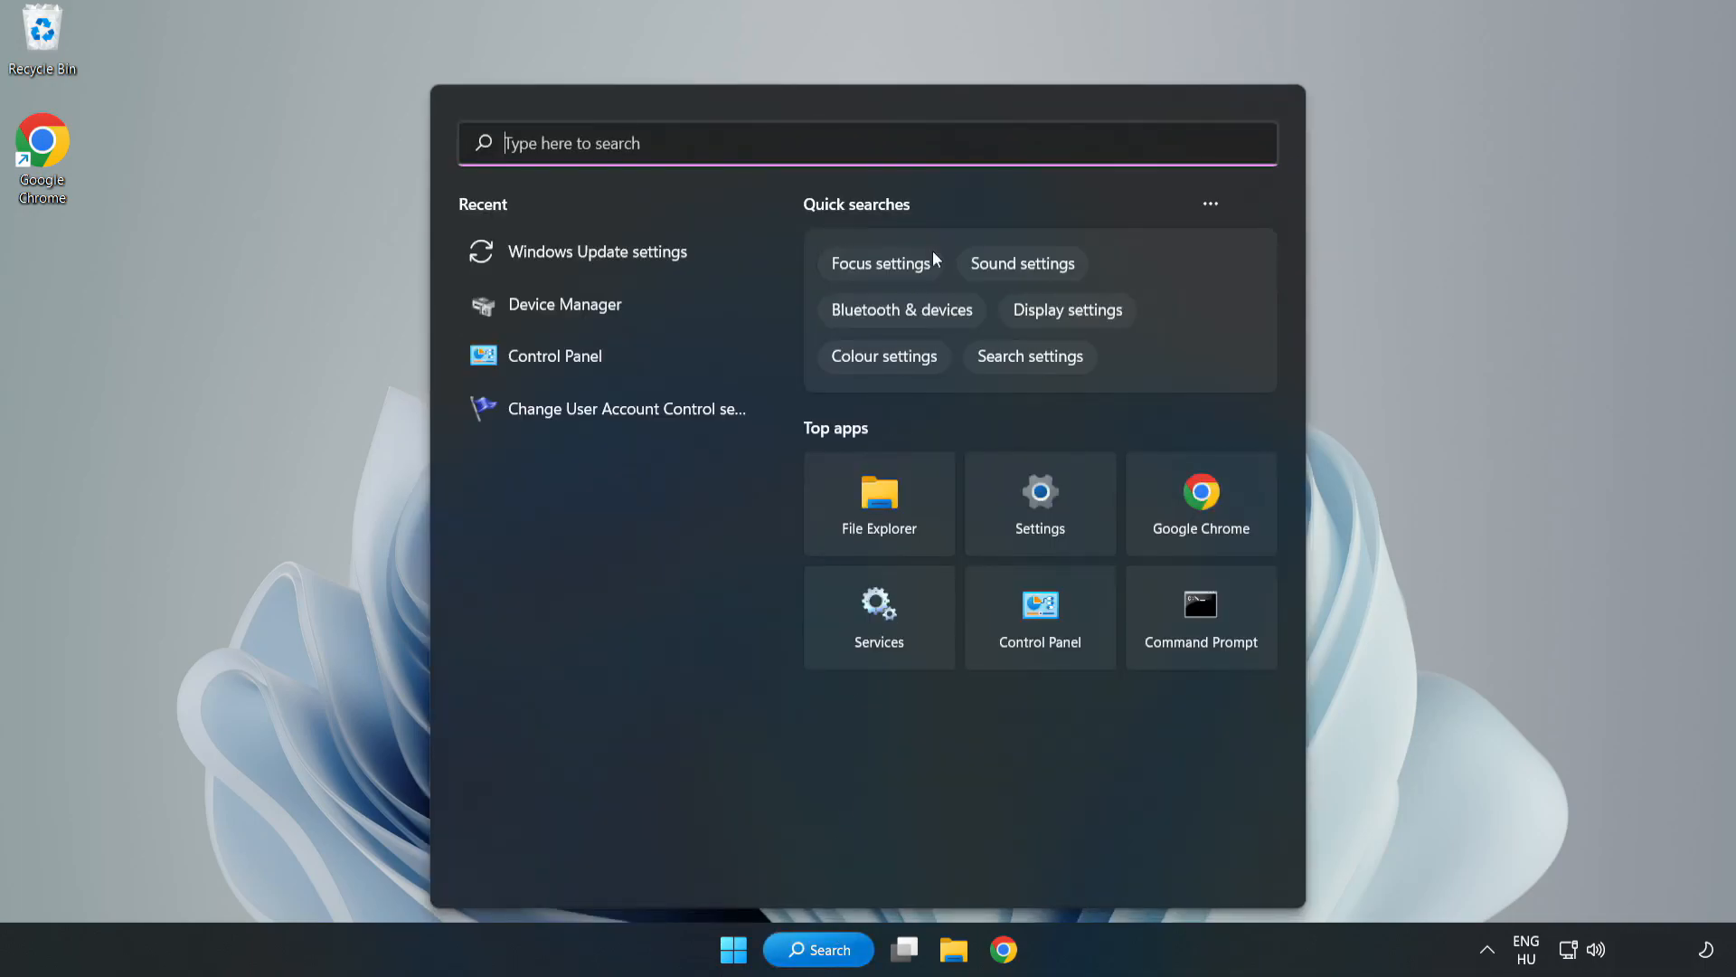
{"action": "type", "text": "de"}
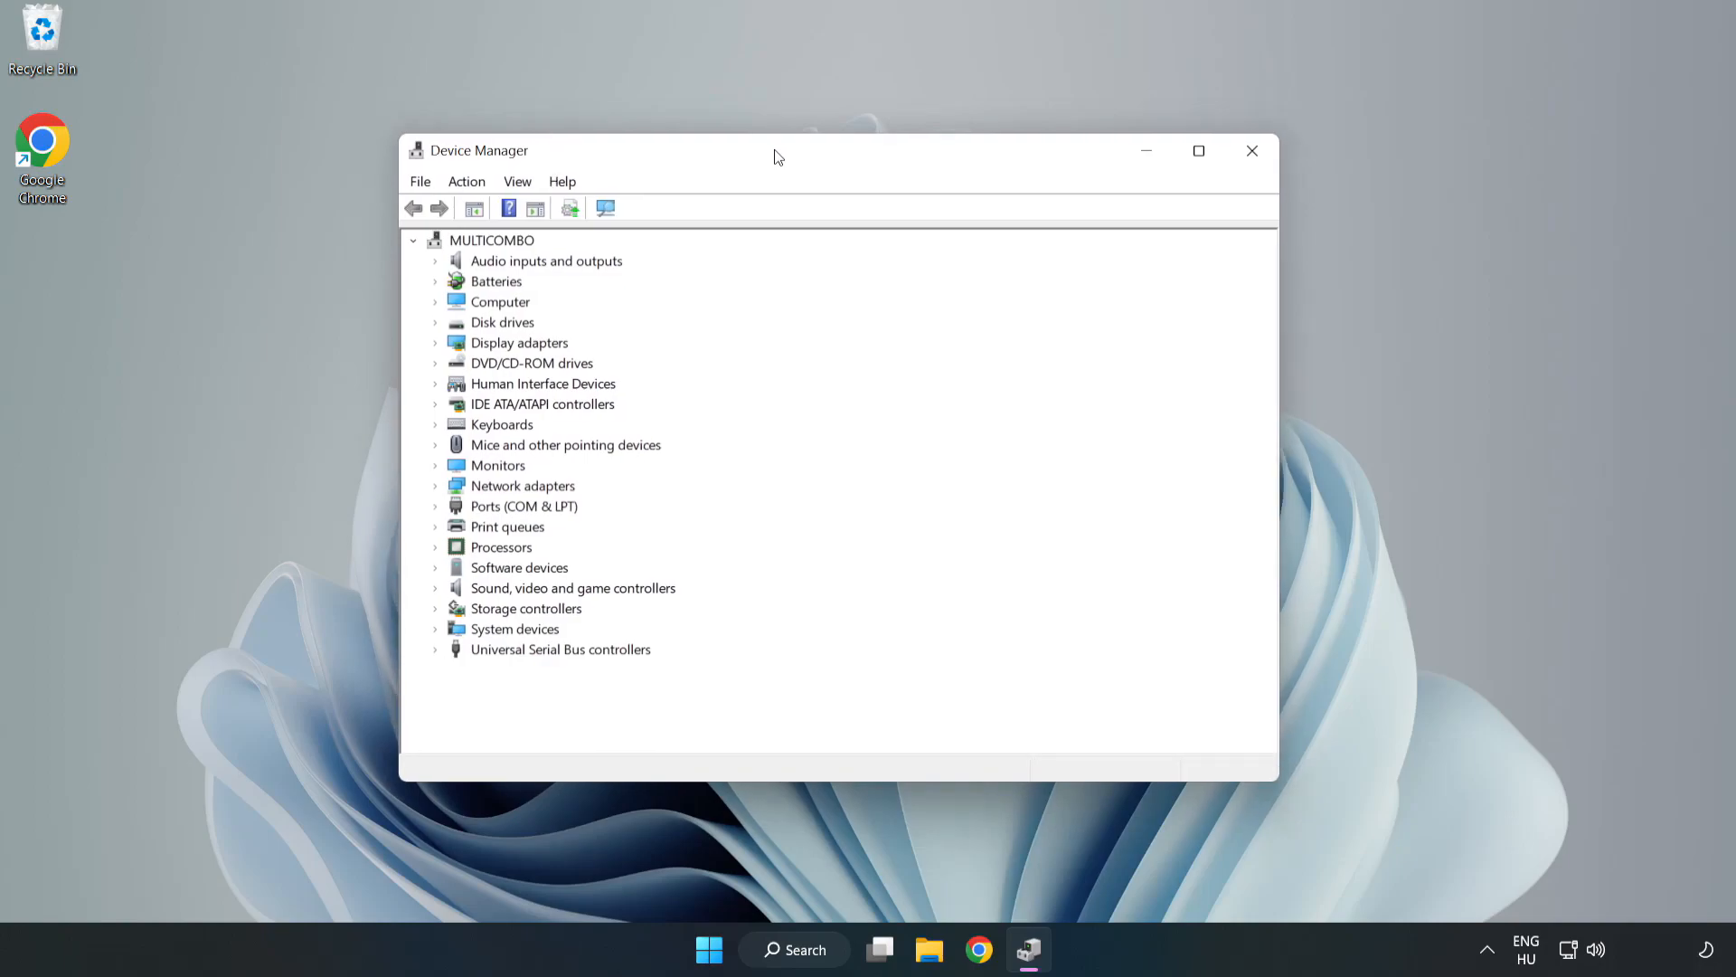
Expand Display adapters and choose Update driver for the VMware SVGA 3D adapter
{"action": "left_click", "coordinate": [519, 344]}
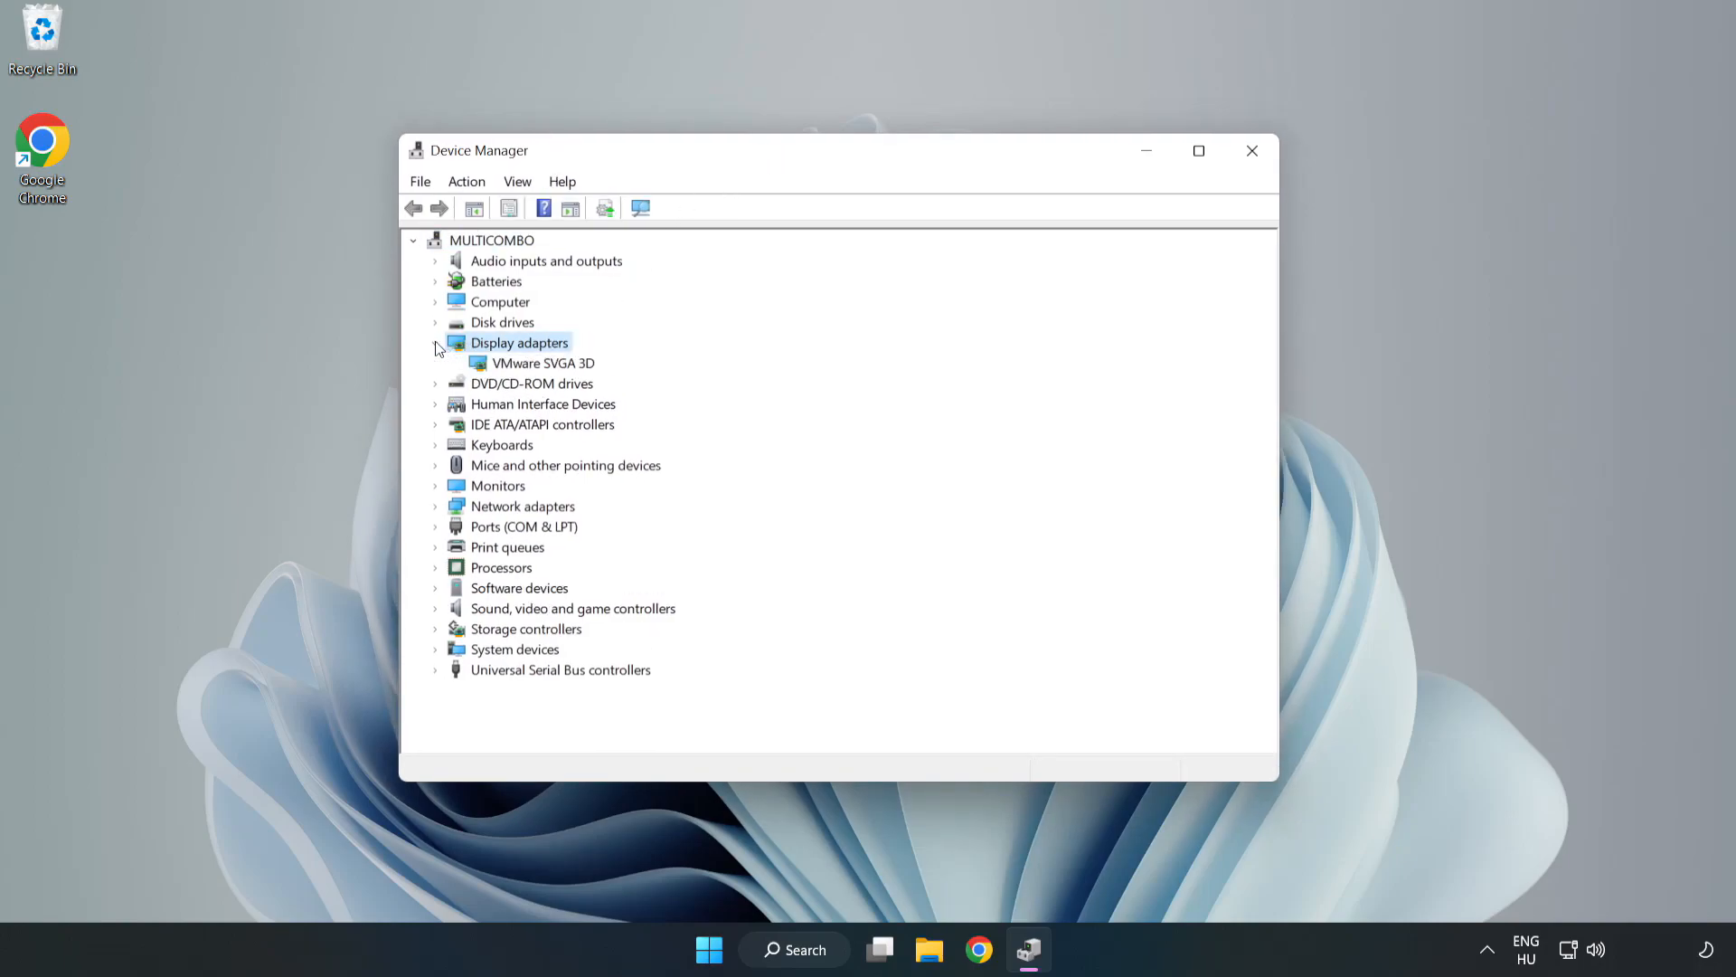
{"action": "left_click", "coordinate": [545, 362]}
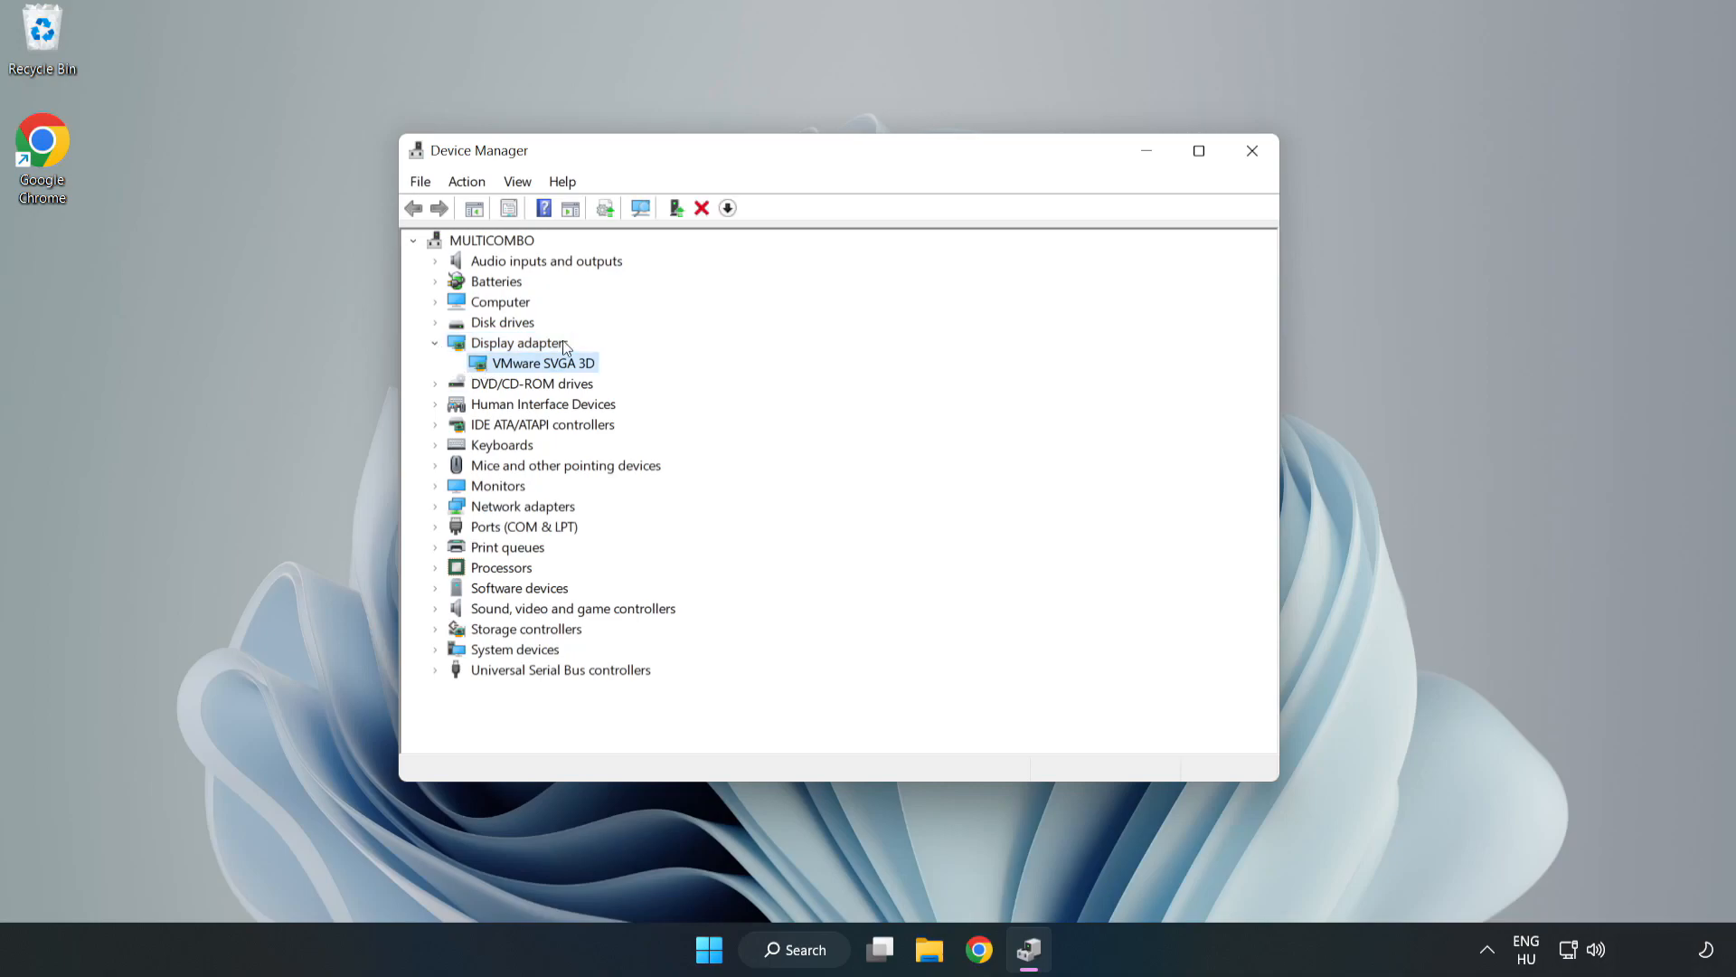
{"action": "mouse_move", "coordinate": [541, 369]}
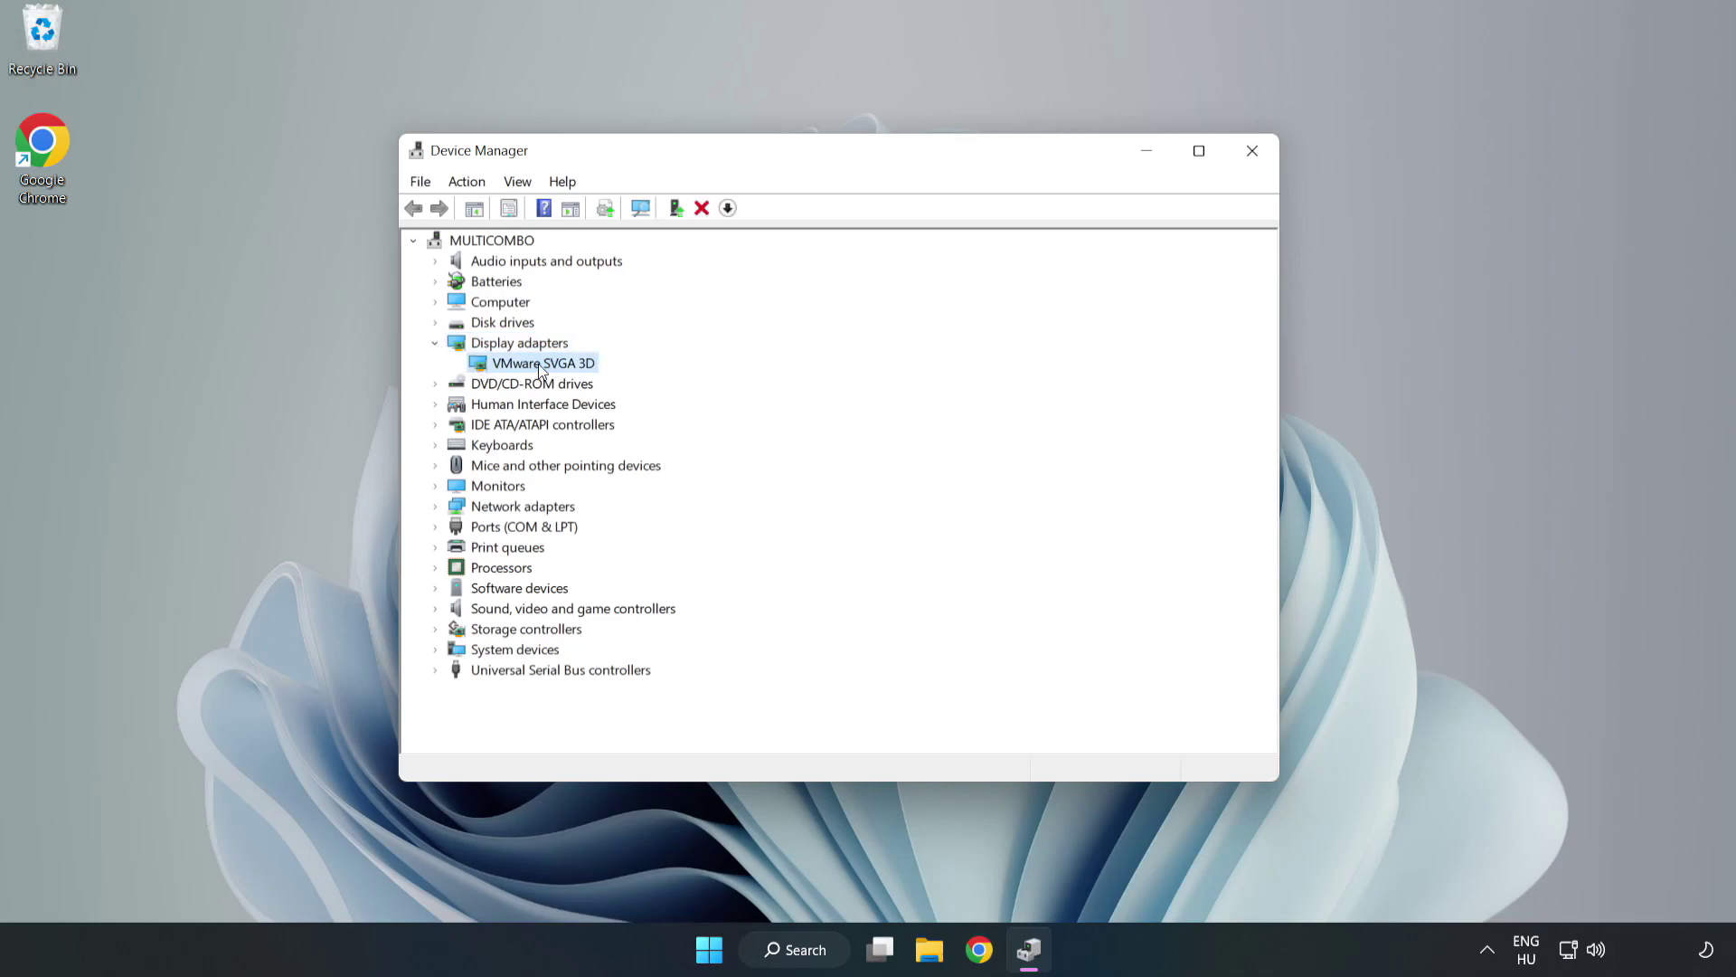
{"action": "right_click", "coordinate": [540, 362]}
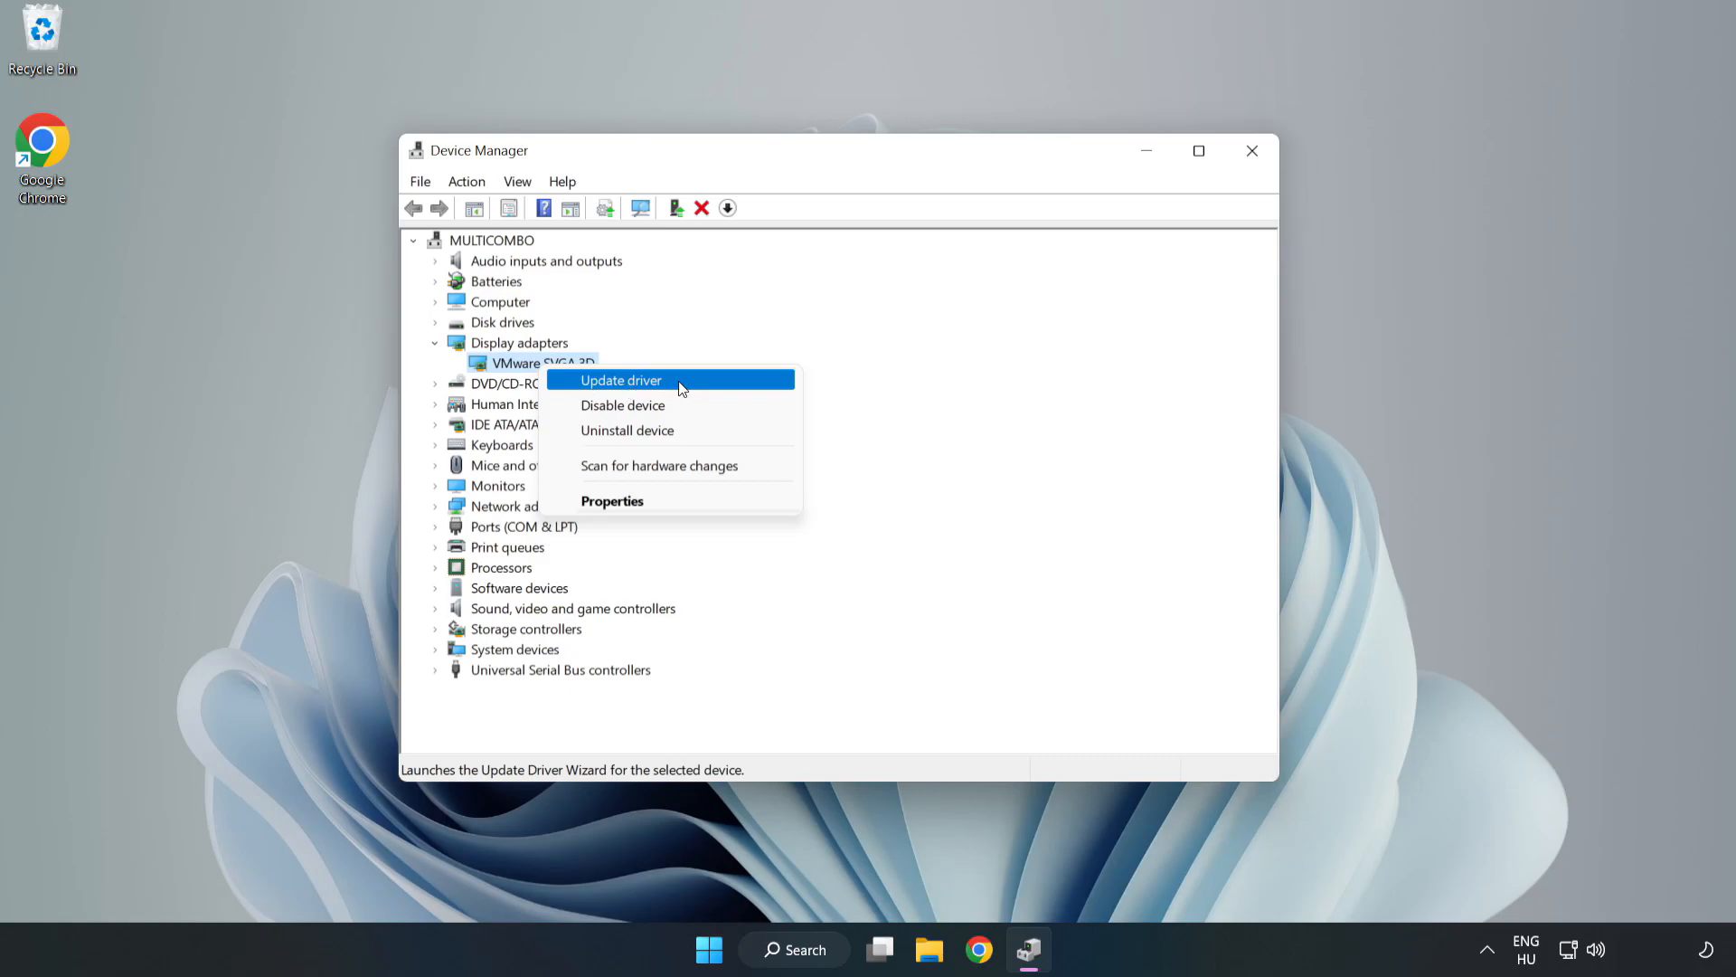
{"action": "left_click", "coordinate": [620, 379]}
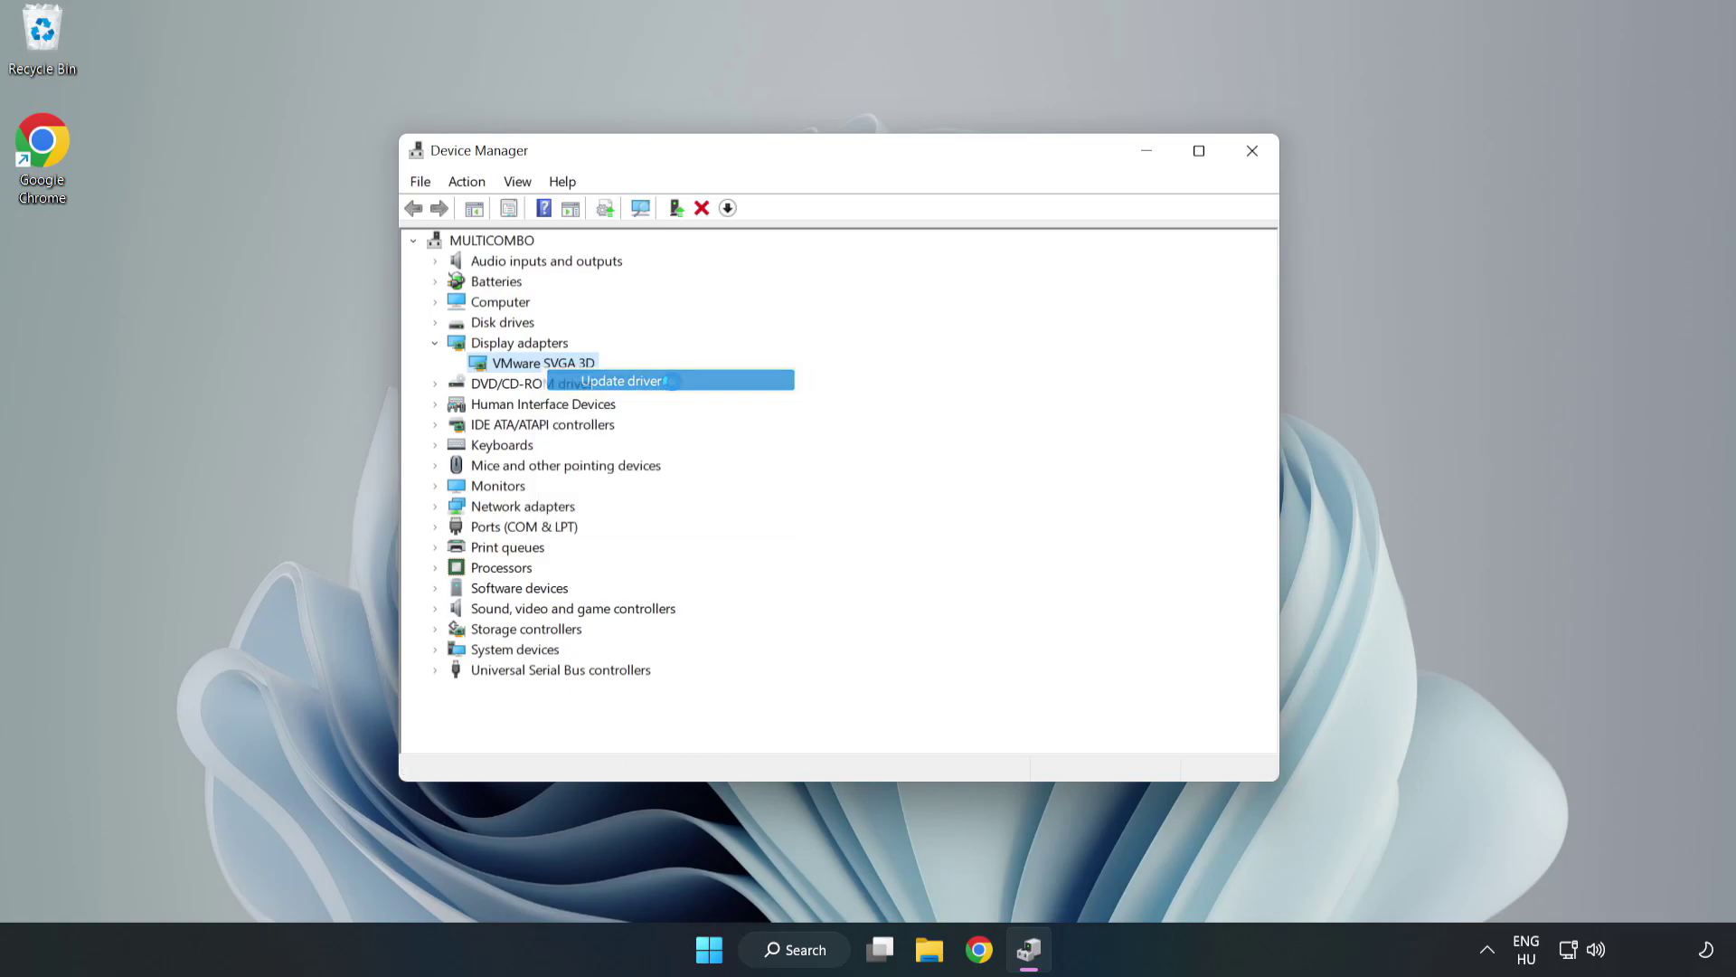
Search automatically for drivers, accept that the best driver is installed, and close Device Manager
{"action": "left_click", "coordinate": [620, 379]}
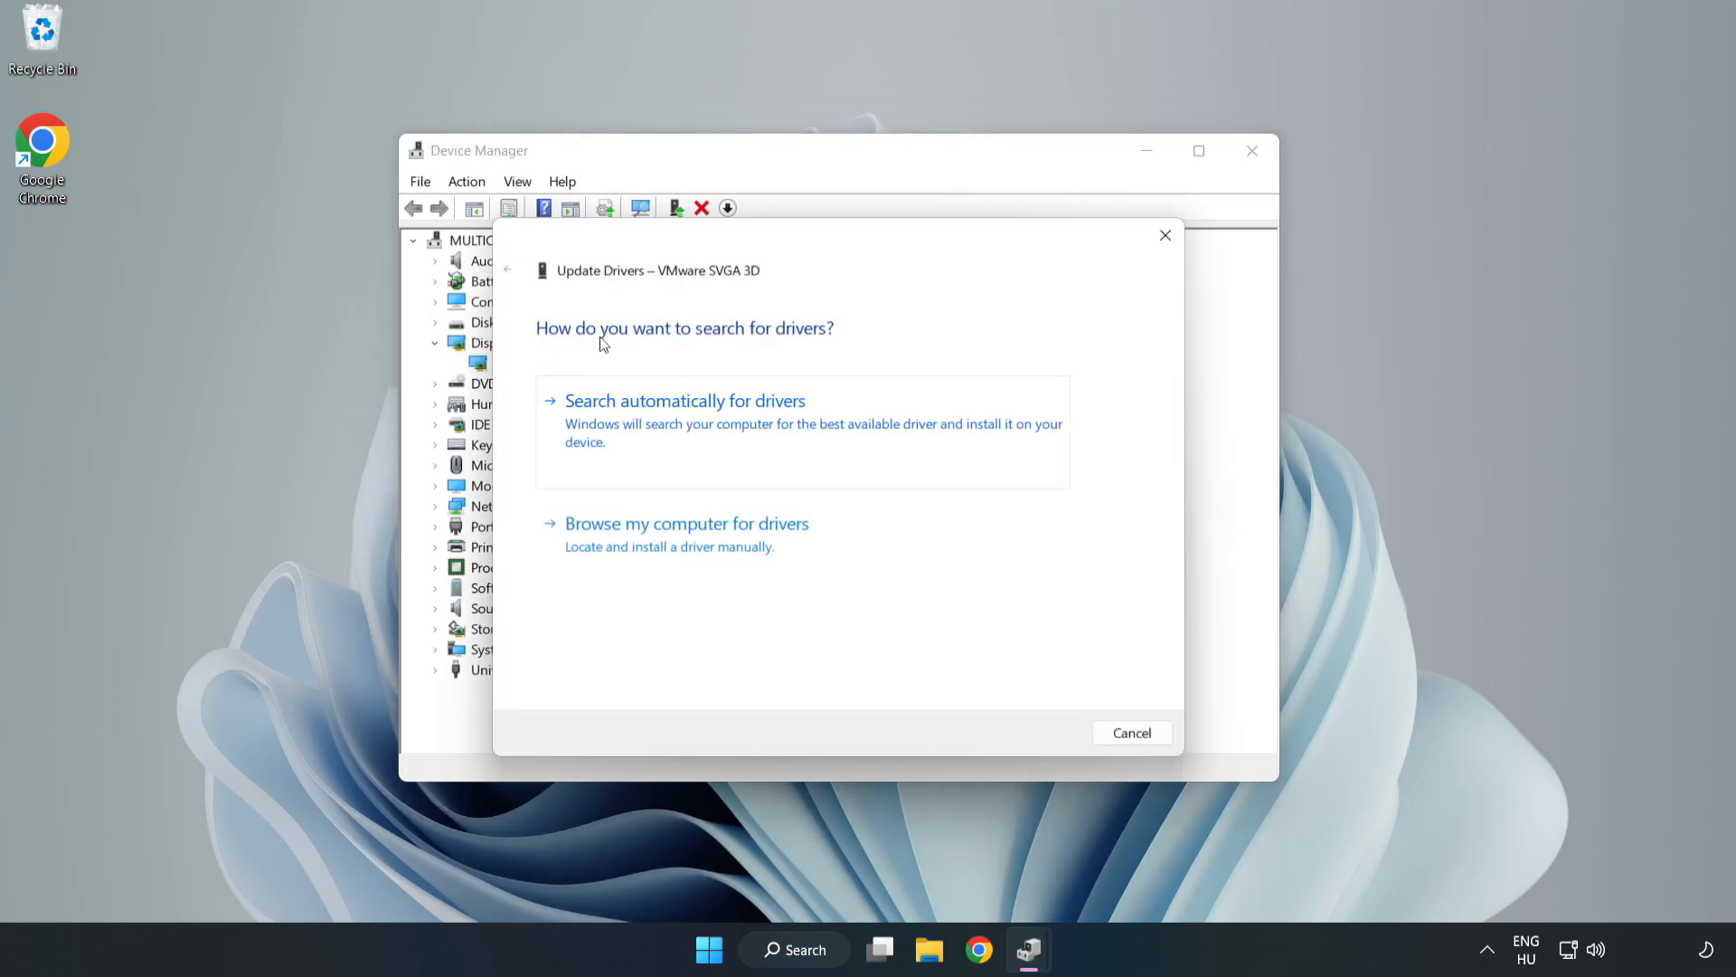
{"action": "mouse_move", "coordinate": [781, 416]}
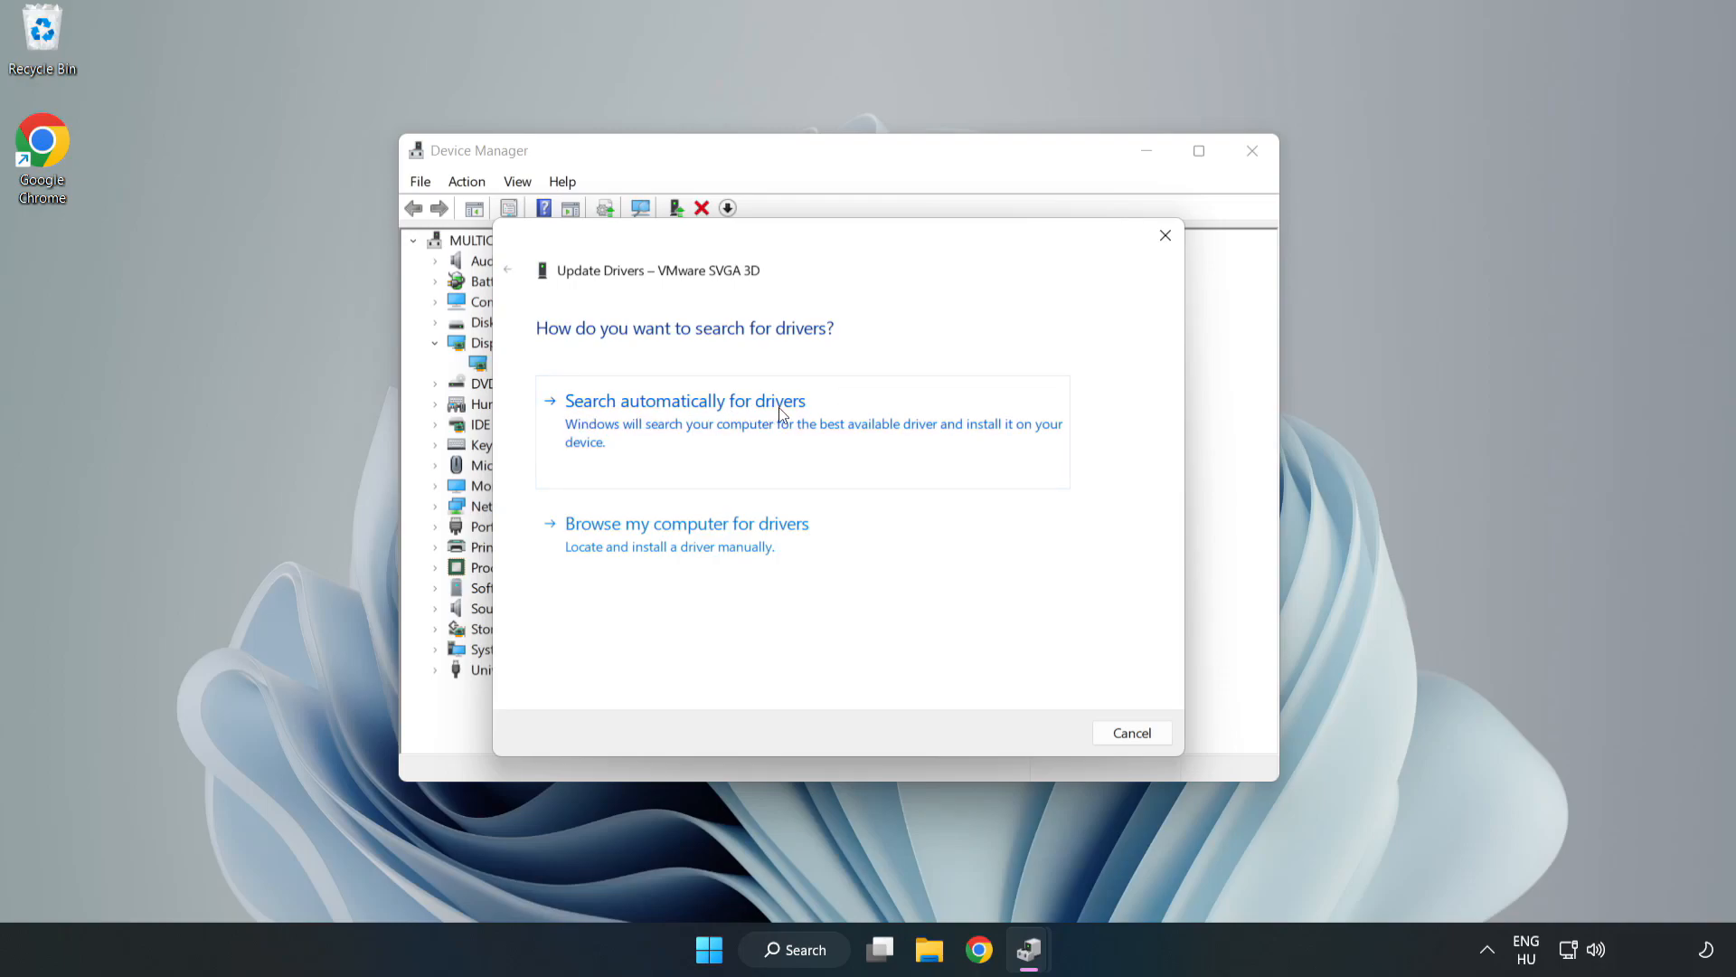
{"action": "mouse_move", "coordinate": [691, 425]}
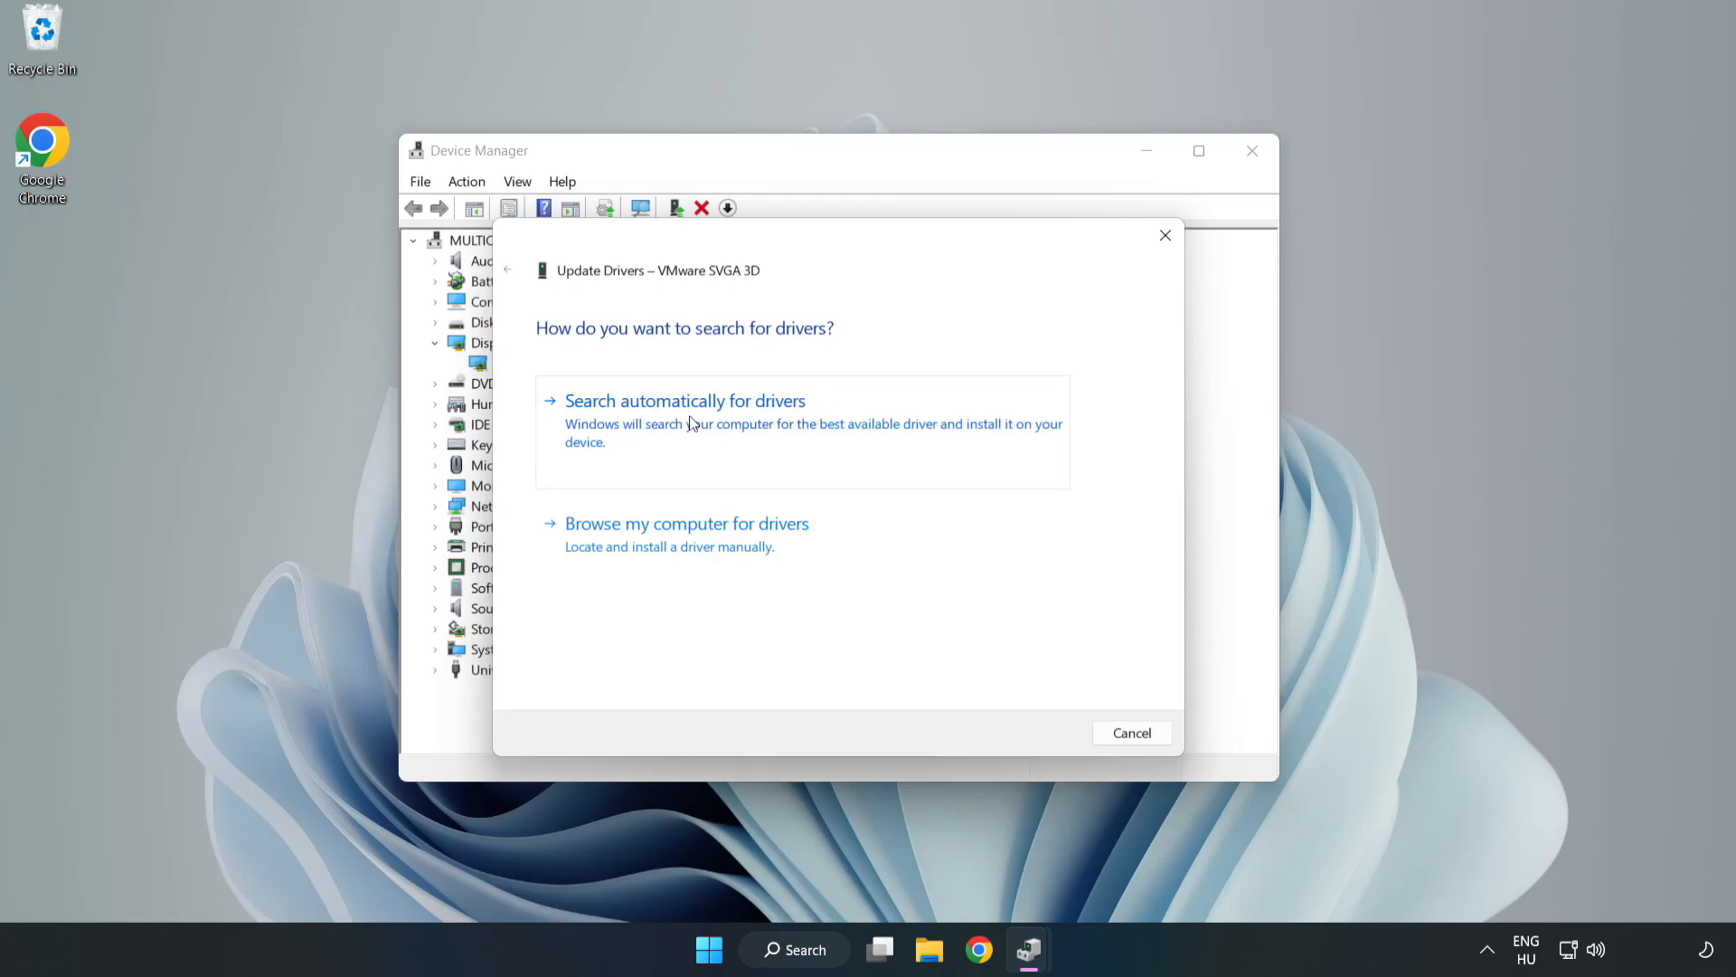
{"action": "left_click", "coordinate": [684, 400]}
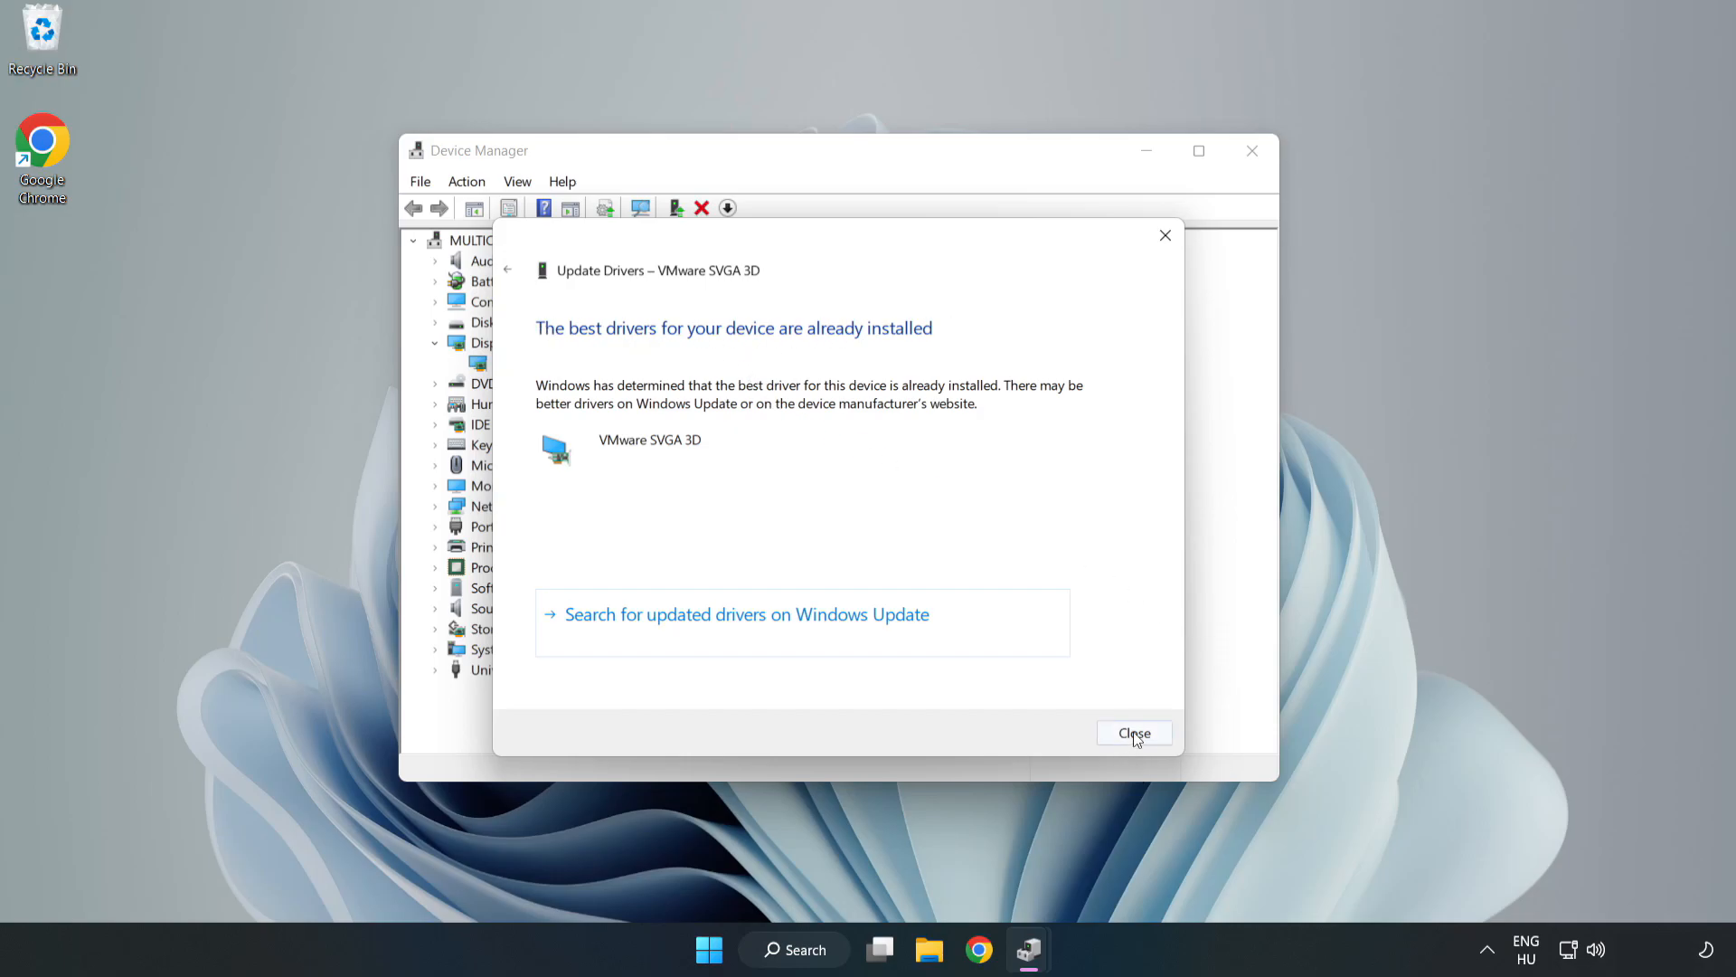
{"action": "left_click", "coordinate": [1134, 733]}
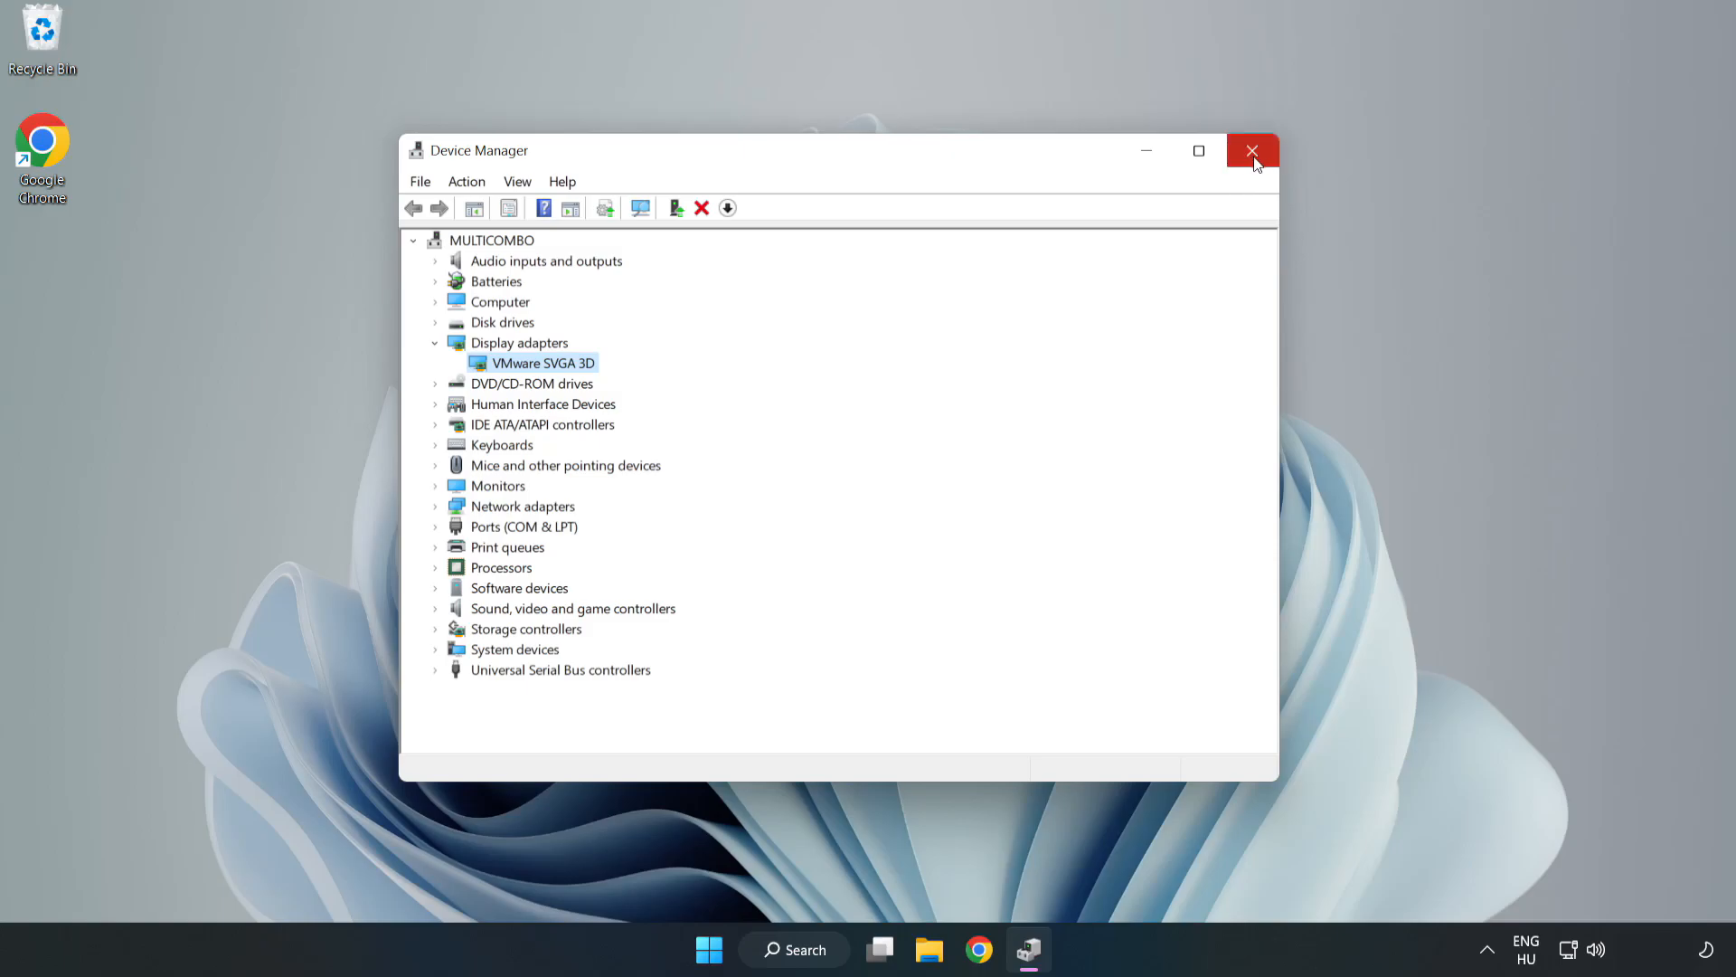
{"action": "left_click", "coordinate": [1252, 150]}
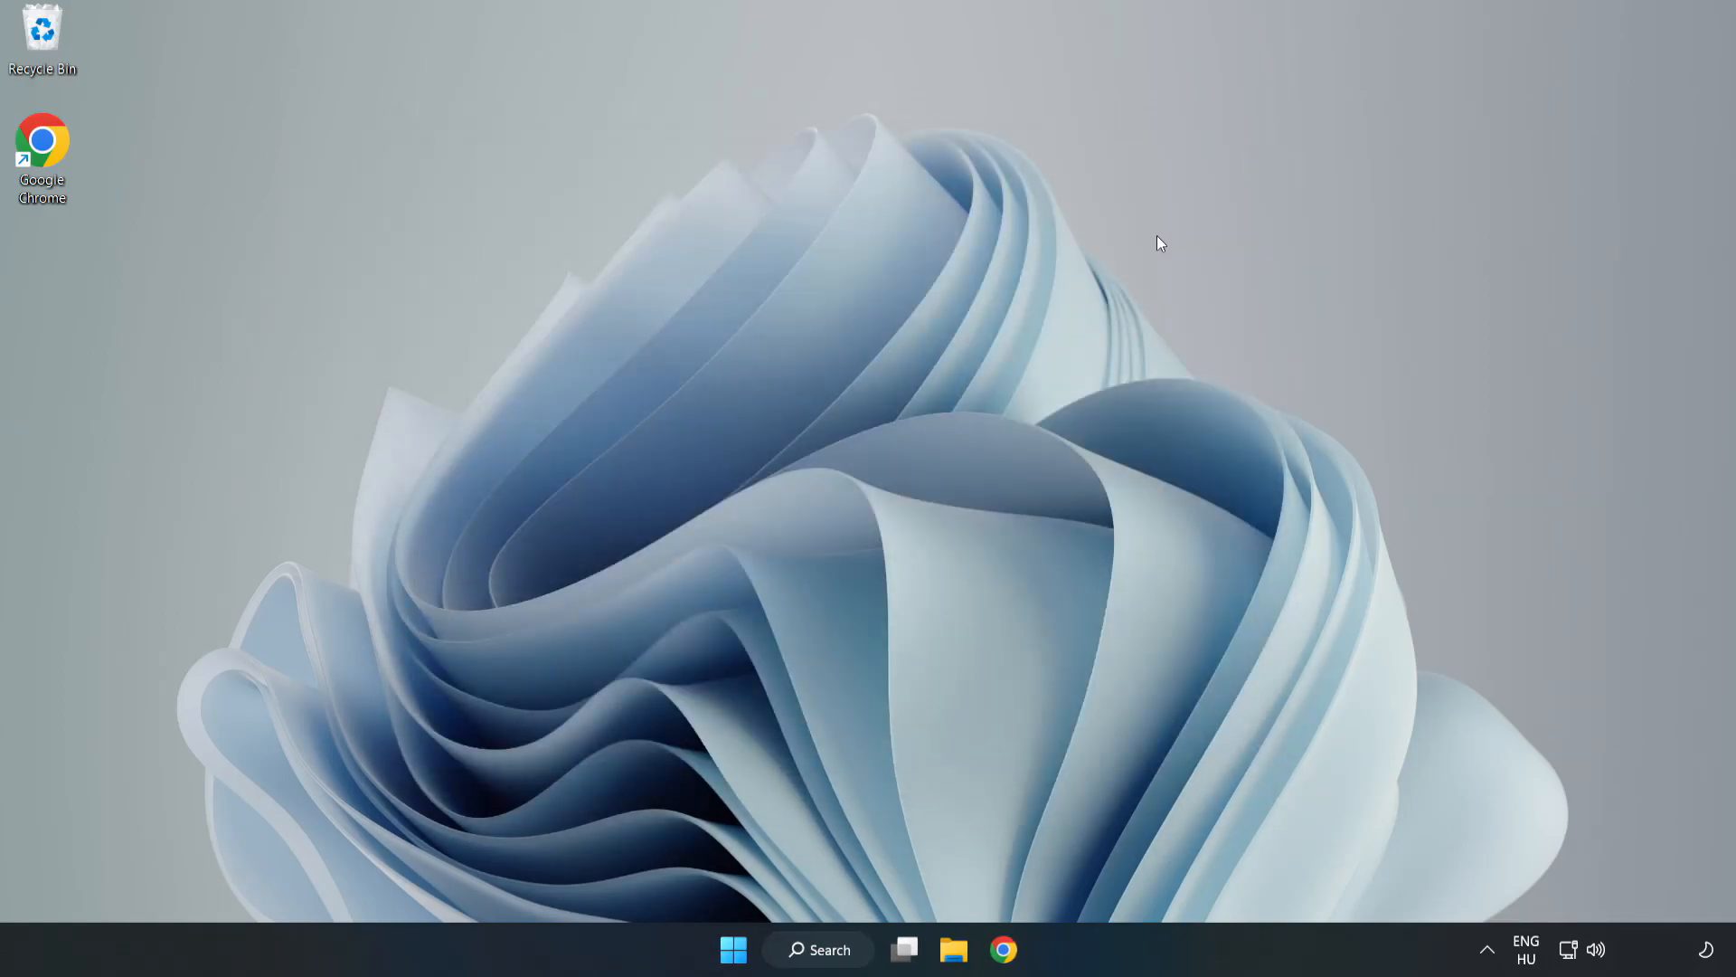
Search Windows for "upda" to find Windows Update settings
{"action": "left_click", "coordinate": [834, 949]}
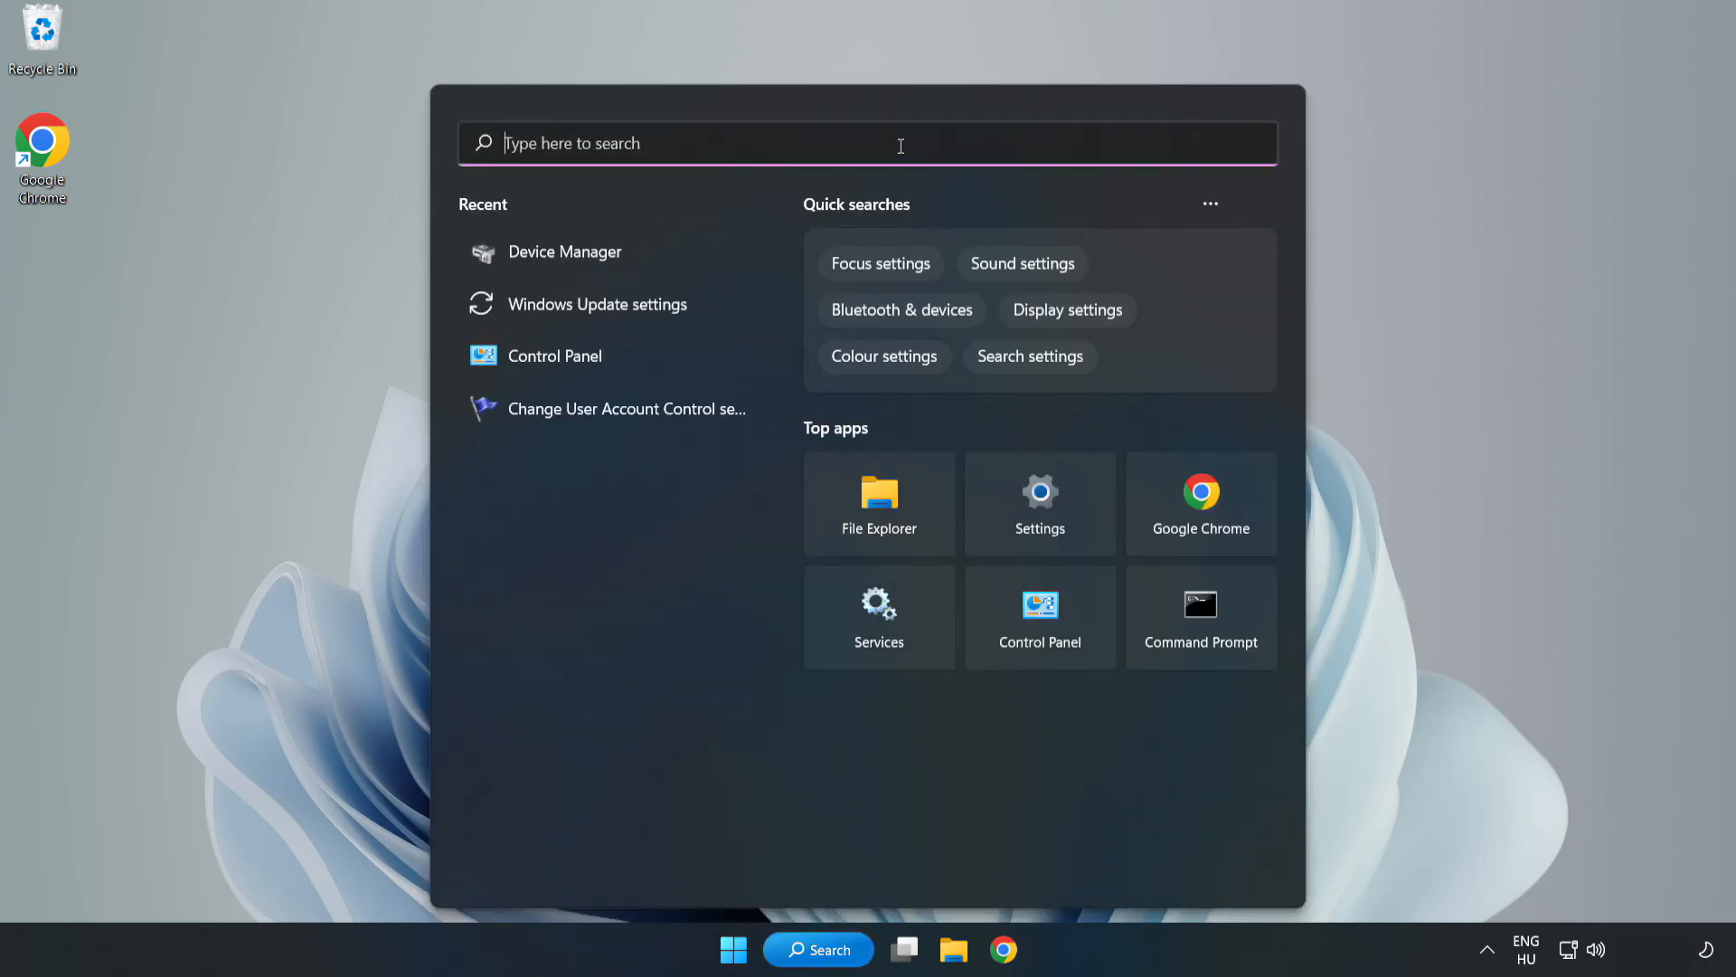
{"action": "type", "text": "upda"}
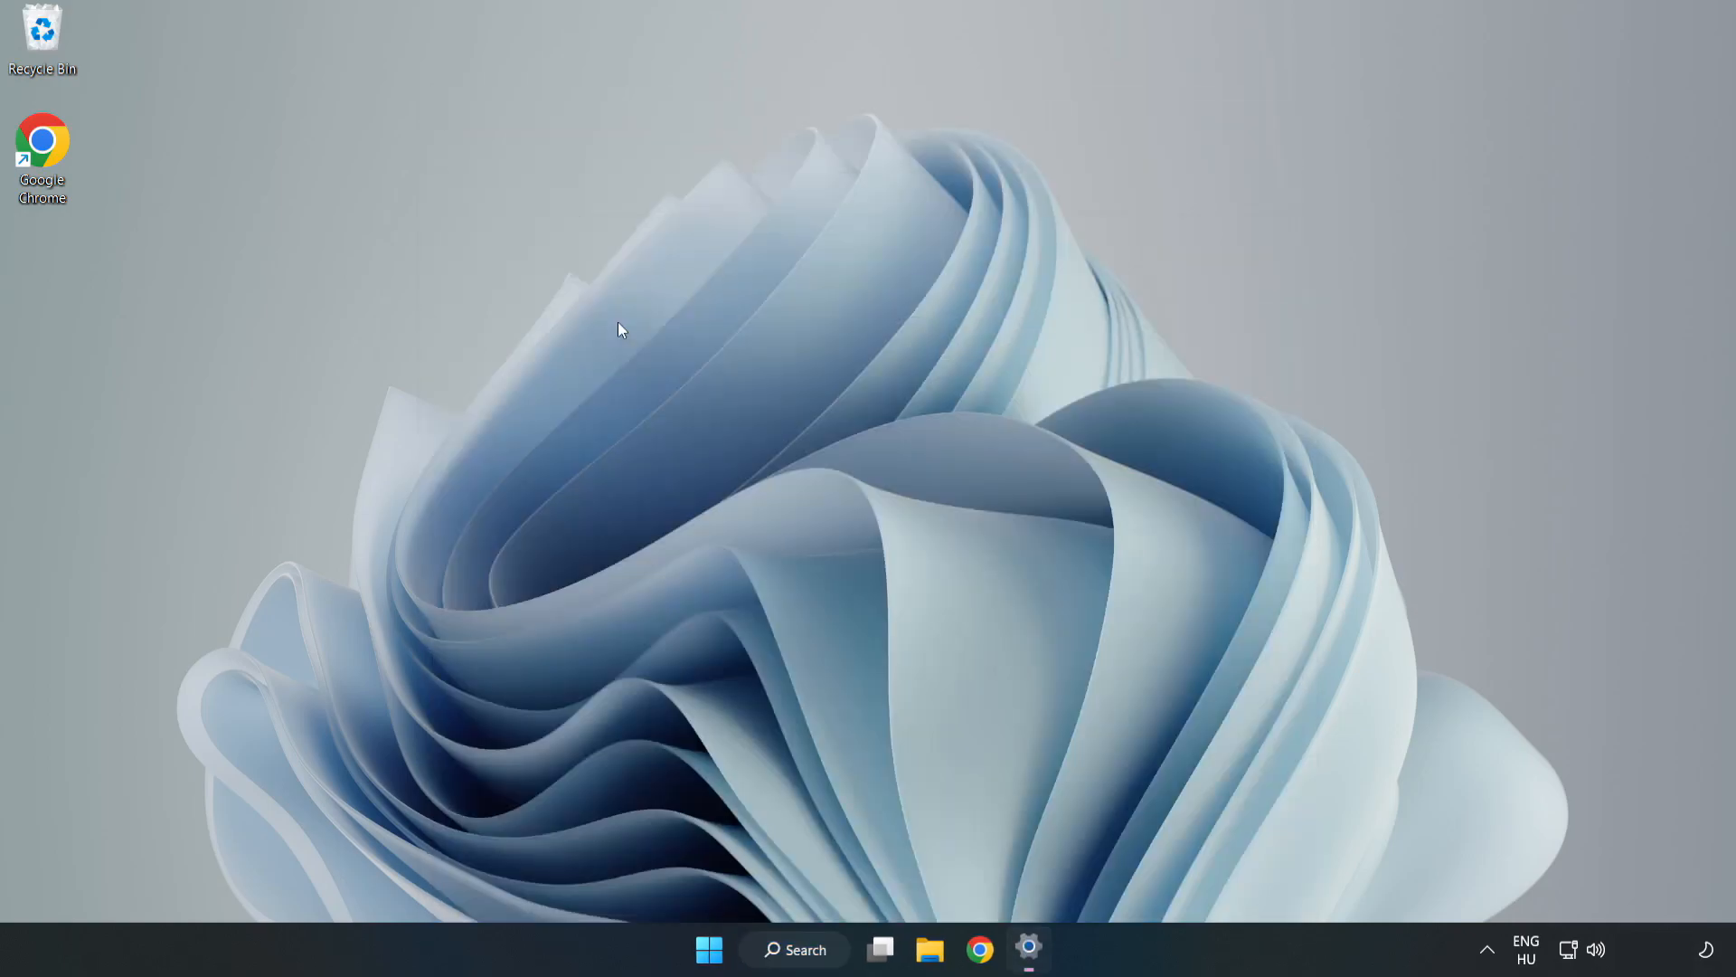
Run Check for updates in Windows Update, confirm the PC is up to date, and close Settings
{"action": "left_click", "coordinate": [1029, 947]}
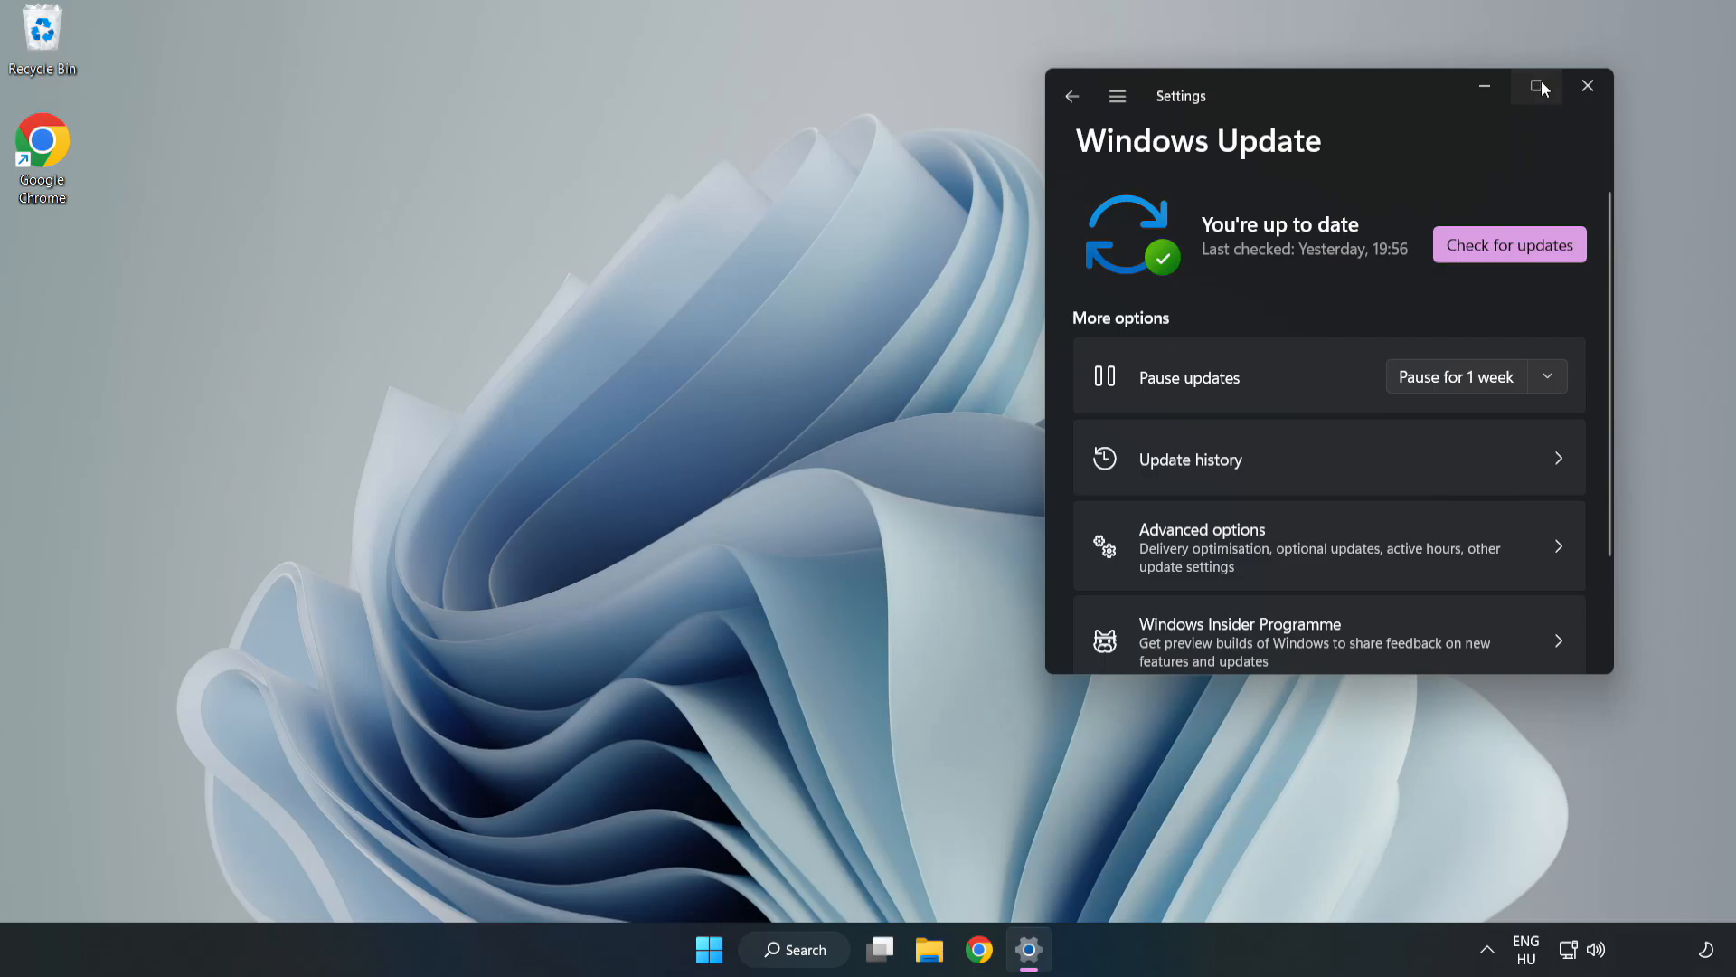
{"action": "left_click", "coordinate": [1538, 85]}
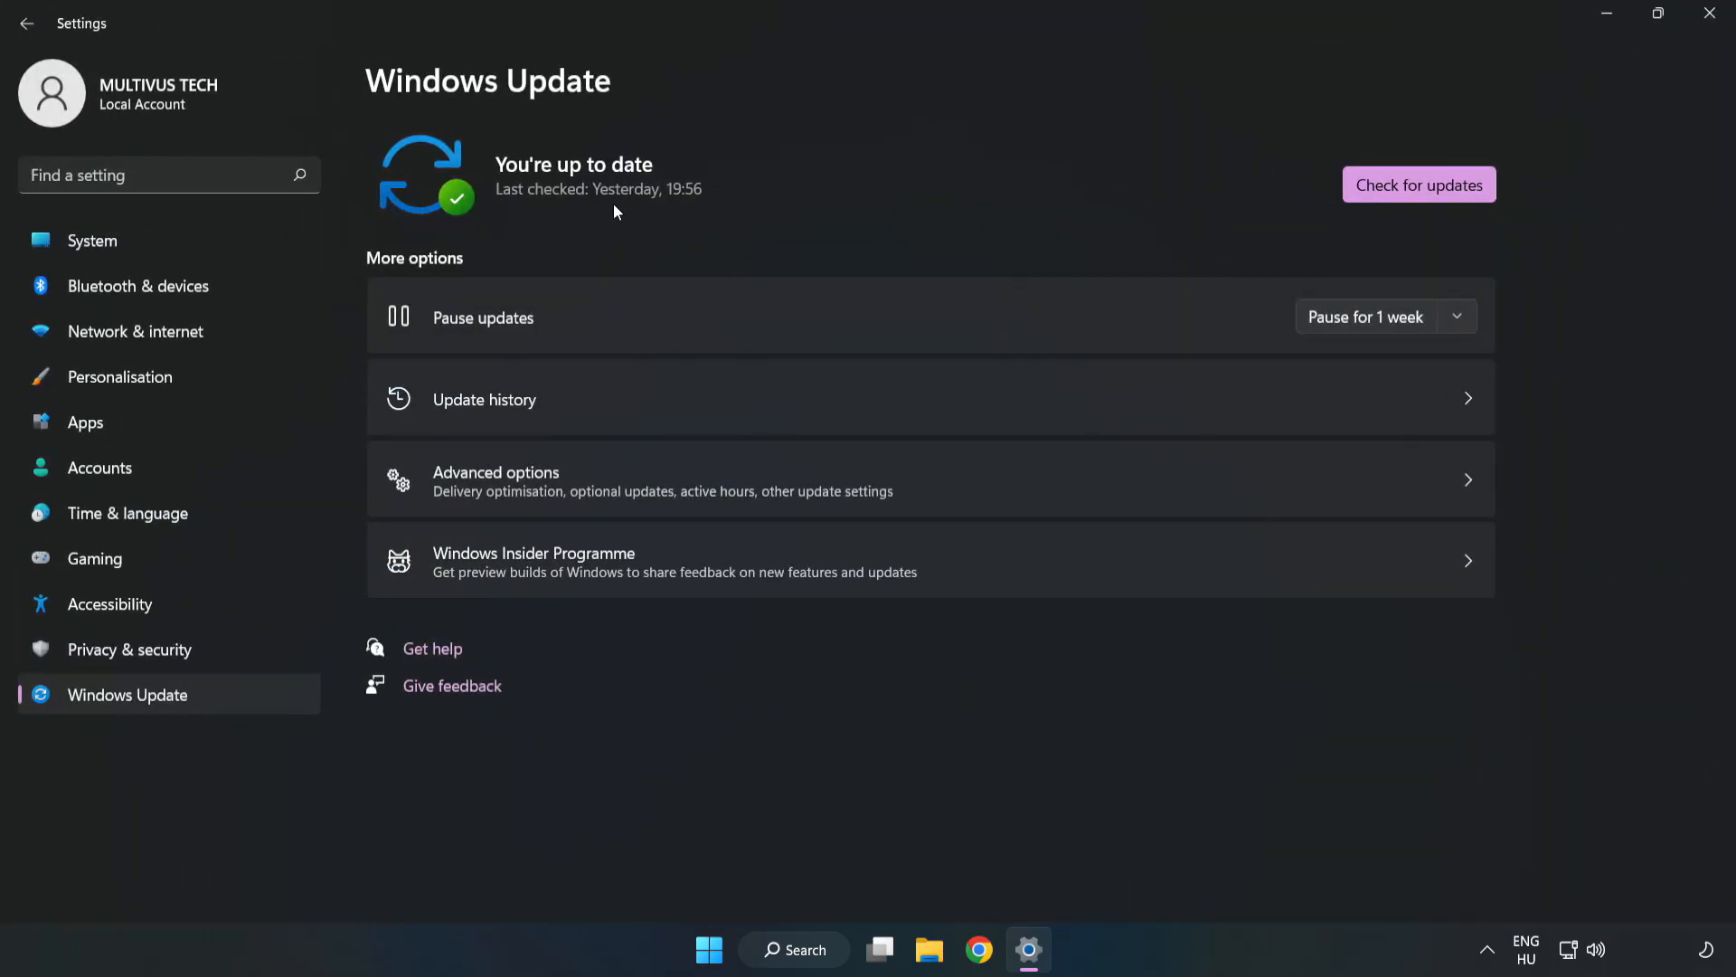
{"action": "left_click", "coordinate": [1418, 185]}
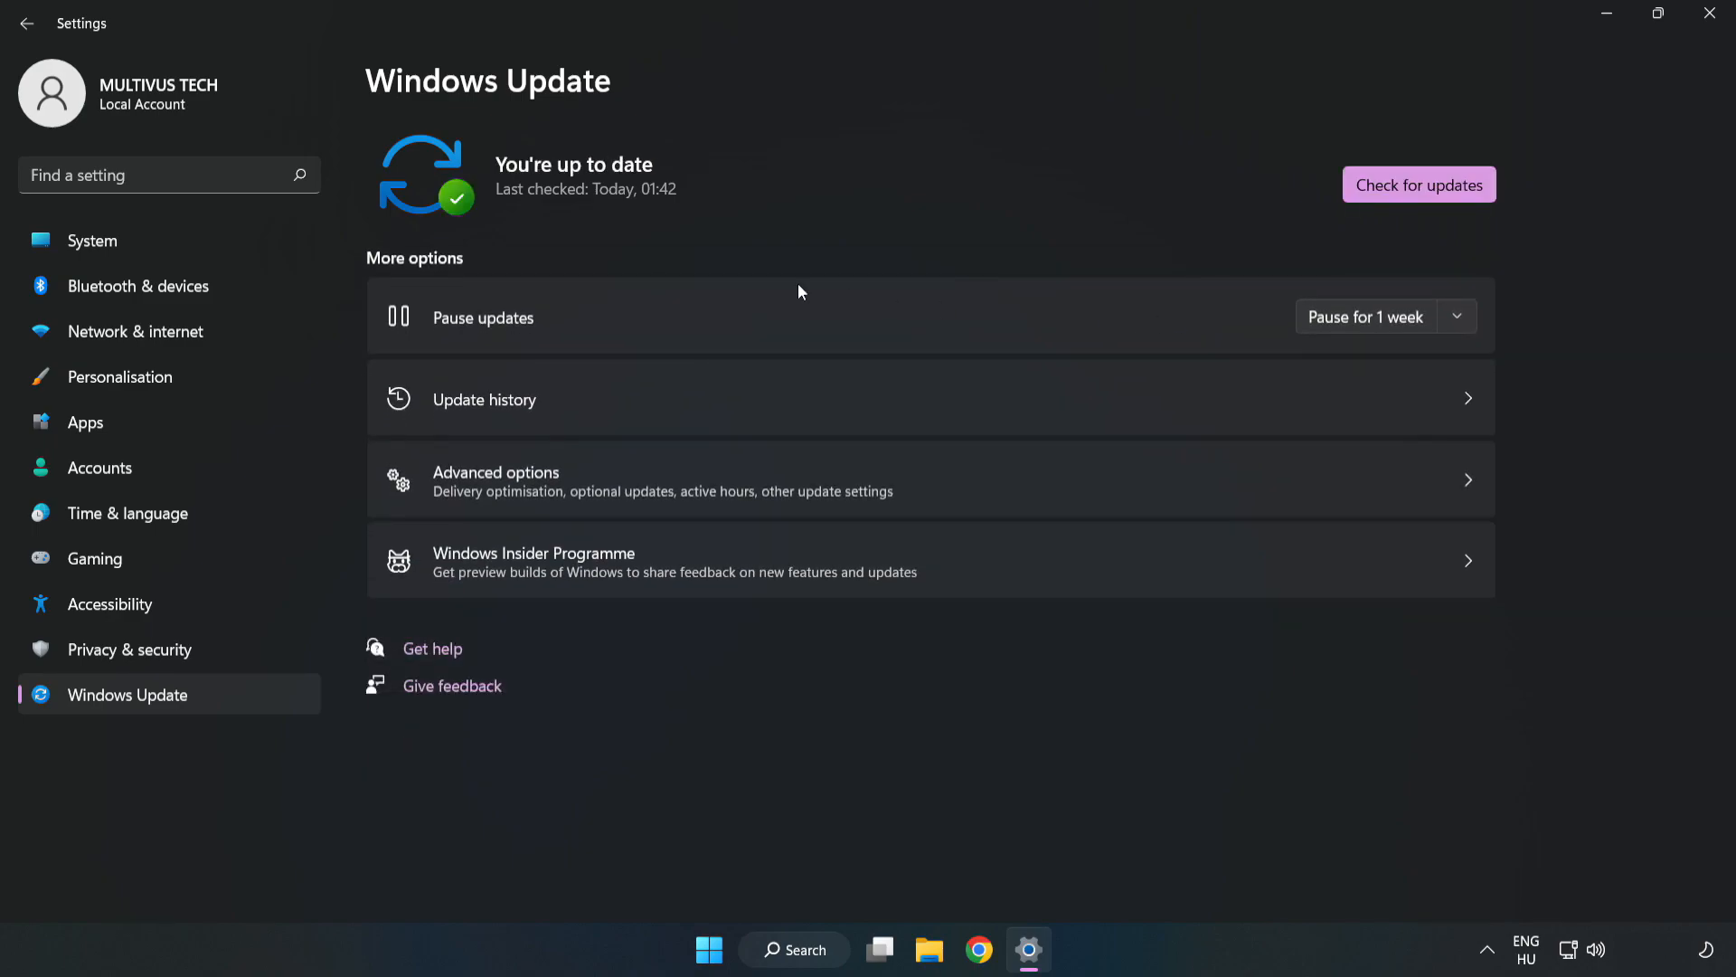
{"action": "mouse_move", "coordinate": [1704, 12]}
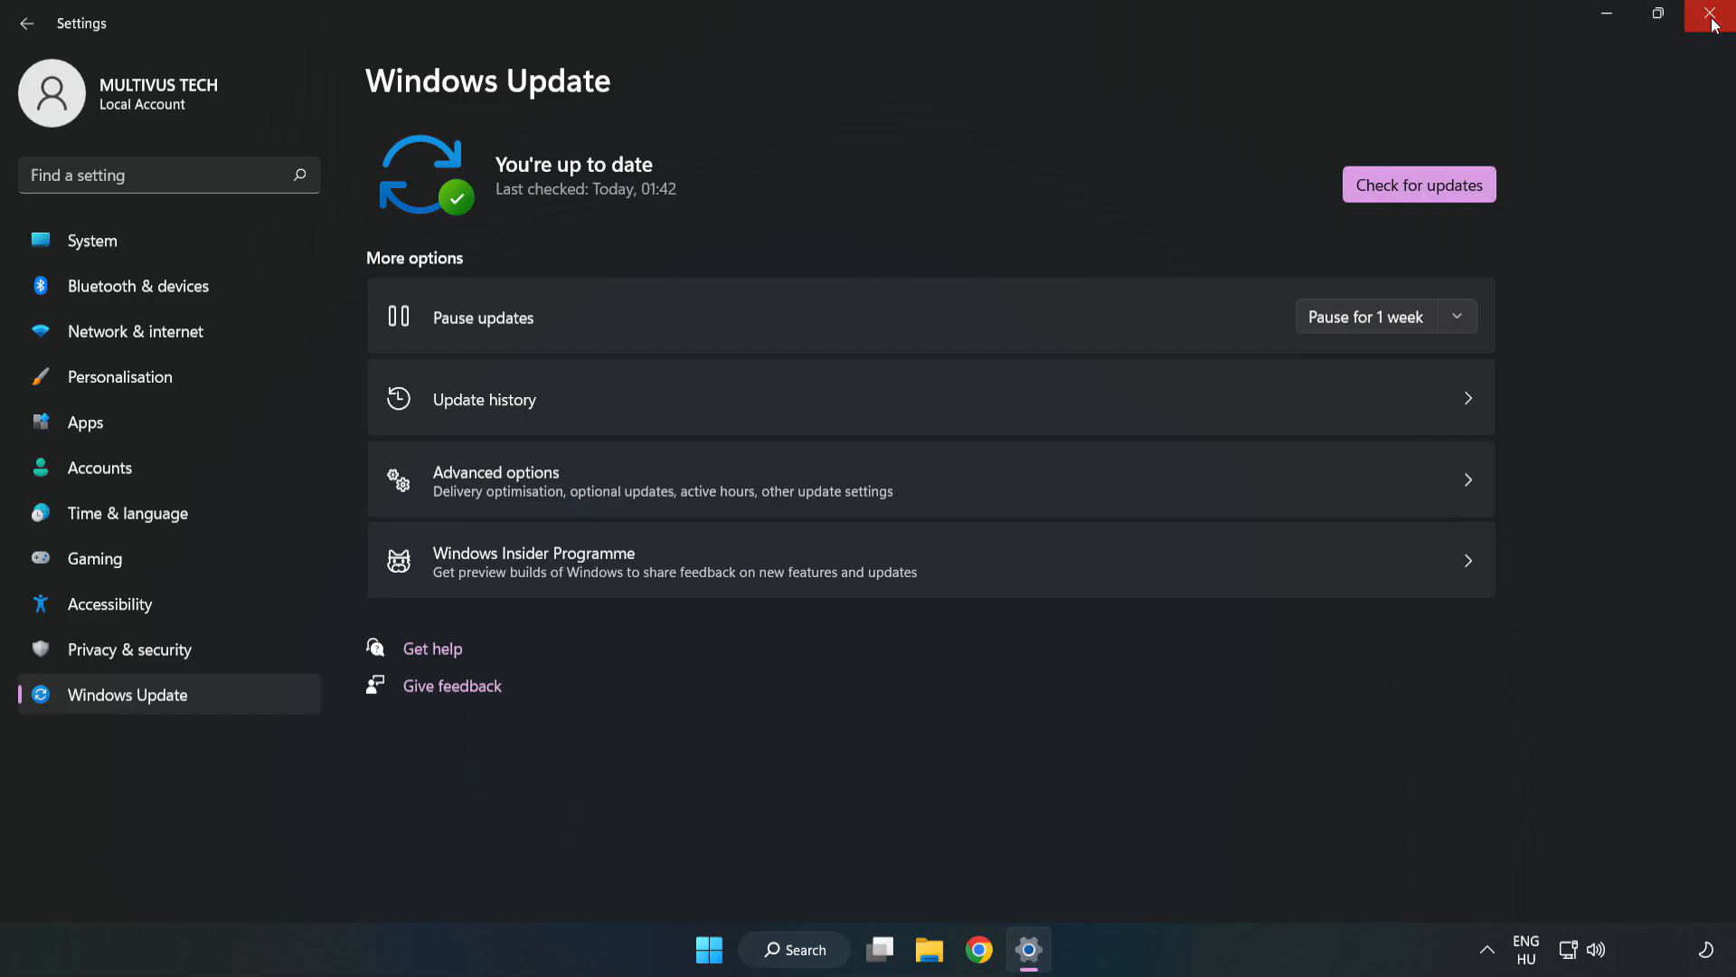
{"action": "left_click", "coordinate": [1708, 12]}
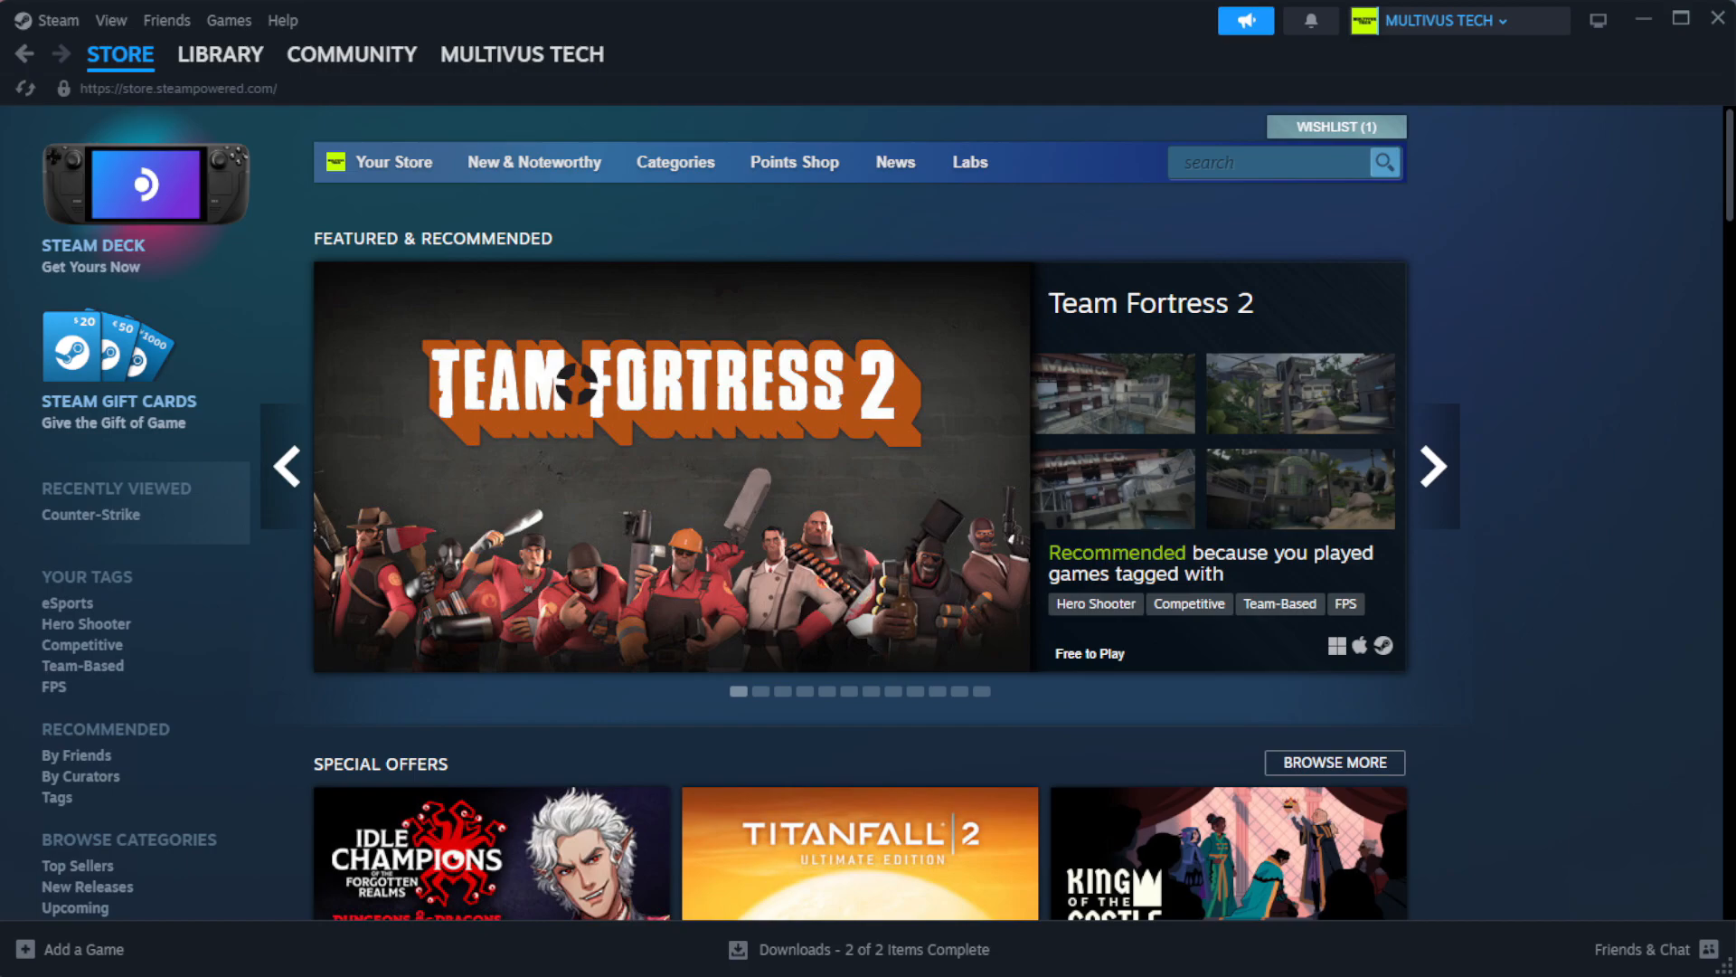
Go to the Steam Library and bring up the context menu for YOUR NOT WORKING GAME
{"action": "left_click", "coordinate": [221, 54]}
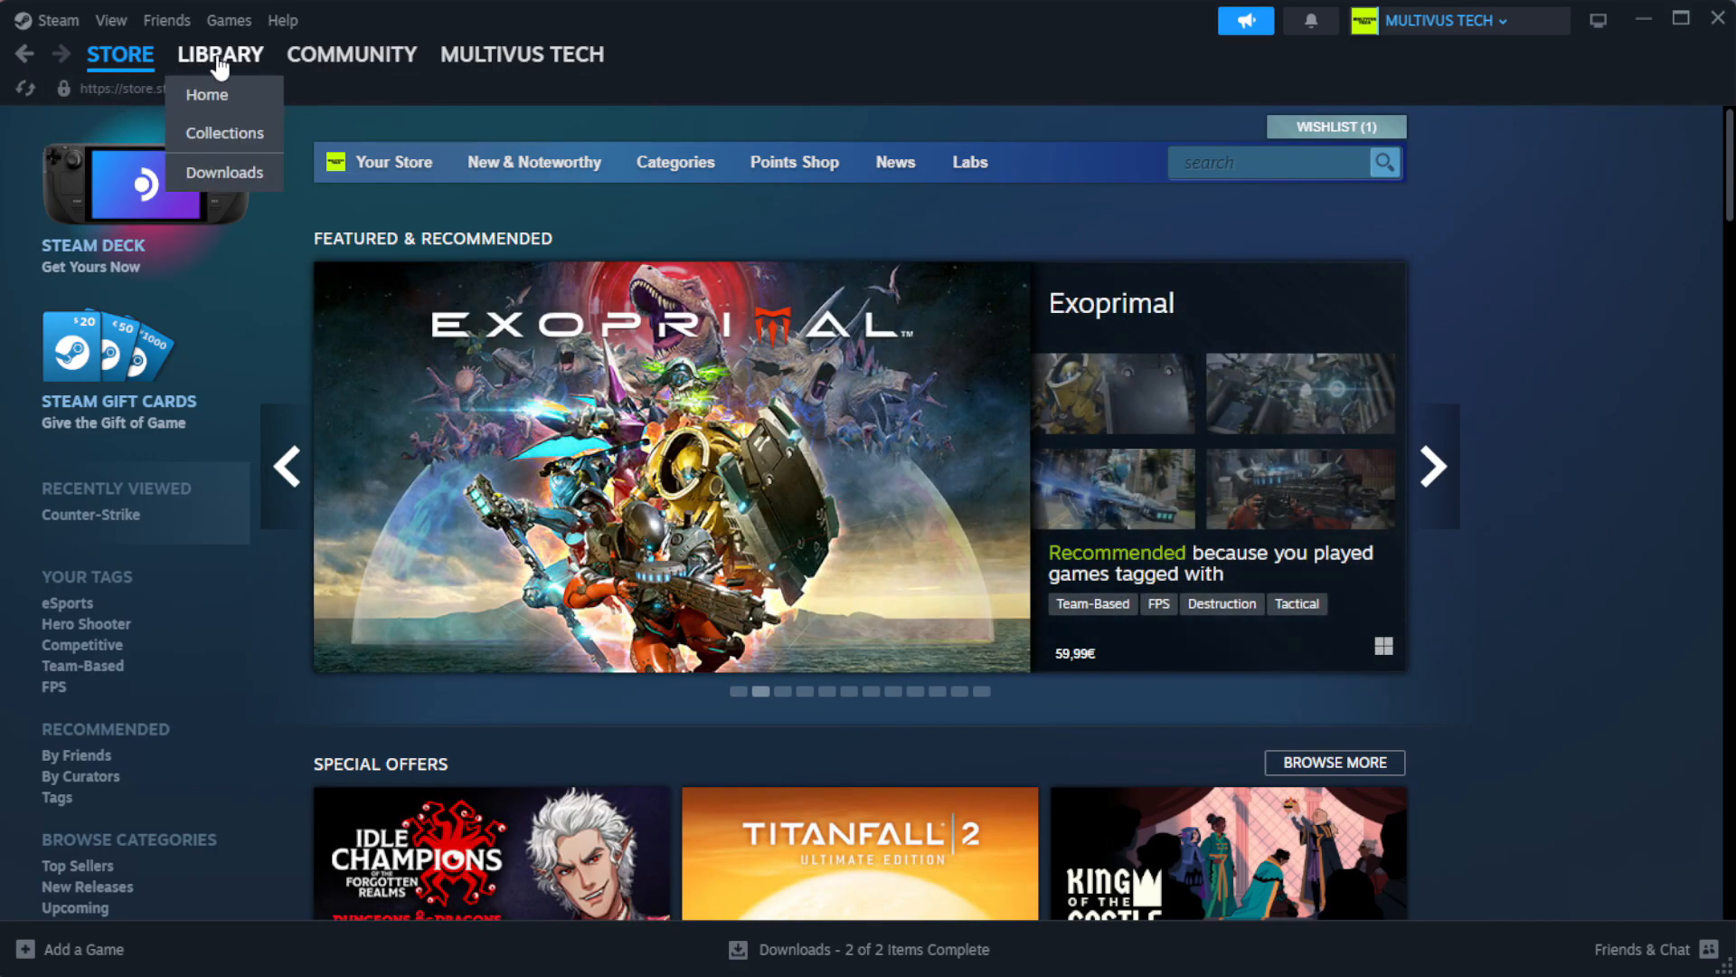
{"action": "left_click", "coordinate": [206, 94]}
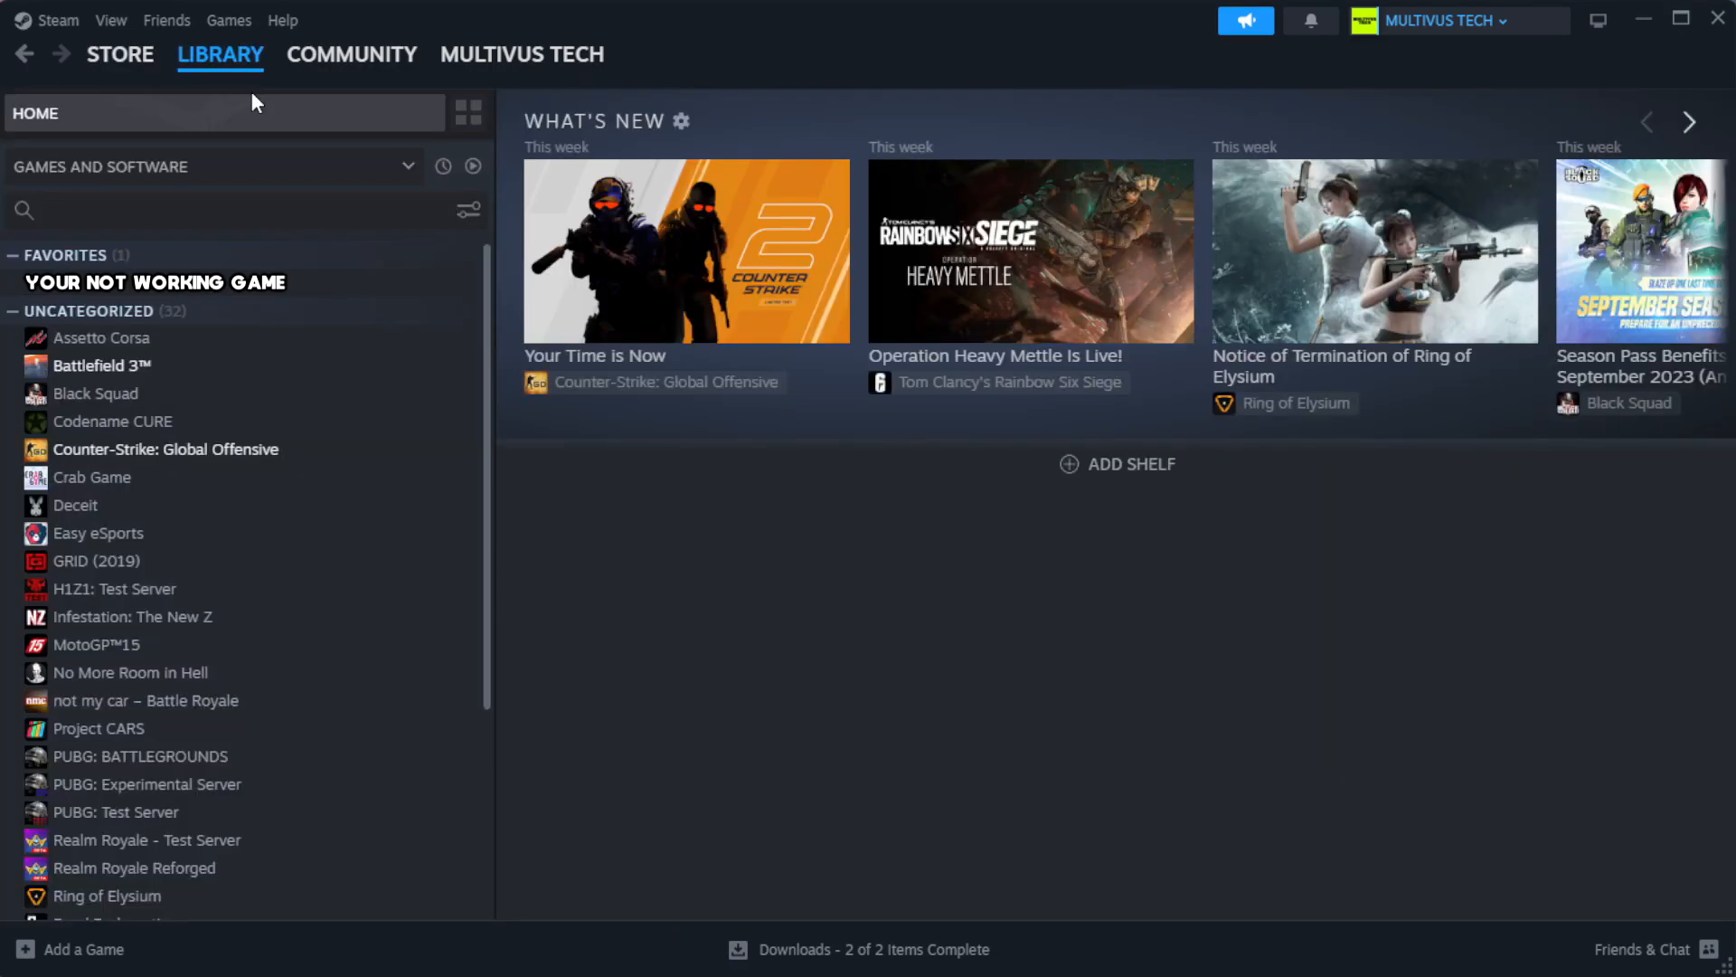
{"action": "mouse_move", "coordinate": [304, 152]}
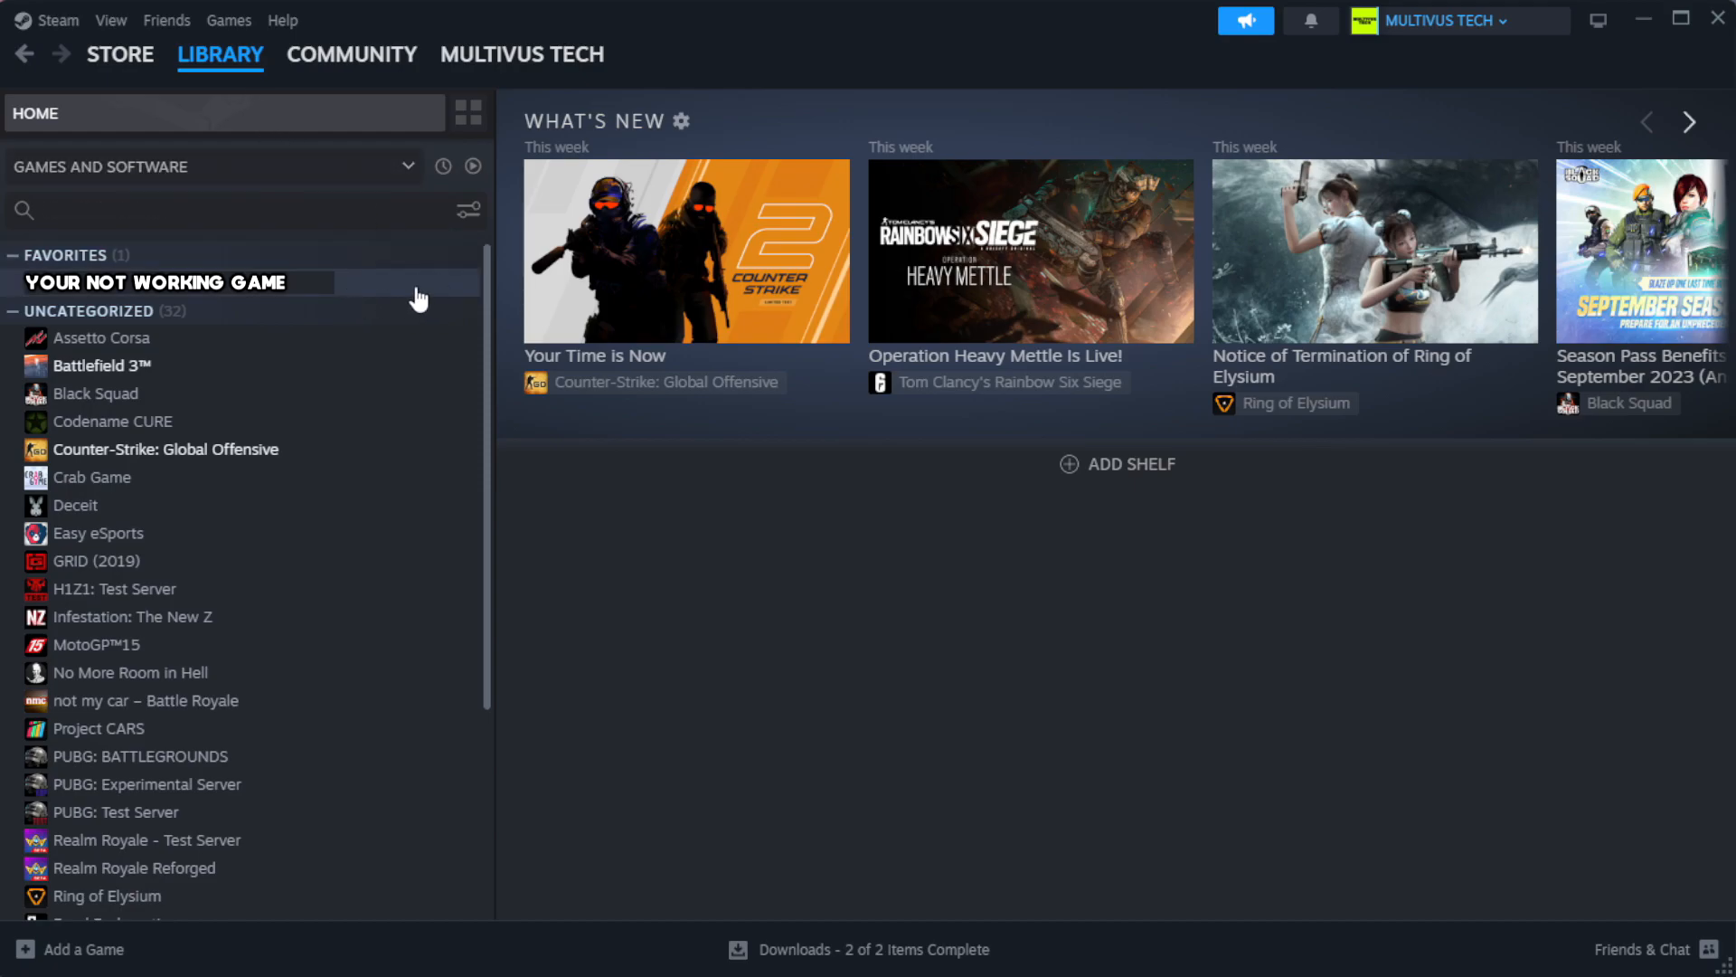
{"action": "mouse_move", "coordinate": [430, 293]}
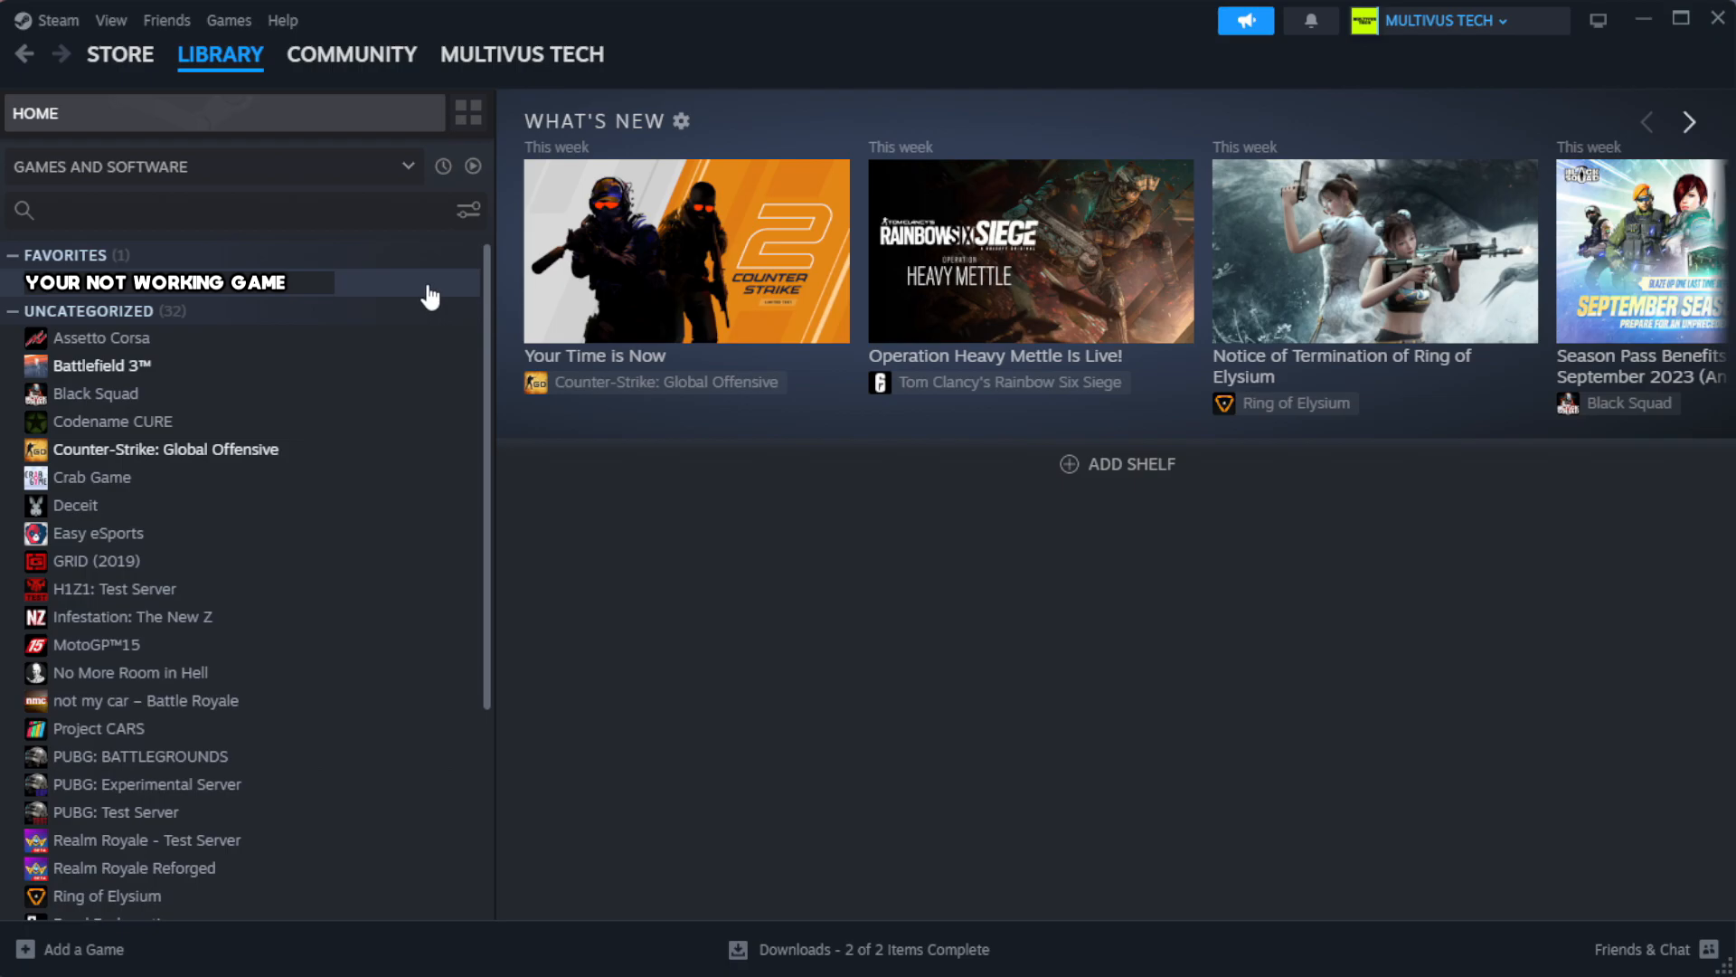
{"action": "right_click", "coordinate": [154, 281]}
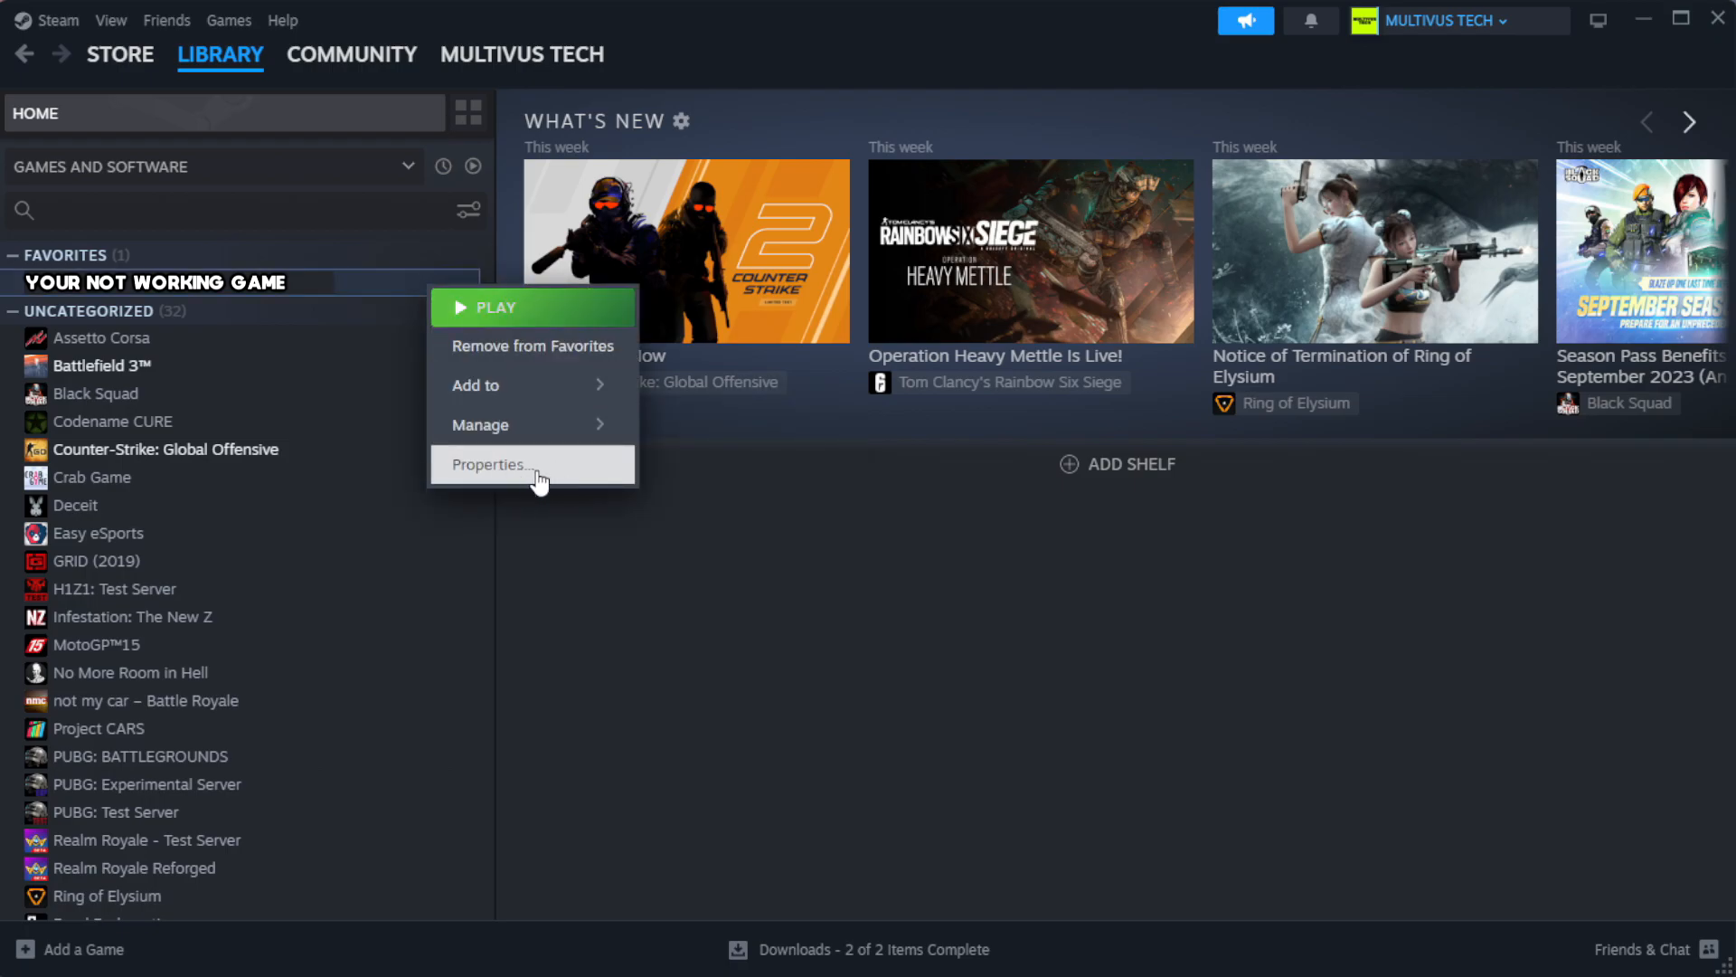
Verify integrity of game files from Properties > Installed Files until all 1039 files validate
{"action": "left_click", "coordinate": [488, 465]}
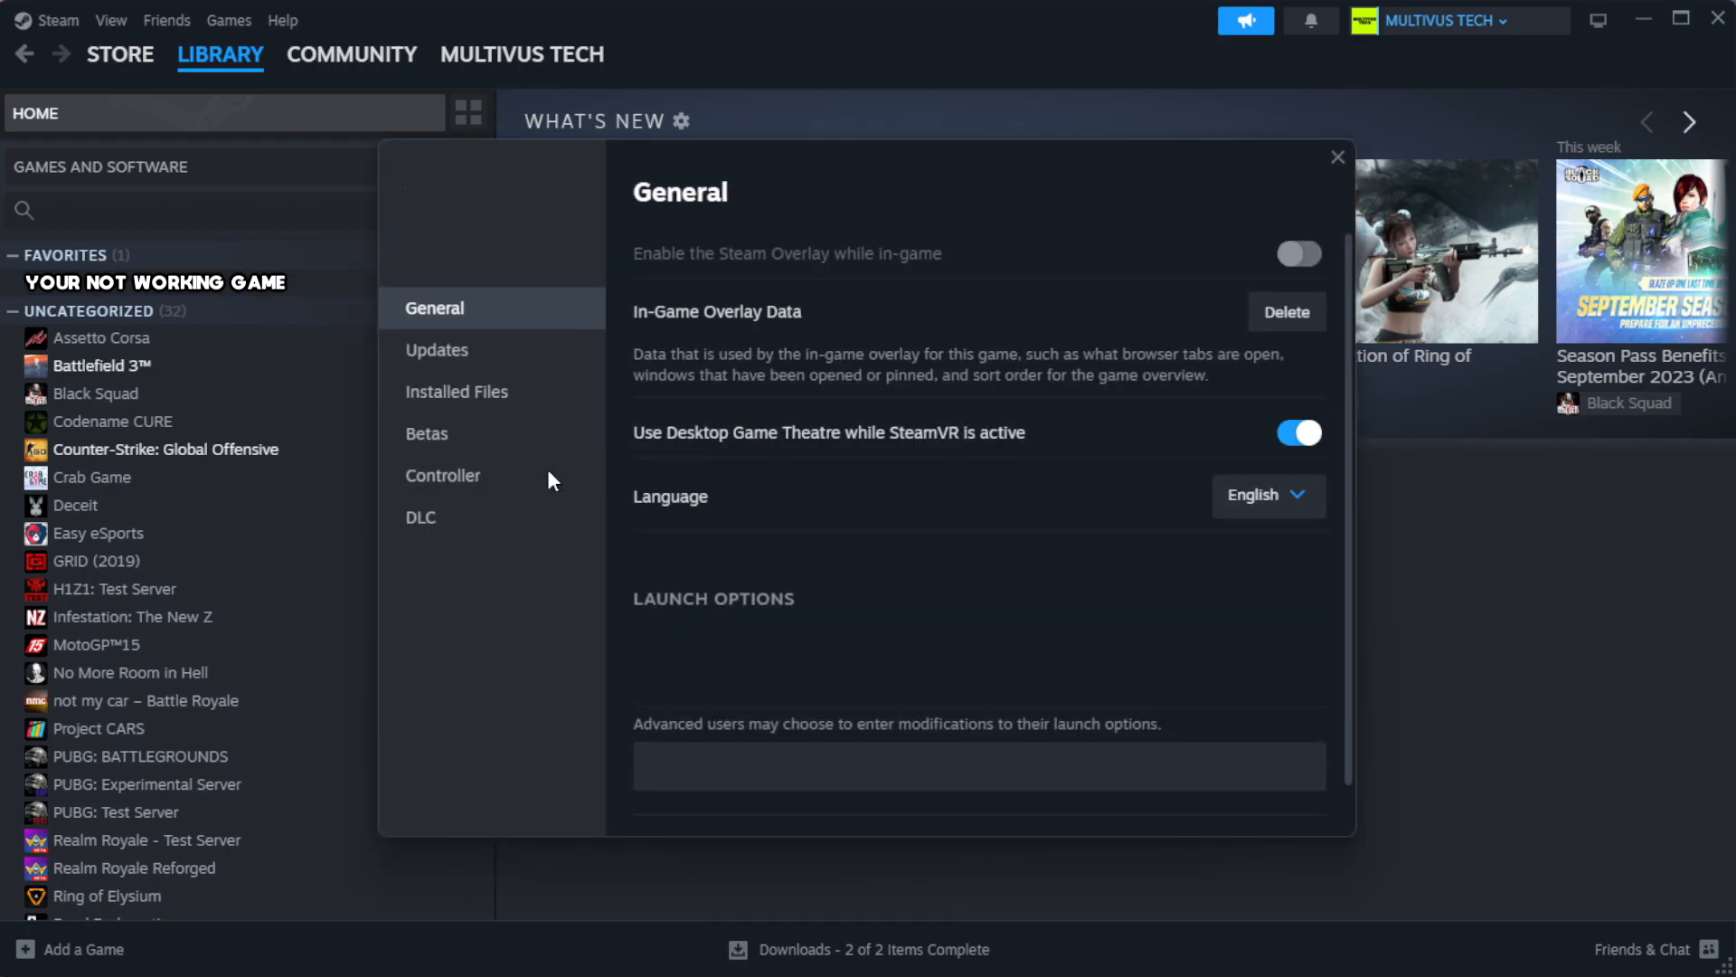
{"action": "mouse_move", "coordinate": [478, 401]}
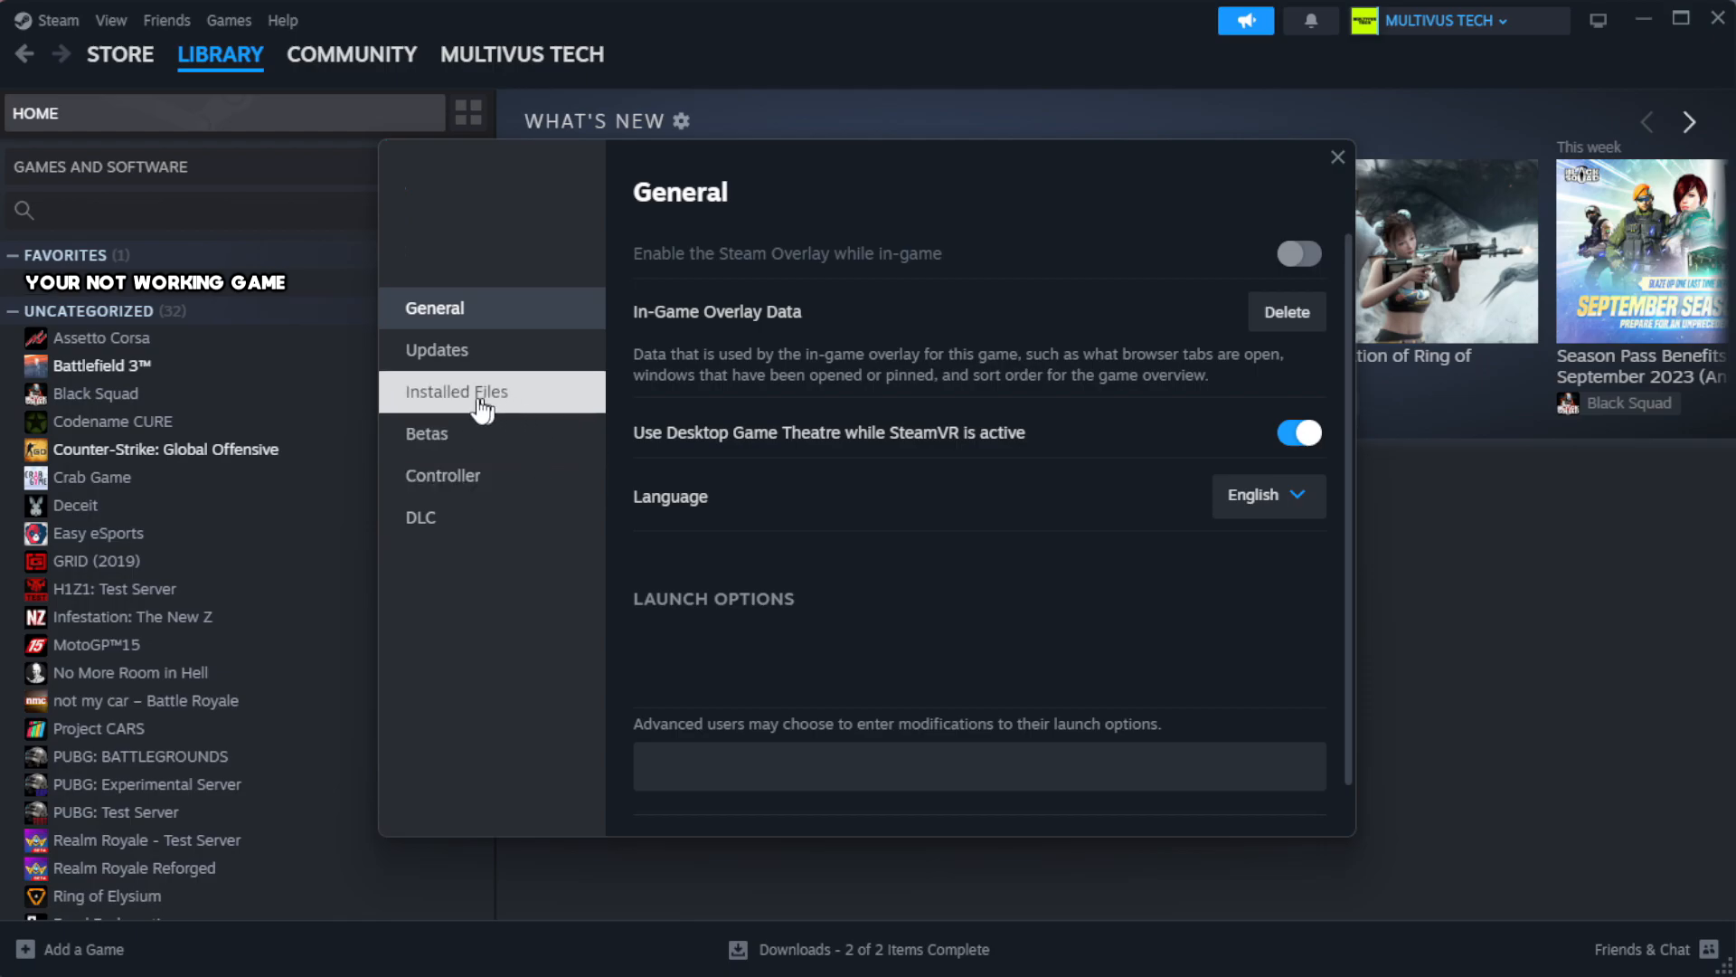
{"action": "mouse_move", "coordinate": [571, 418]}
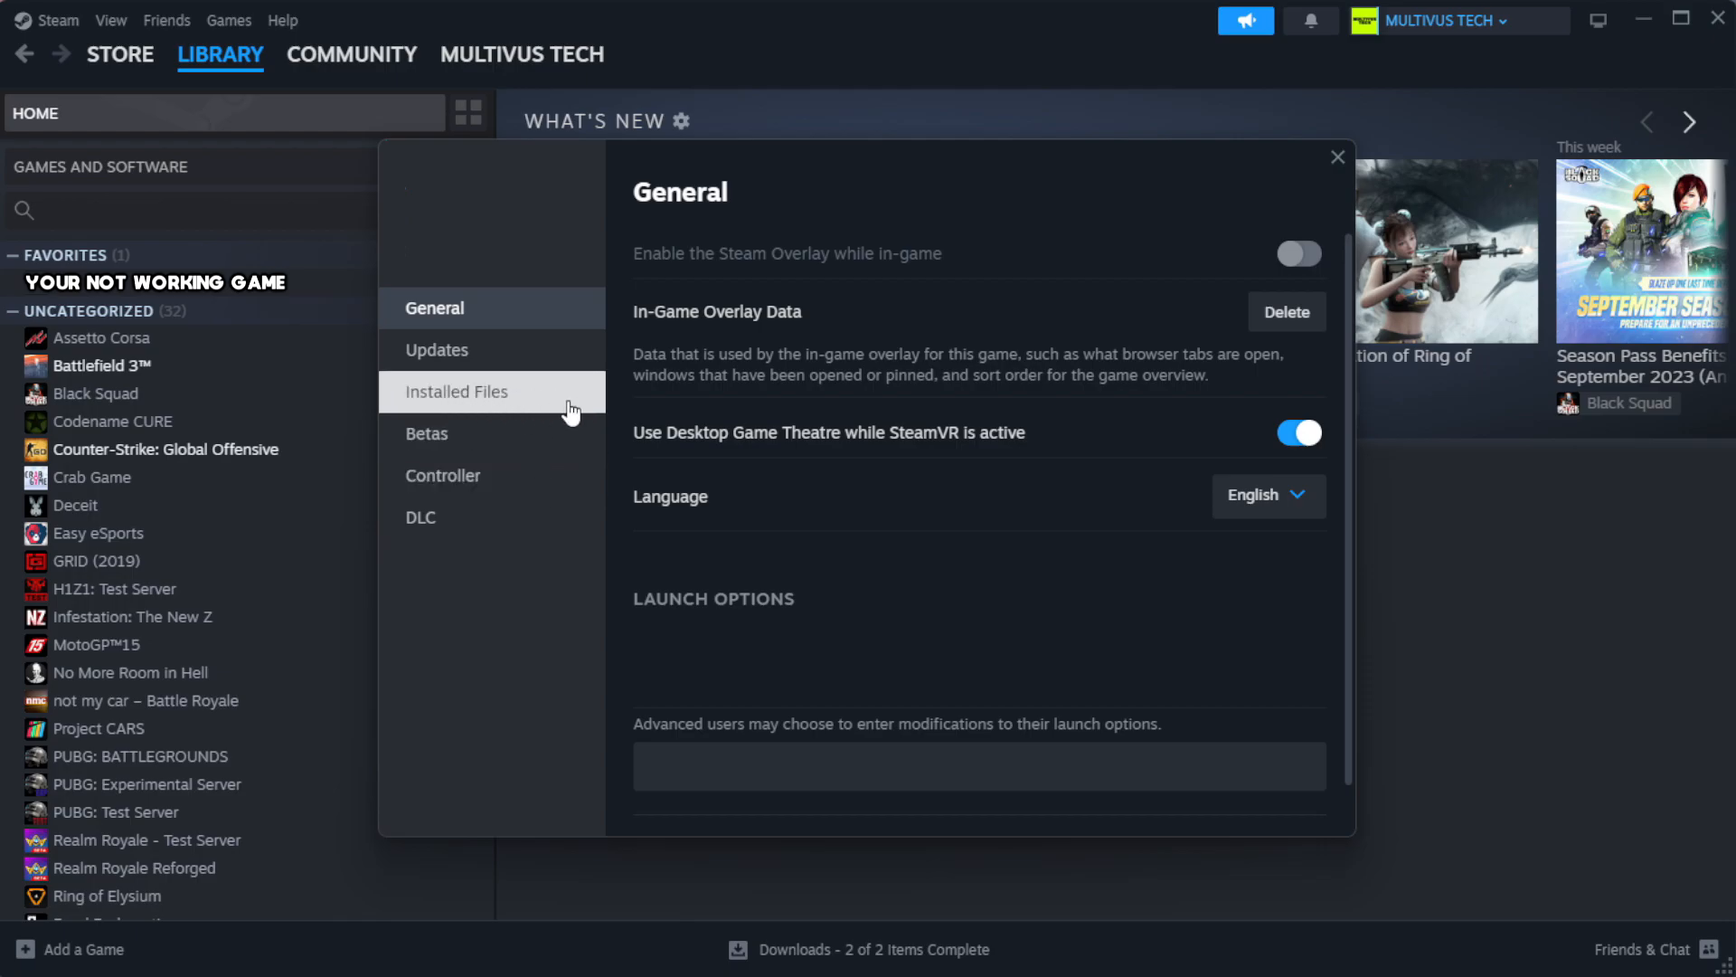
{"action": "left_click", "coordinate": [458, 391]}
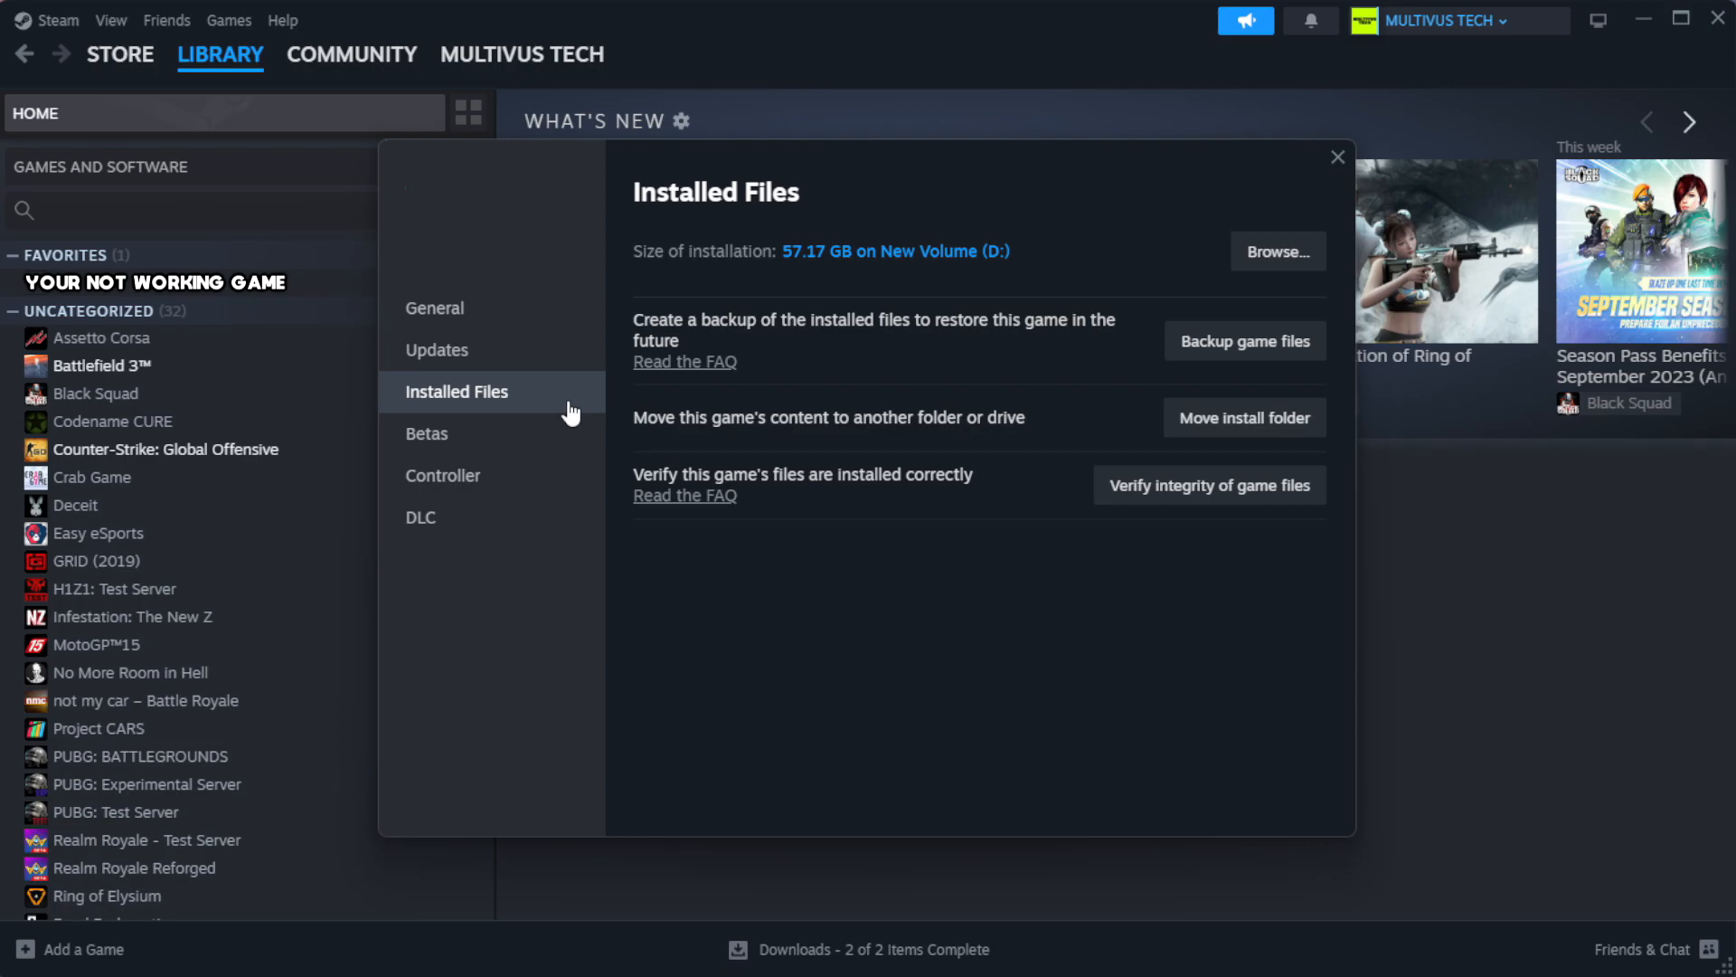
{"action": "mouse_move", "coordinate": [1110, 547]}
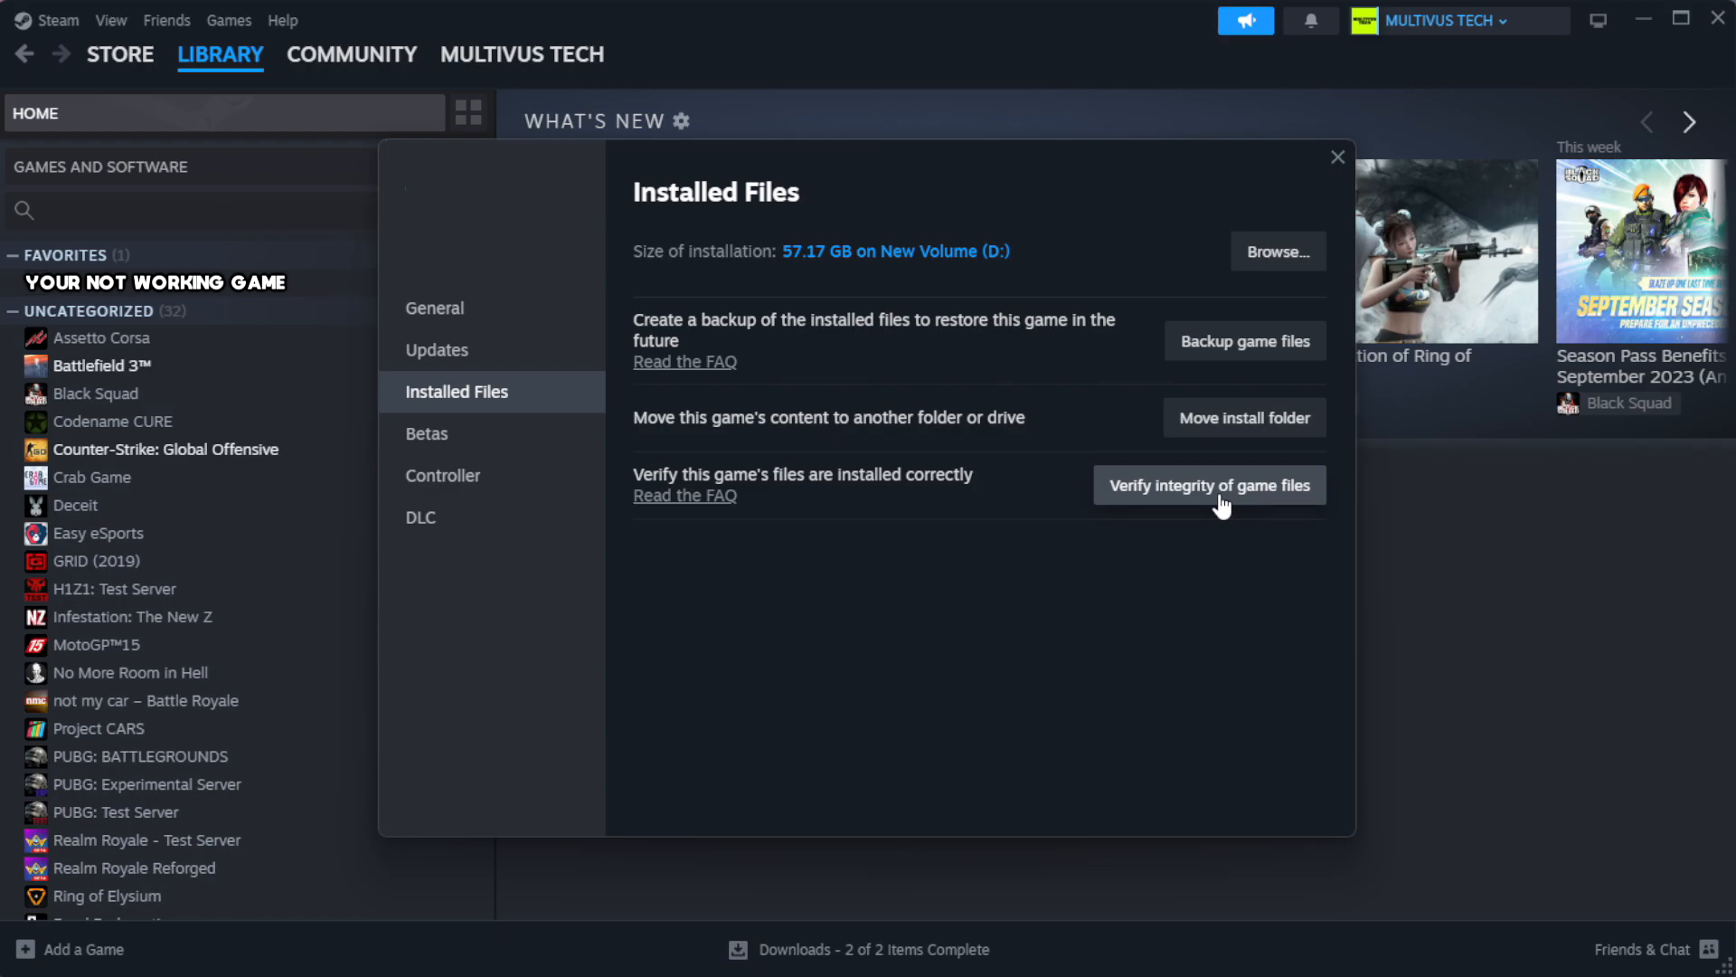
{"action": "left_click", "coordinate": [1208, 485]}
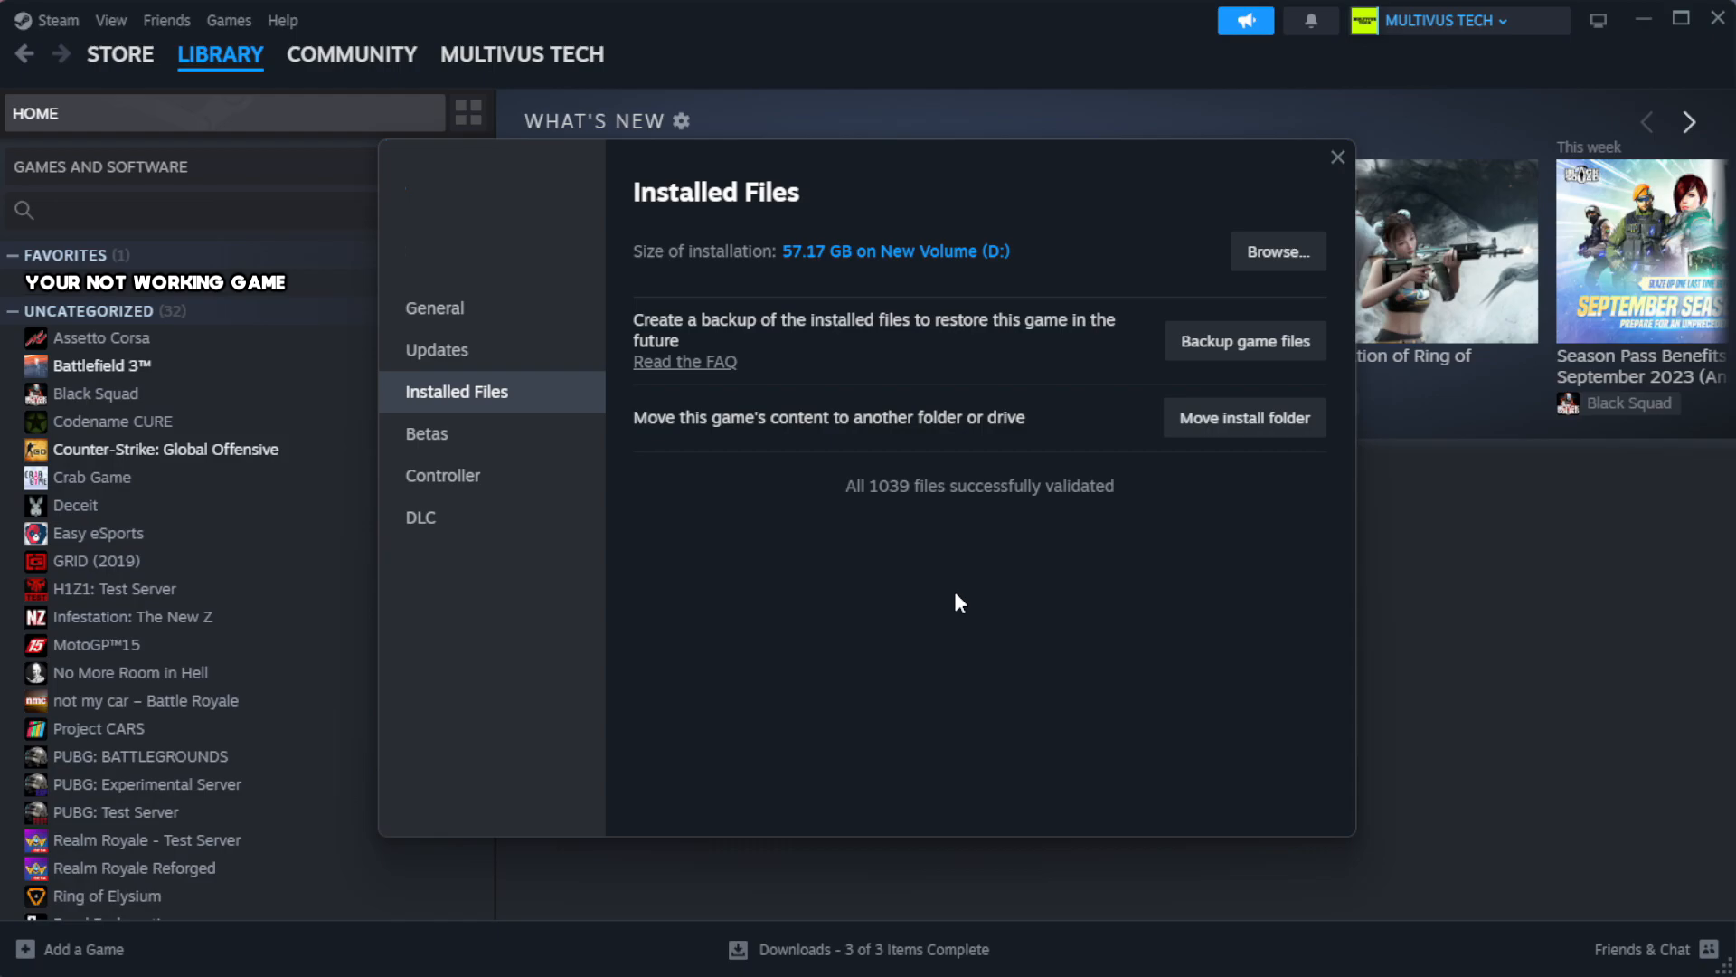
{"action": "mouse_move", "coordinate": [959, 526]}
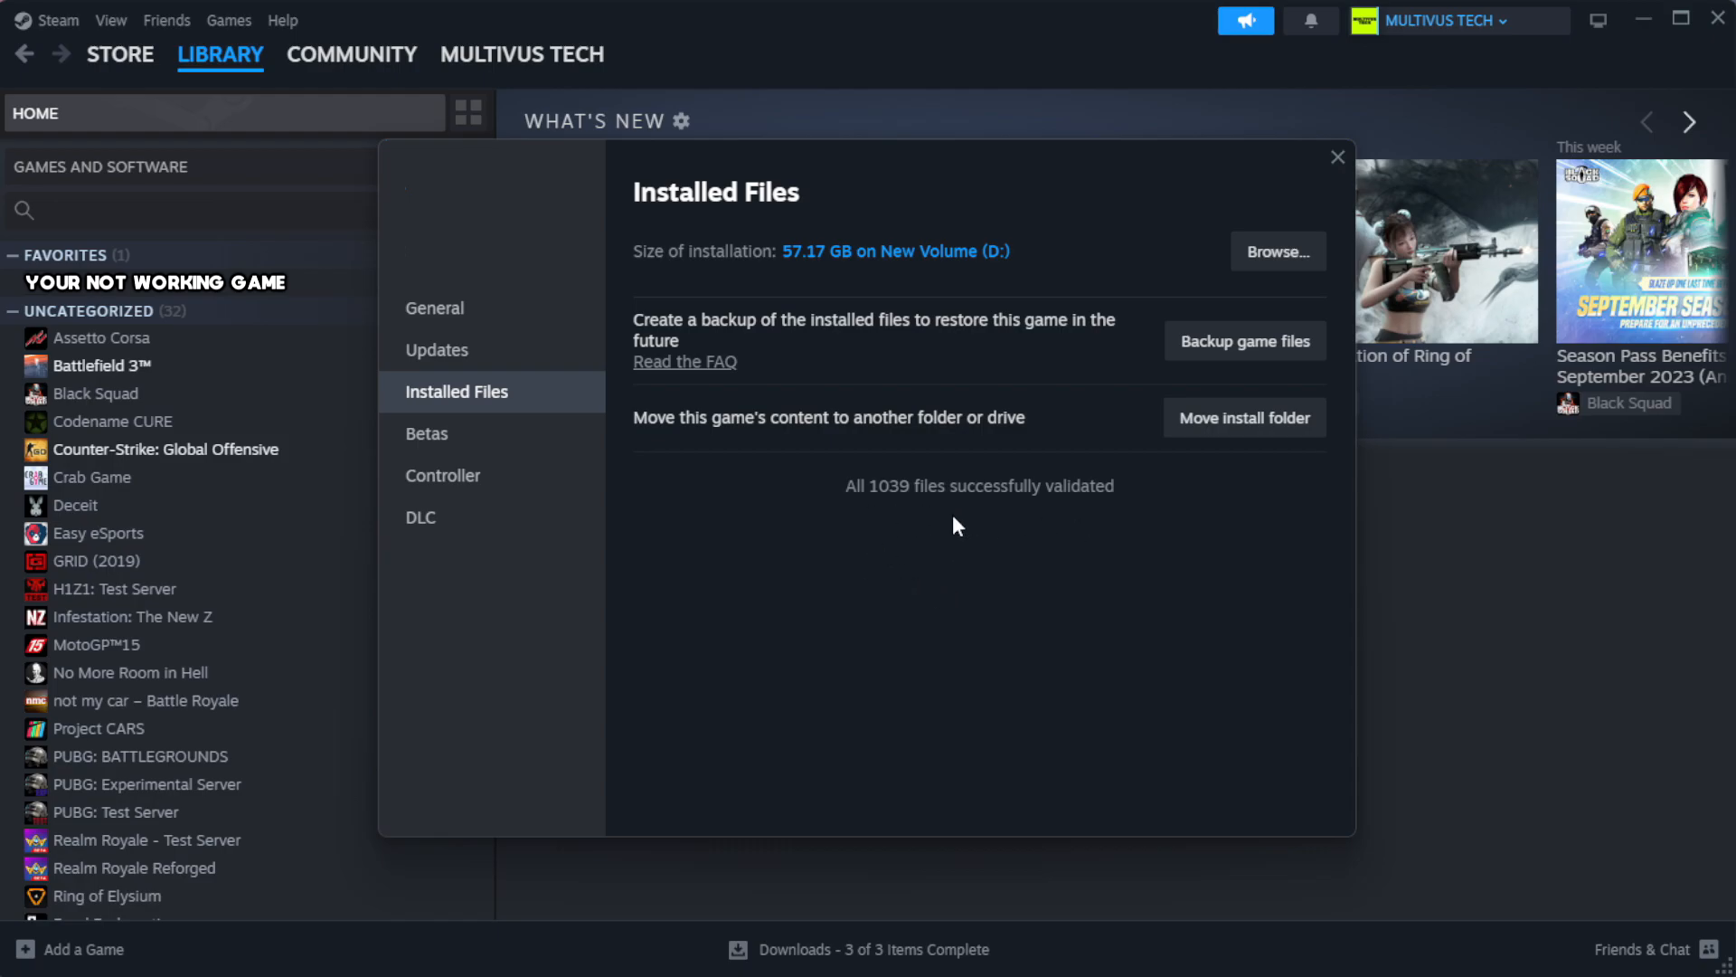
{"action": "mouse_move", "coordinate": [1258, 259]}
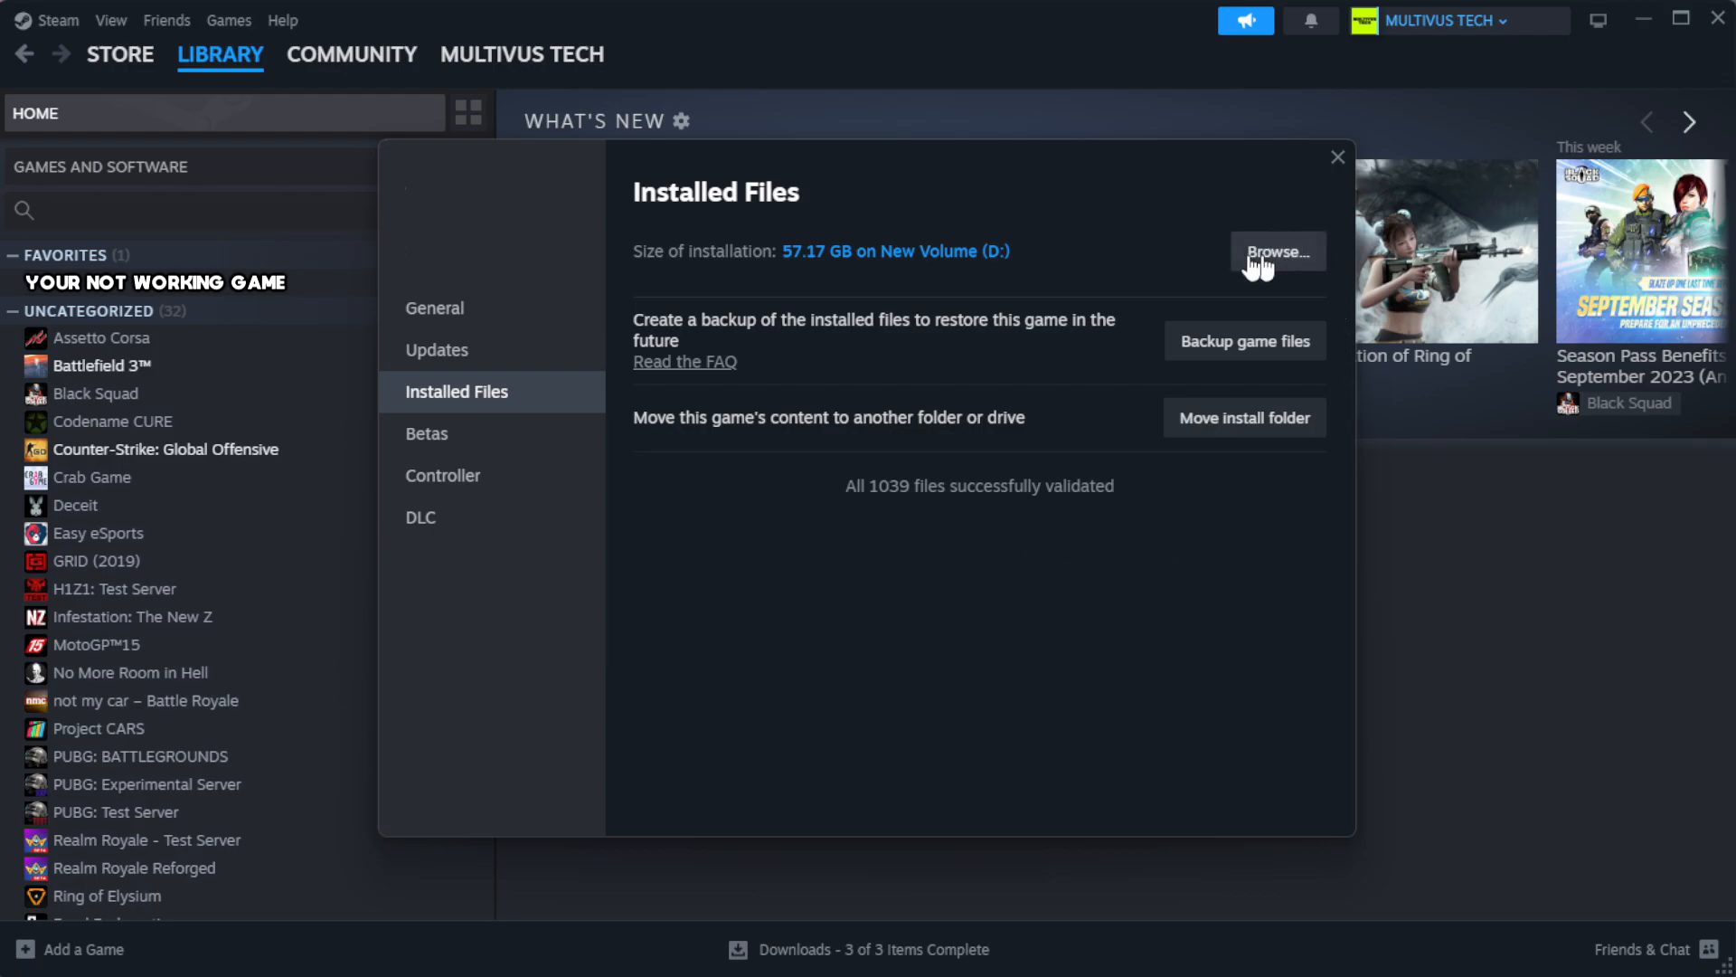
Browse to the game's install folder and show the game shortcut's Properties
{"action": "left_click", "coordinate": [1277, 251]}
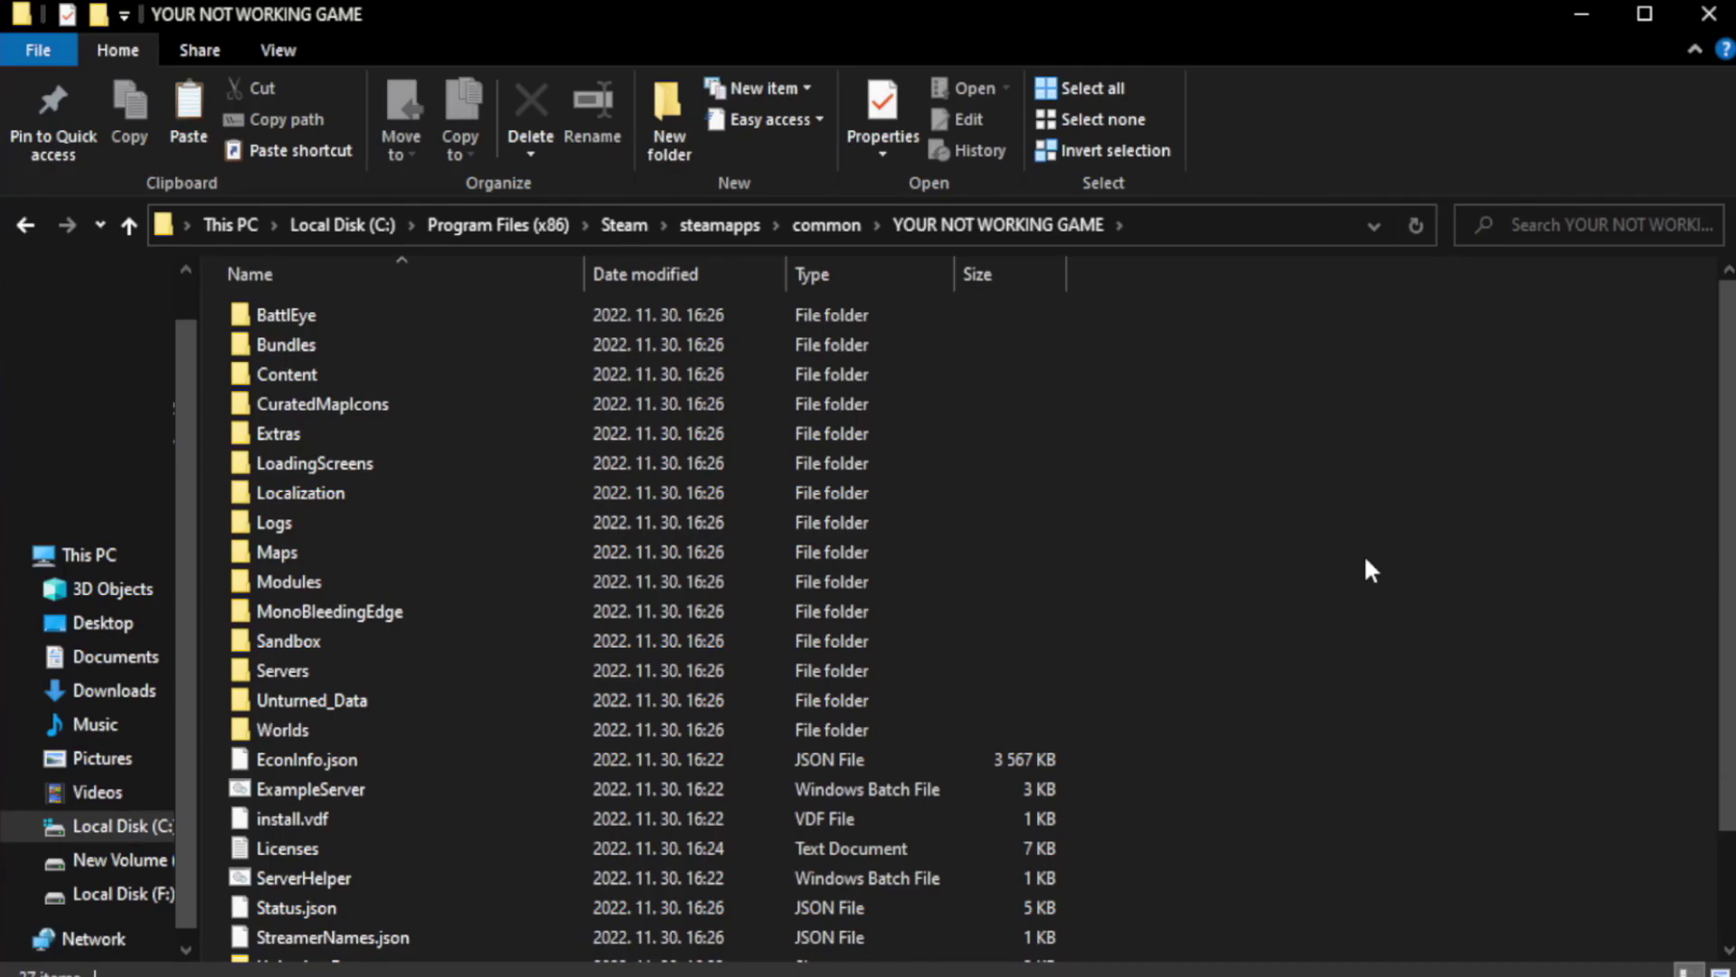
{"action": "scroll", "scroll_direction": "down", "scroll_amount": 3}
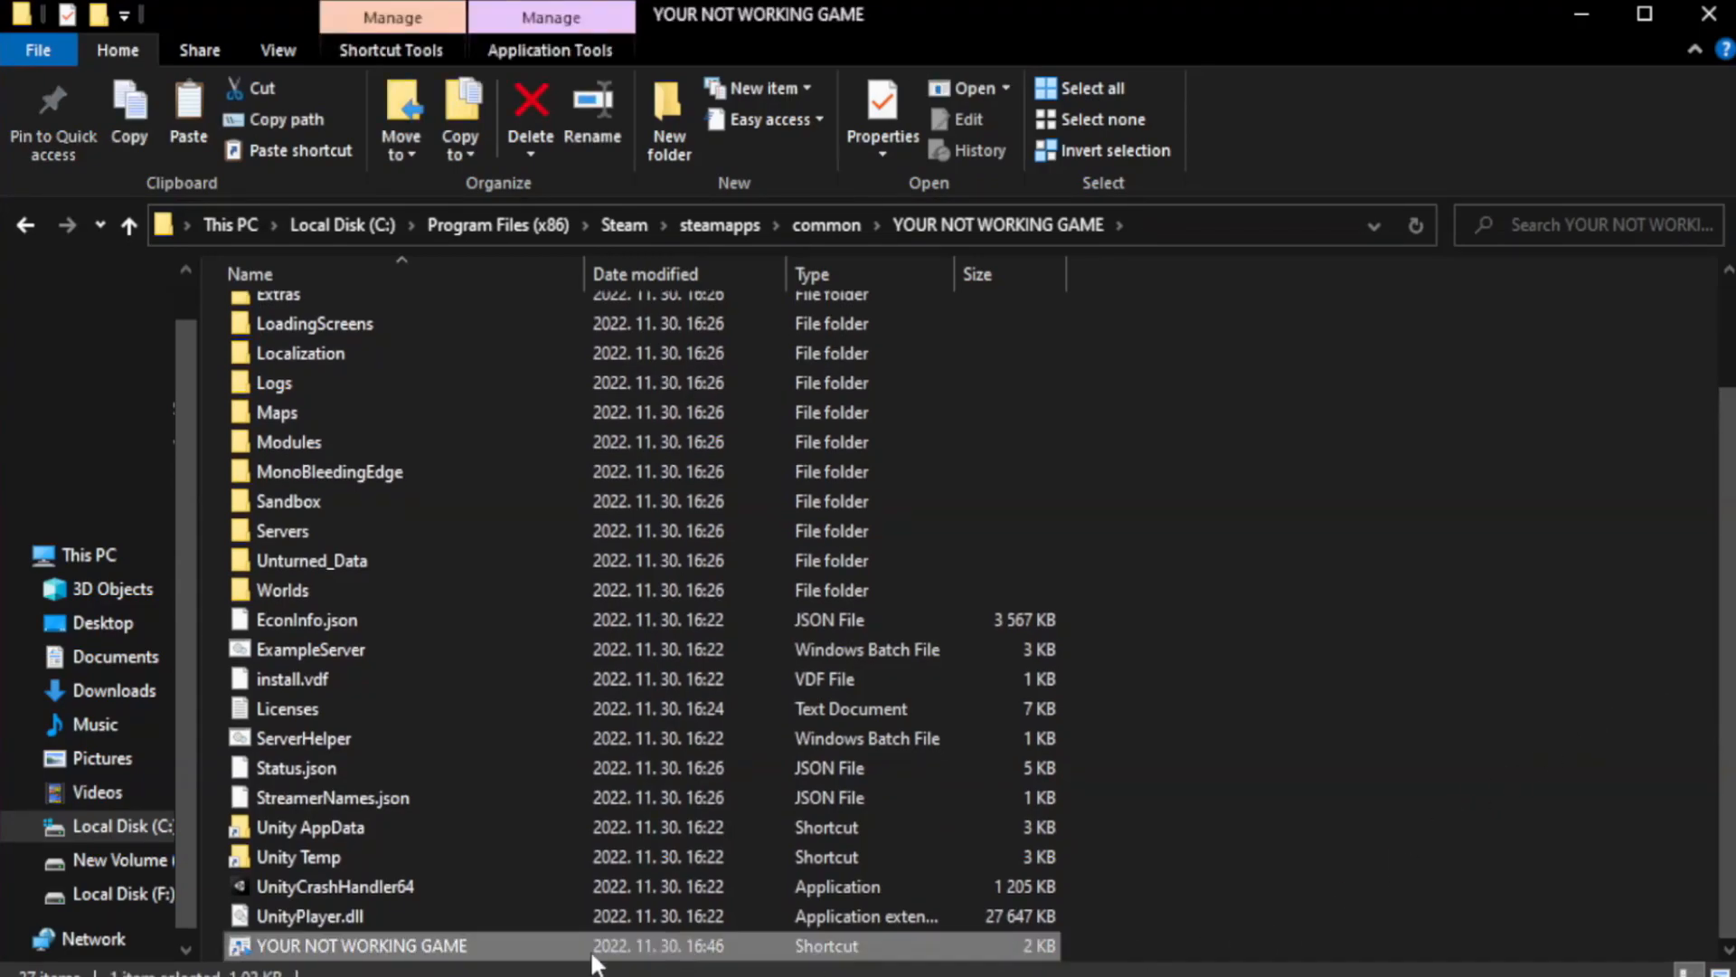
{"action": "right_click", "coordinate": [361, 944]}
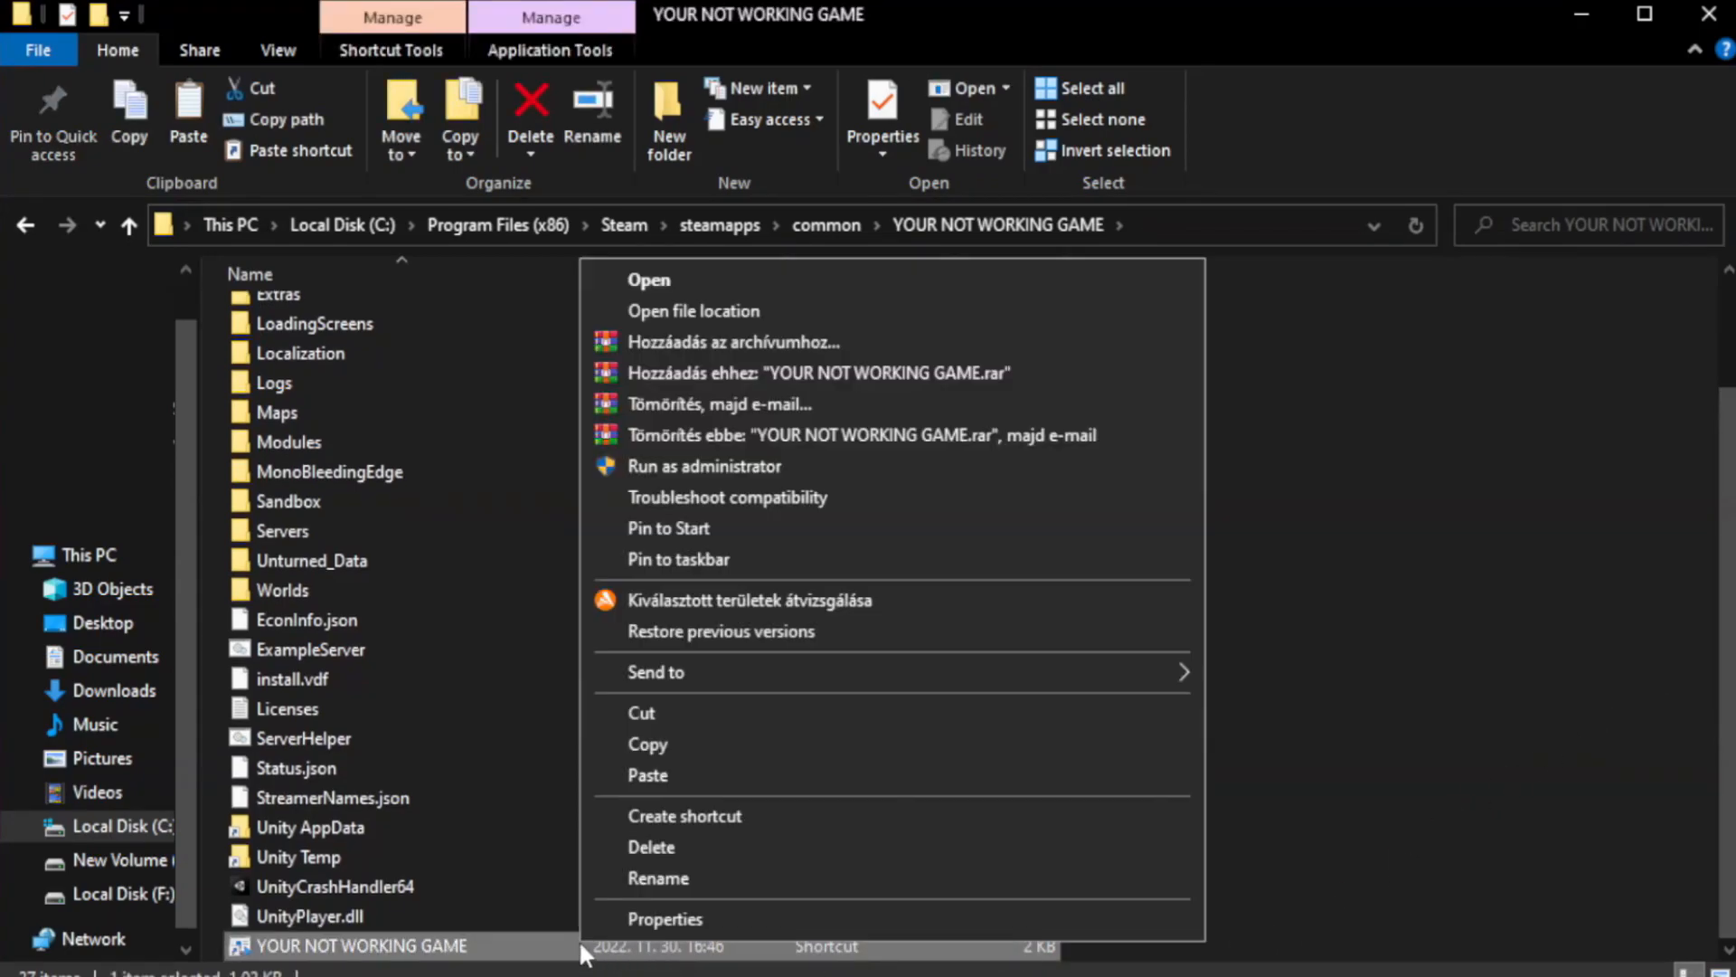
{"action": "mouse_move", "coordinate": [830, 930]}
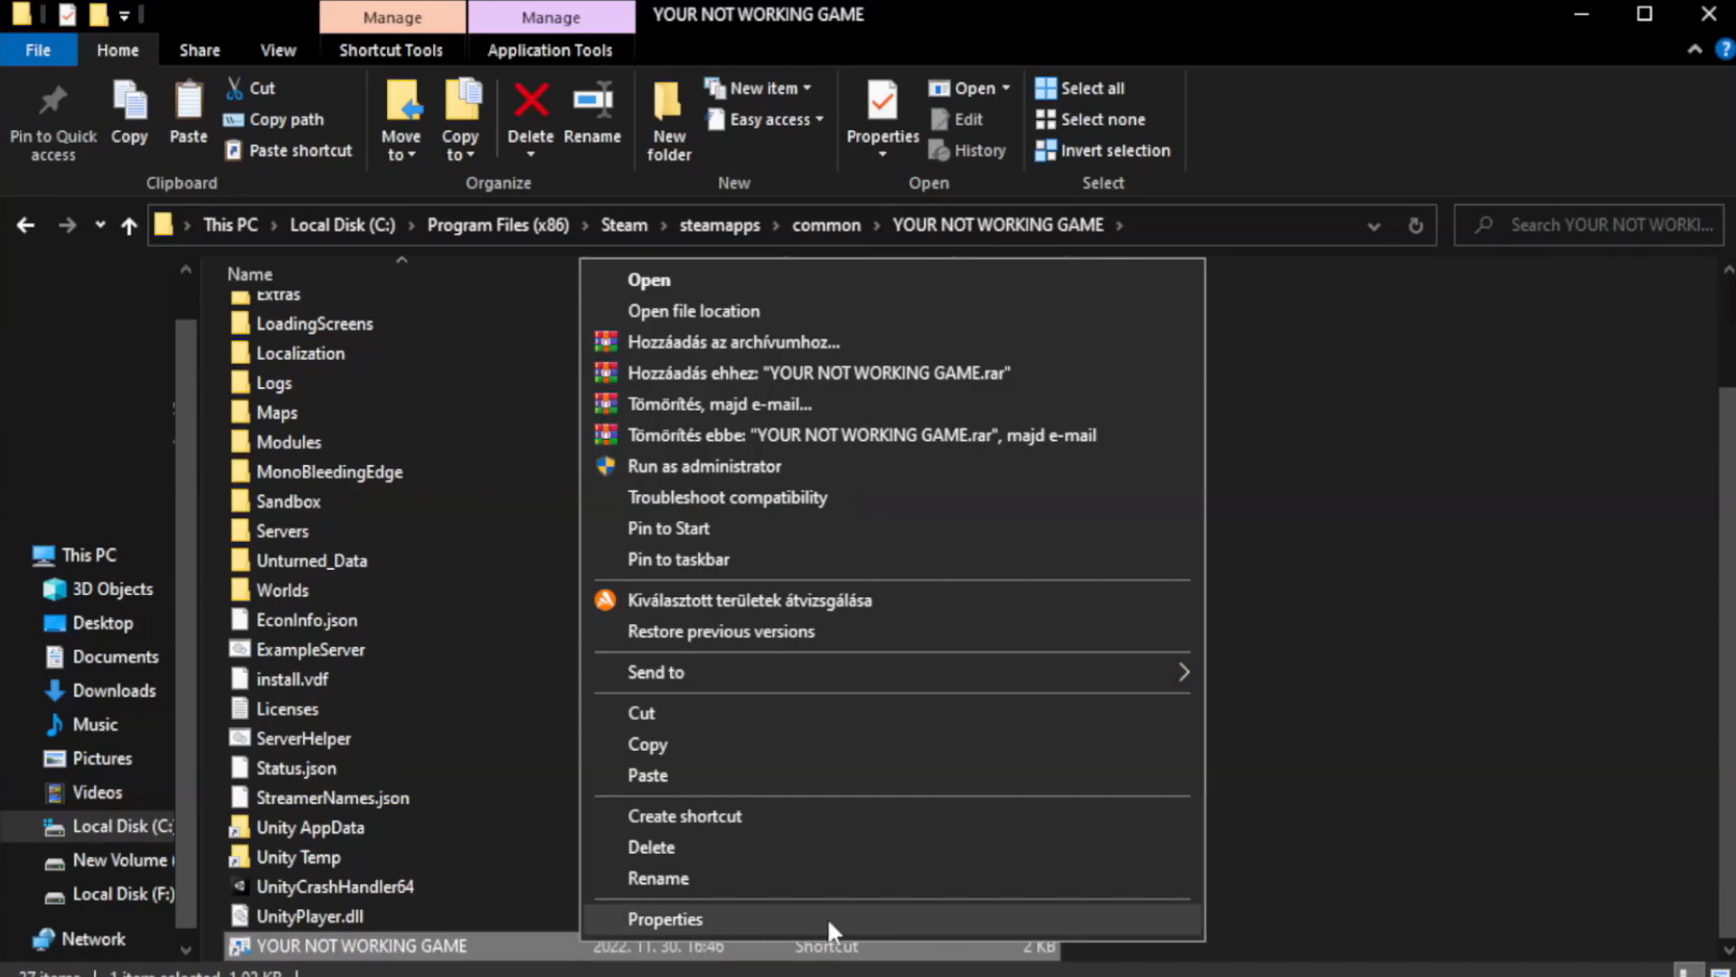
{"action": "left_click", "coordinate": [665, 918]}
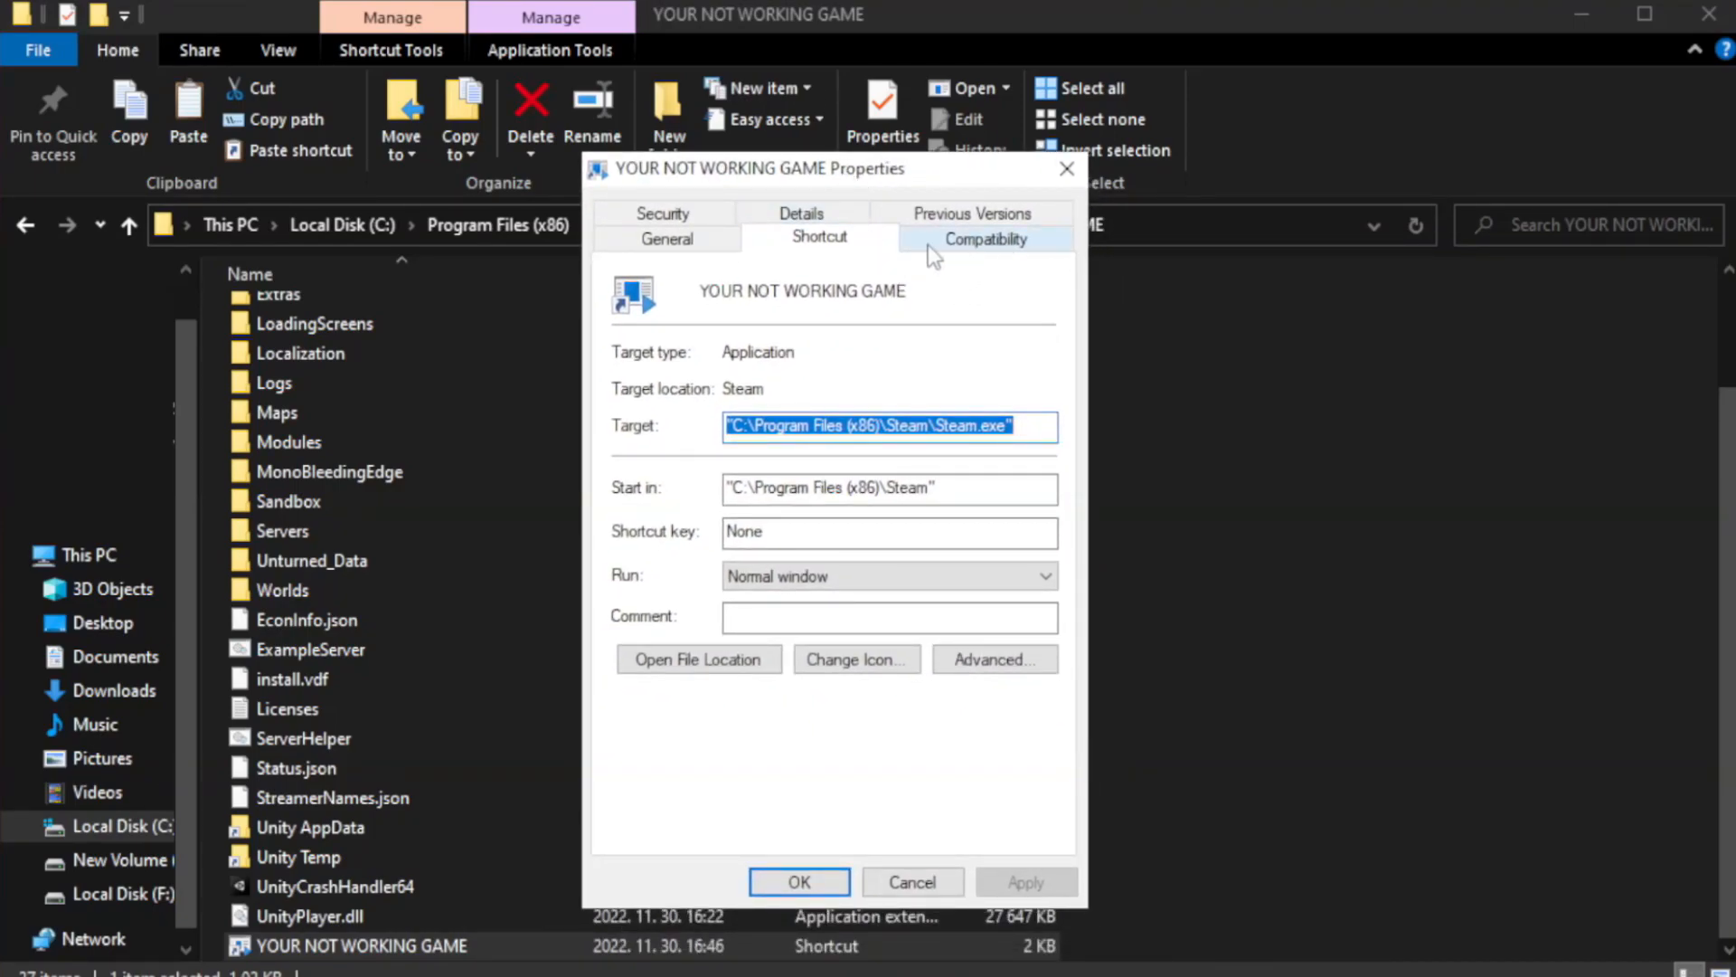
Set the shortcut to Windows 8 compatibility mode, disable fullscreen optimizations, run as administrator, and apply
{"action": "left_click", "coordinate": [986, 239]}
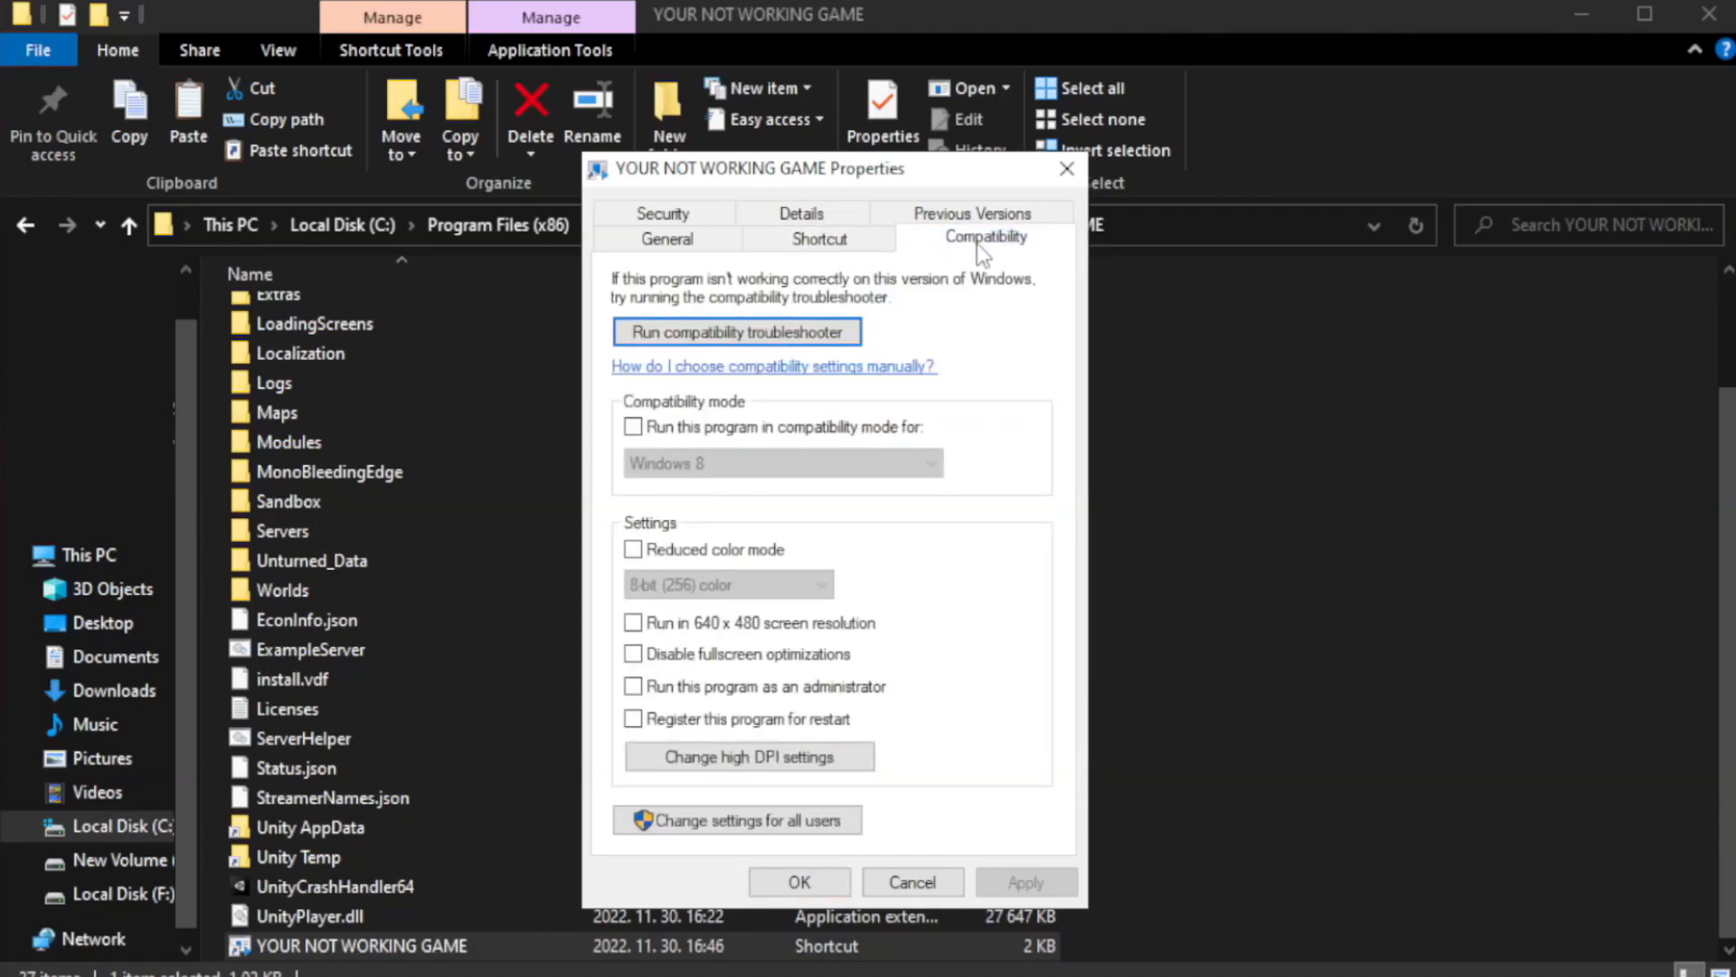
{"action": "mouse_move", "coordinate": [919, 442]}
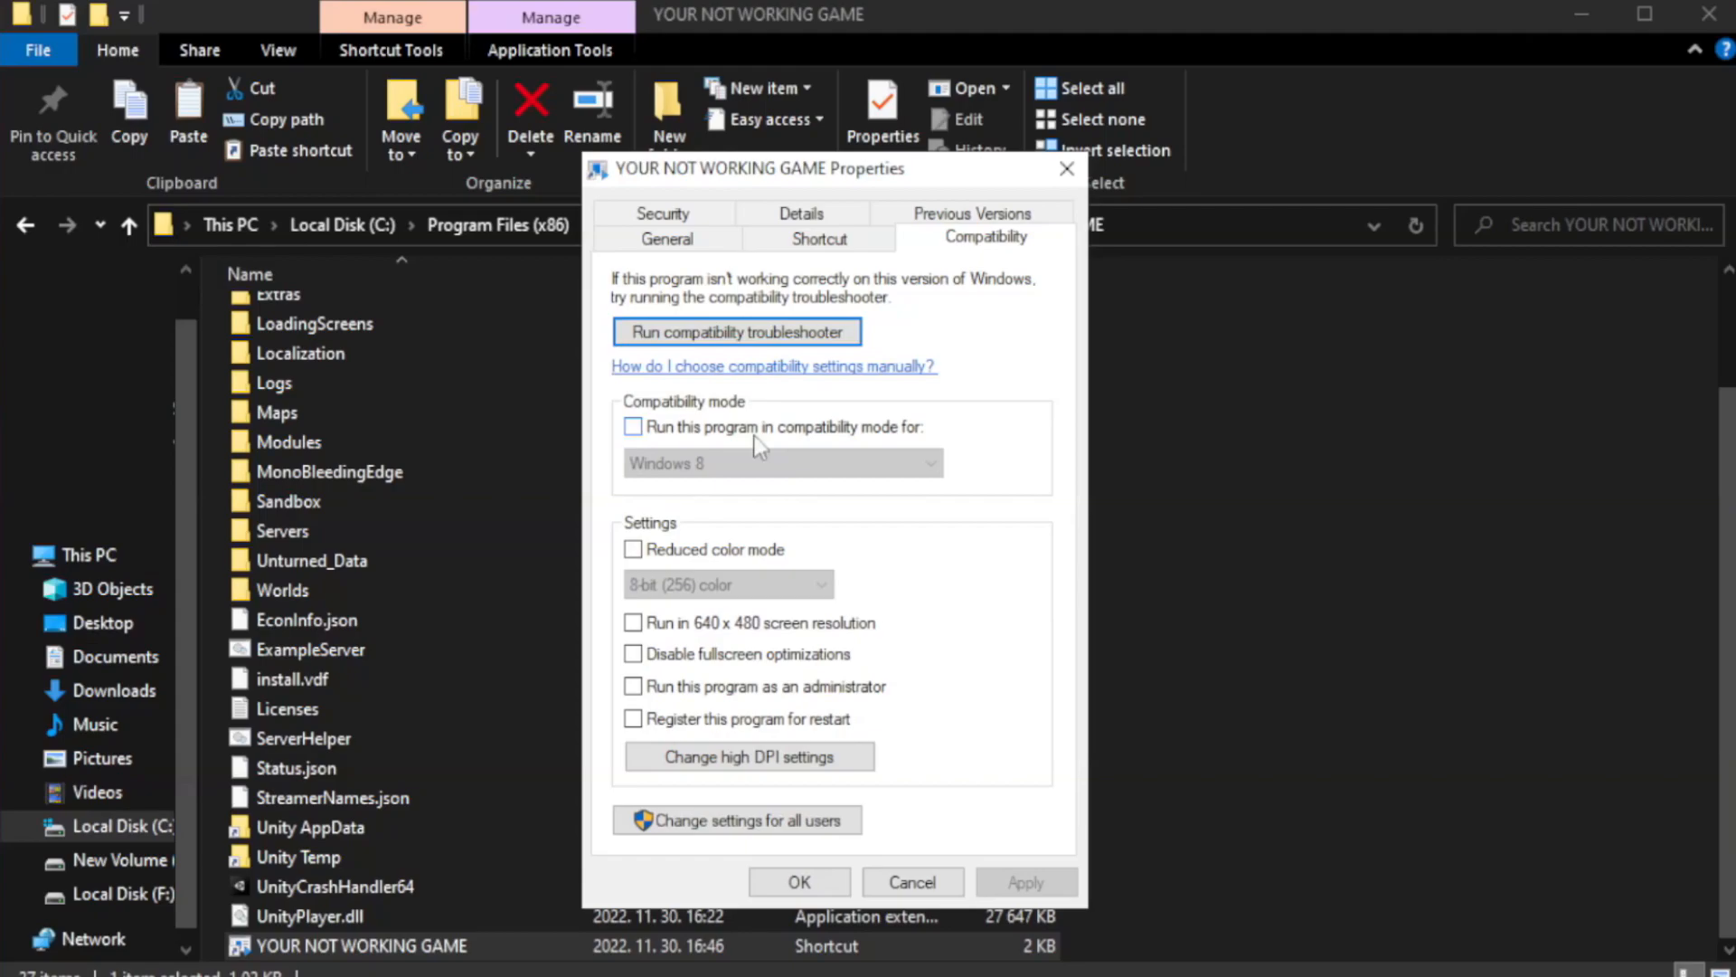
{"action": "left_click", "coordinate": [633, 427]}
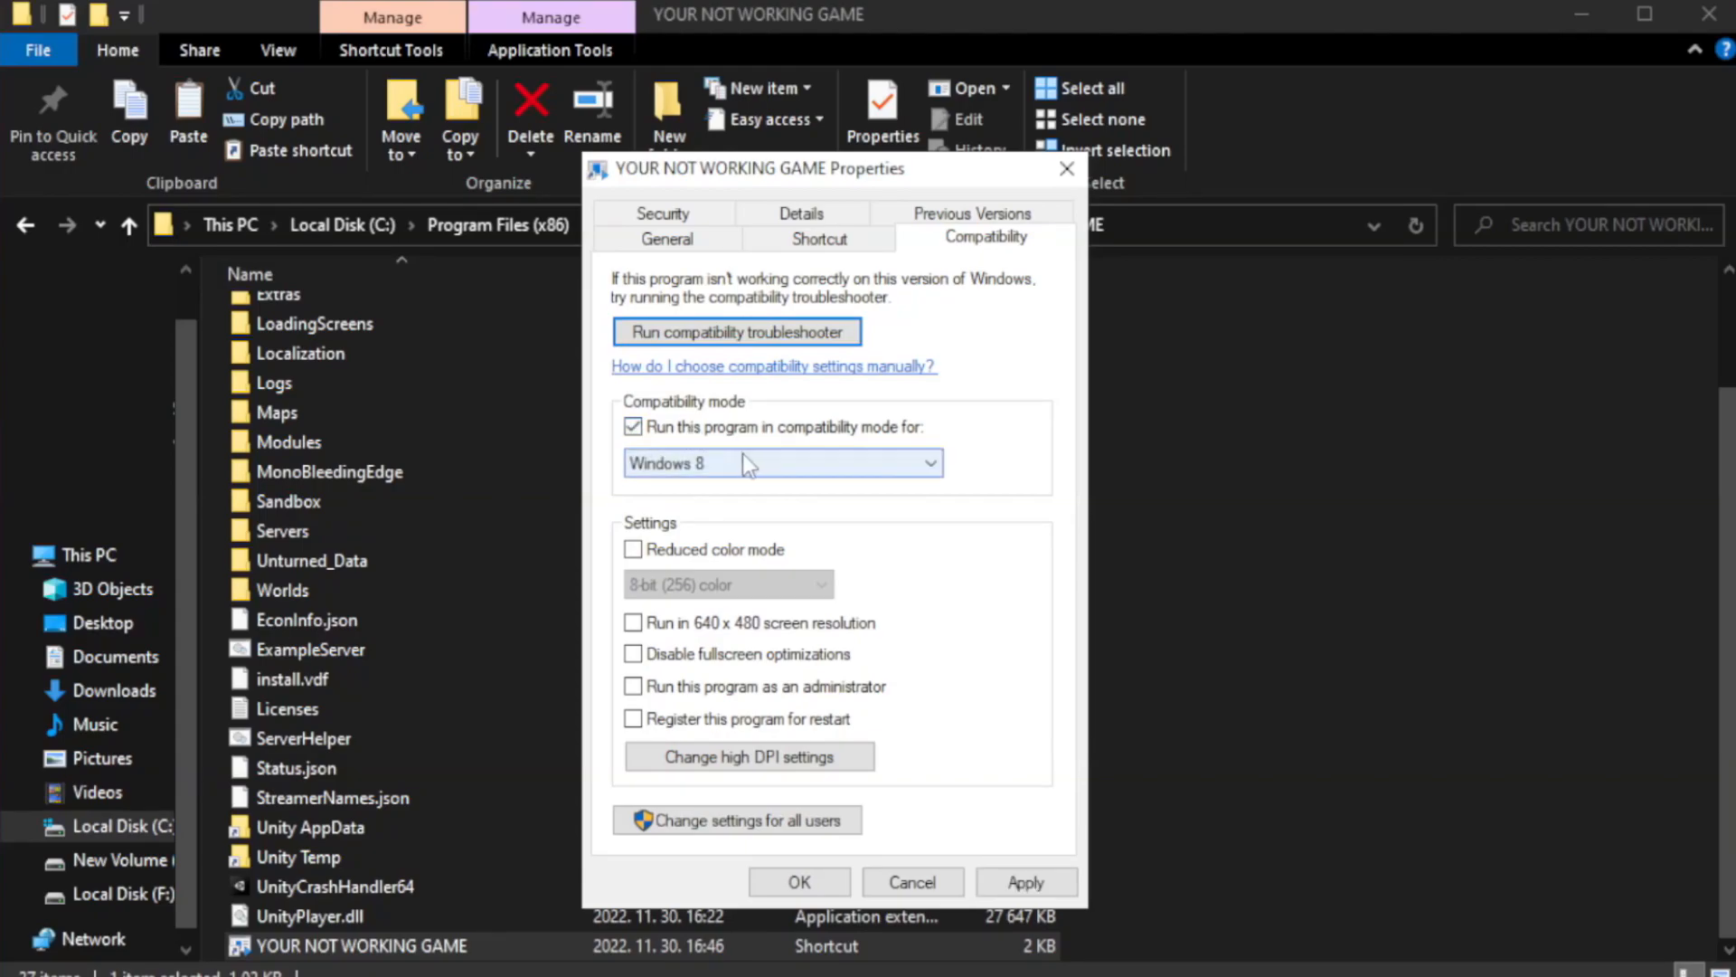
{"action": "left_click", "coordinate": [929, 463]}
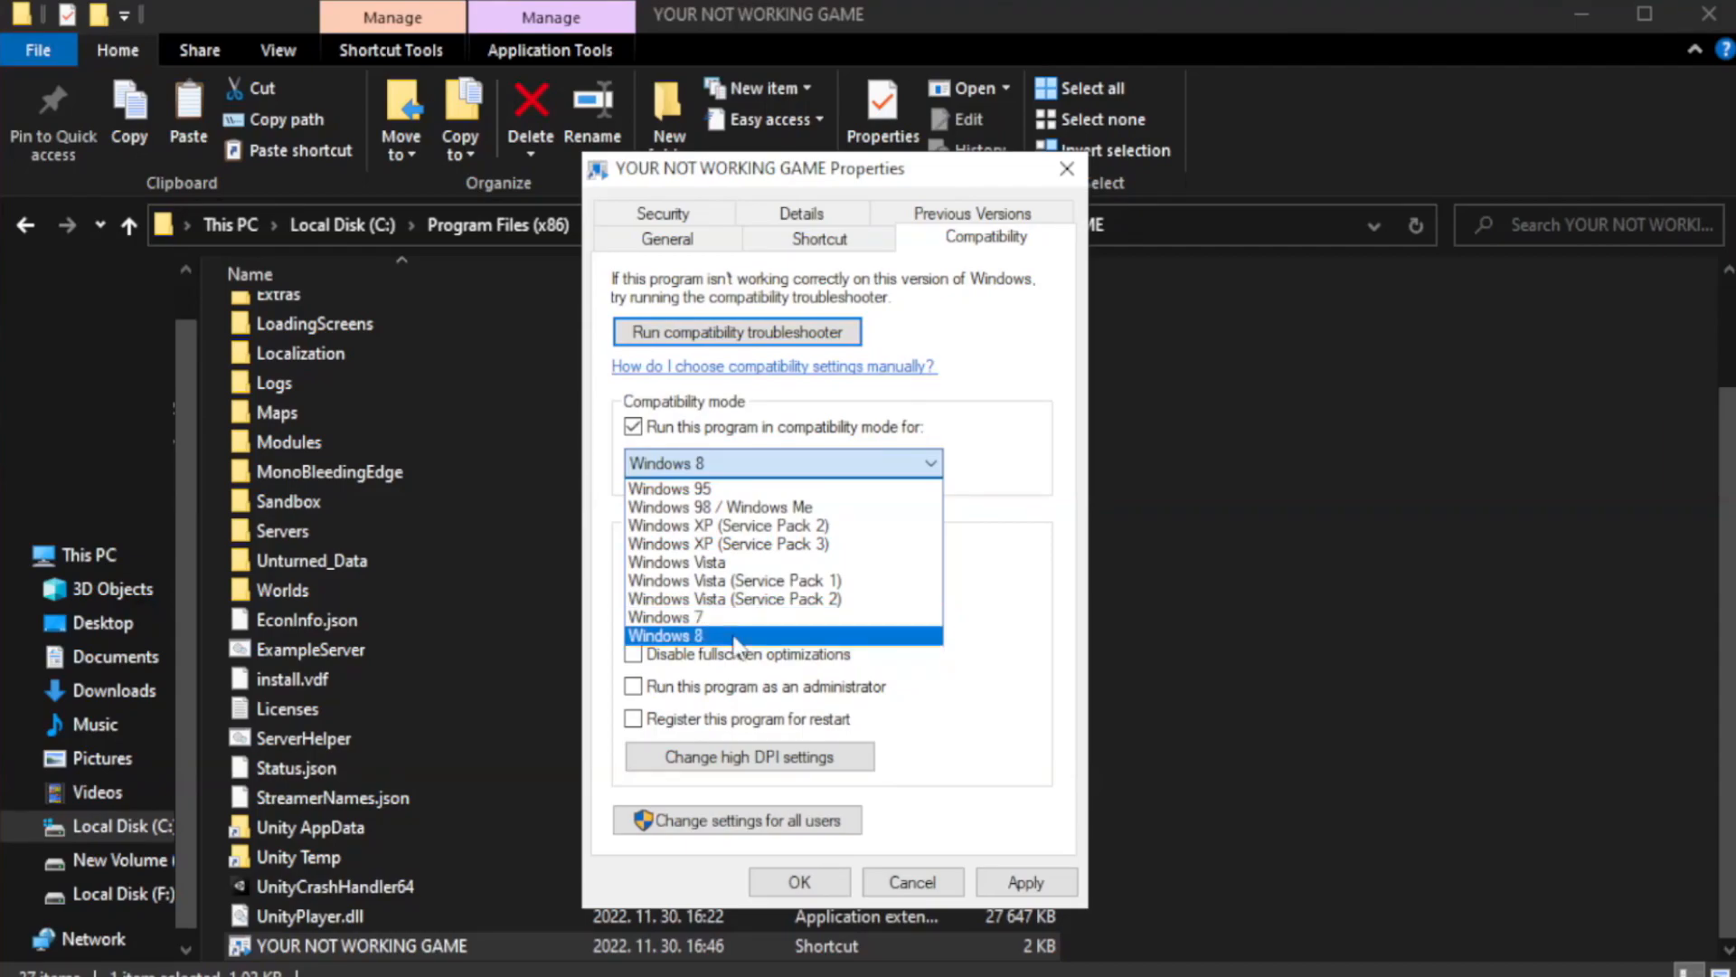
{"action": "left_click", "coordinate": [665, 635]}
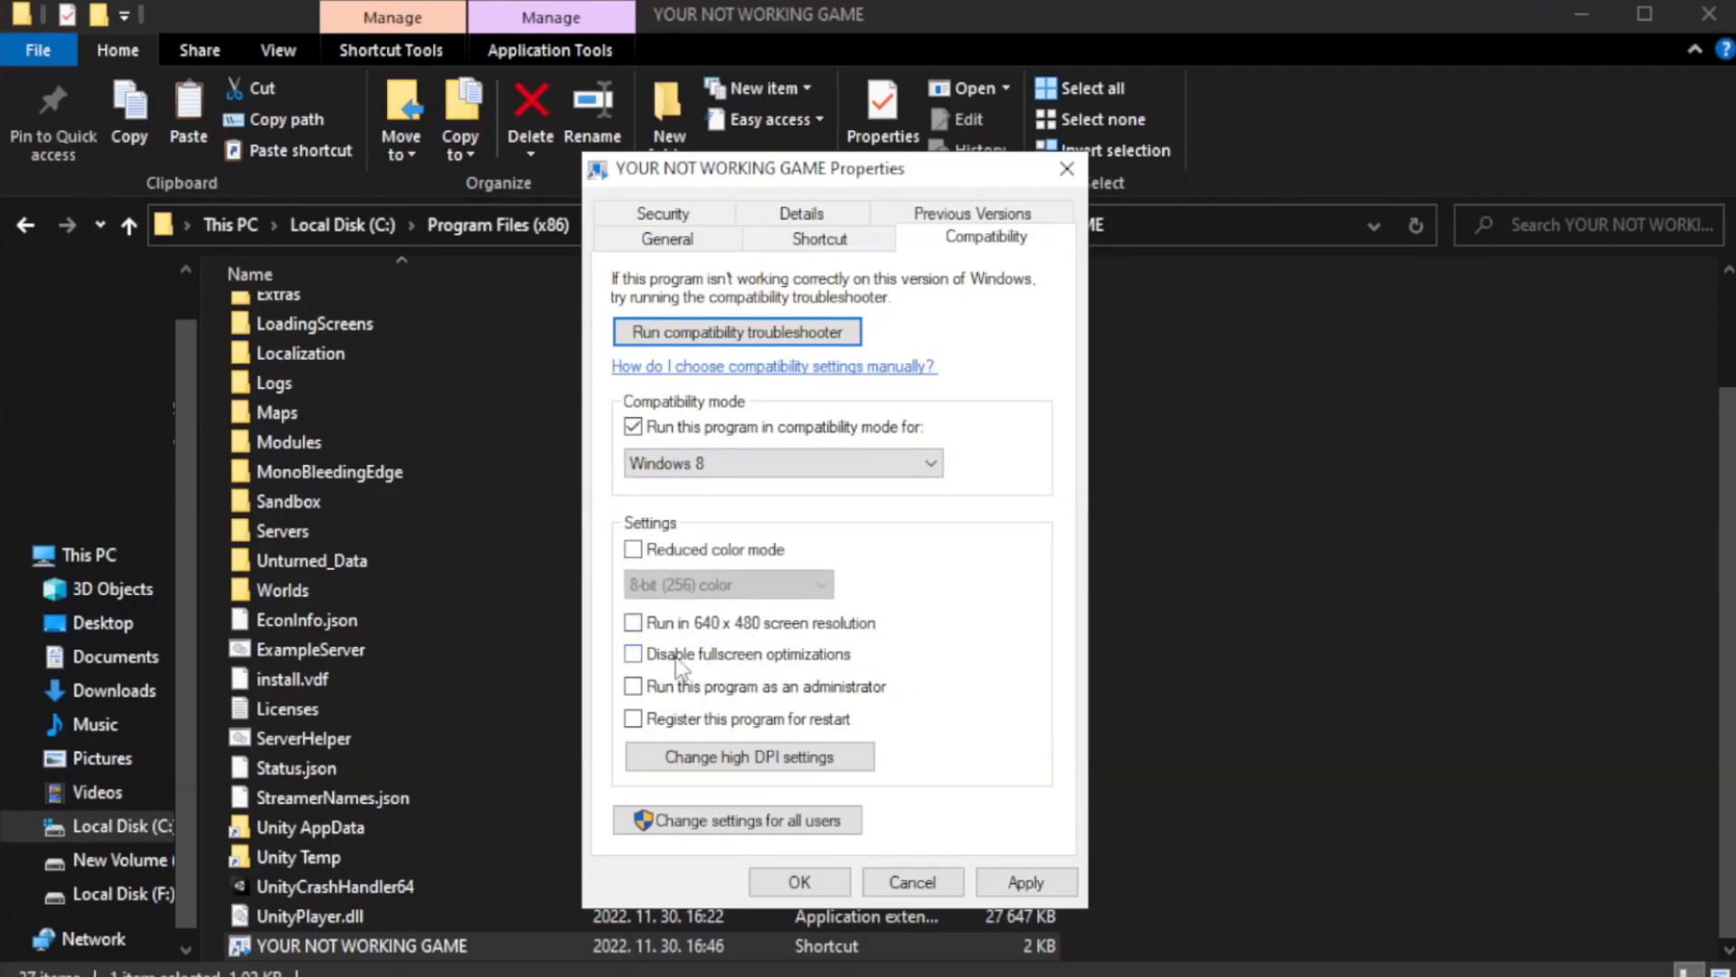
{"action": "left_click", "coordinate": [633, 655]}
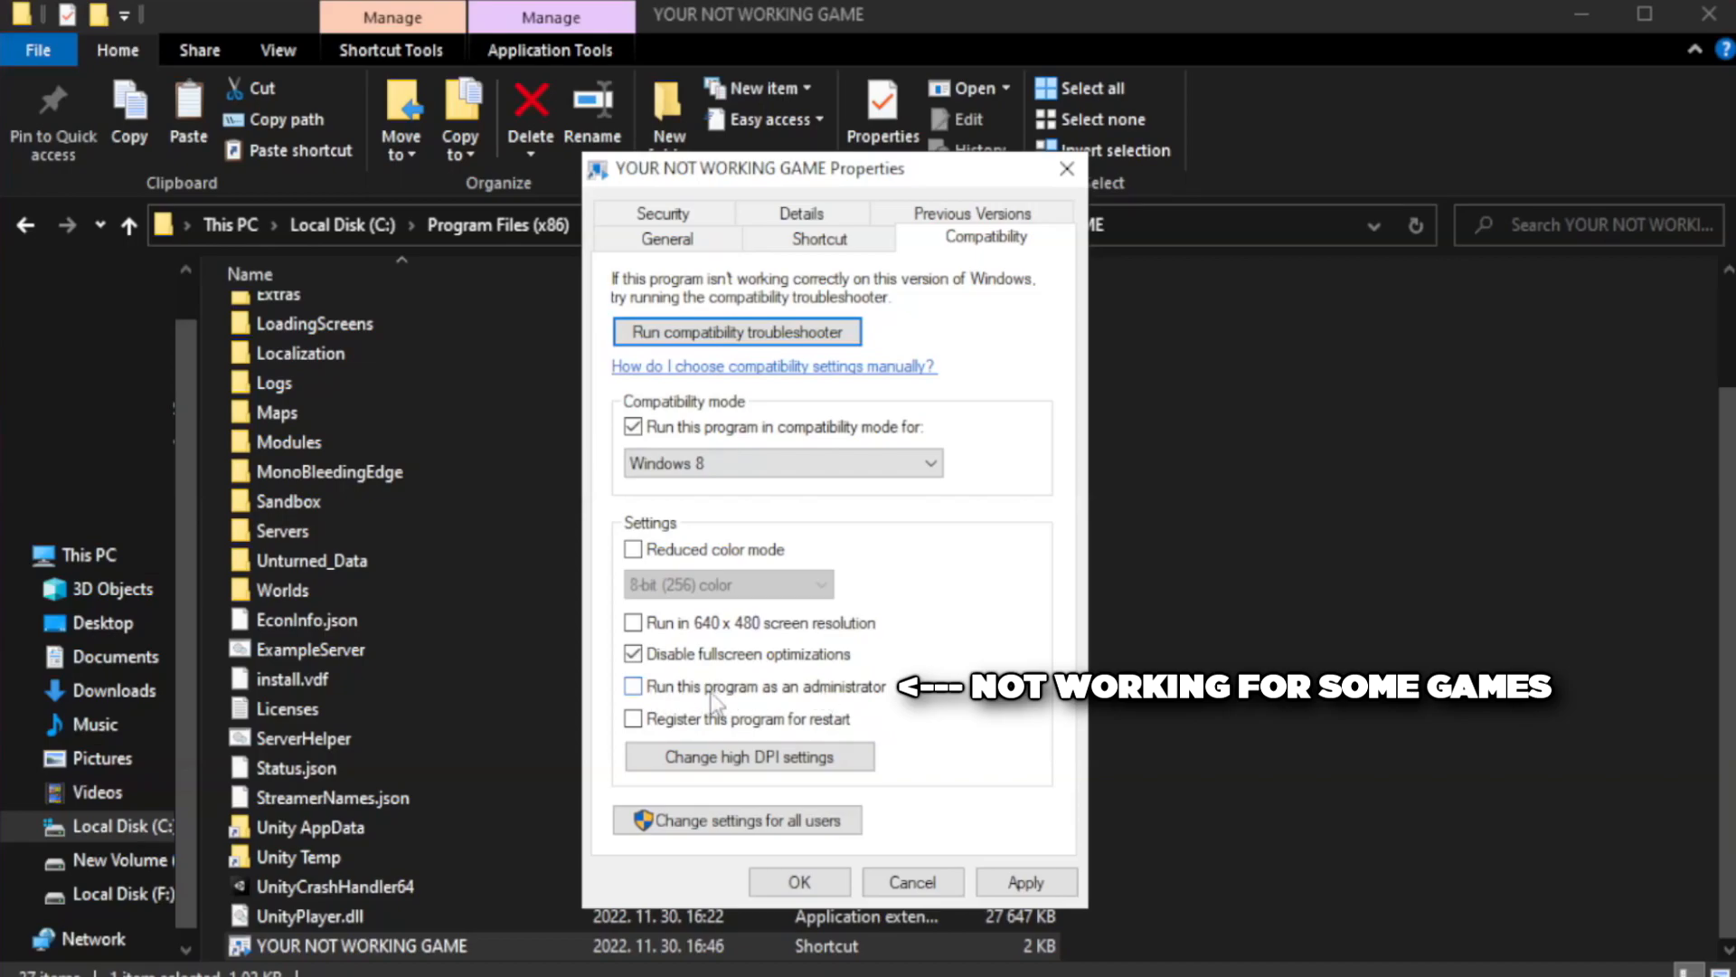
{"action": "left_click", "coordinate": [633, 687]}
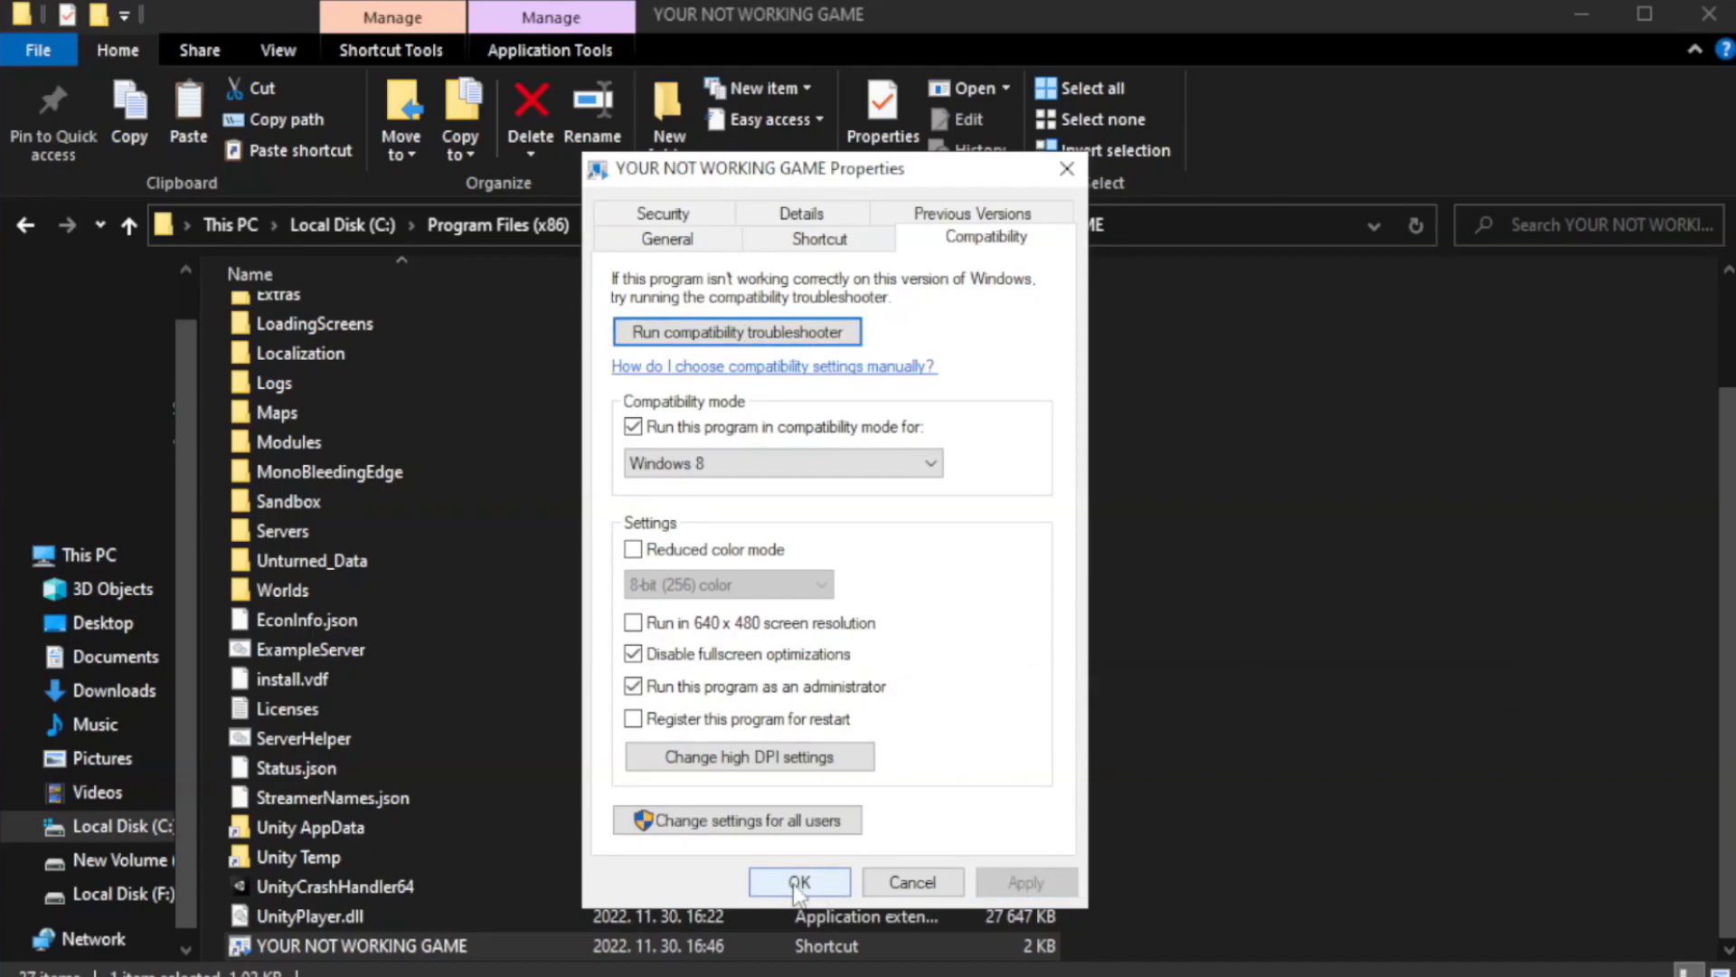
{"action": "left_click", "coordinate": [799, 881]}
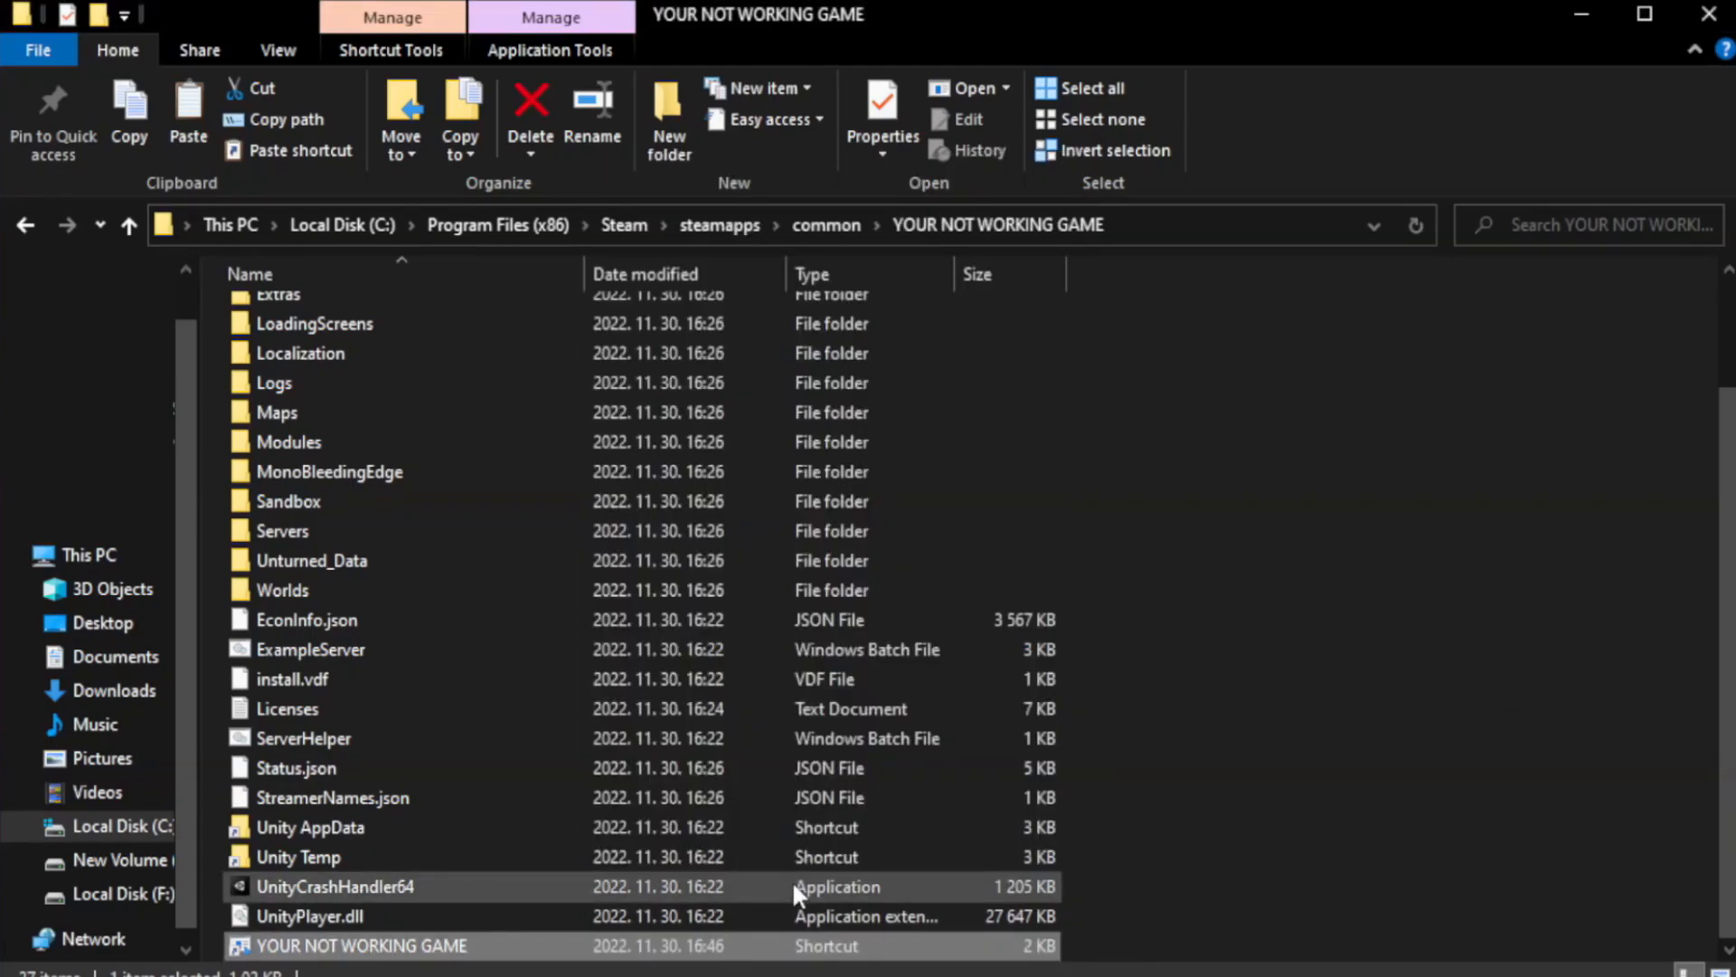
{"action": "mouse_move", "coordinate": [1450, 557]}
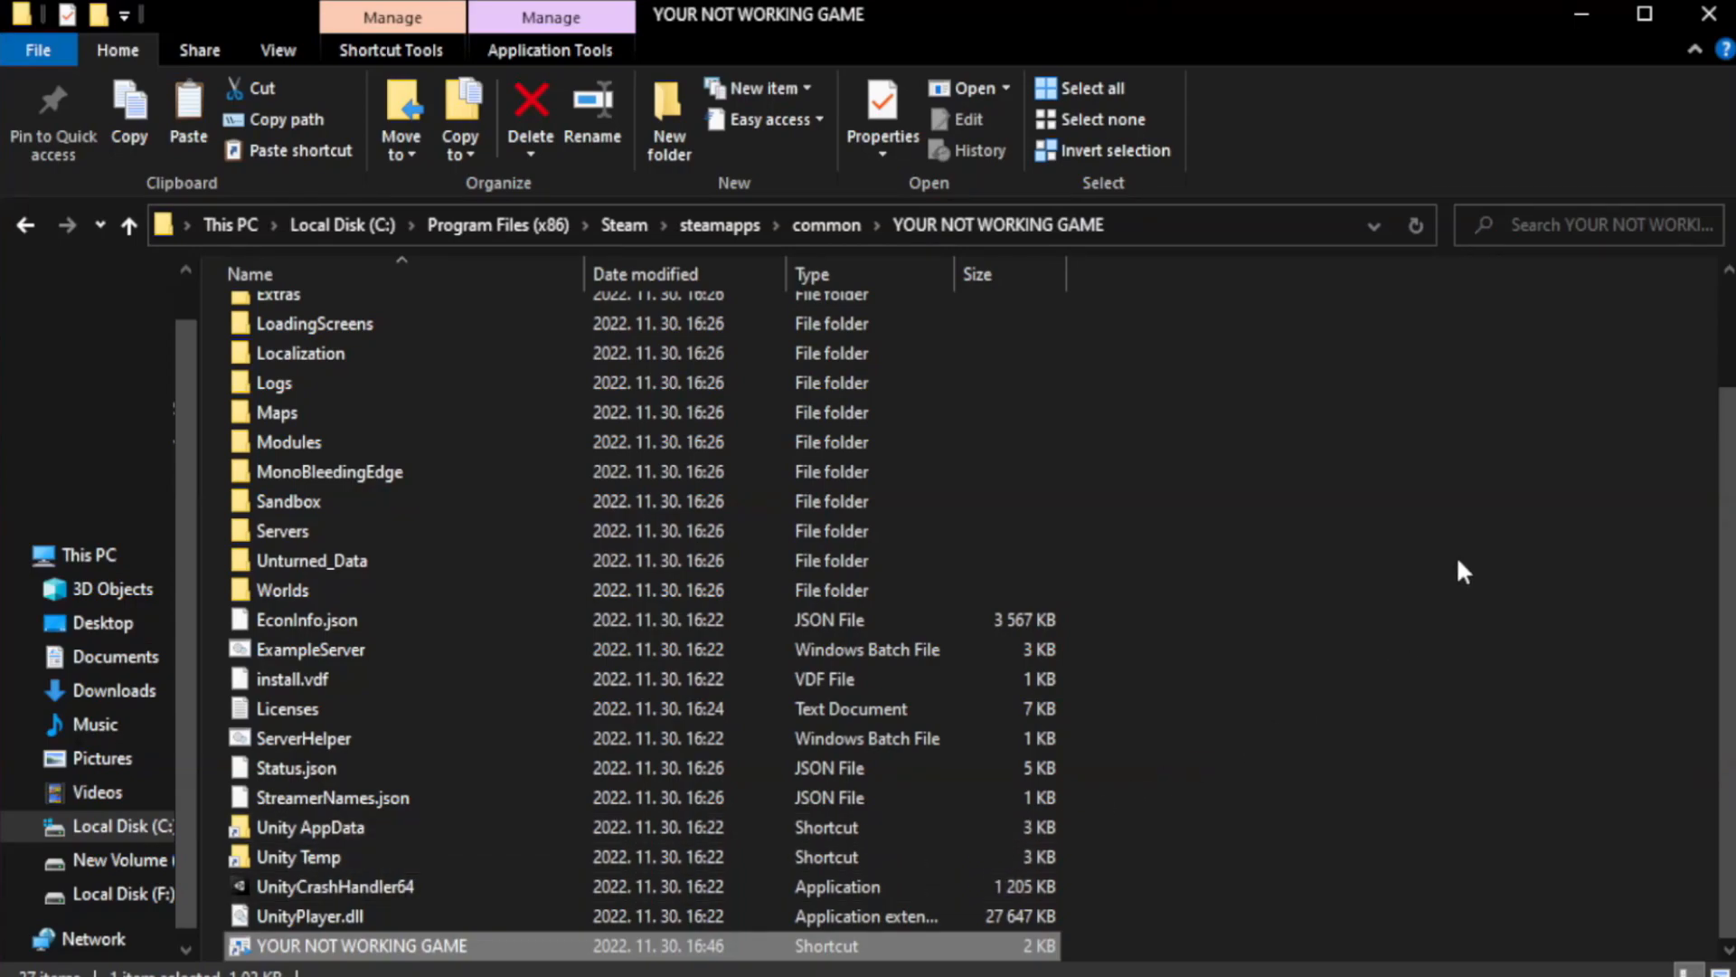
{"action": "mouse_move", "coordinate": [1709, 14]}
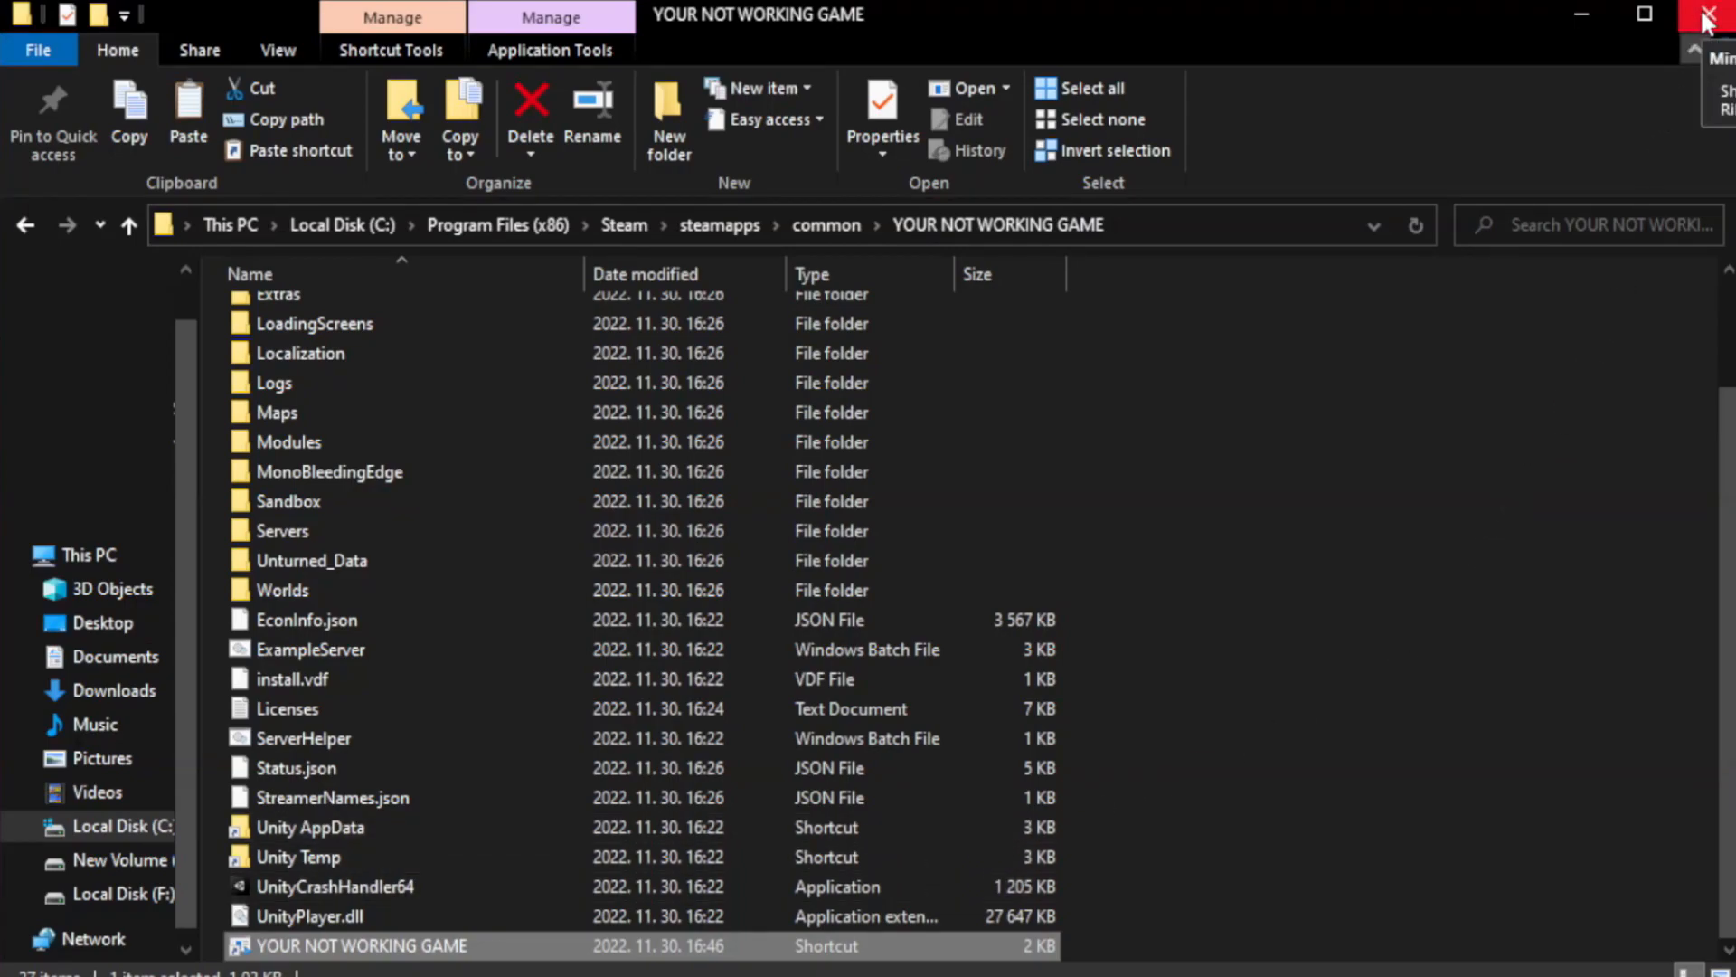
{"action": "mouse_move", "coordinate": [1705, 14]}
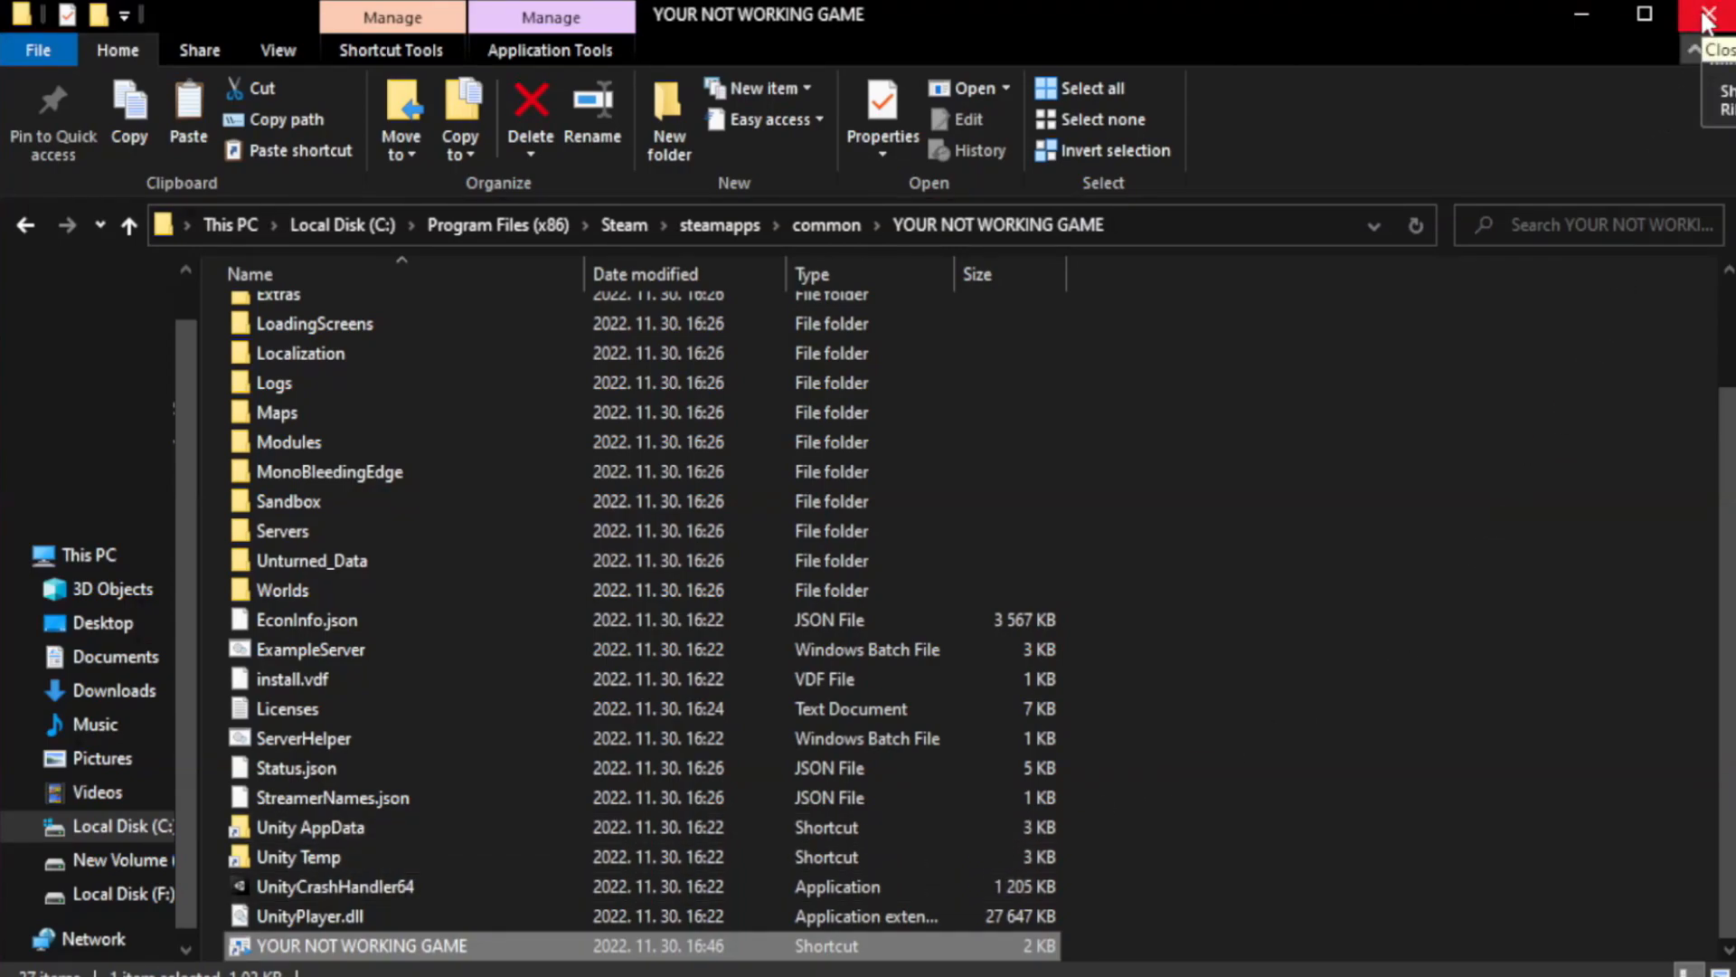
Close the File Explorer window to return to the desktop
{"action": "left_click", "coordinate": [1709, 14]}
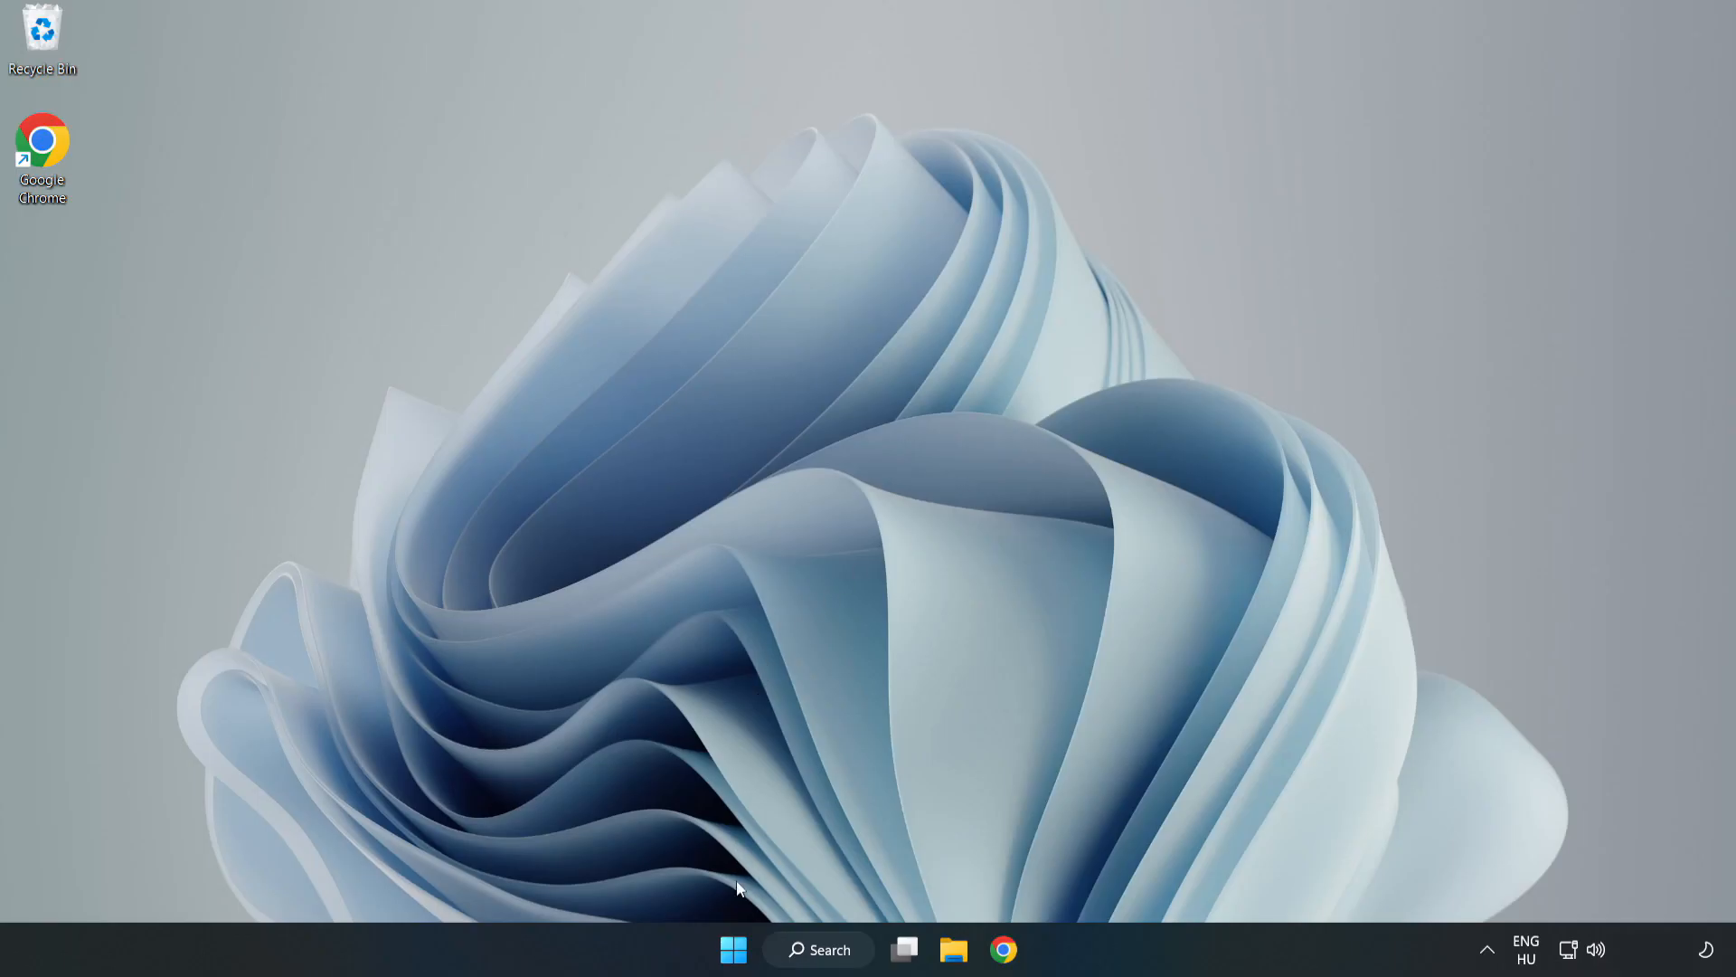
{"action": "mouse_move", "coordinate": [733, 947]}
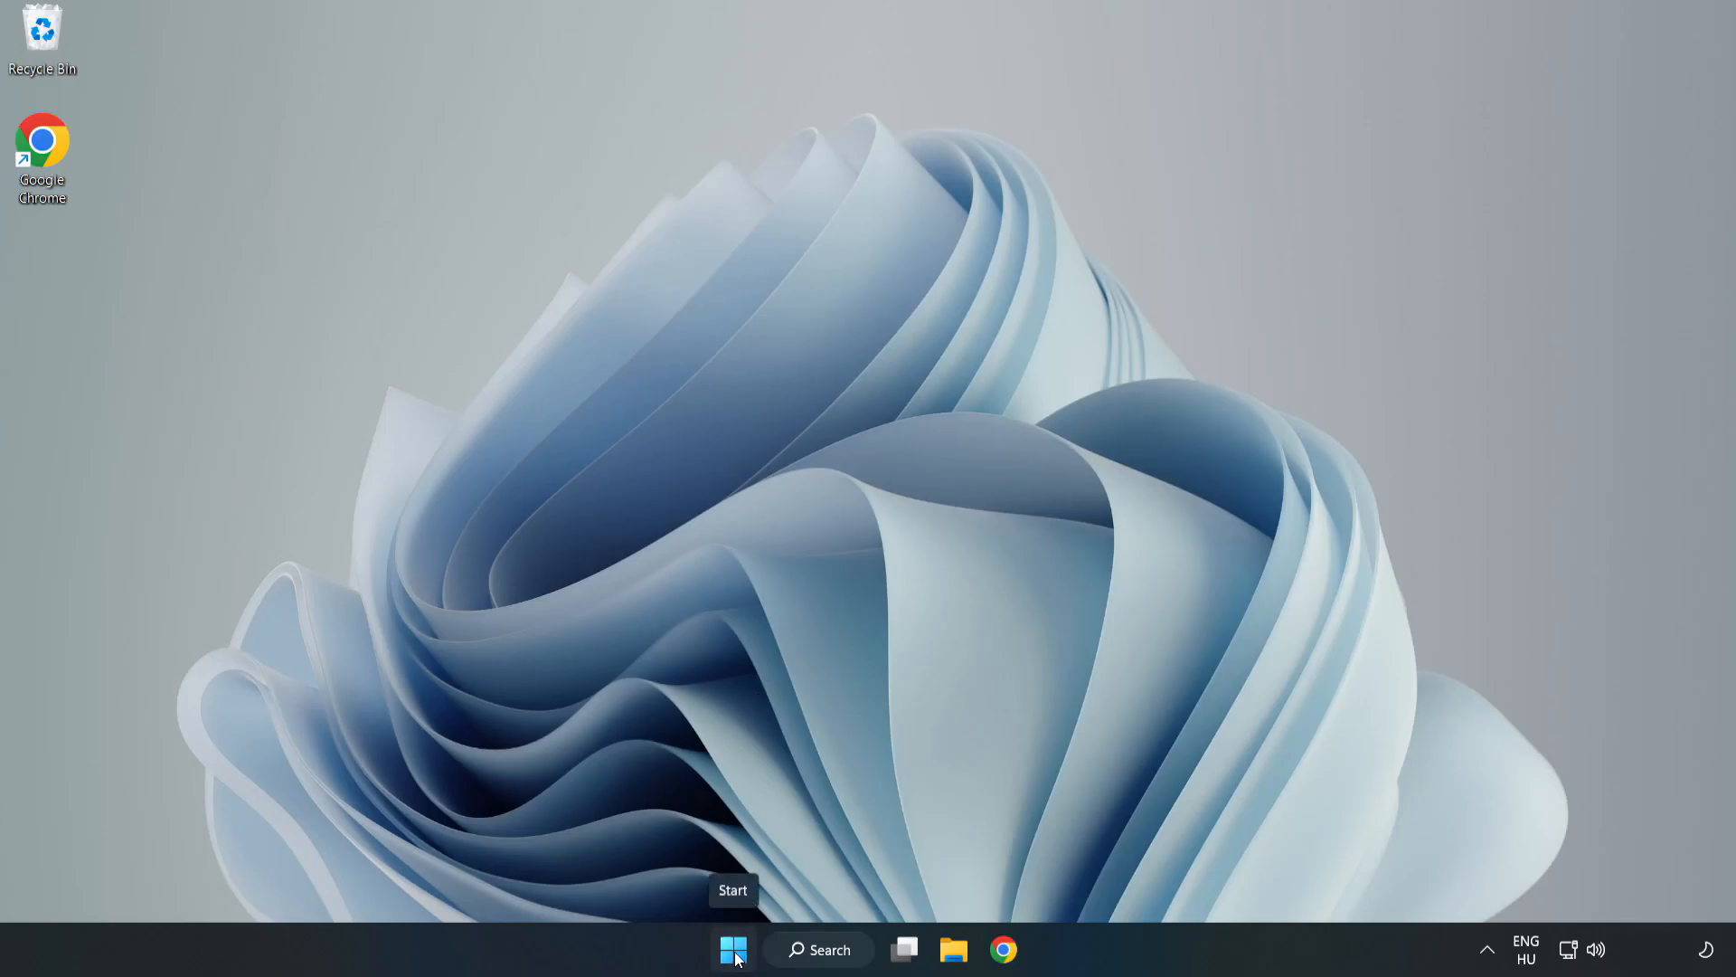
Launch Task Manager from the Start button menu and disable Cortana on the Startup list
{"action": "right_click", "coordinate": [723, 949]}
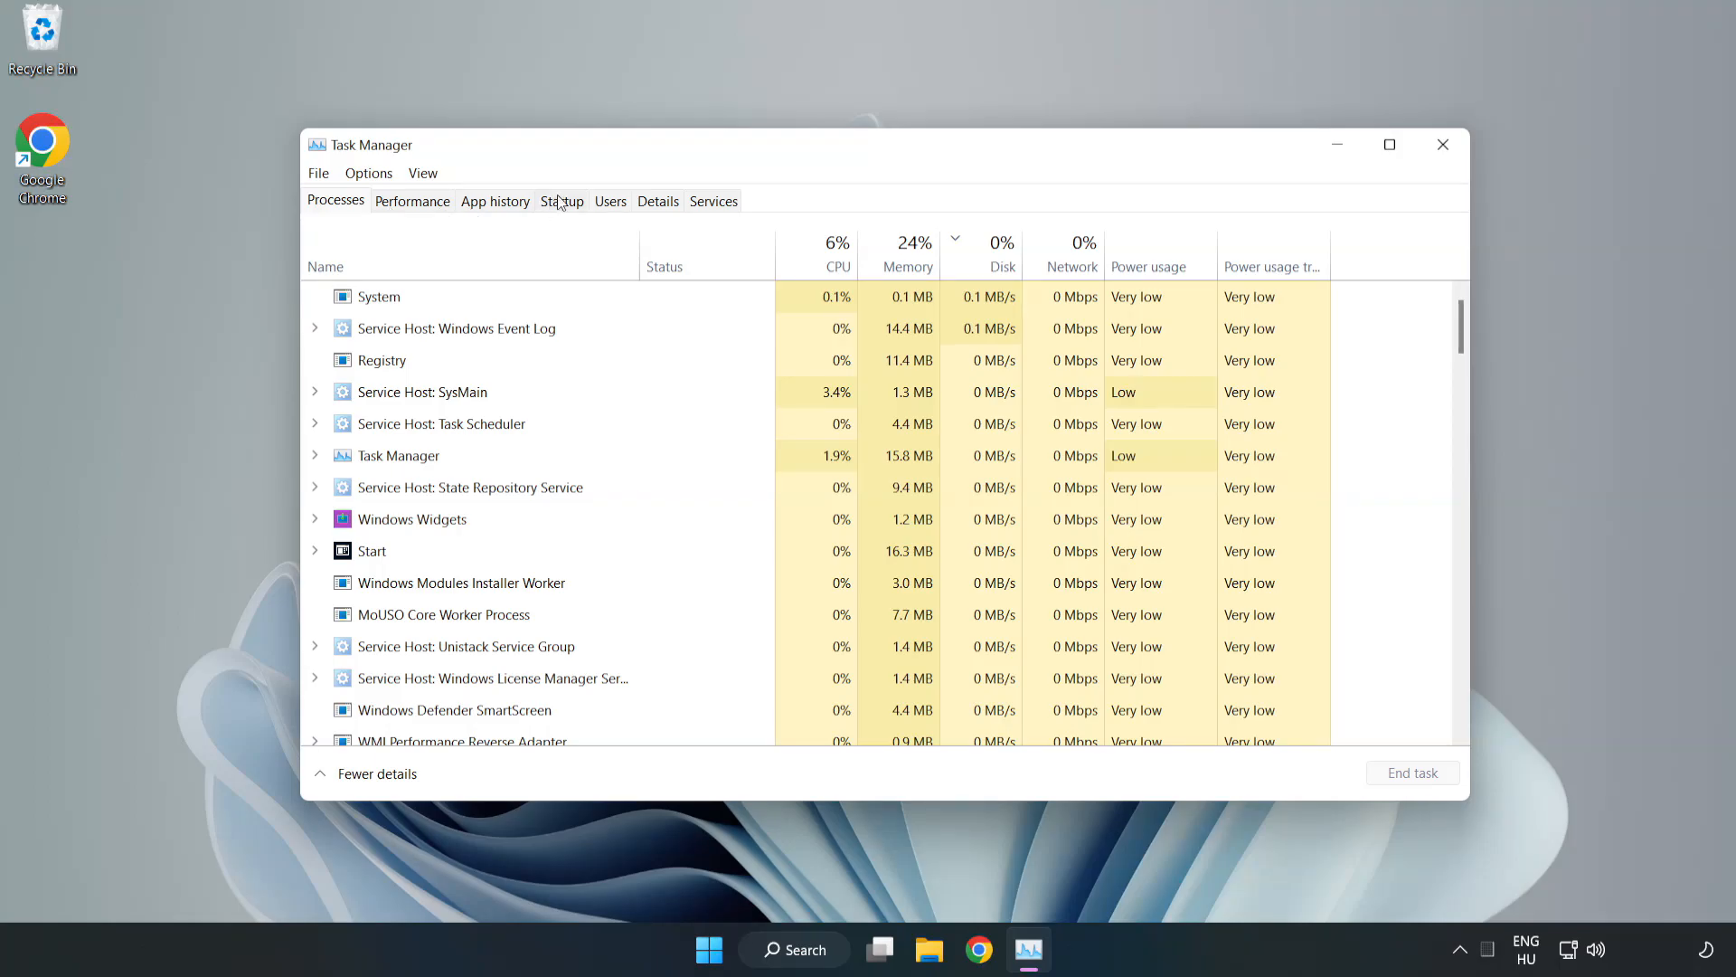
{"action": "left_click", "coordinate": [561, 201]}
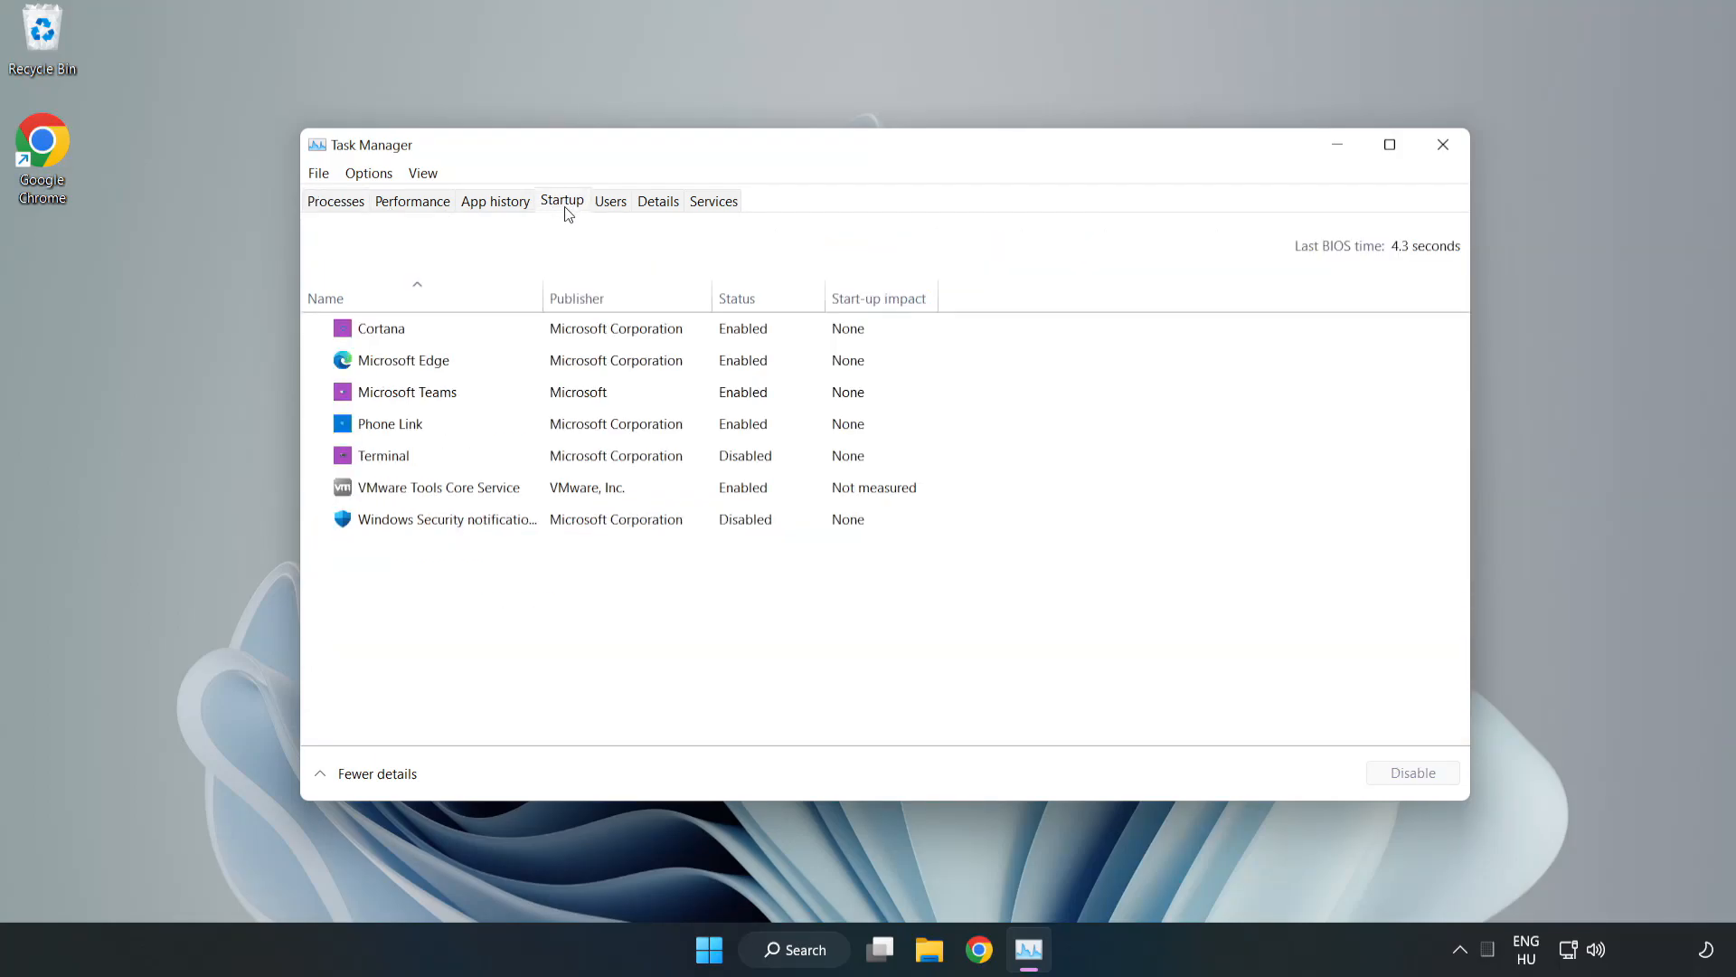
{"action": "left_click", "coordinate": [380, 327]}
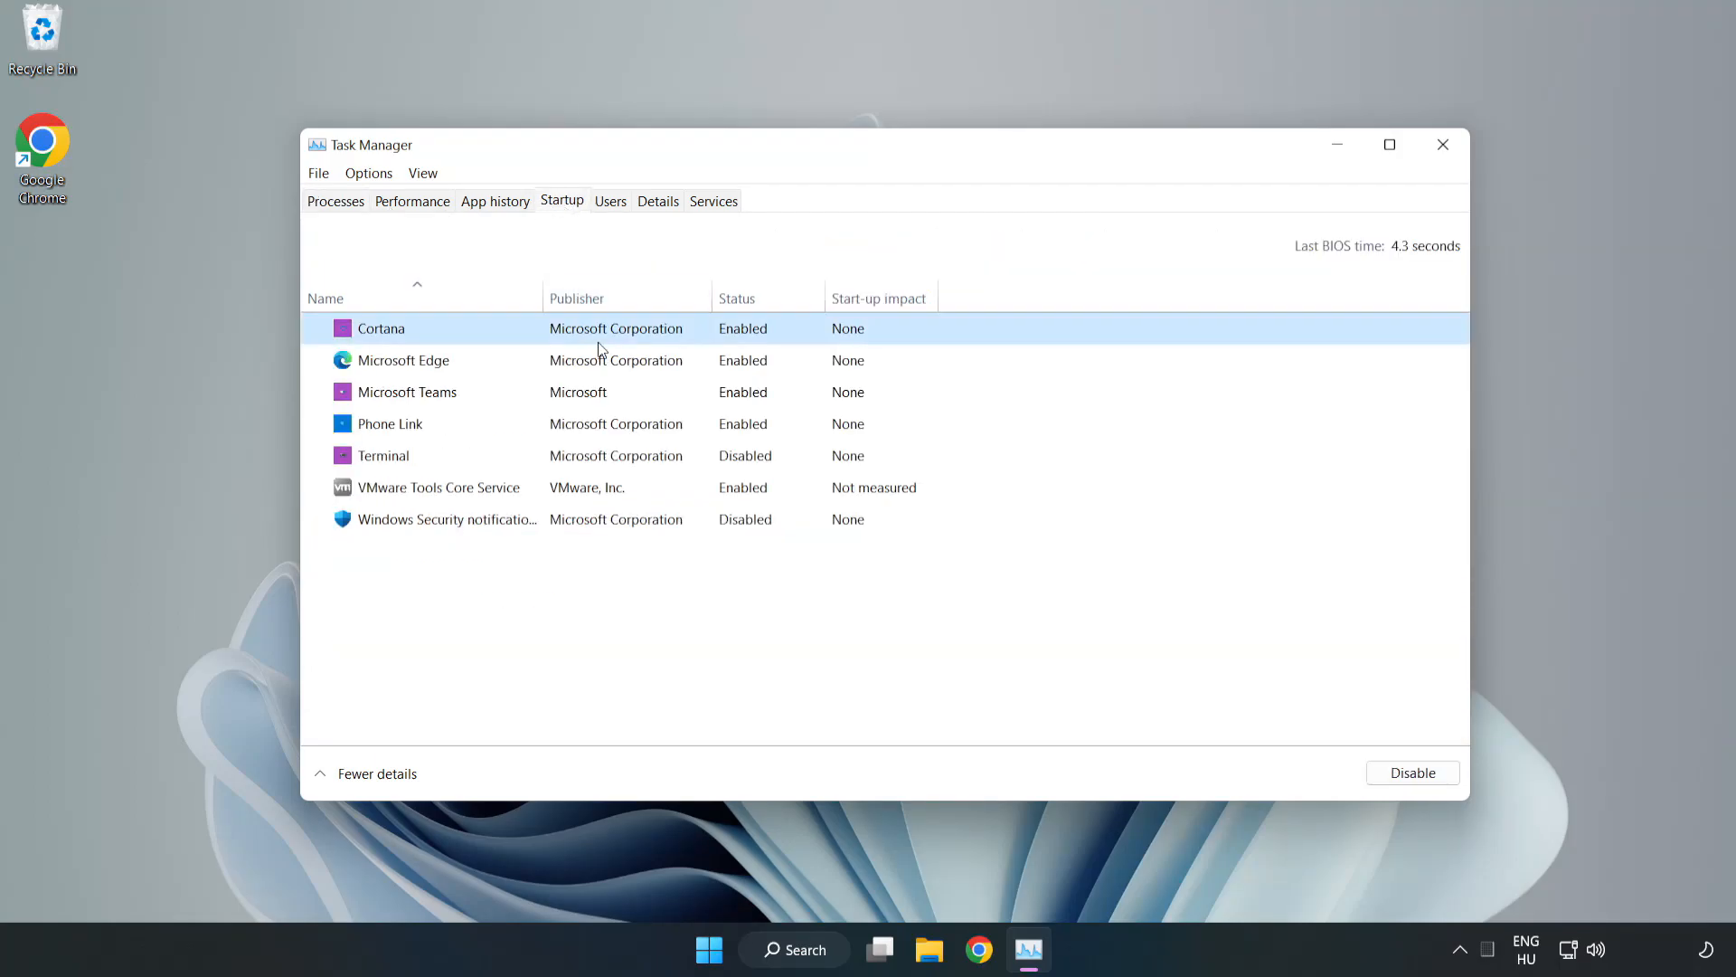
{"action": "left_click", "coordinate": [403, 360]}
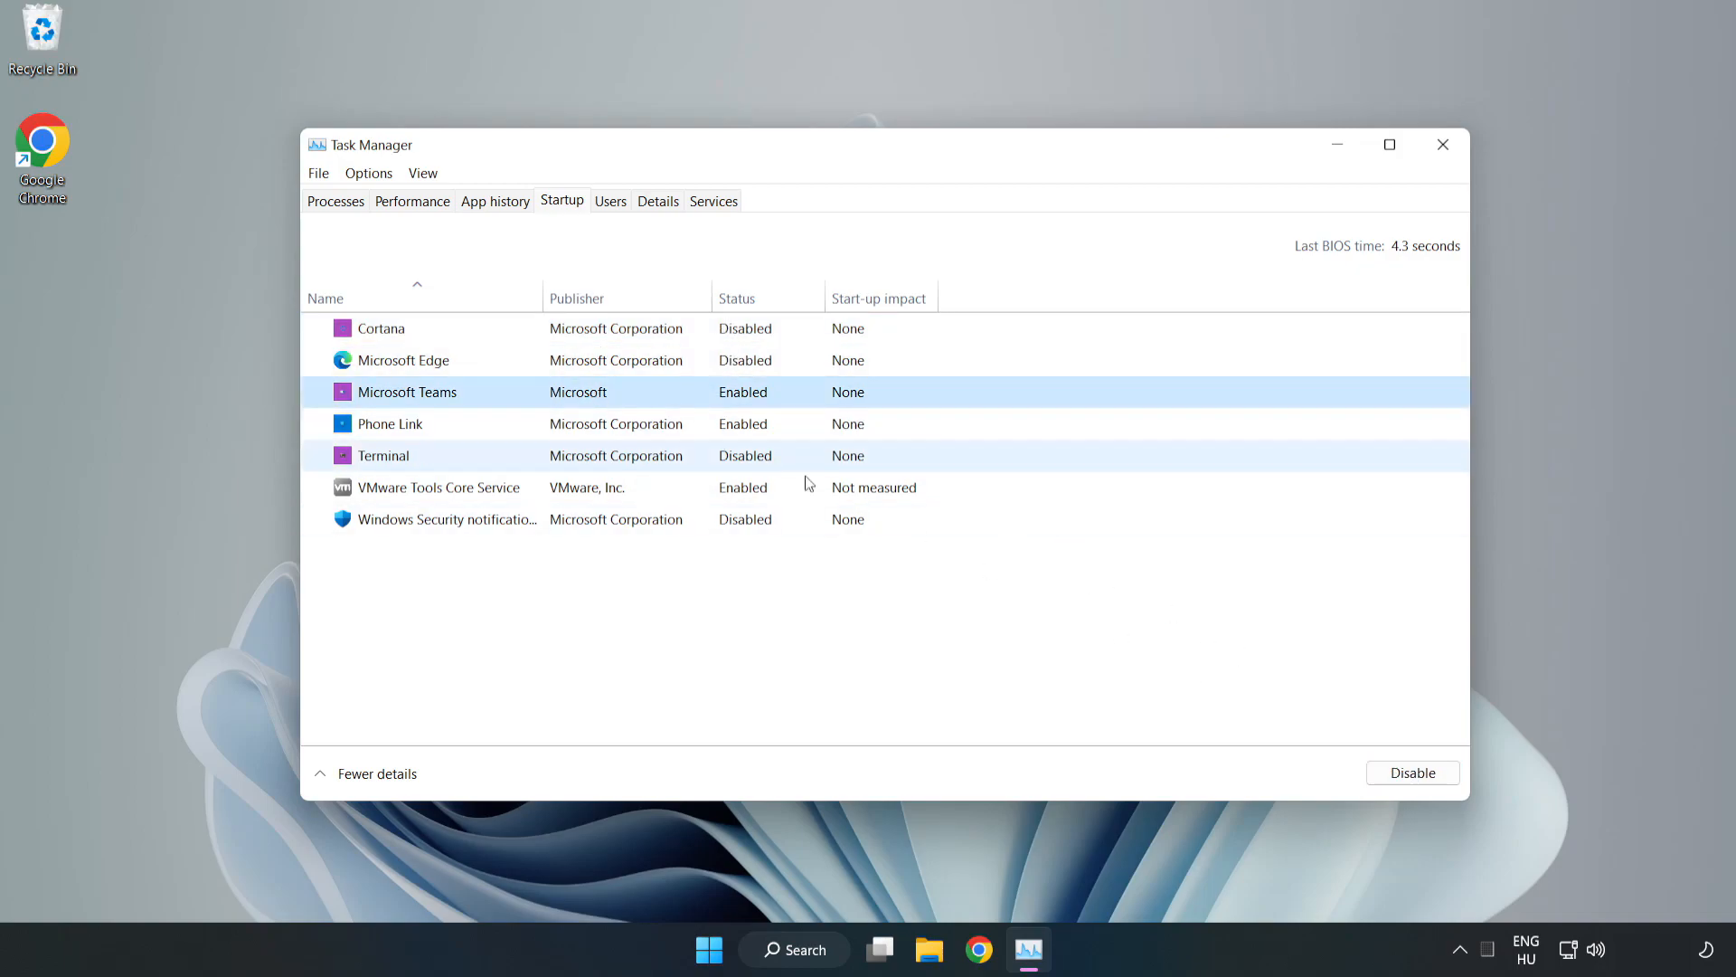
Disable Phone Link from launching at startup and close Task Manager
{"action": "left_click", "coordinate": [390, 423]}
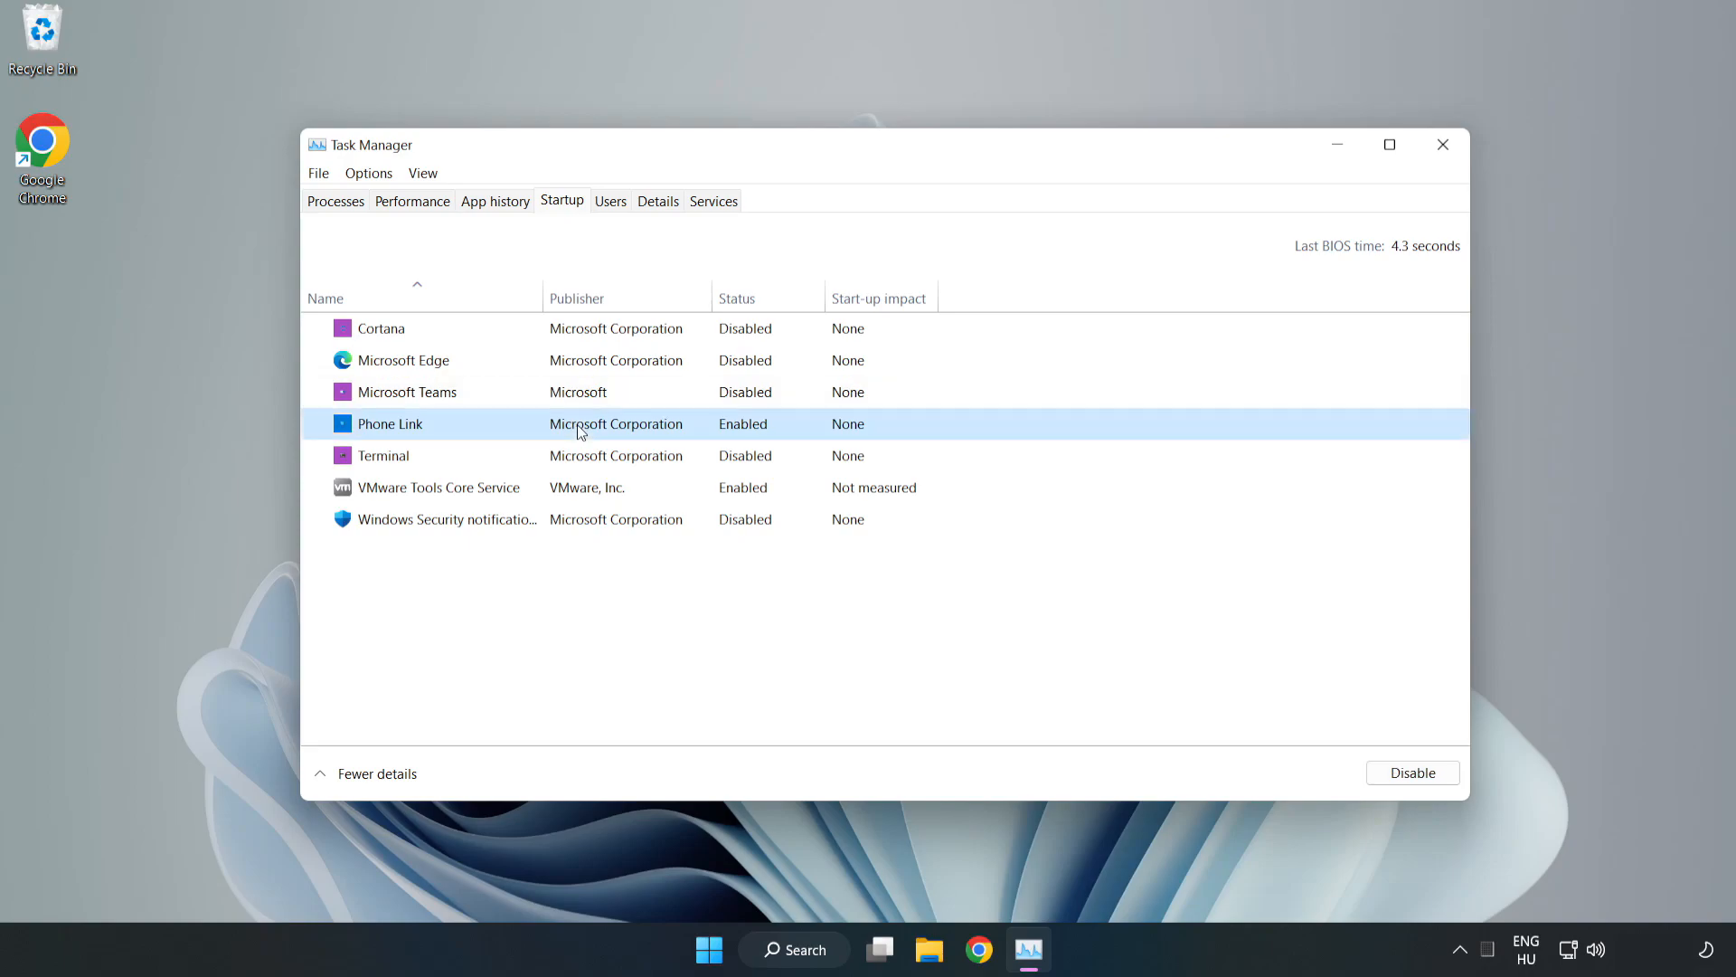
{"action": "left_click", "coordinate": [1412, 772]}
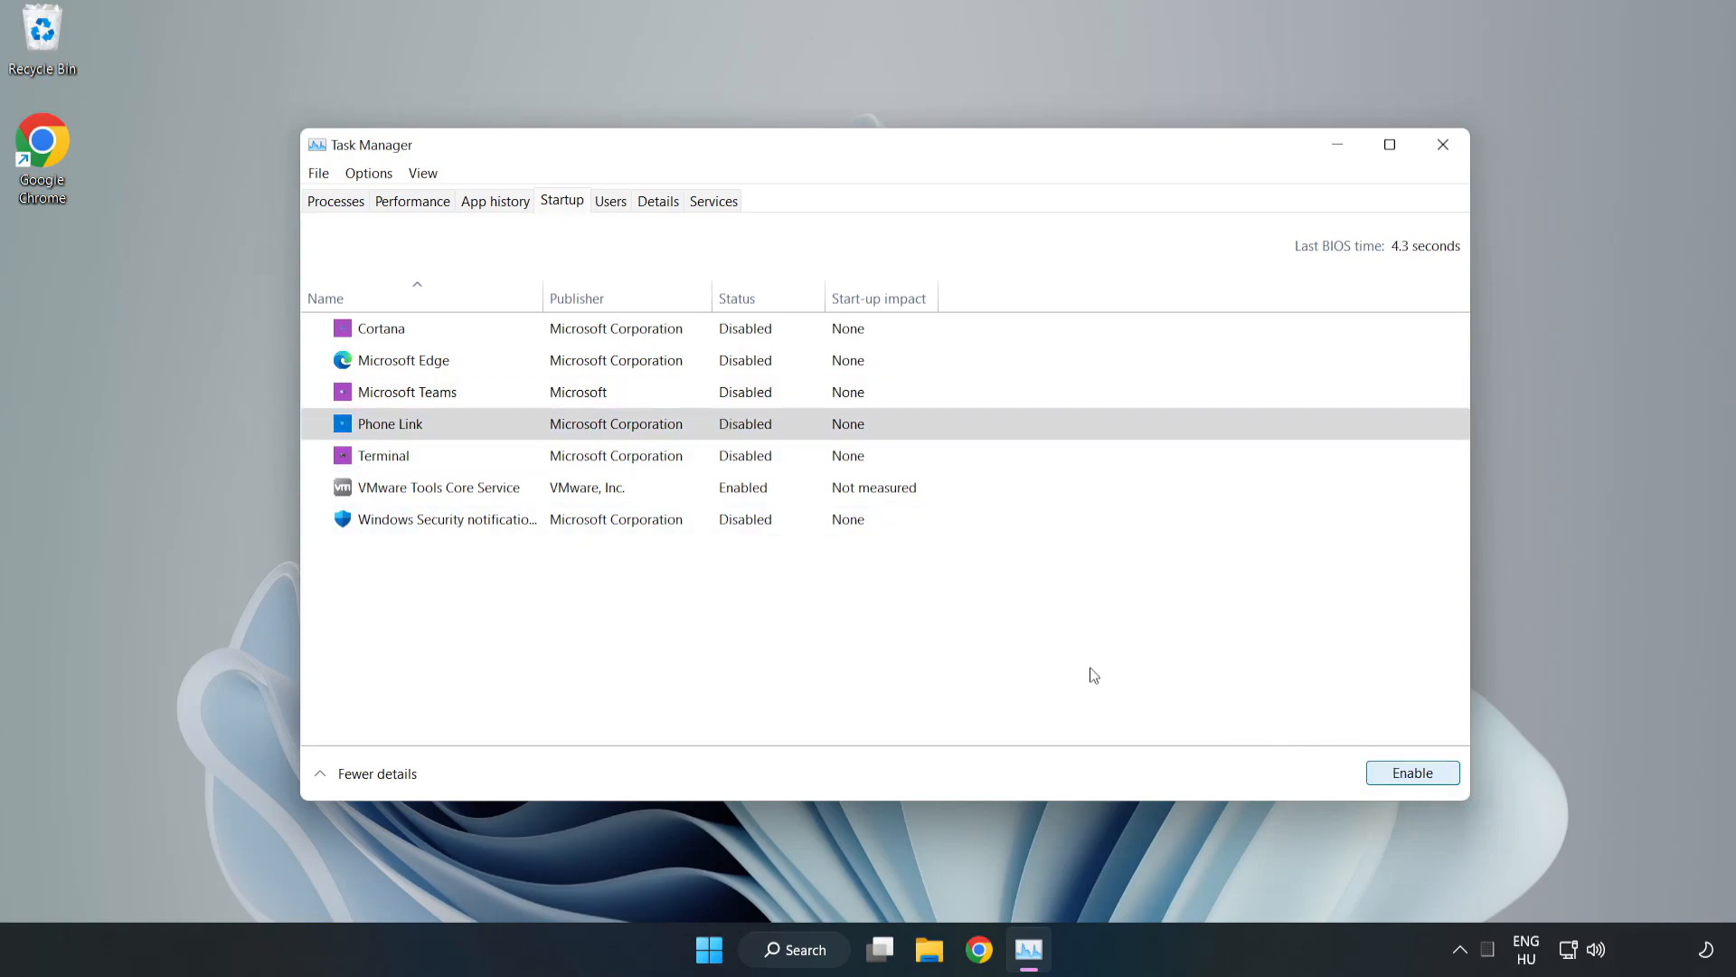
{"action": "mouse_move", "coordinate": [1378, 186]}
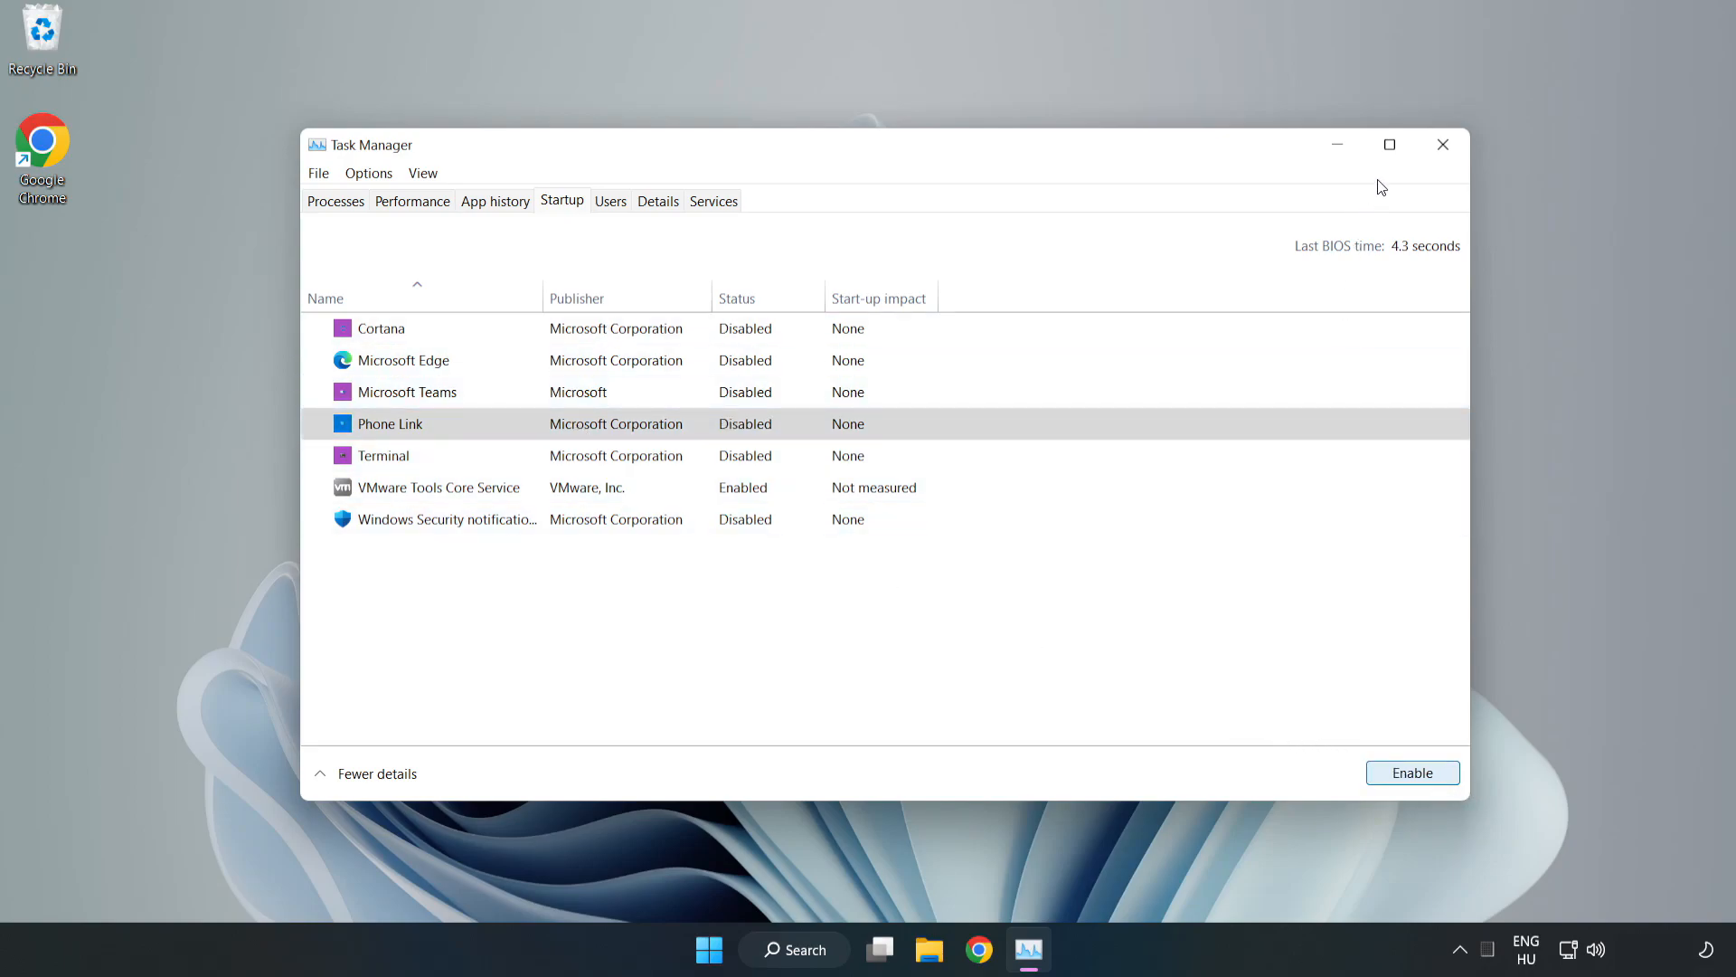
{"action": "mouse_move", "coordinate": [1443, 145]}
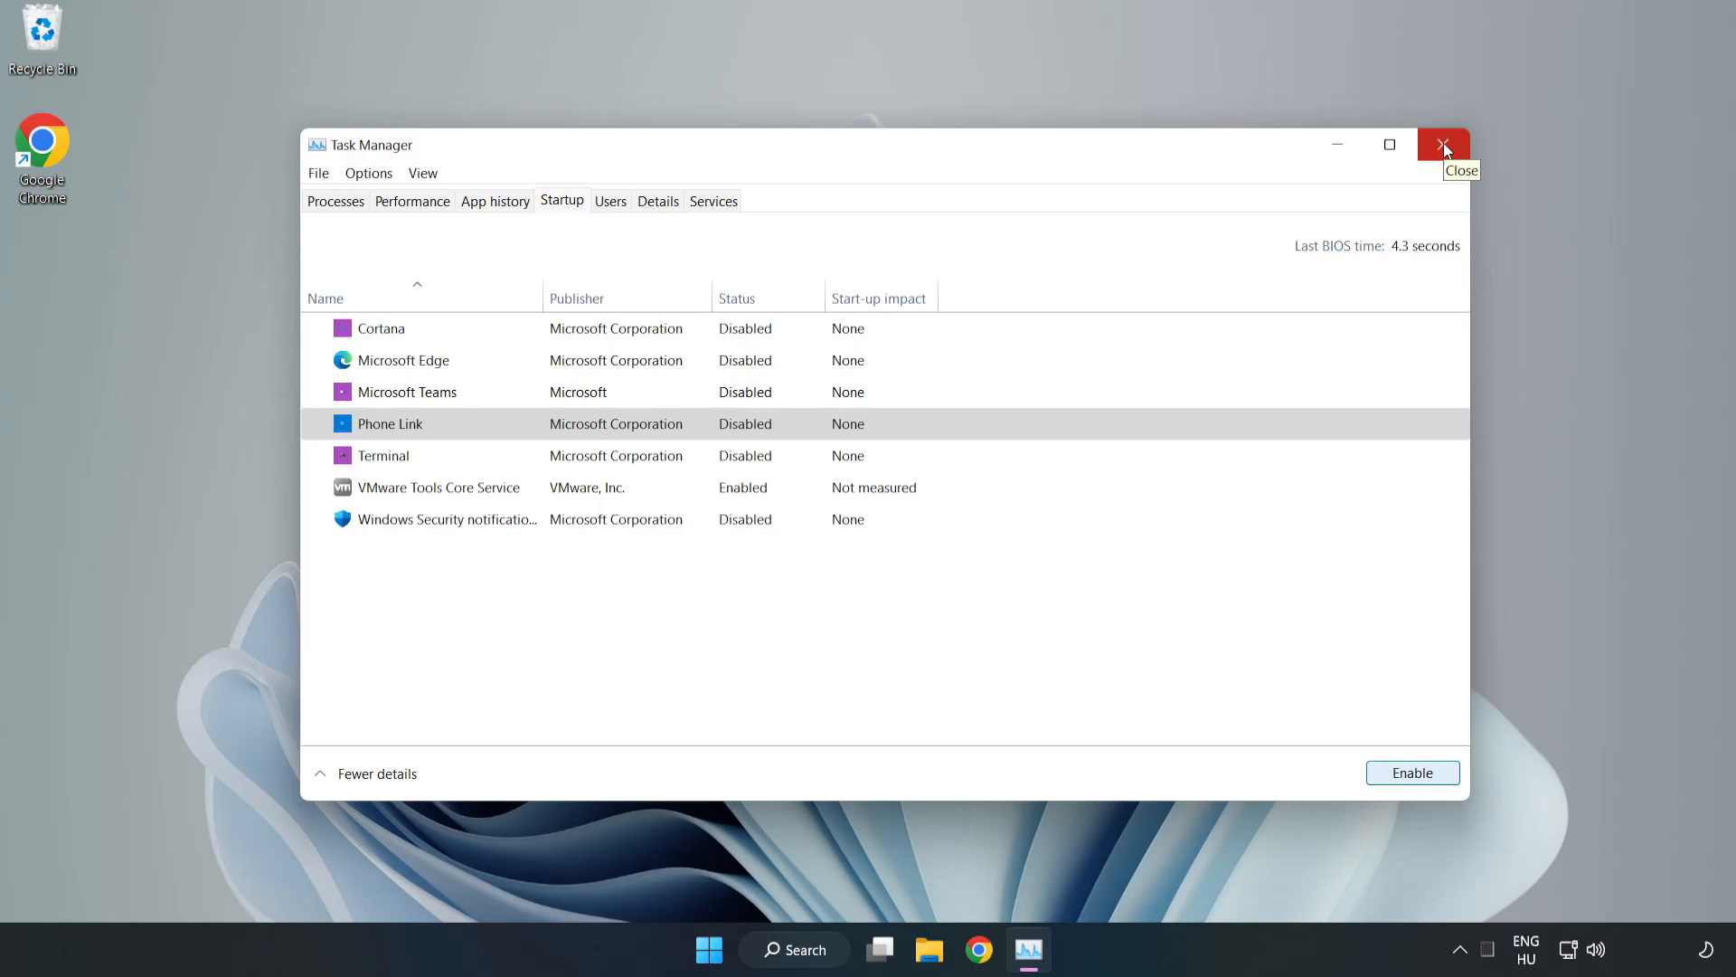
{"action": "left_click", "coordinate": [1443, 145]}
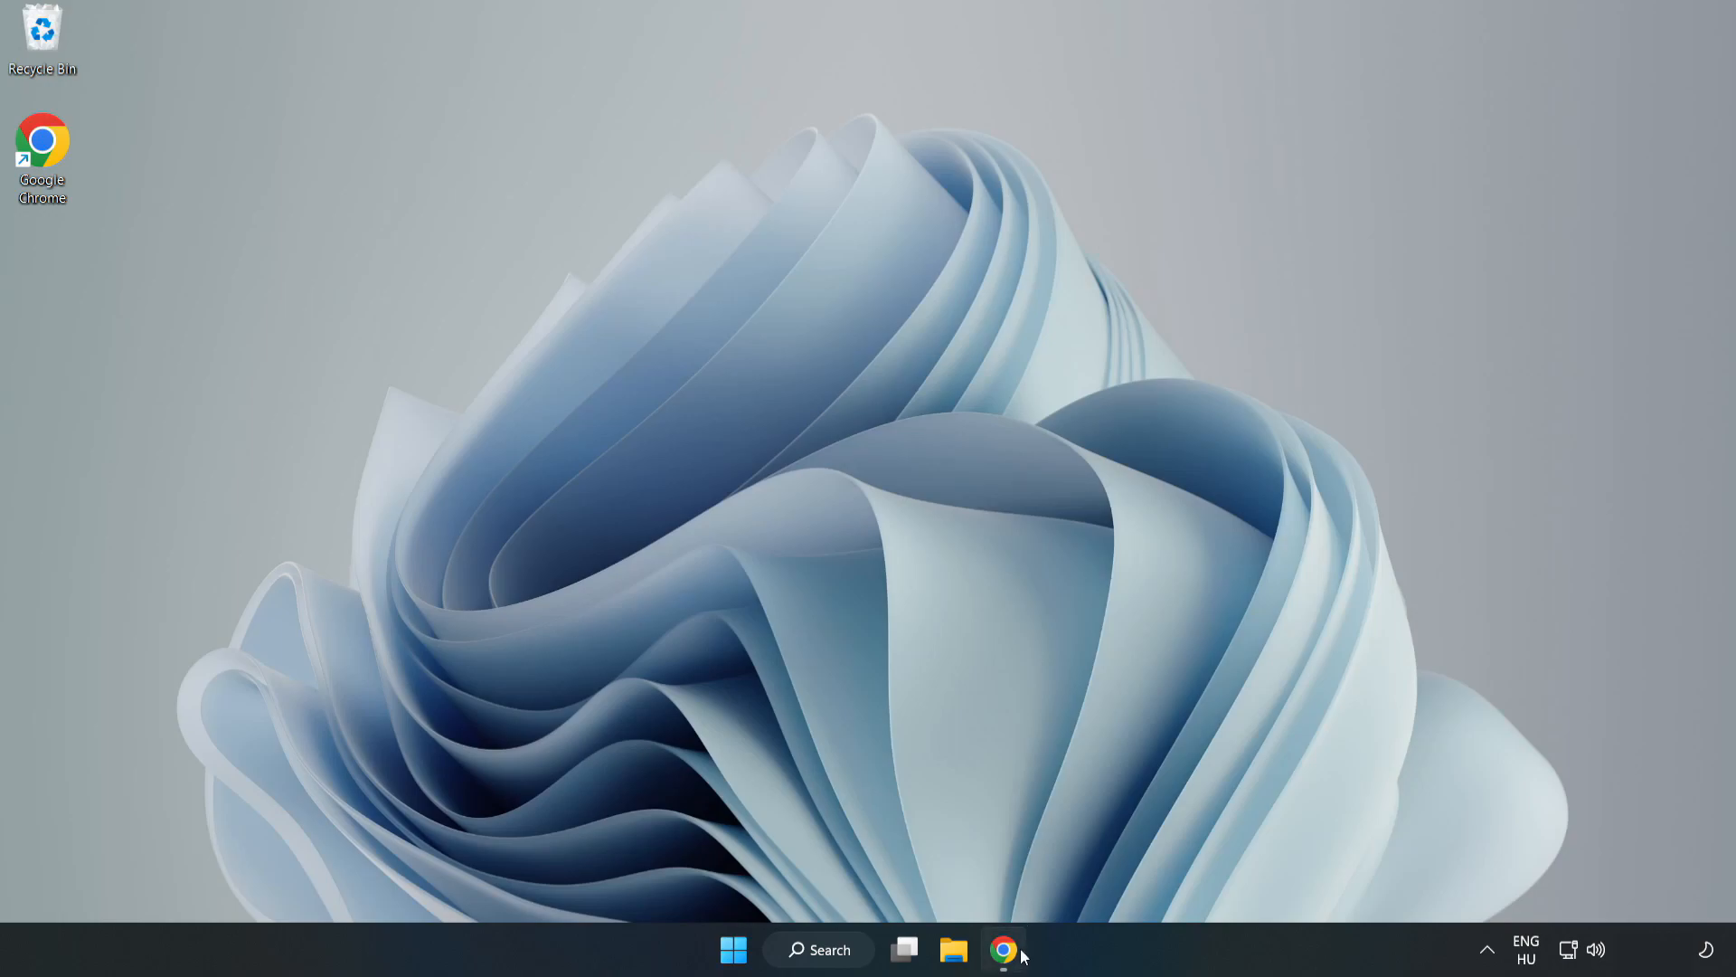
Download dxwebsetup.exe from Microsoft Download Center and launch it from Chrome's download bar
{"action": "left_click", "coordinate": [1004, 975]}
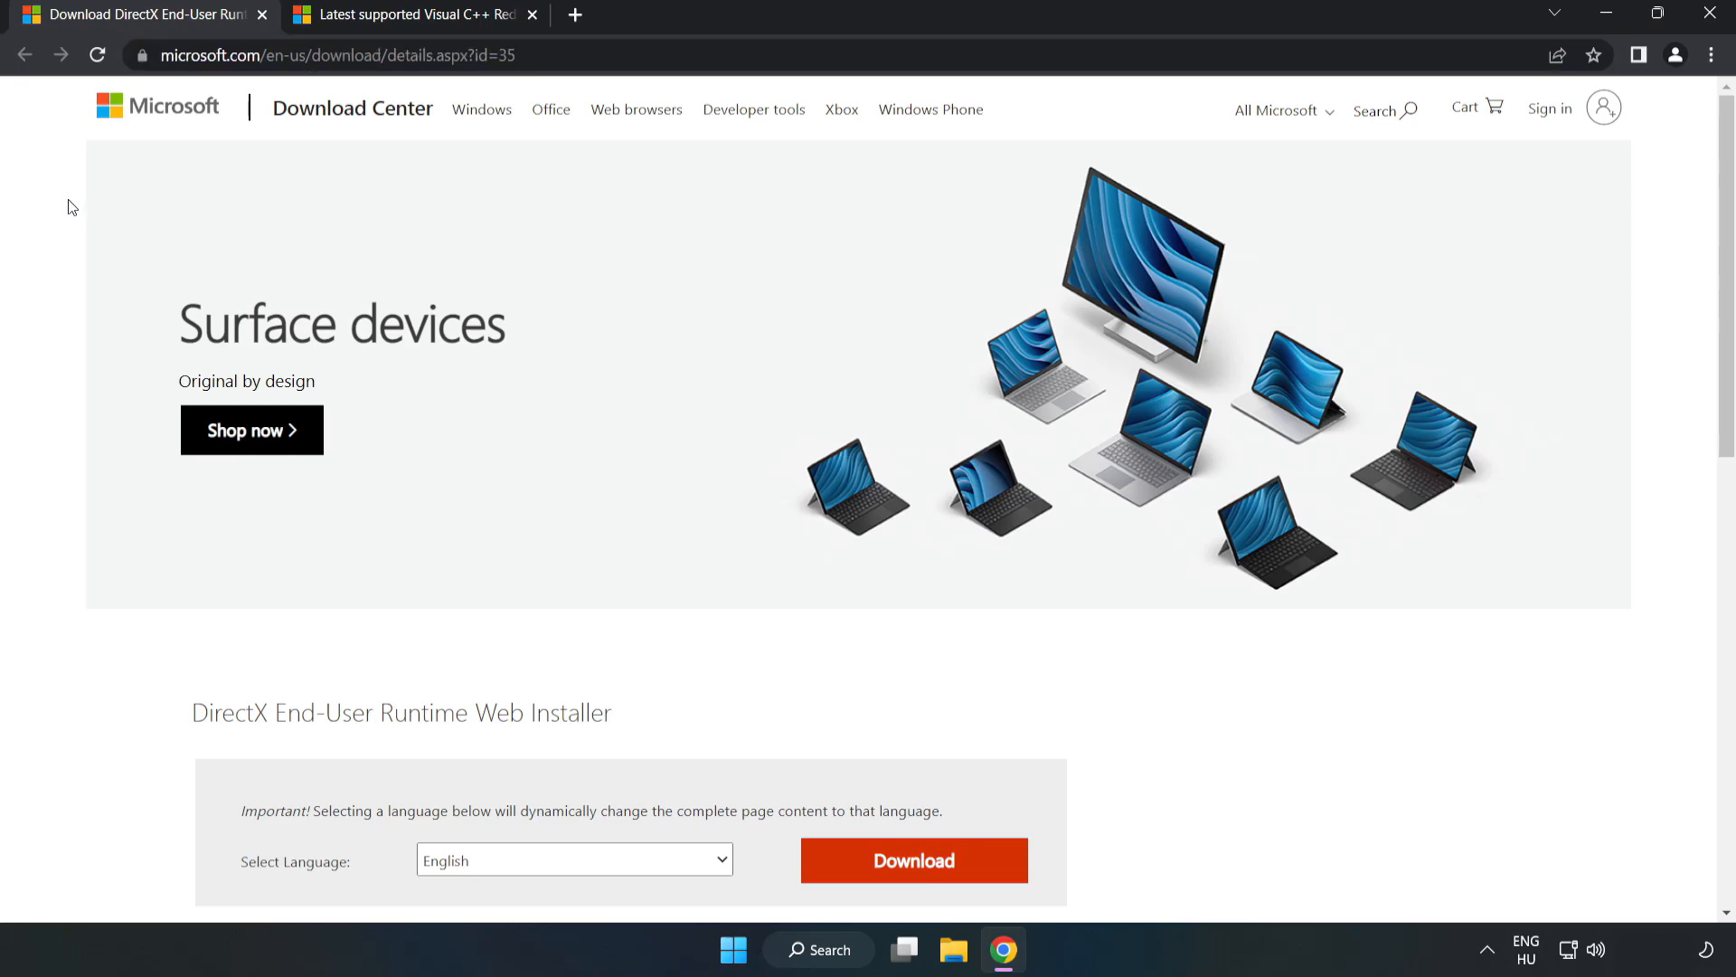
{"action": "scroll", "scroll_direction": "down", "scroll_amount": 3}
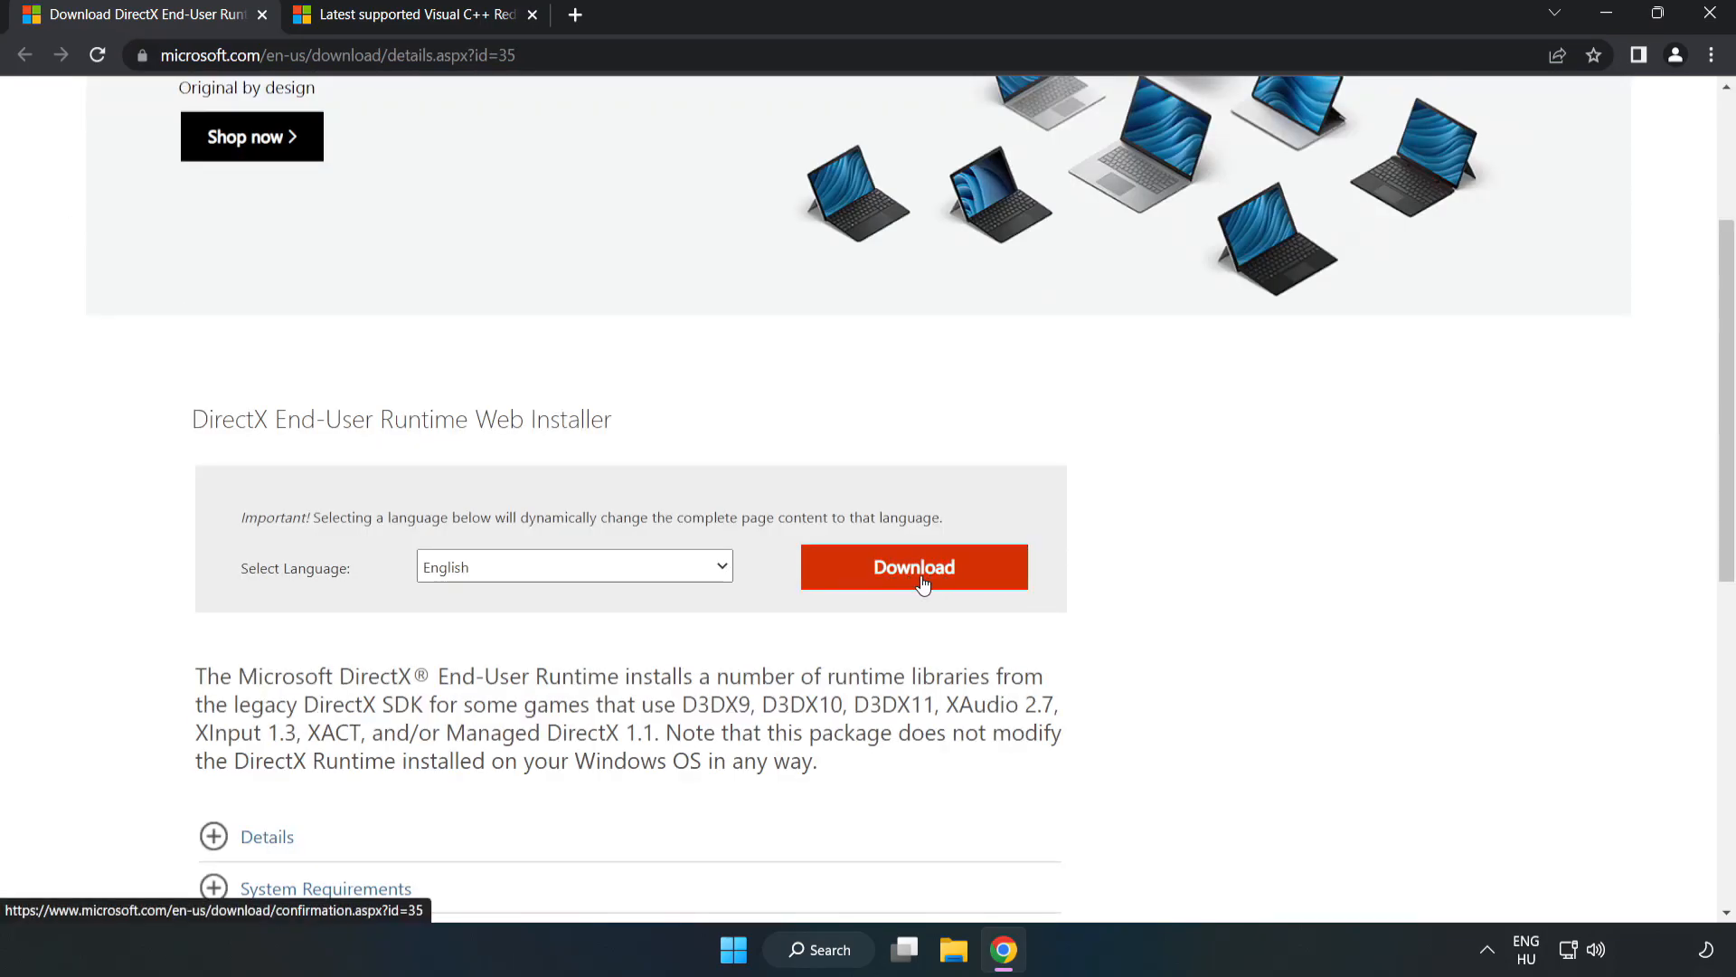
{"action": "left_click", "coordinate": [914, 566]}
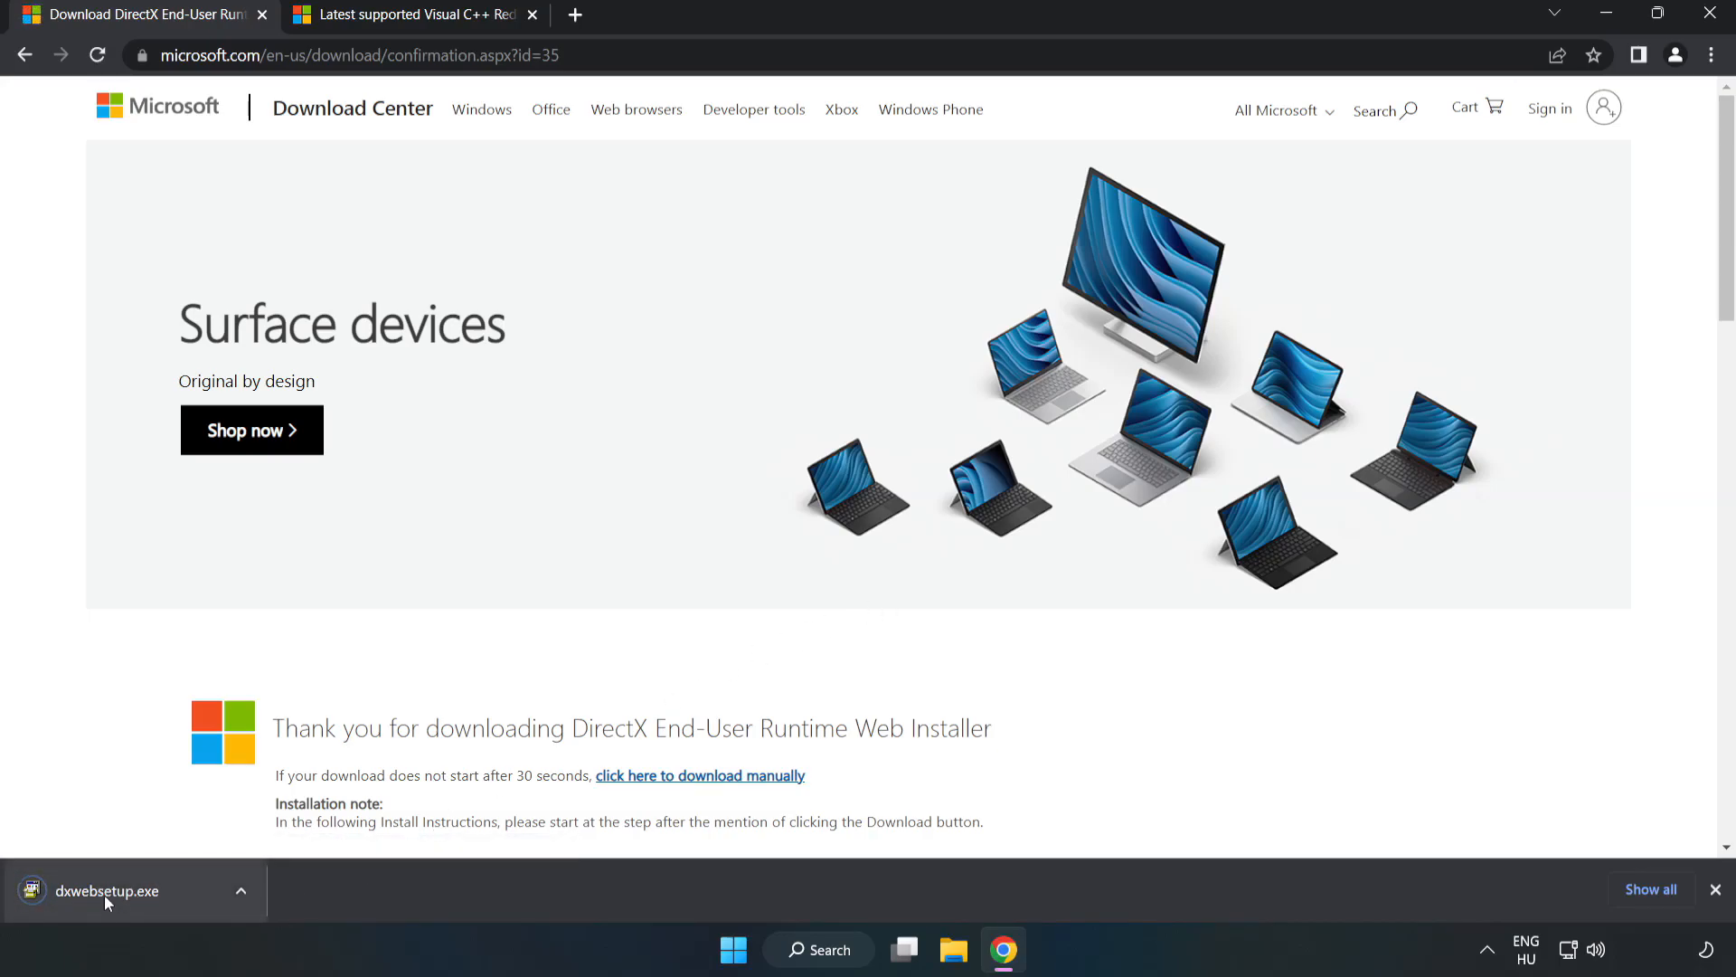
{"action": "left_click", "coordinate": [107, 890]}
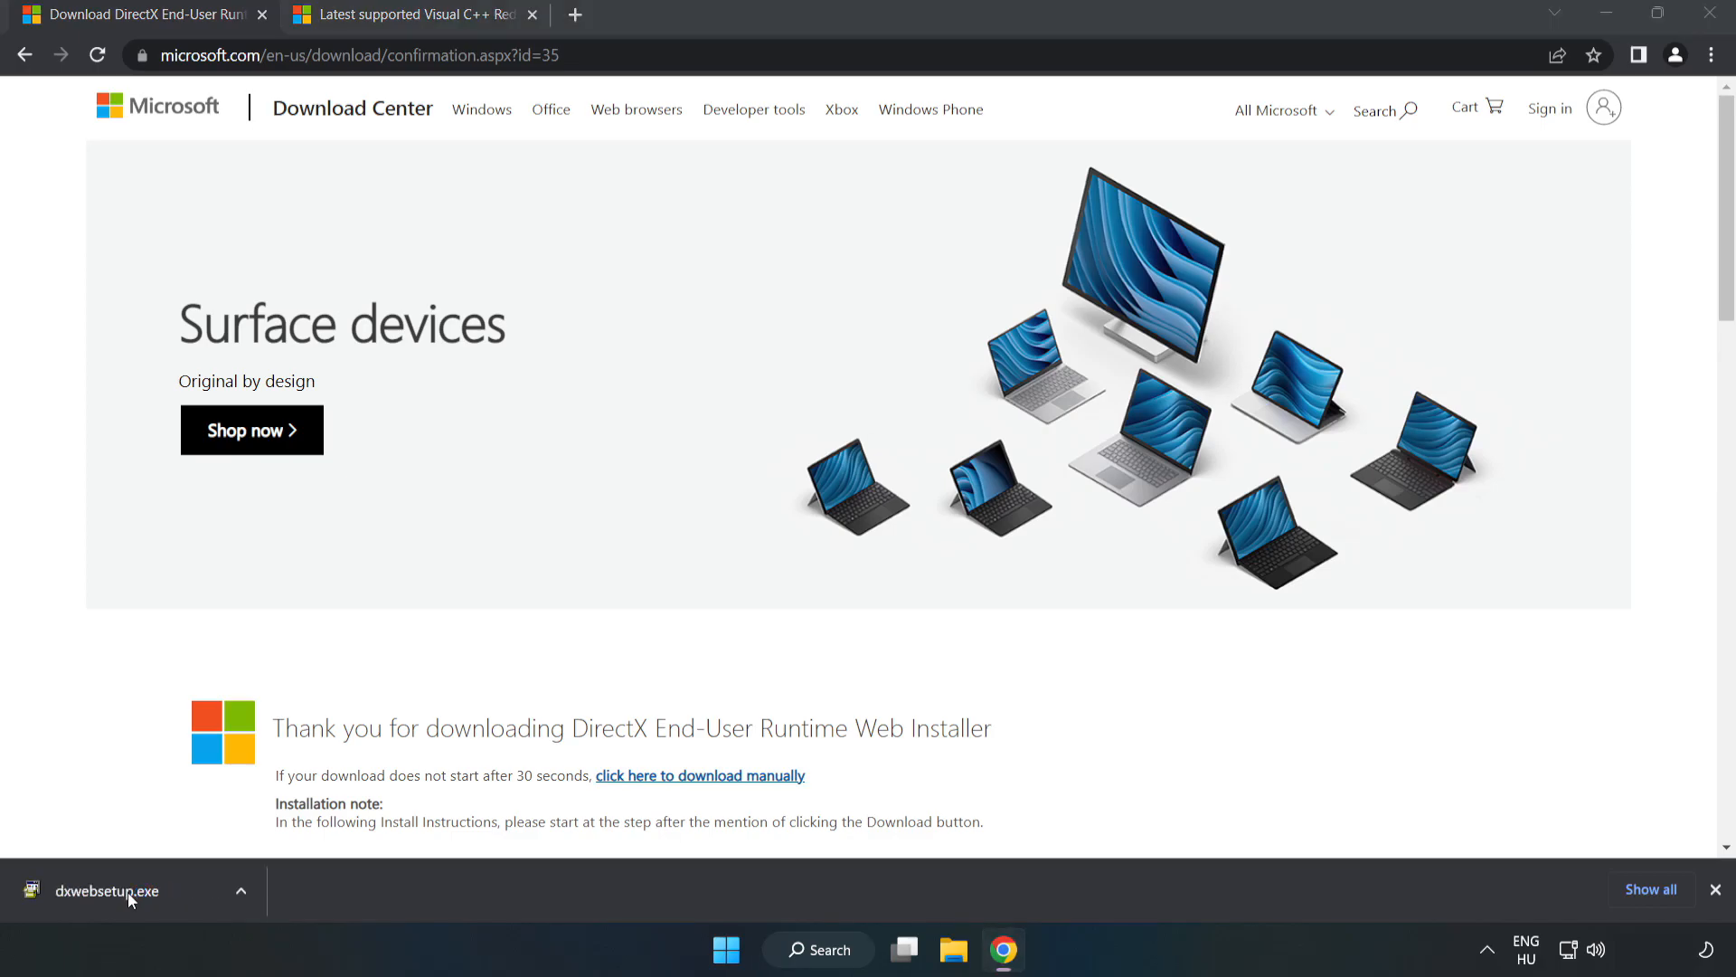
{"action": "left_click", "coordinate": [107, 890]}
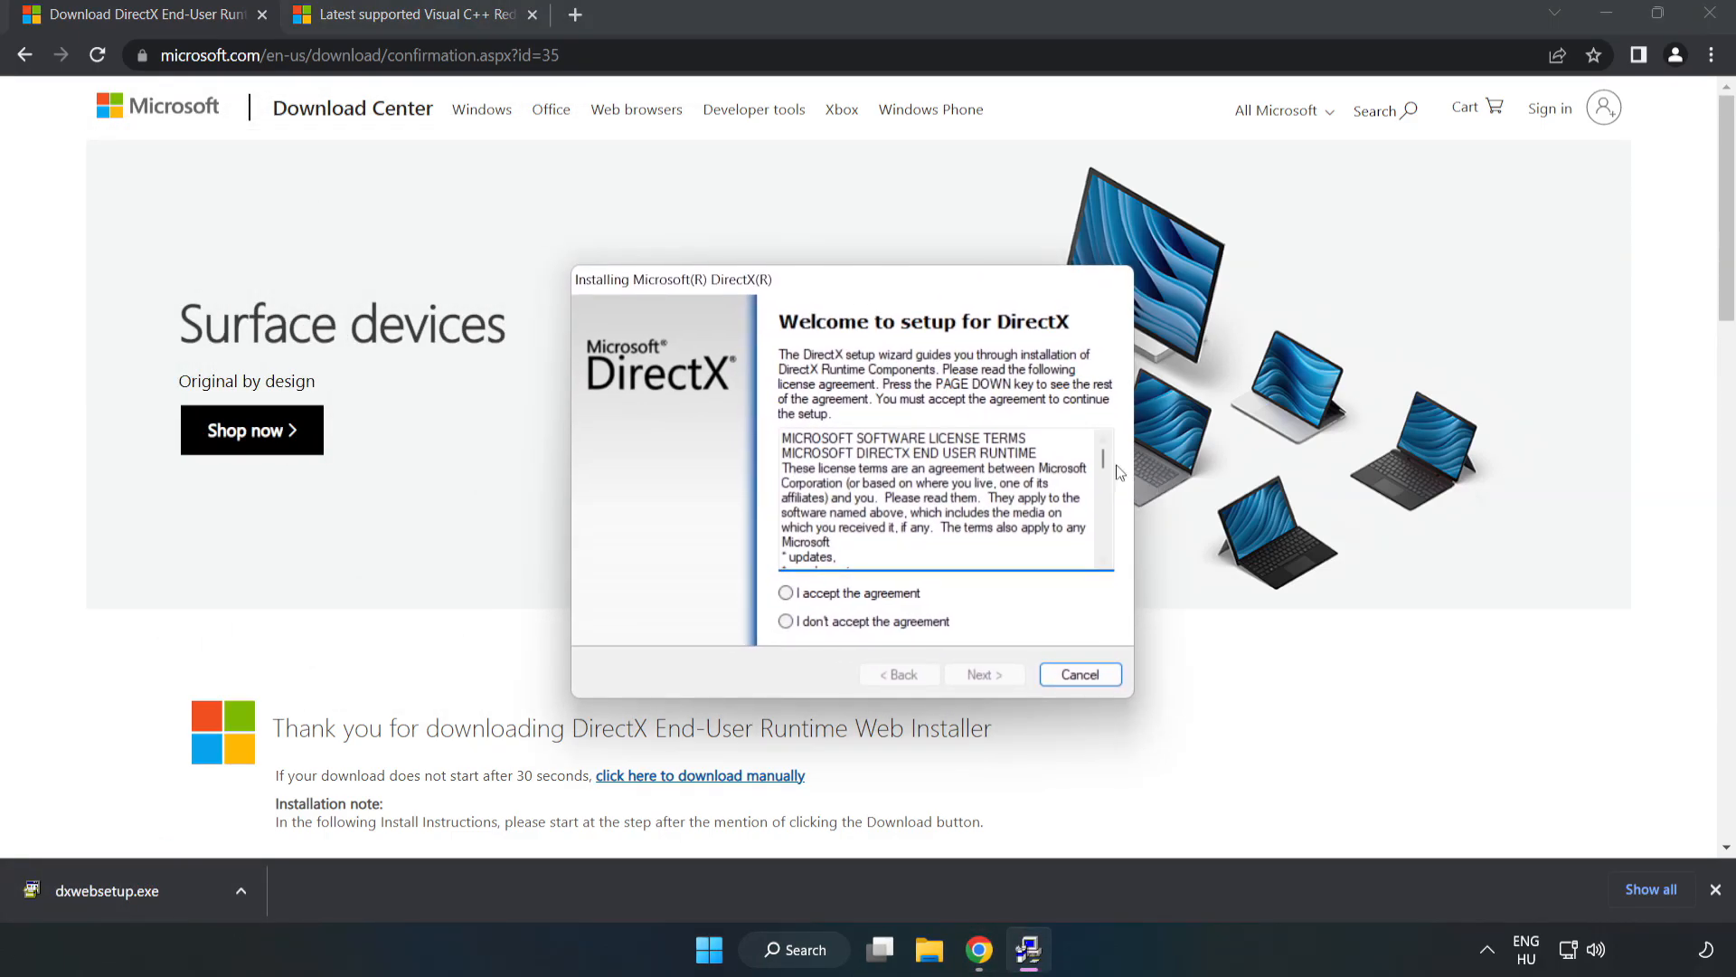
Accept the DirectX license, decline the Bing Bar, and finish setup reporting DirectX already installed
{"action": "scroll", "scroll_direction": "down", "scroll_amount": 3}
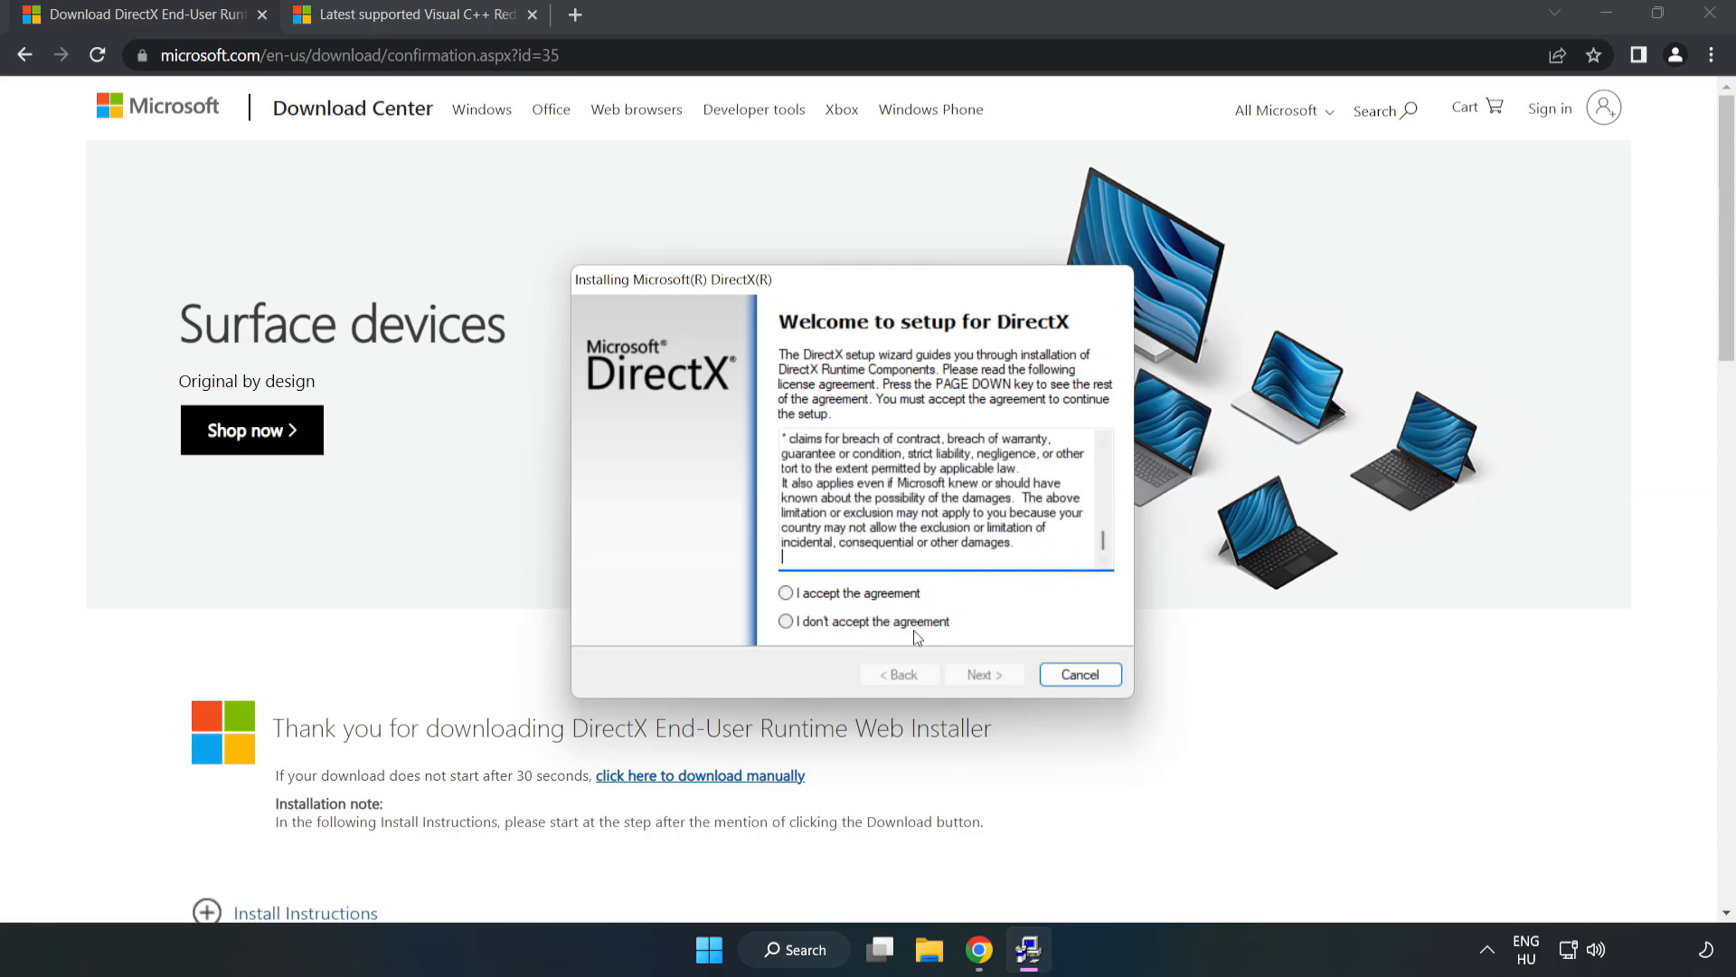
{"action": "left_click", "coordinate": [785, 593]}
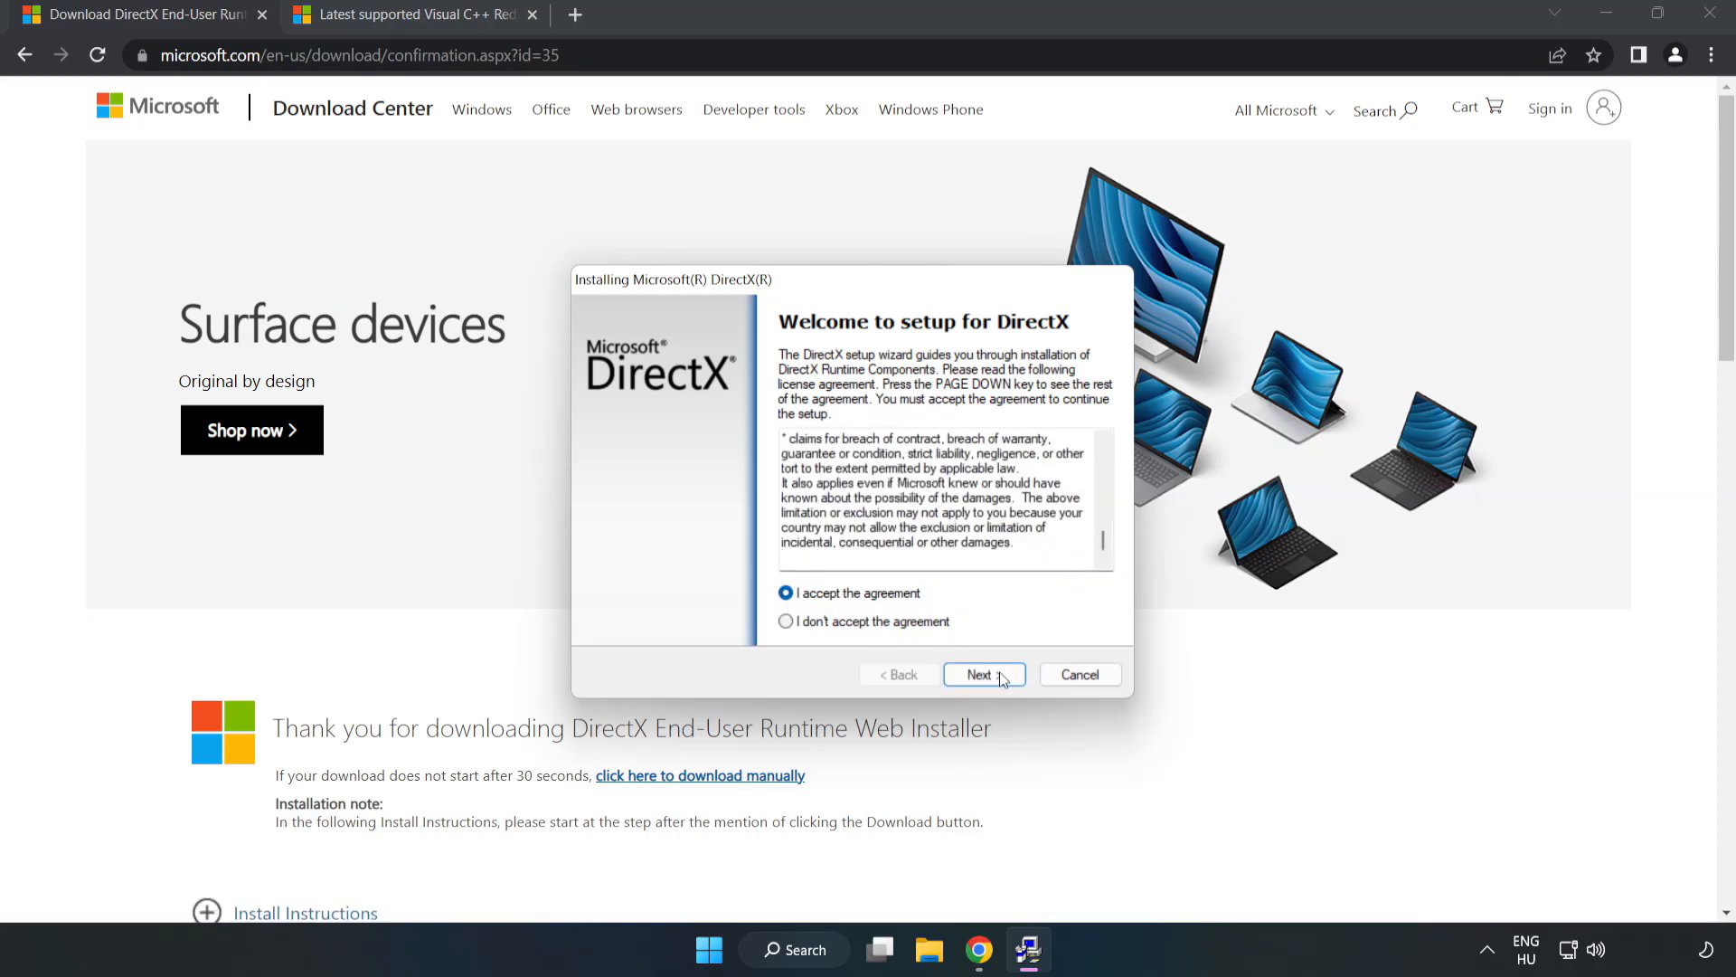
{"action": "left_click", "coordinate": [984, 673]}
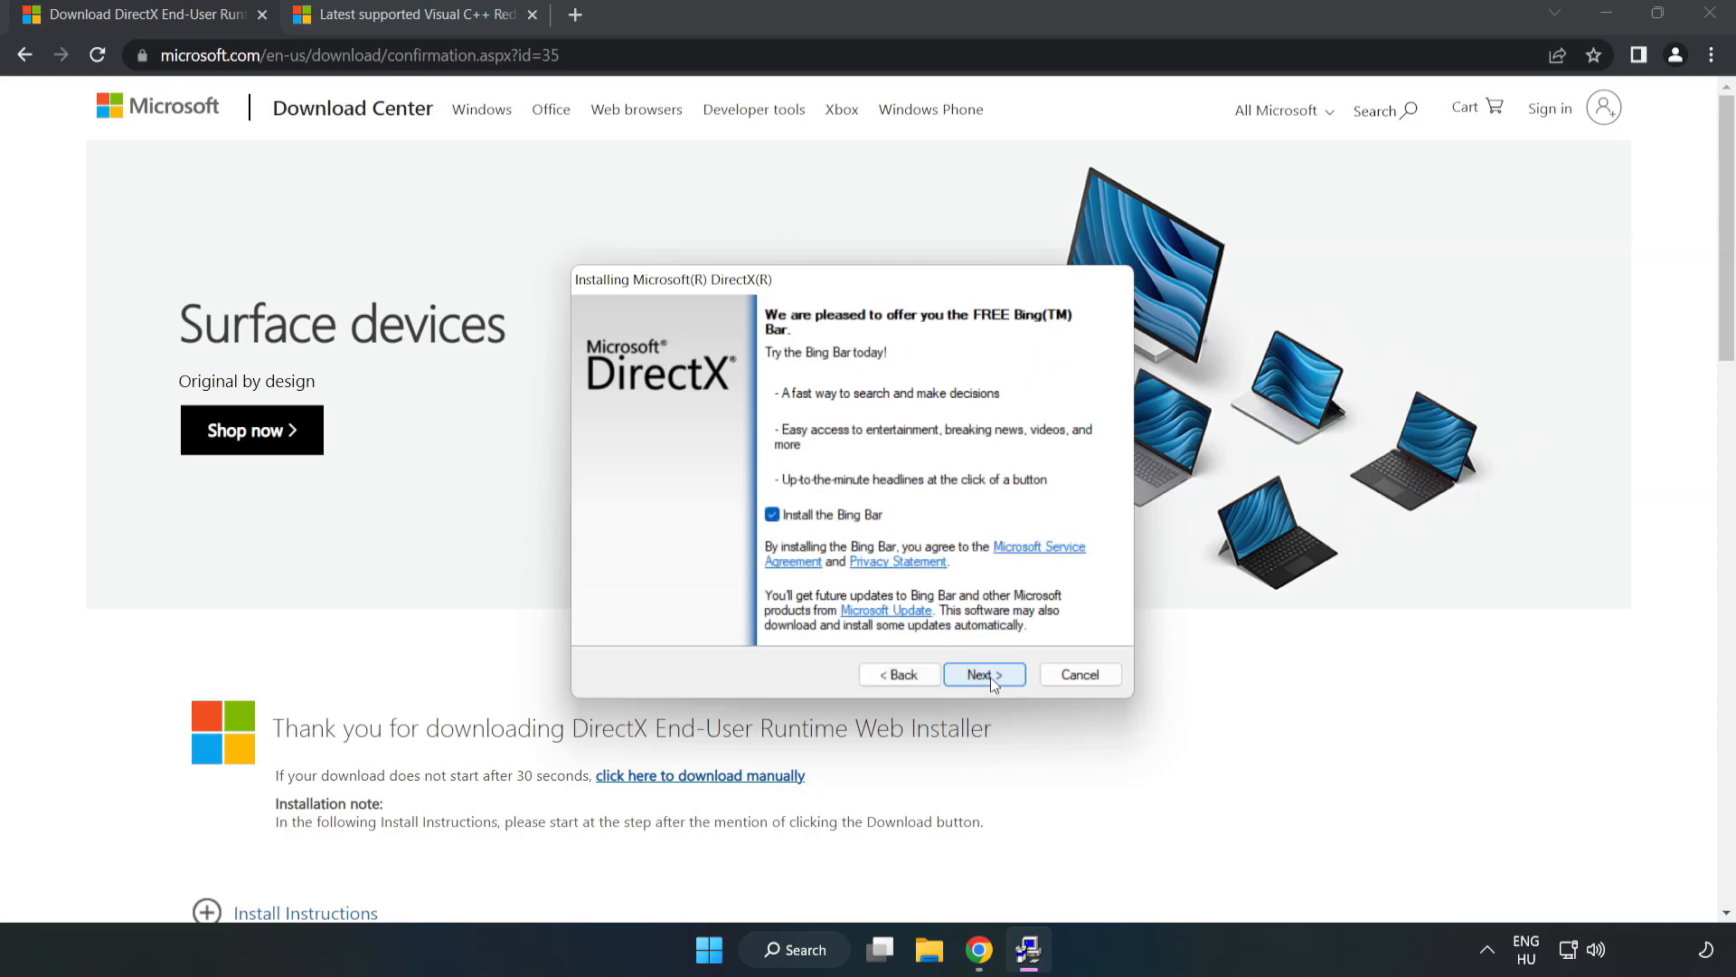
{"action": "left_click", "coordinate": [772, 513]}
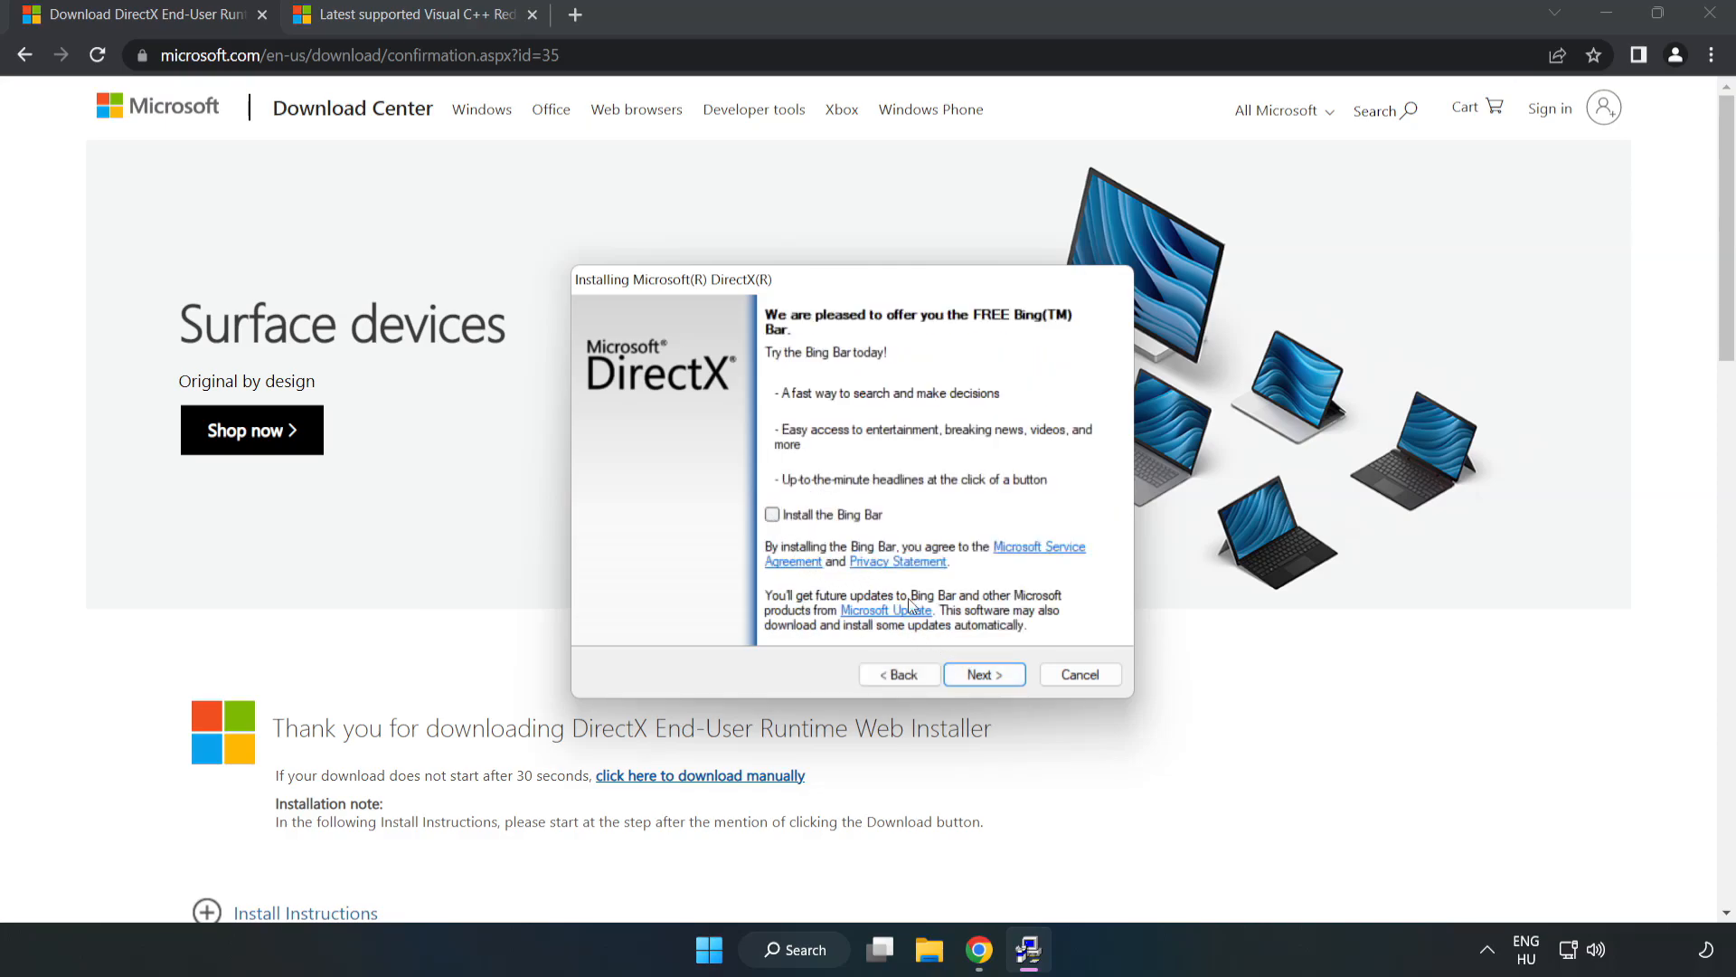
{"action": "left_click", "coordinate": [984, 672]}
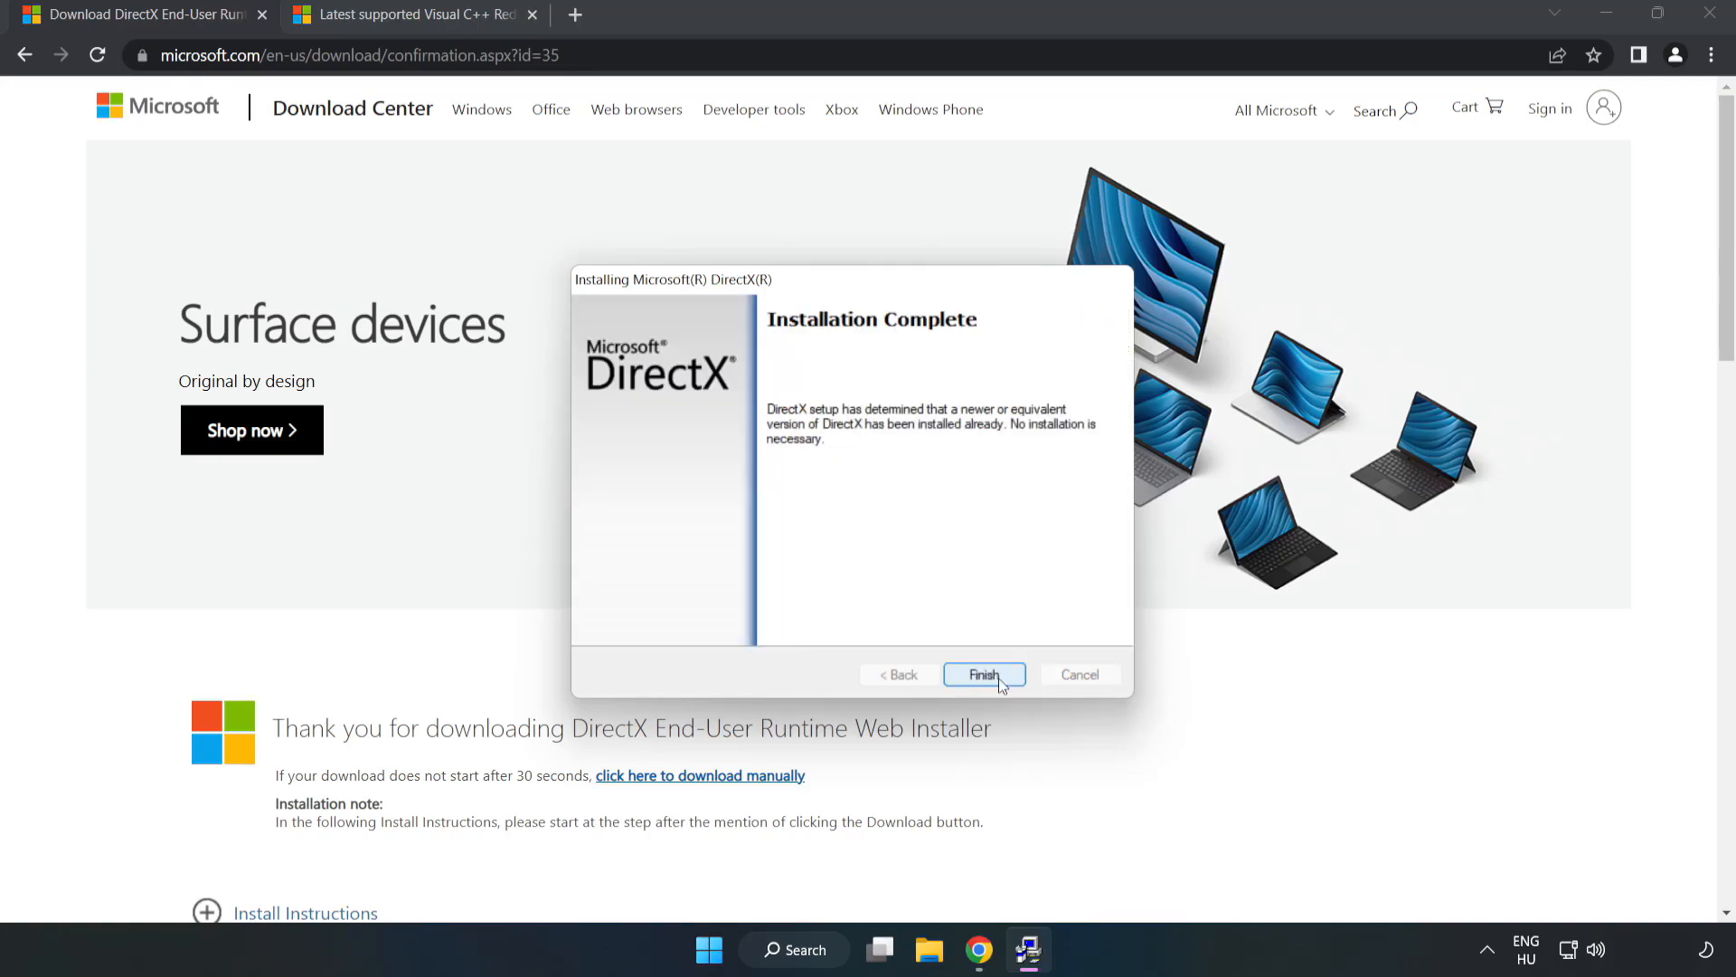
{"action": "left_click", "coordinate": [983, 673]}
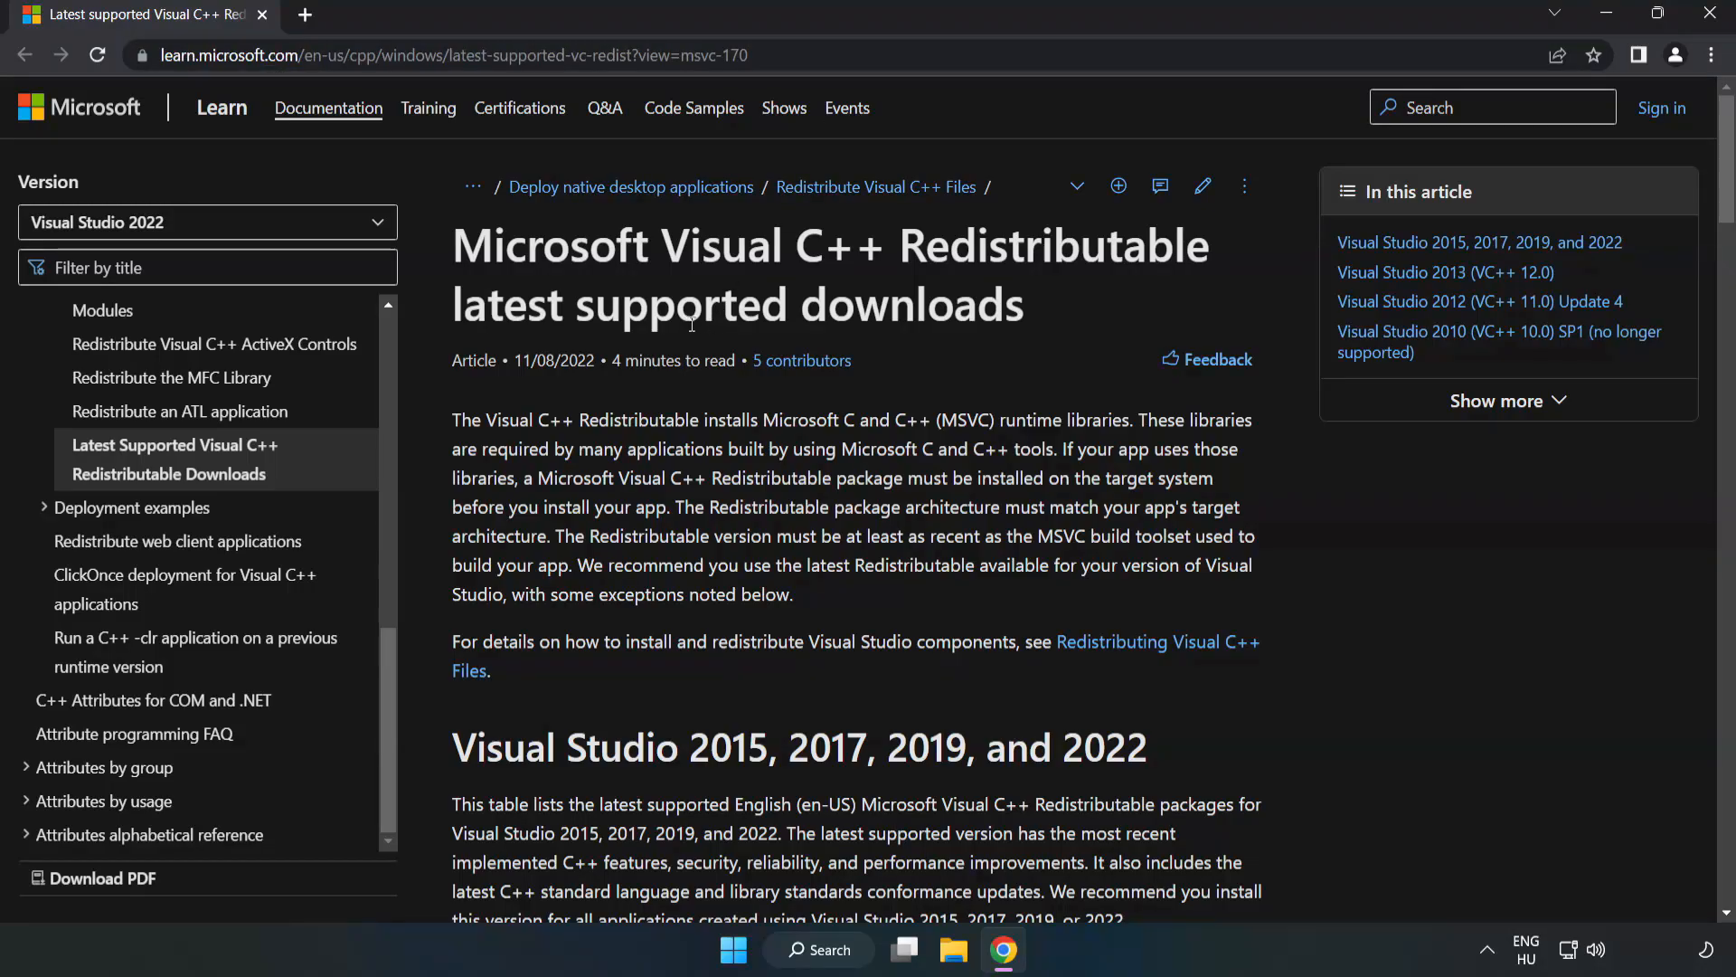
Download the x86 and x64 Visual C++ 2015–2022 redistributables and launch VC_redist.arm64.exe
{"action": "scroll", "scroll_direction": "down", "scroll_amount": 3}
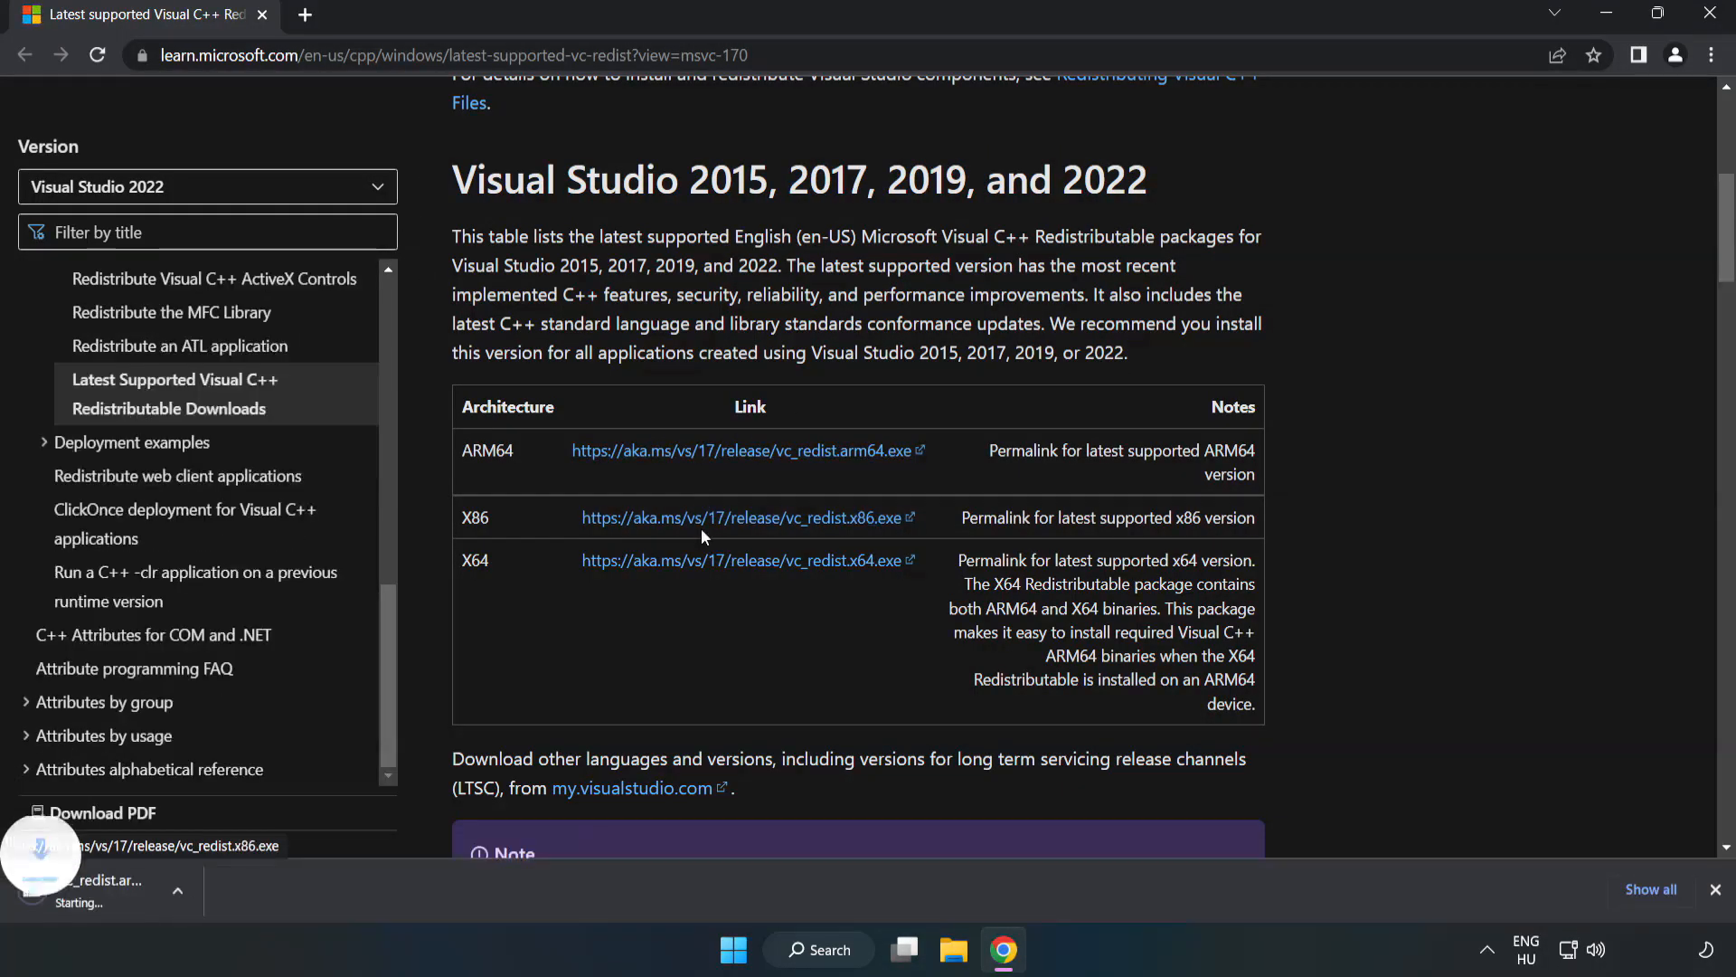
{"action": "left_click", "coordinate": [727, 561]}
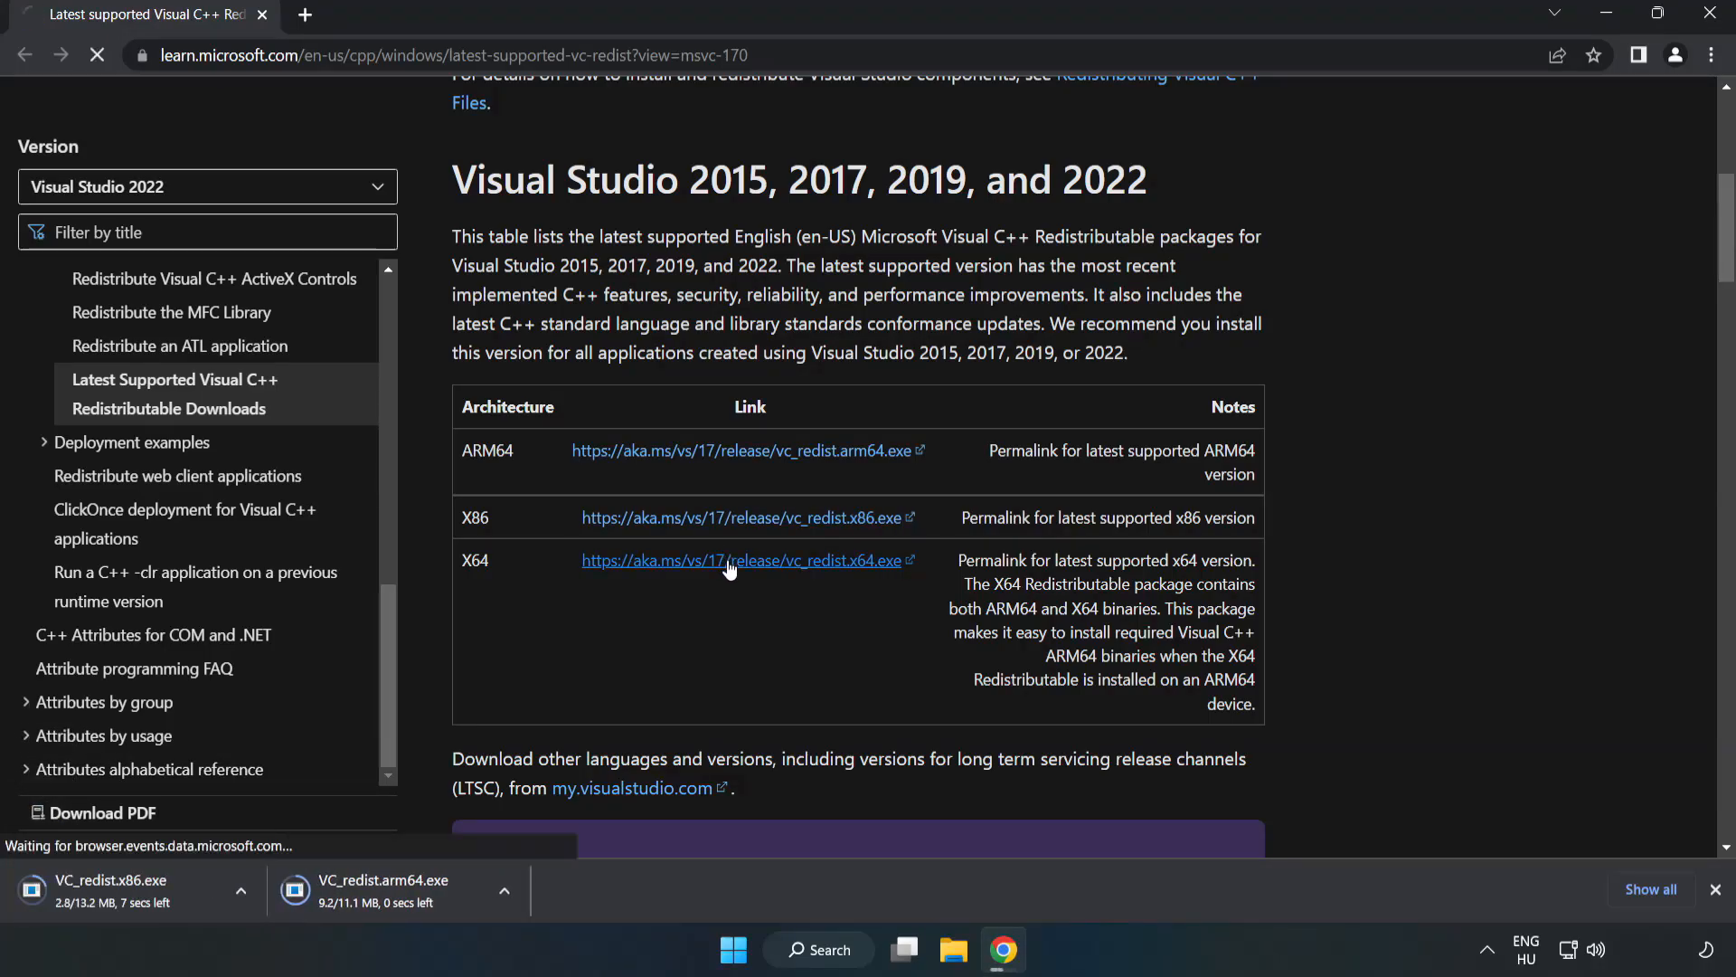
{"action": "left_click", "coordinate": [729, 561]}
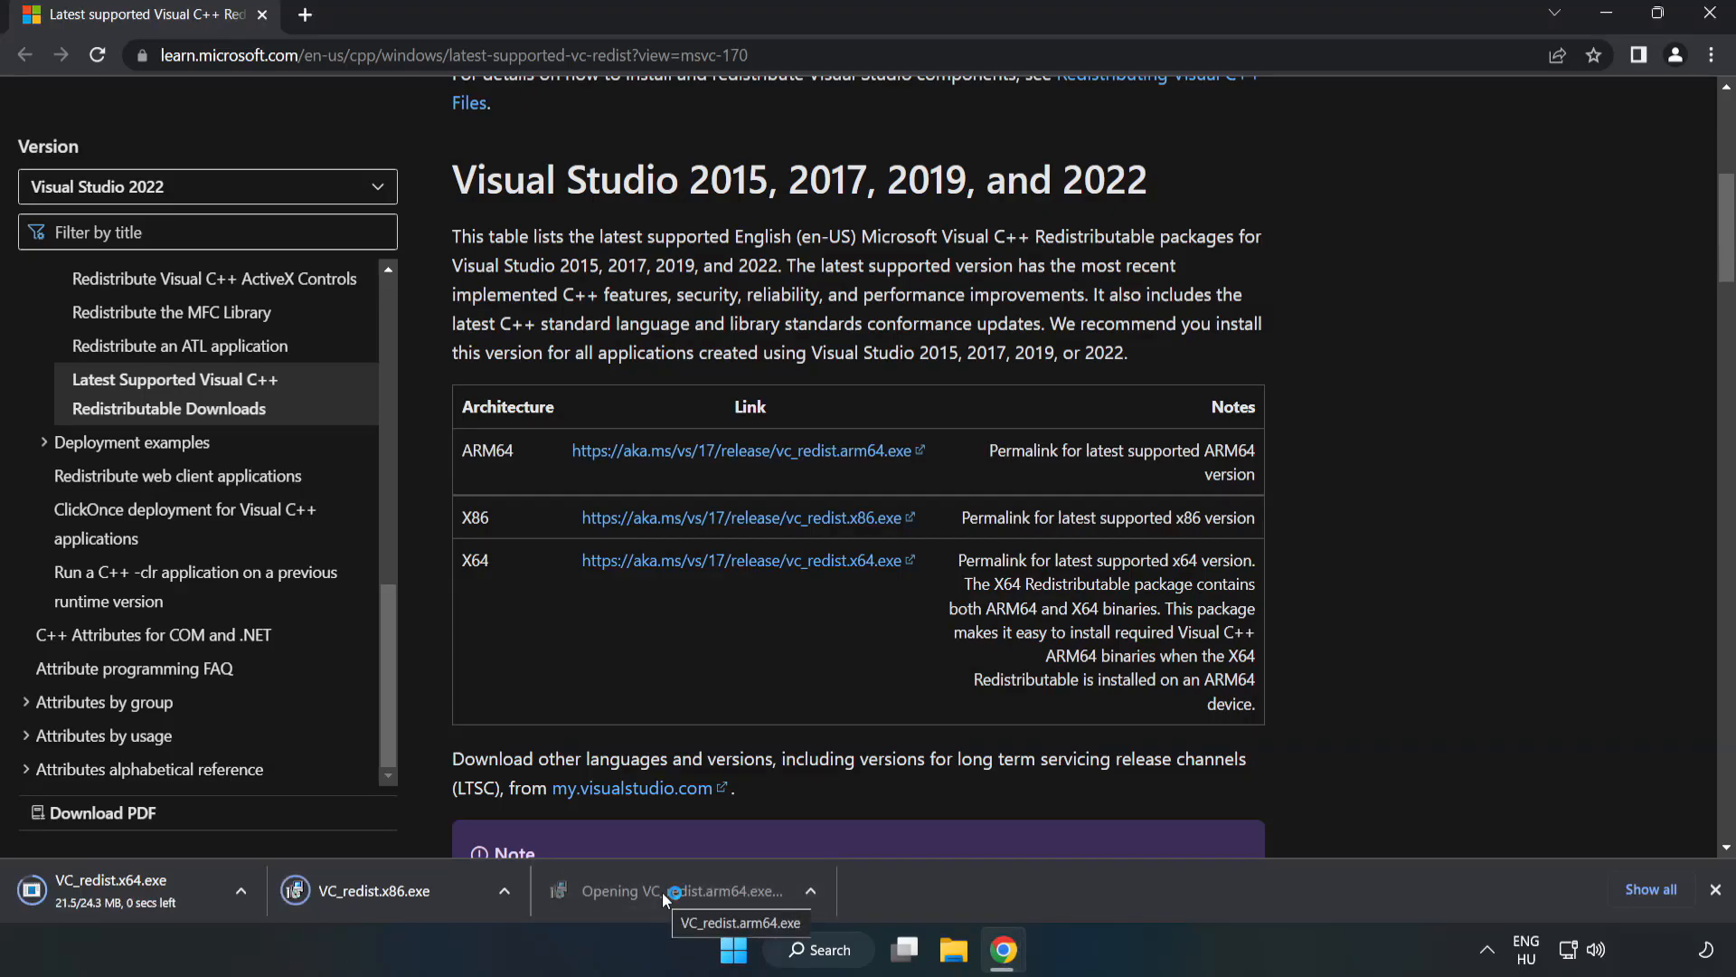
{"action": "left_click", "coordinate": [669, 889]}
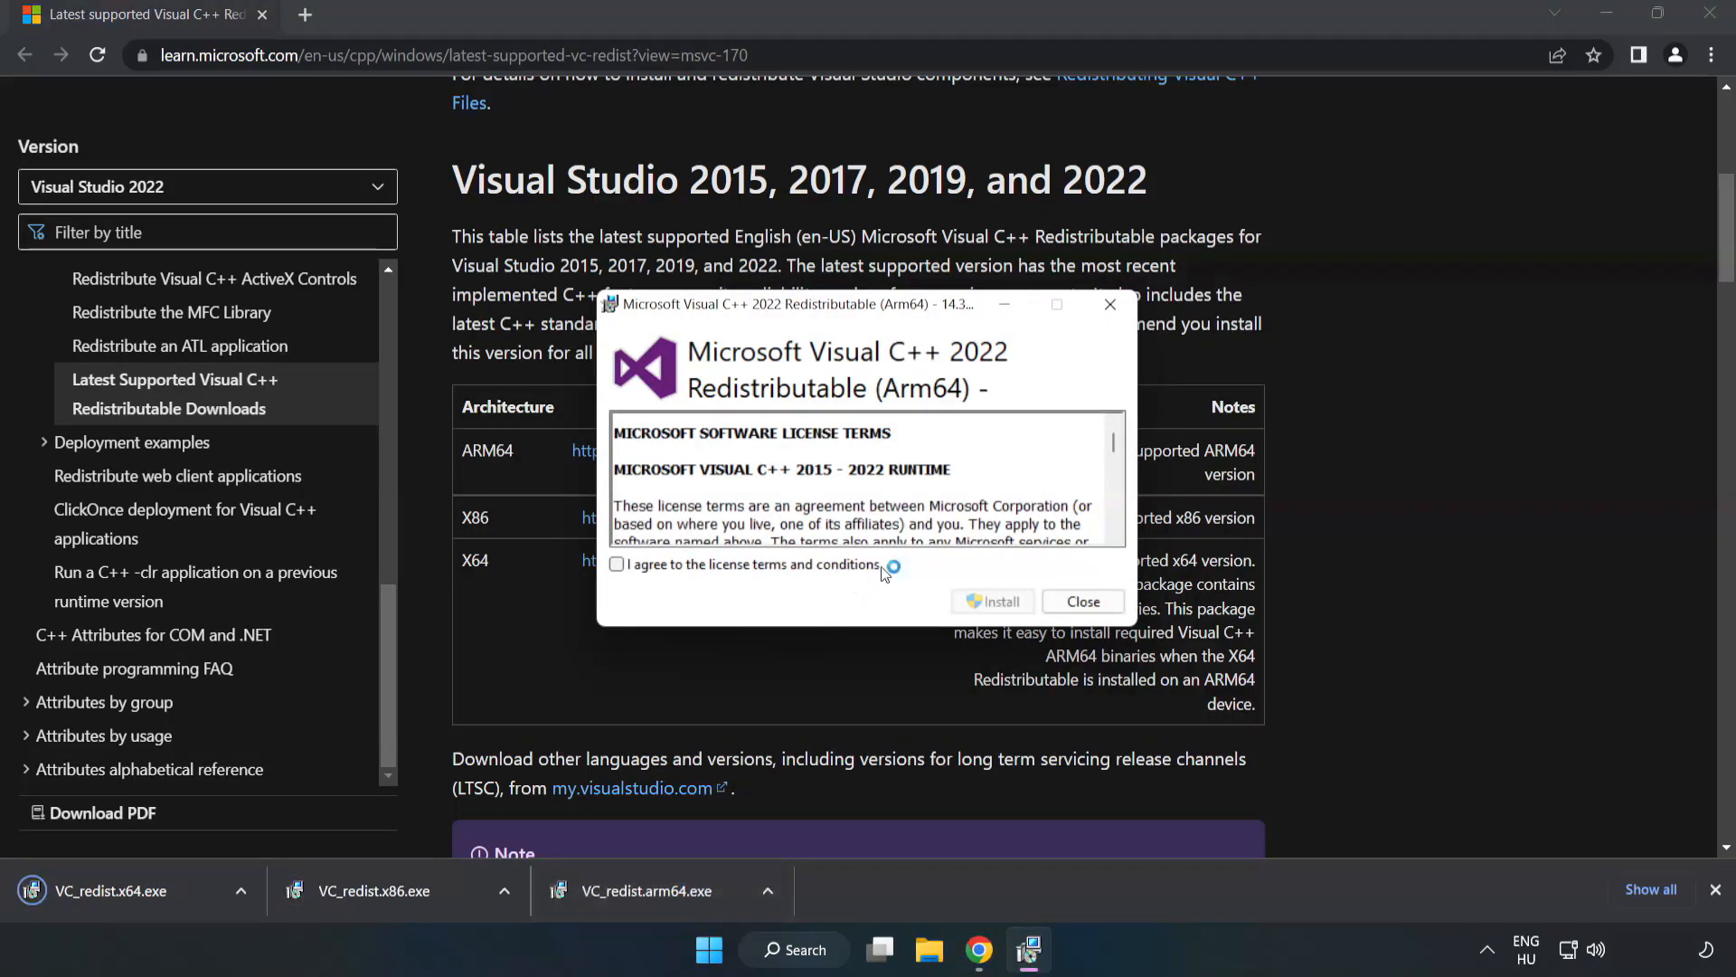
Agree to the ARM64 license, attempt the install, and close the unsupported-processor failure
{"action": "scroll", "scroll_direction": "down", "scroll_amount": 3}
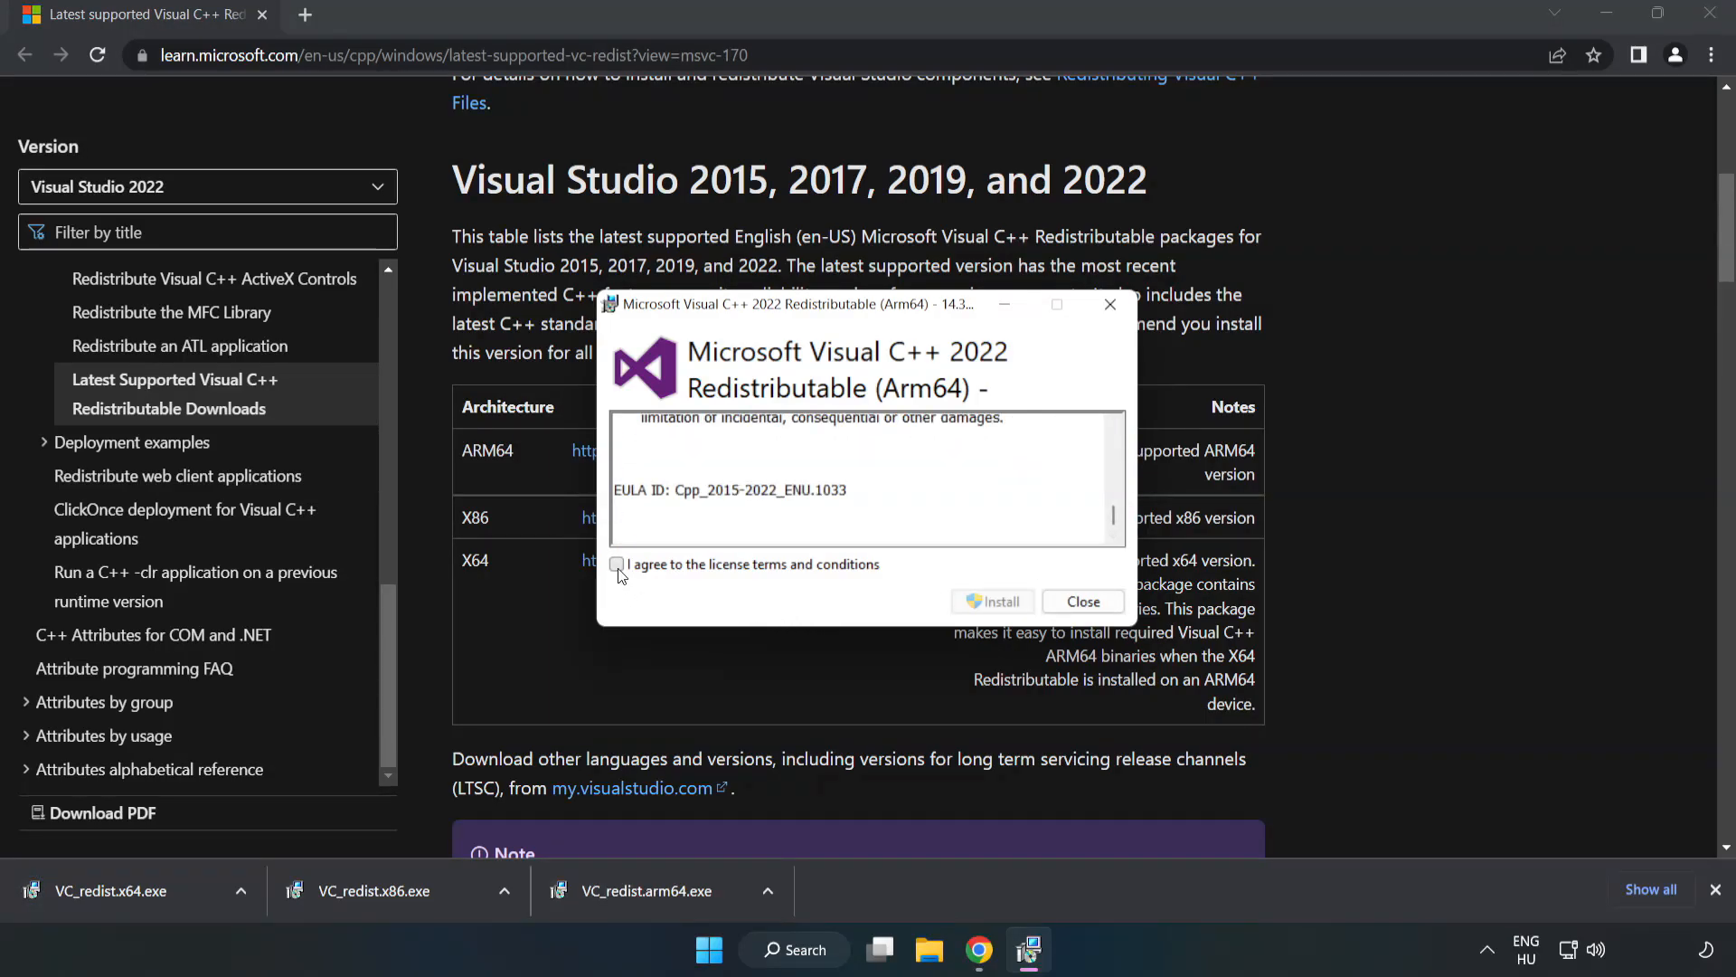
{"action": "left_click", "coordinate": [616, 564]}
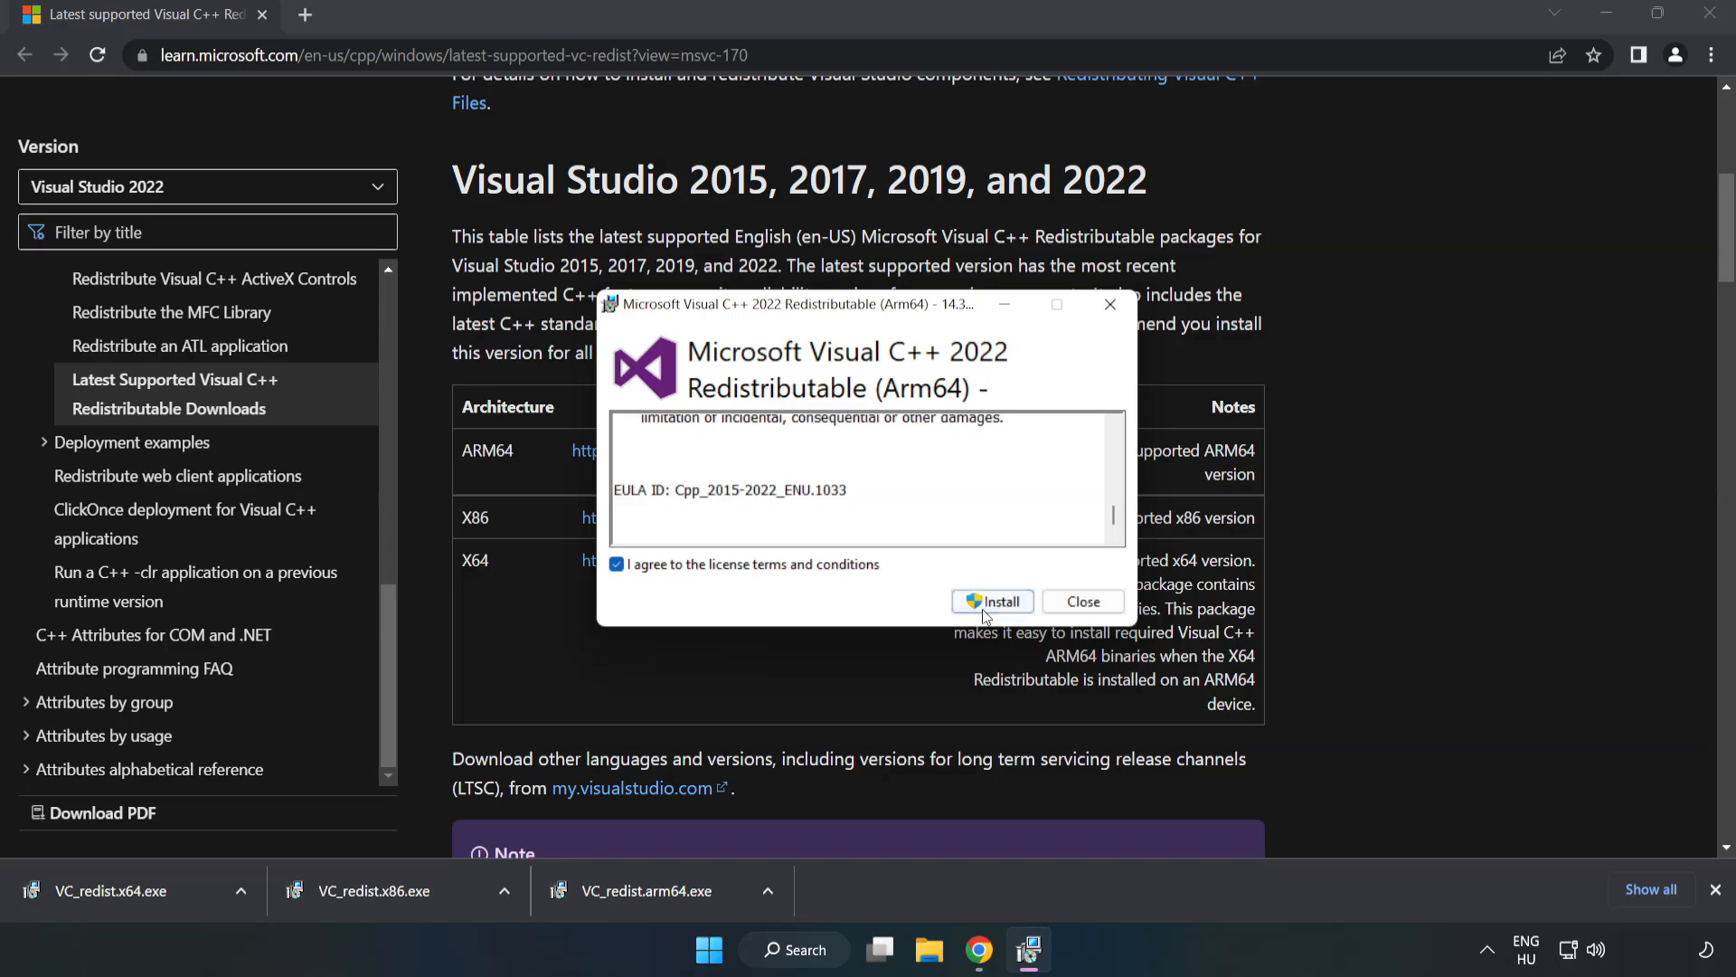
{"action": "left_click", "coordinate": [993, 603]}
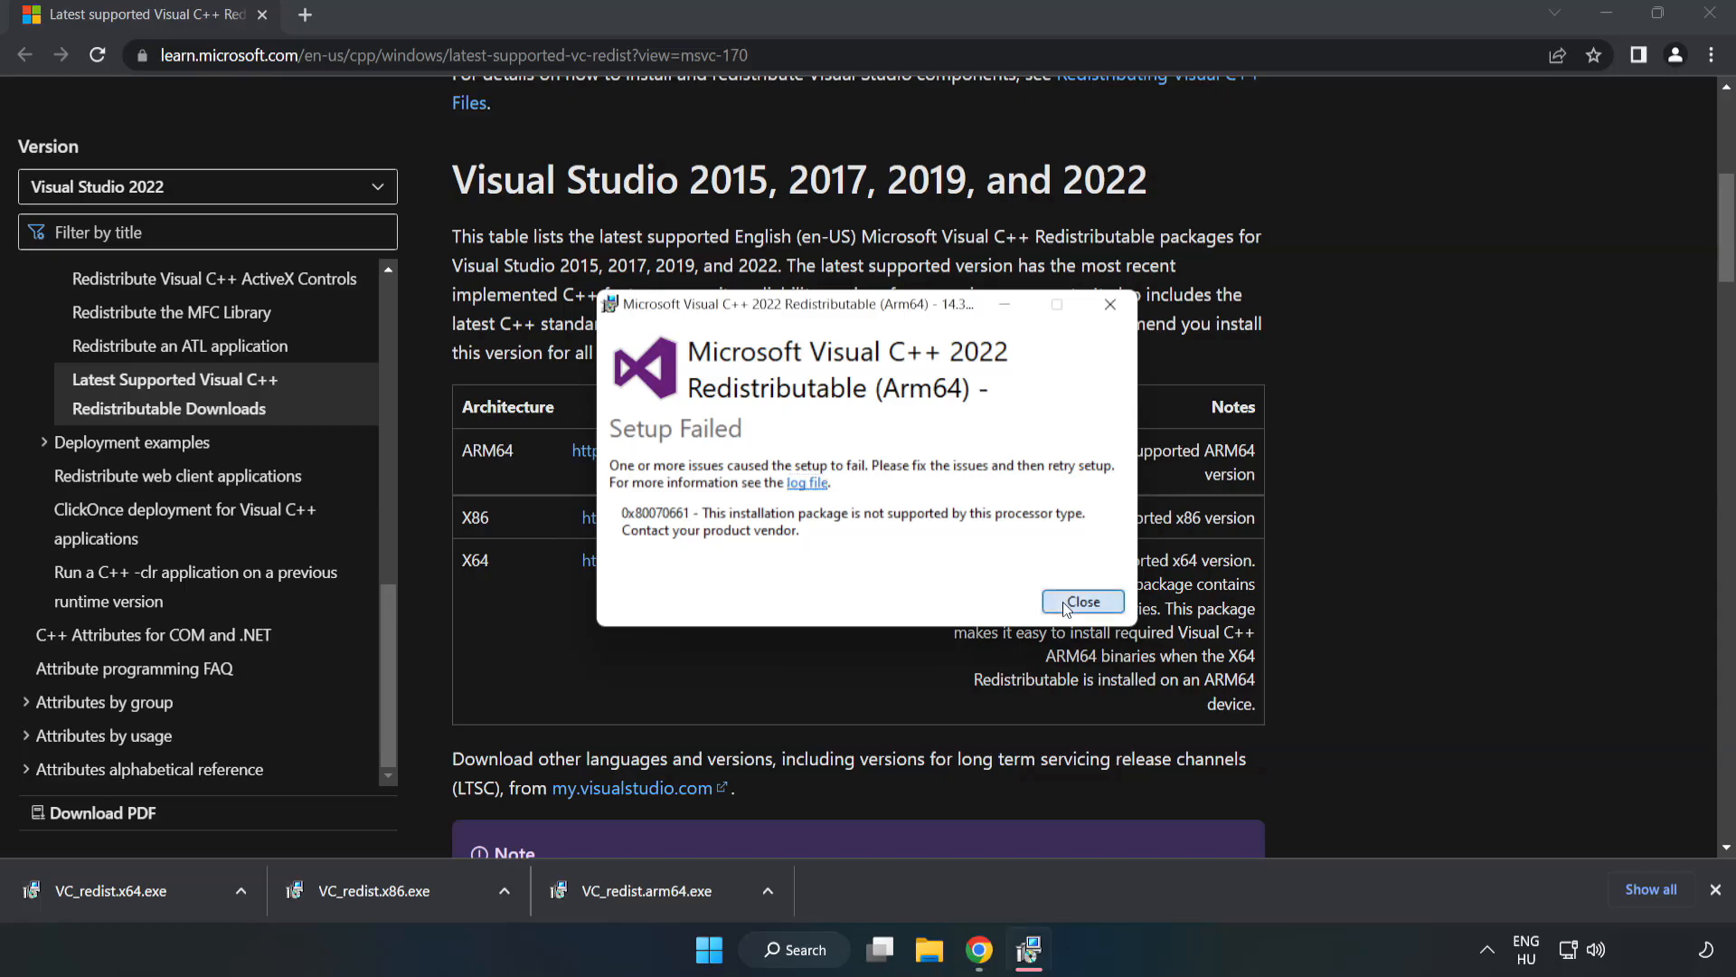
{"action": "left_click", "coordinate": [1083, 602]}
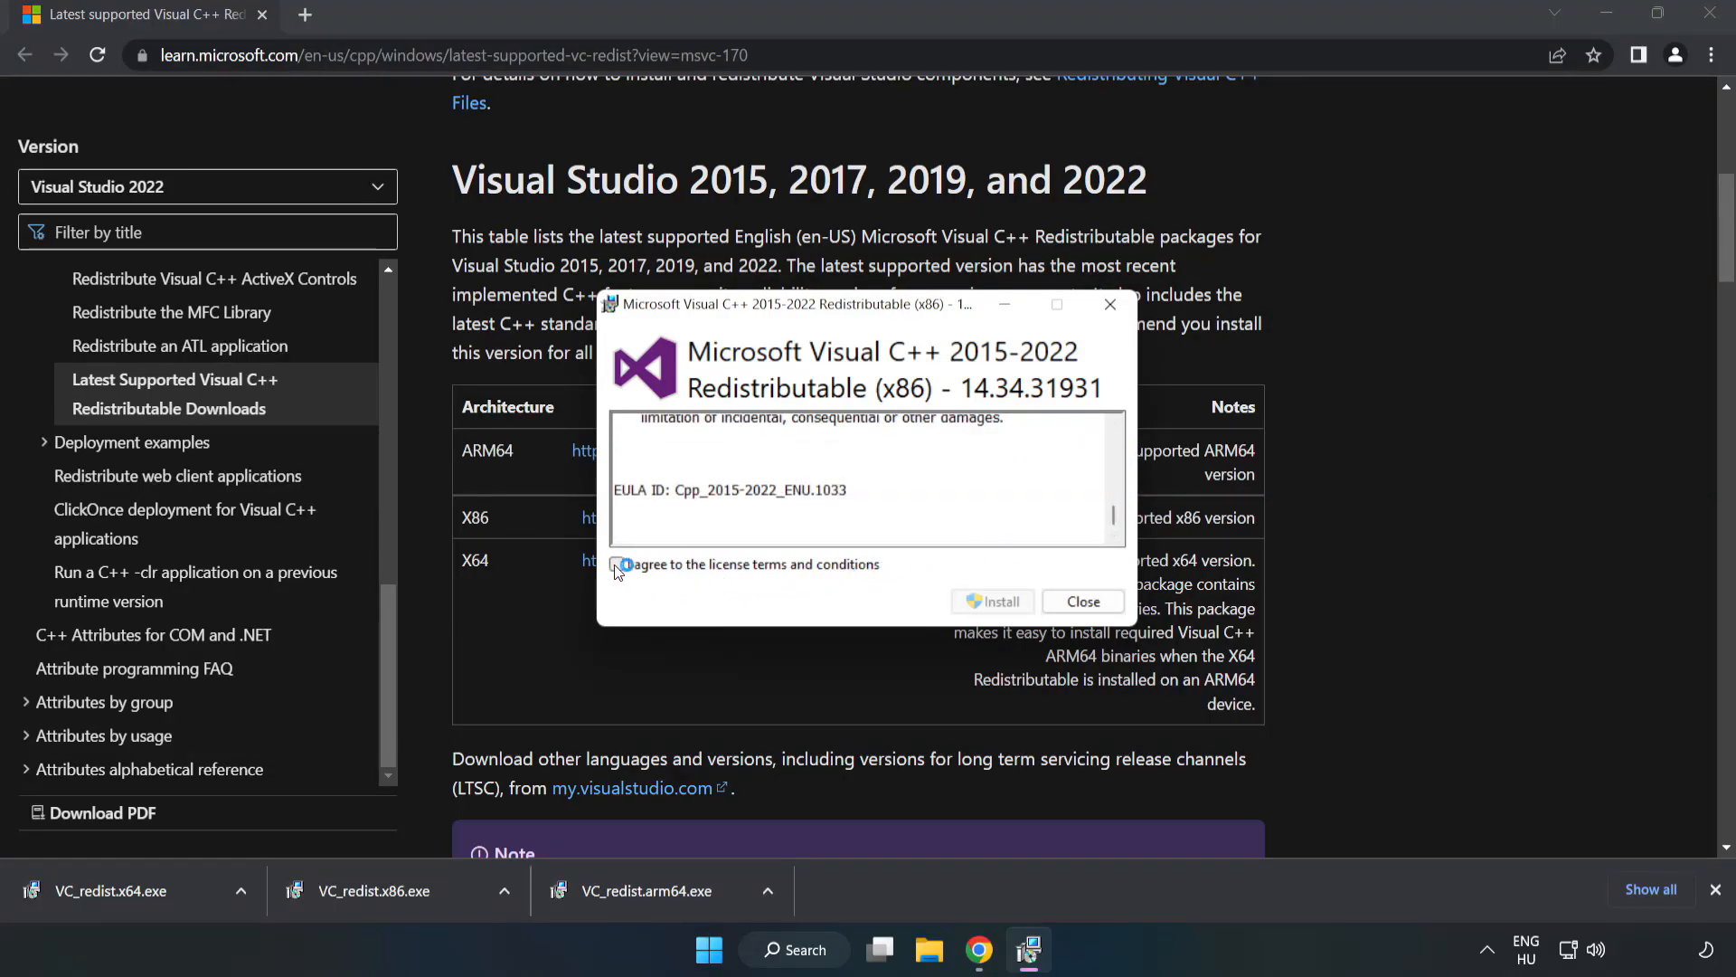
Install the x86 Visual C++ 2015–2022 redistributable and close its successful setup
{"action": "left_click", "coordinate": [993, 603]}
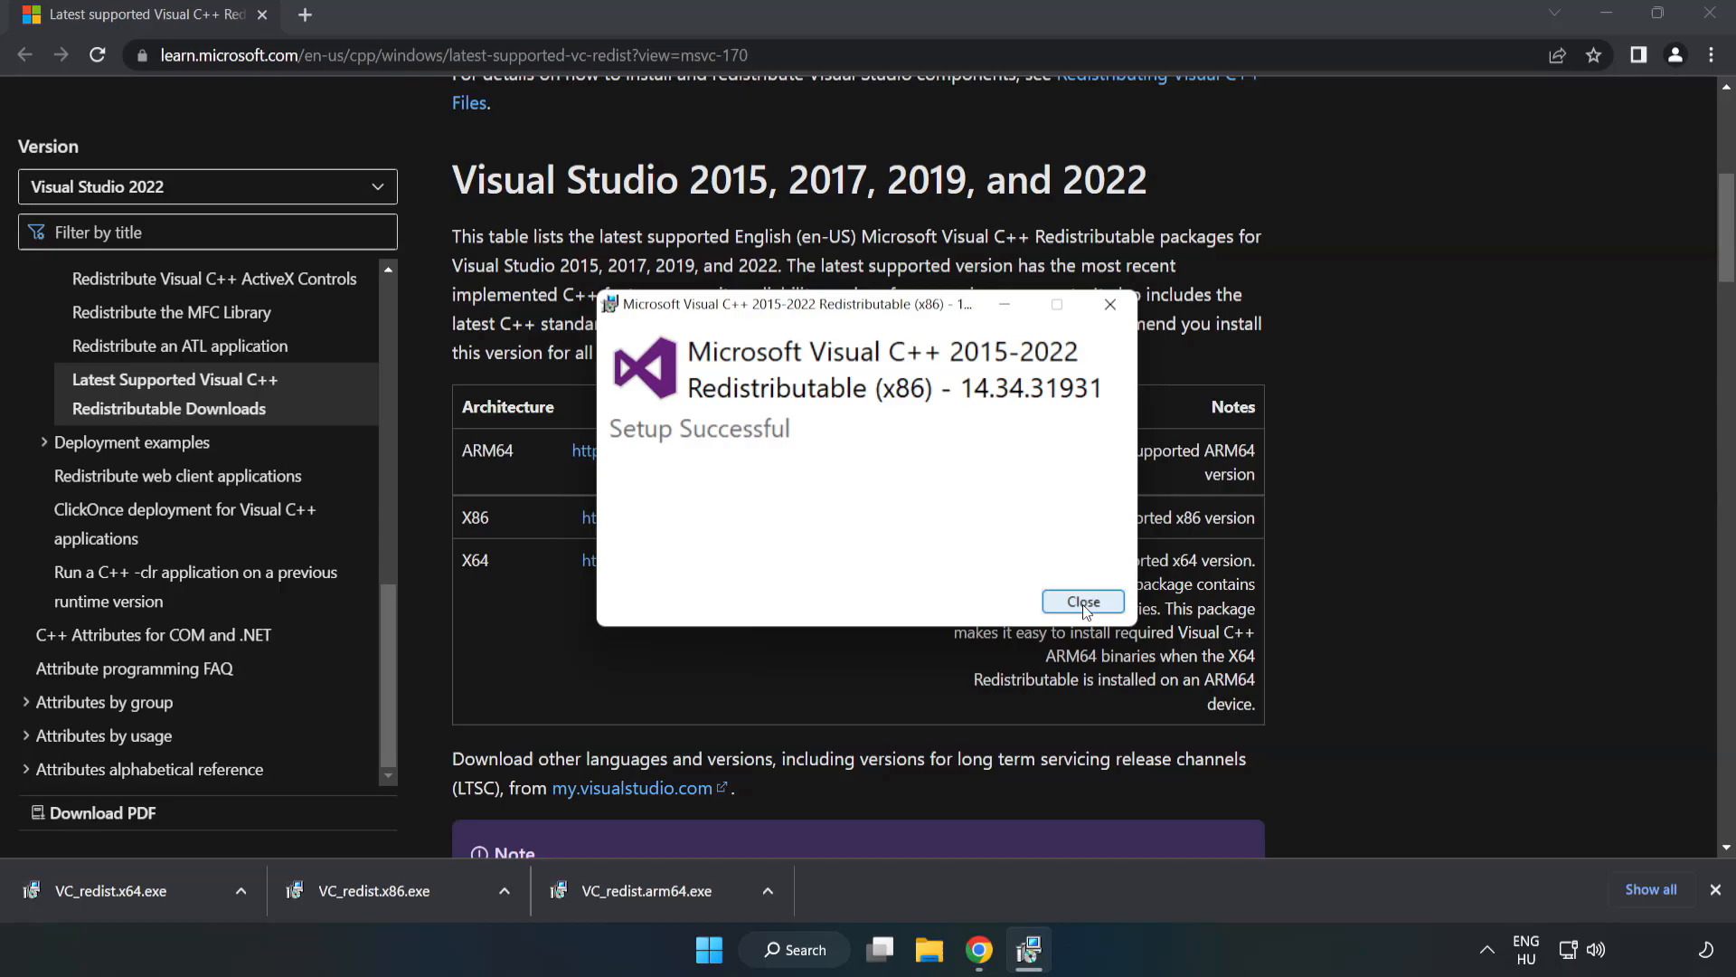
{"action": "left_click", "coordinate": [1083, 603]}
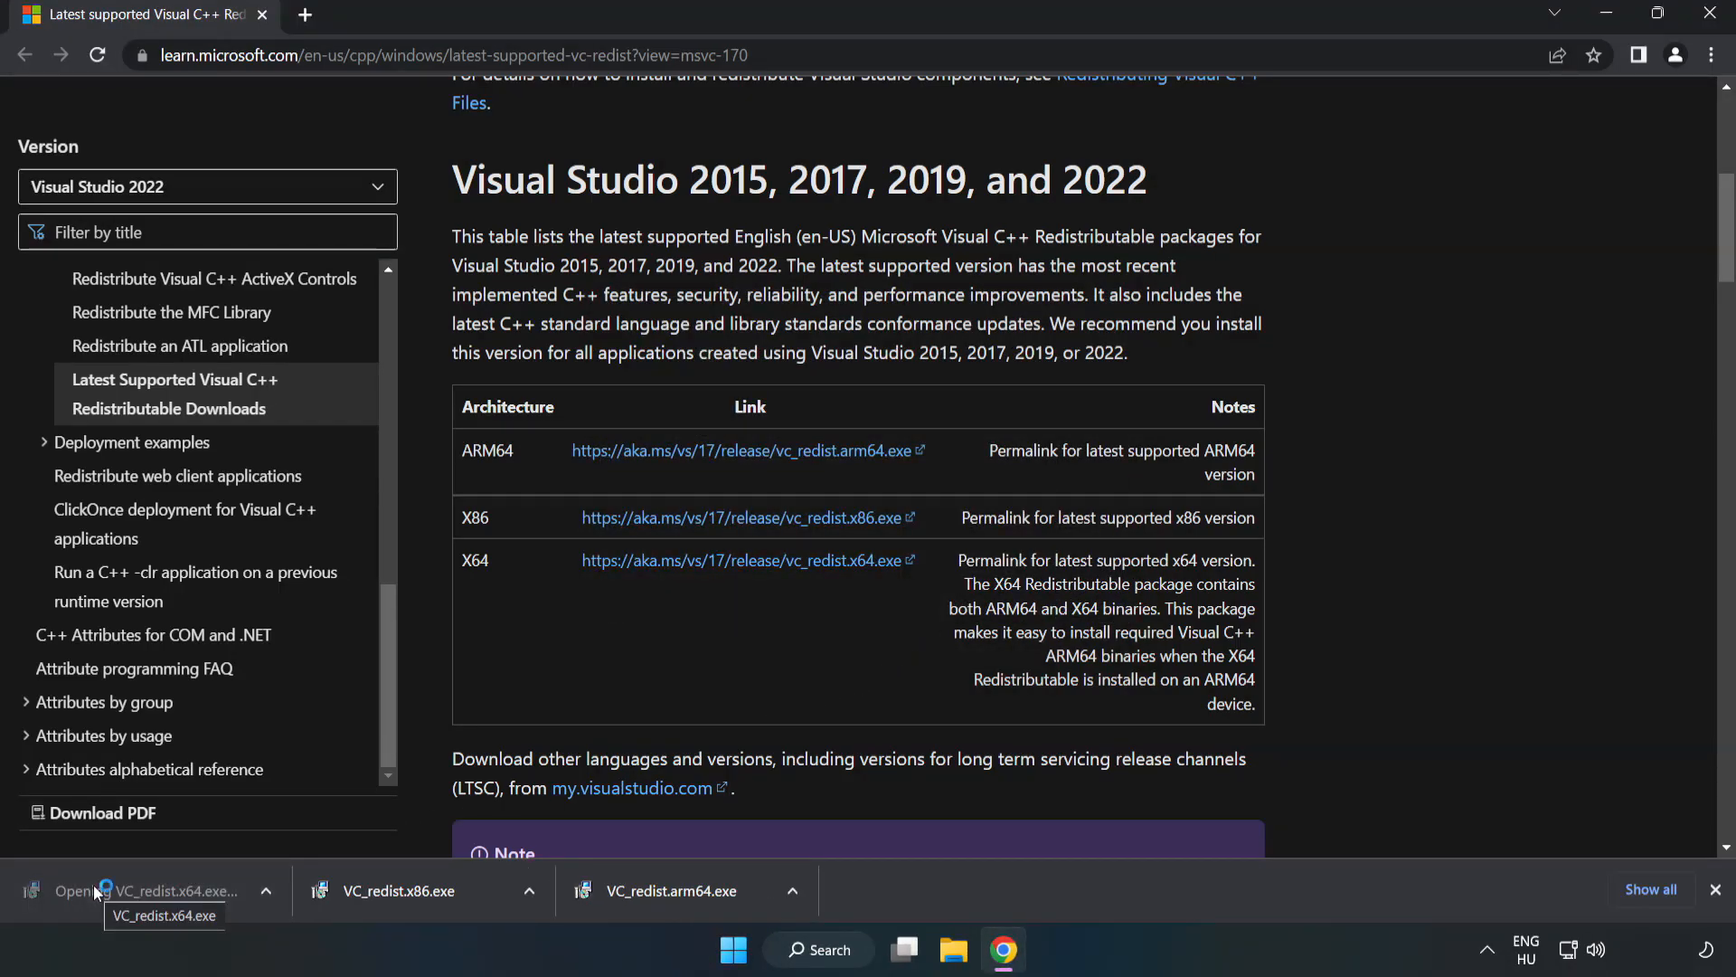
Run VC_redist.x64.exe, install it successfully, then close the setup and Chrome
{"action": "left_click", "coordinate": [109, 890]}
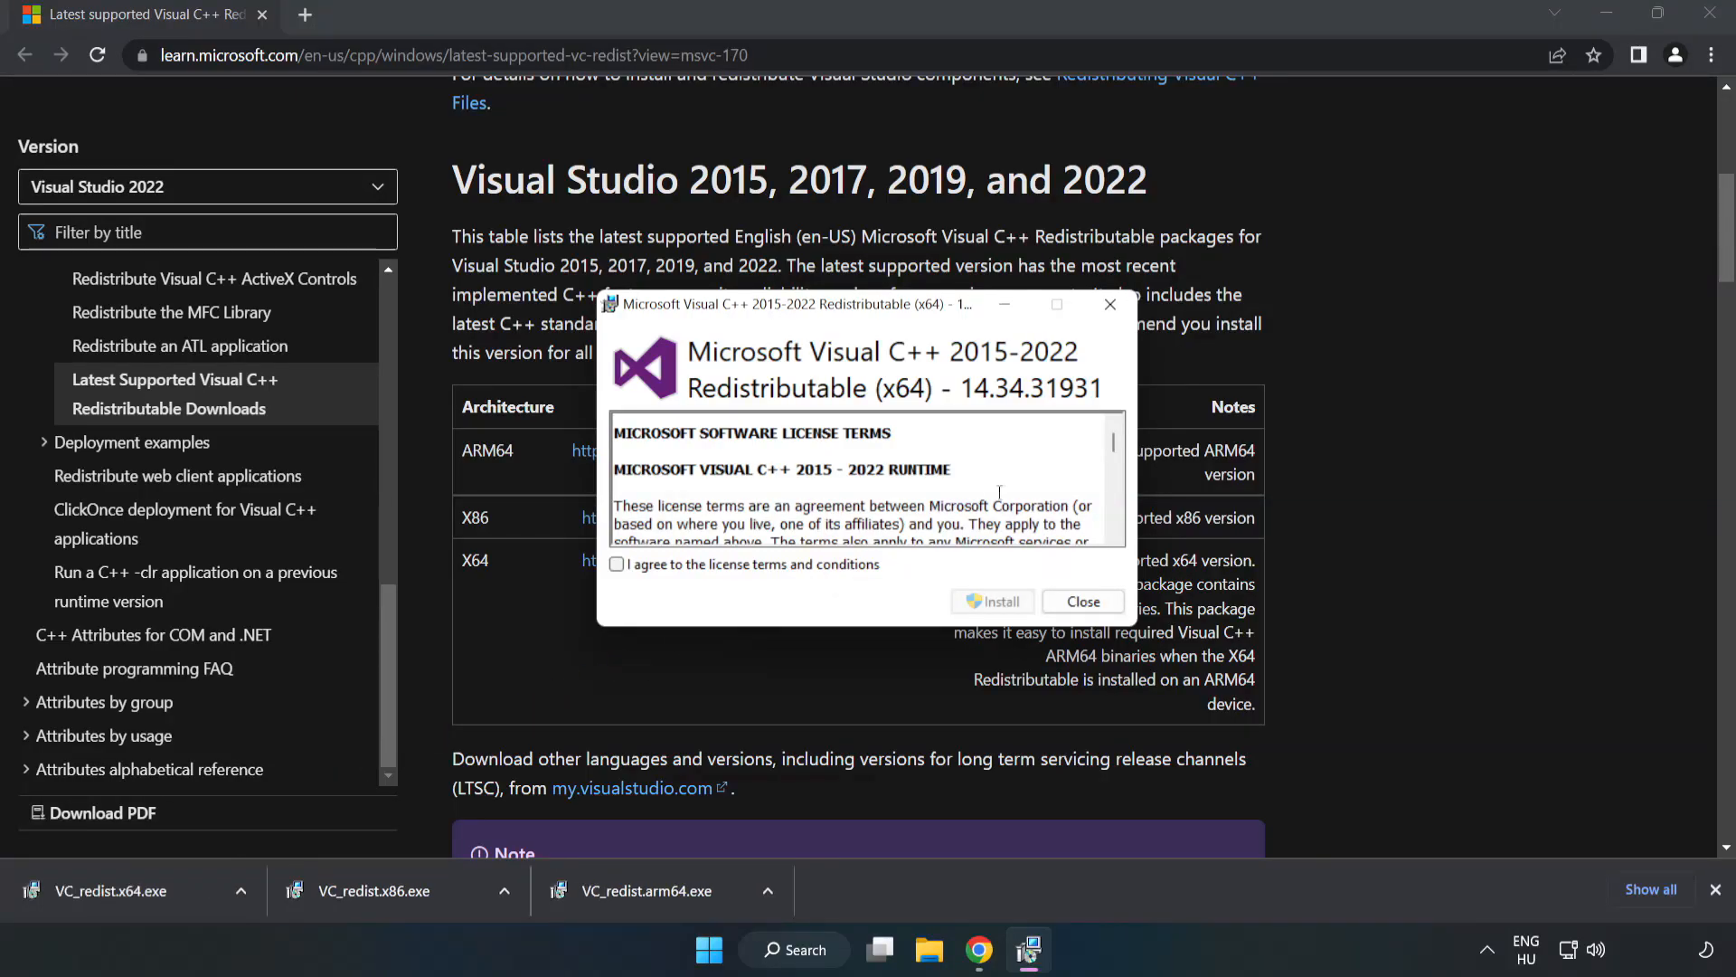
{"action": "scroll", "scroll_direction": "down", "scroll_amount": 3}
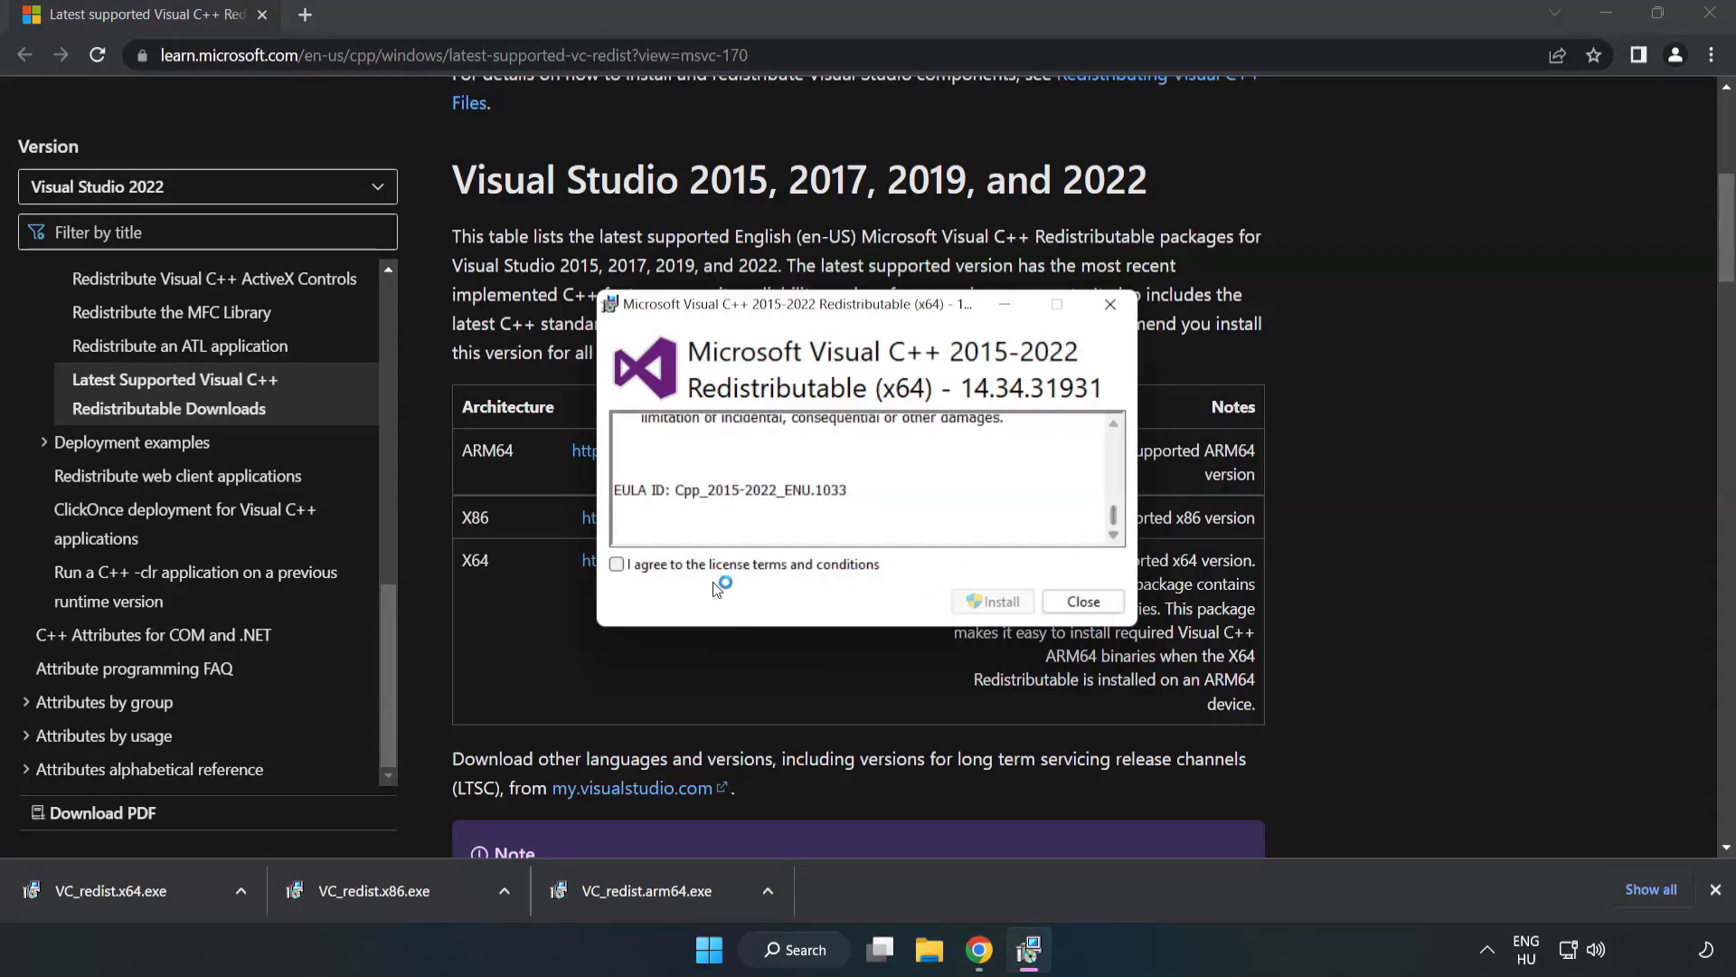
{"action": "left_click", "coordinate": [991, 602]}
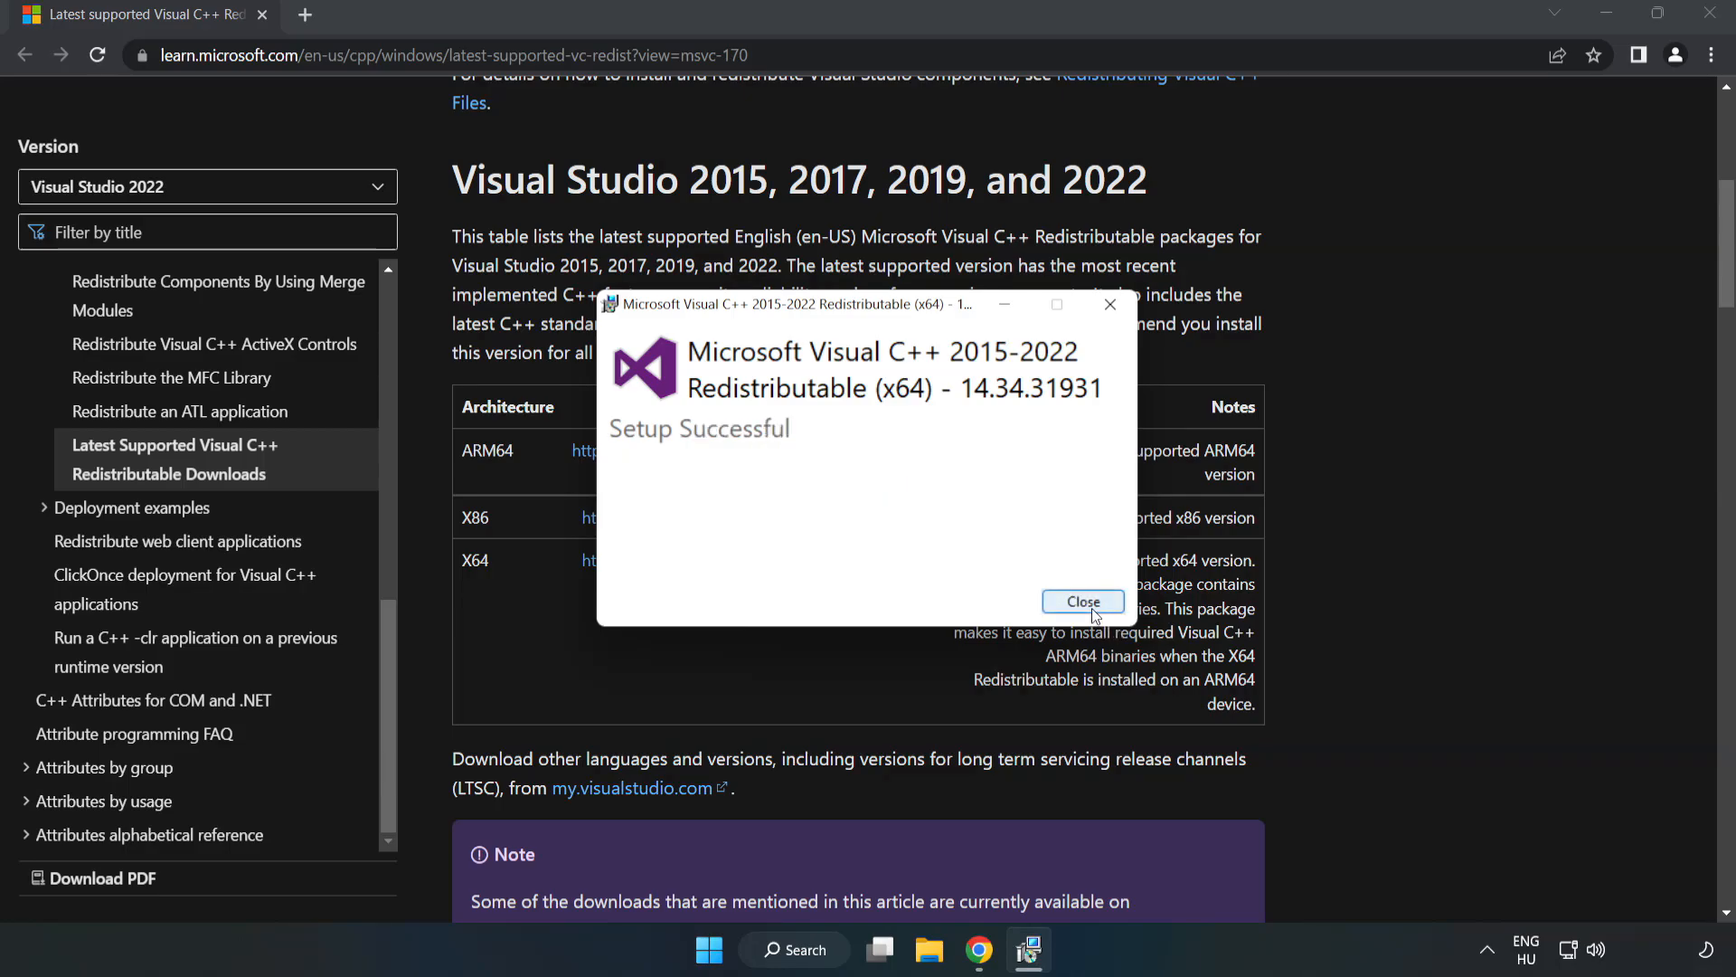
{"action": "left_click", "coordinate": [1083, 602]}
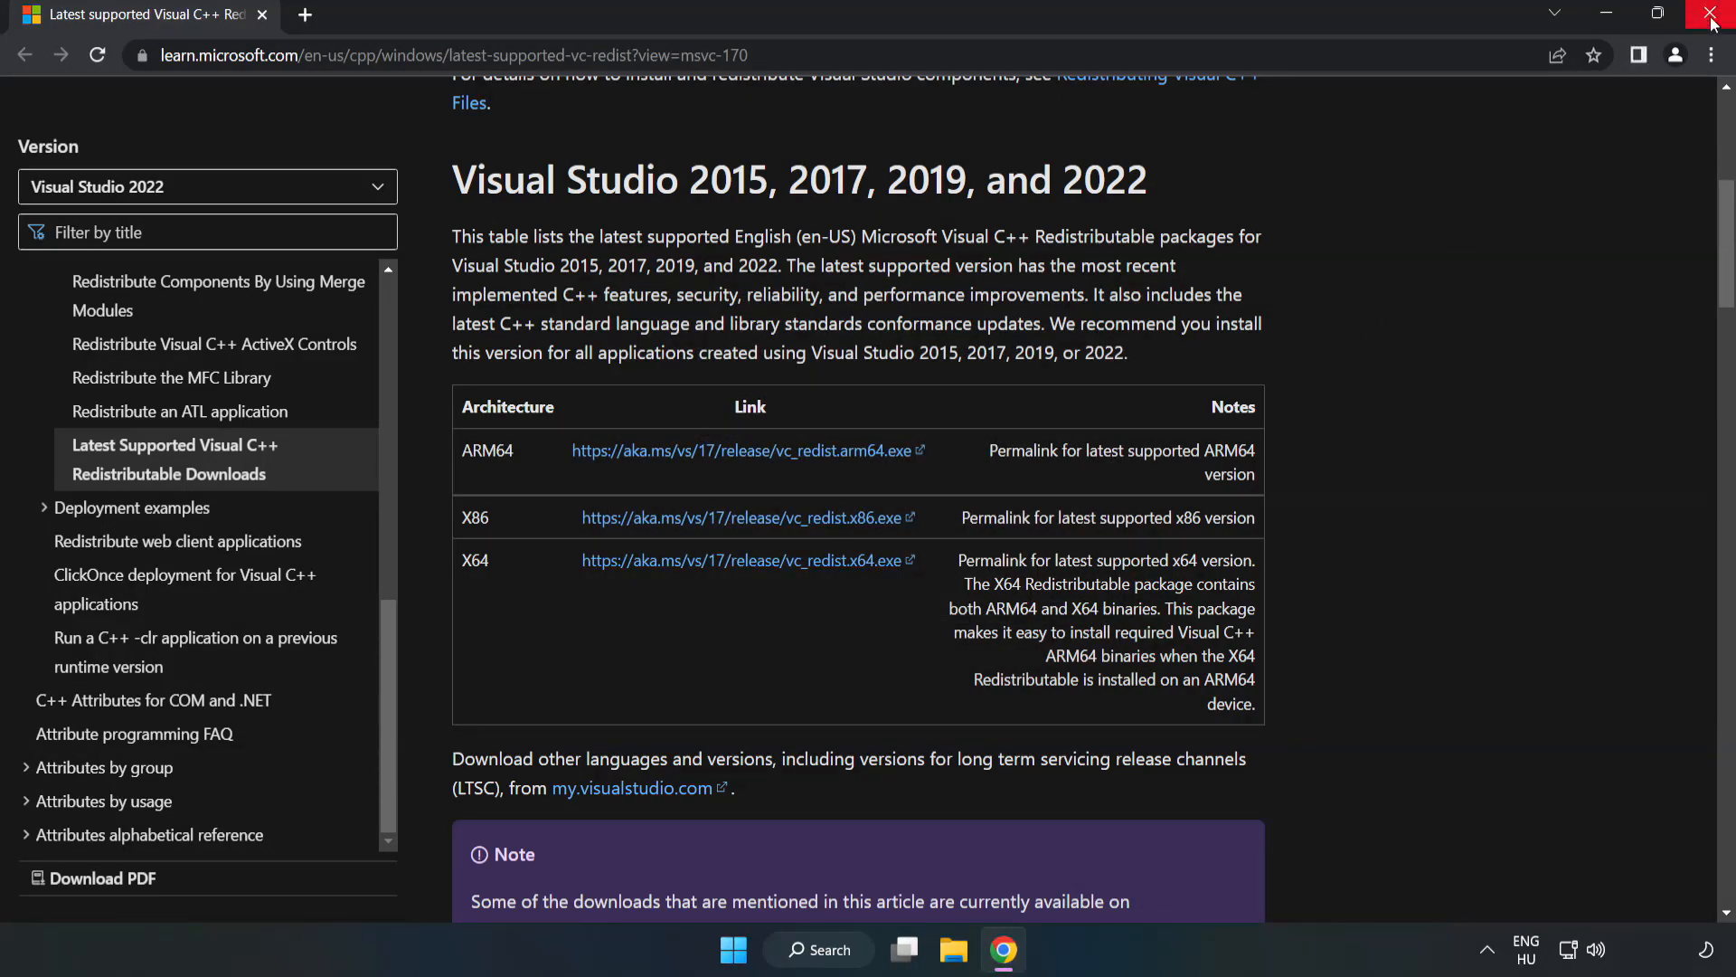
{"action": "mouse_move", "coordinate": [1711, 15]}
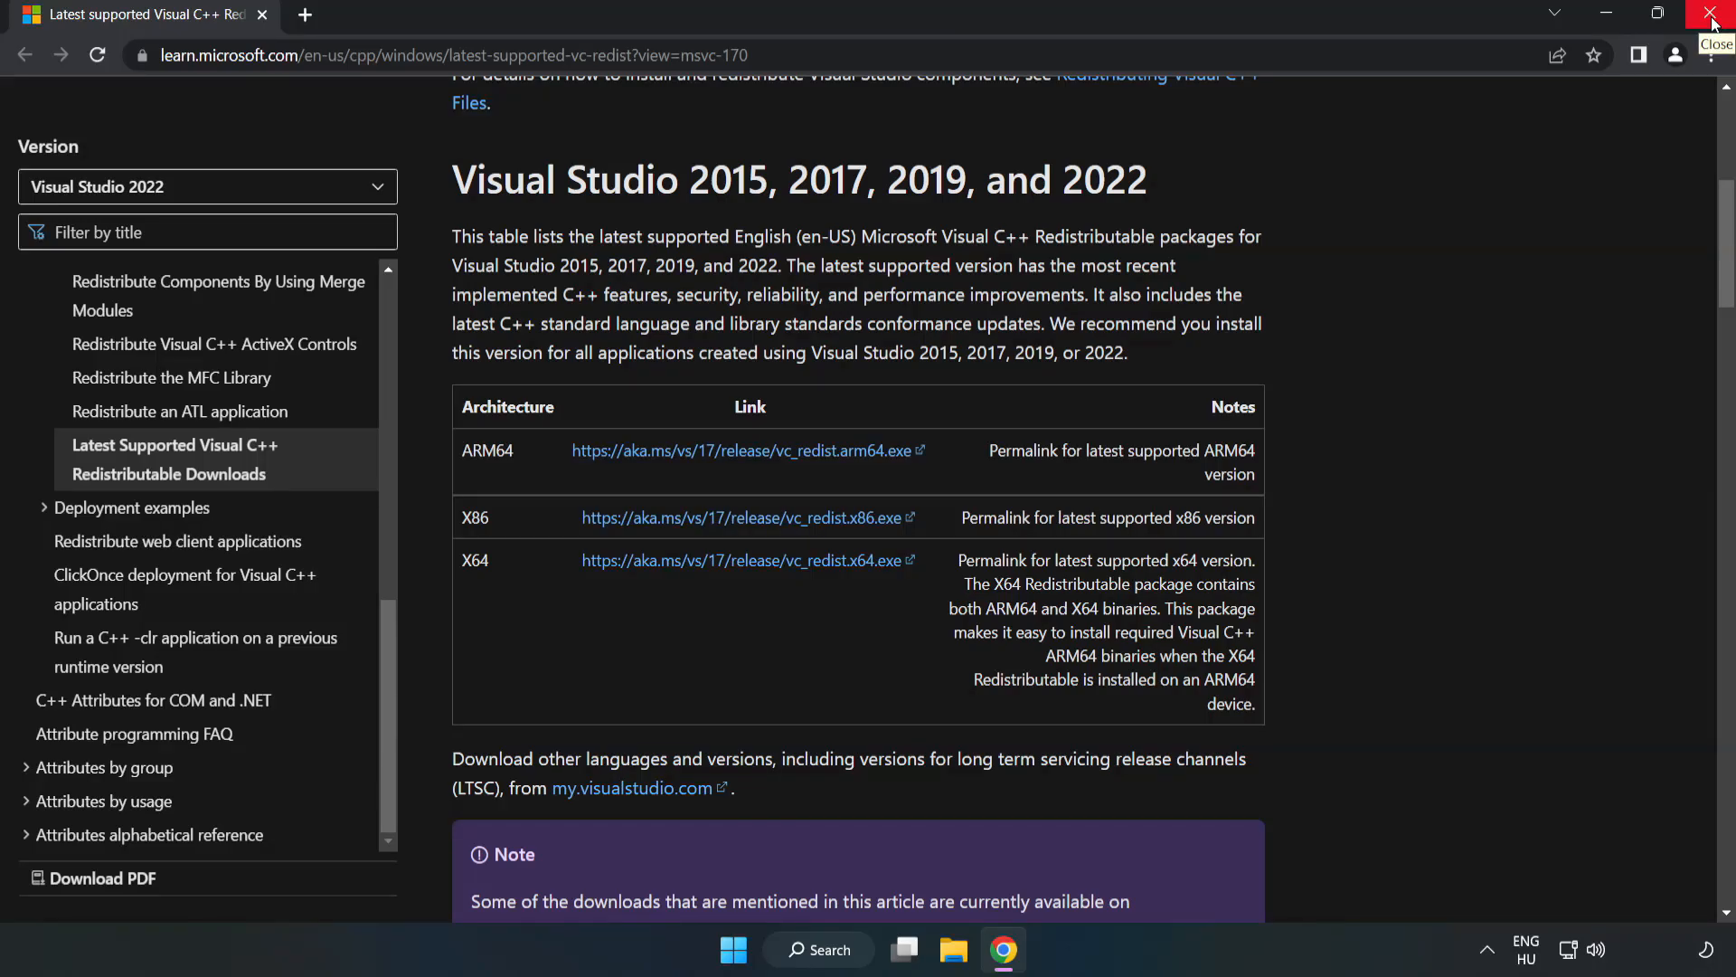
{"action": "left_click", "coordinate": [1703, 10]}
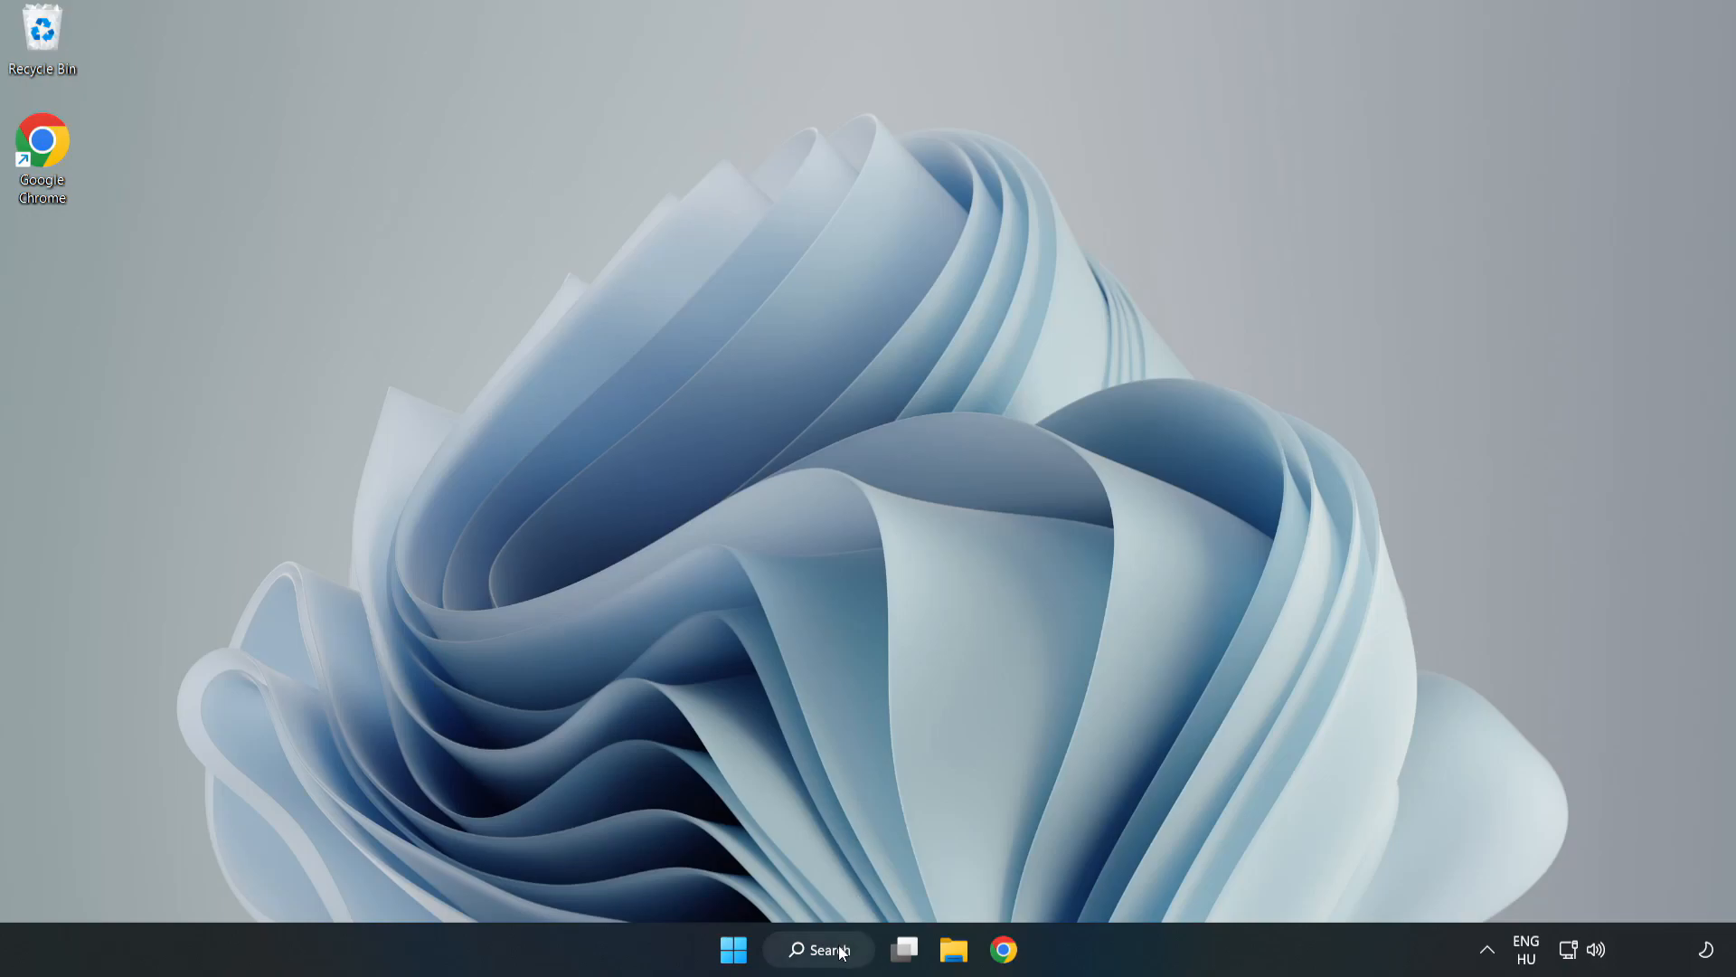
Search for cmd and run Command Prompt as administrator, approving the UAC prompt
{"action": "left_click", "coordinate": [817, 949]}
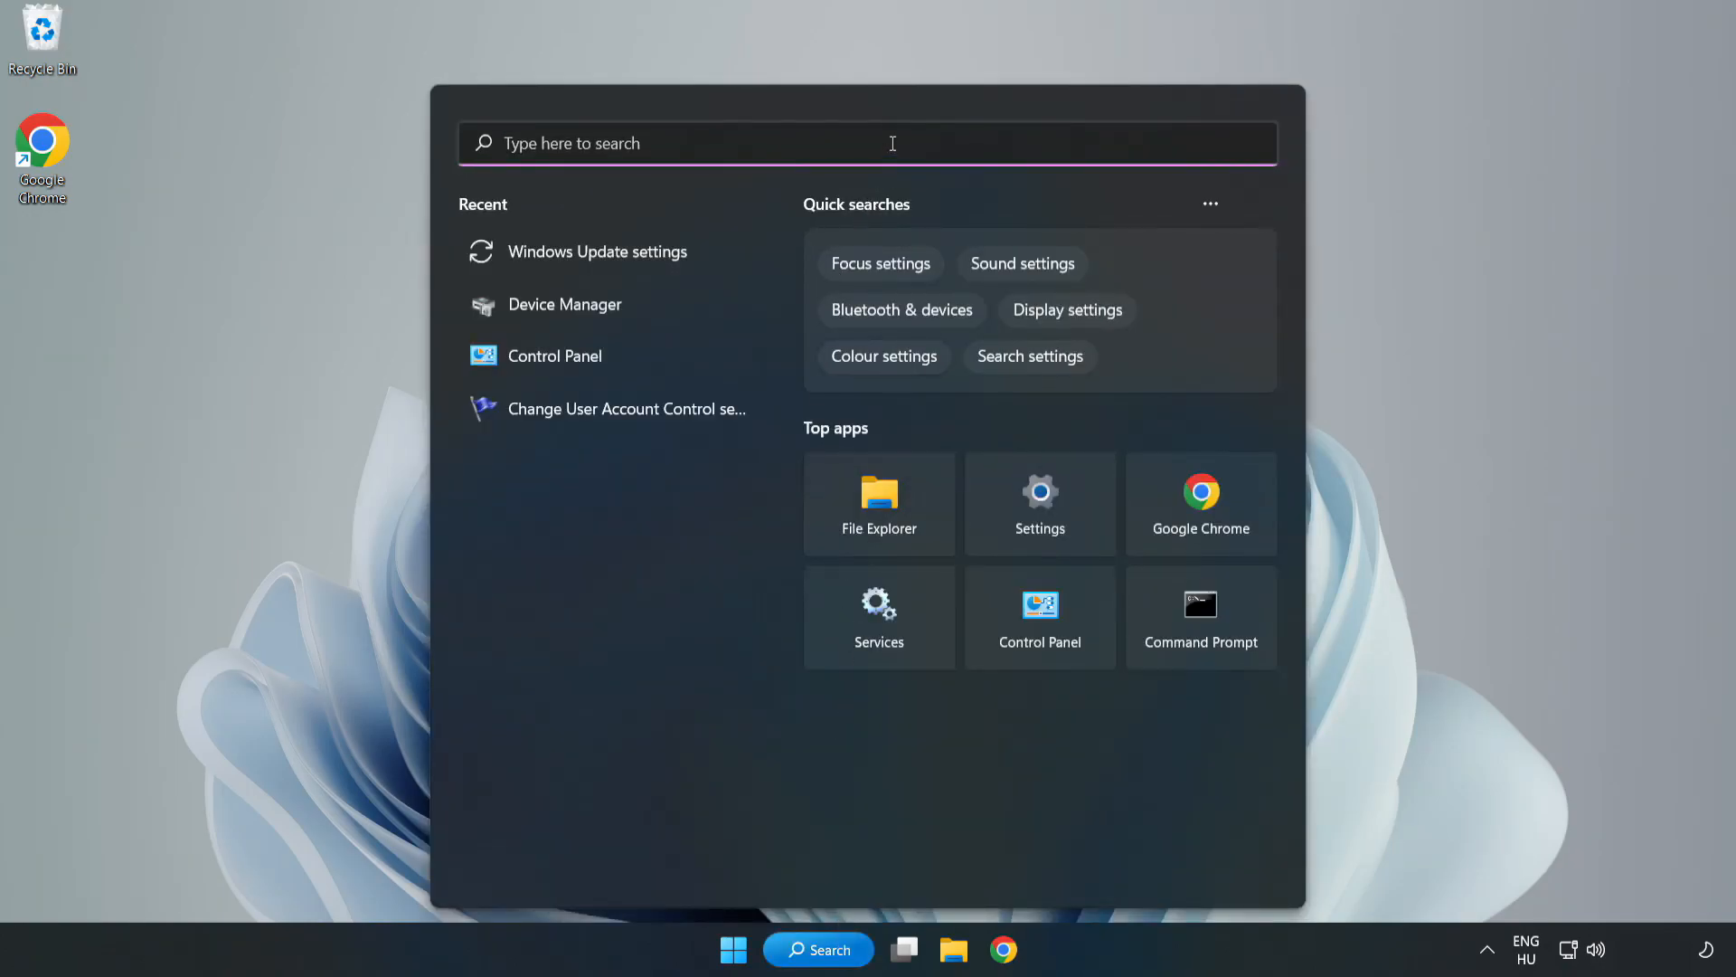
{"action": "type", "text": "cmd"}
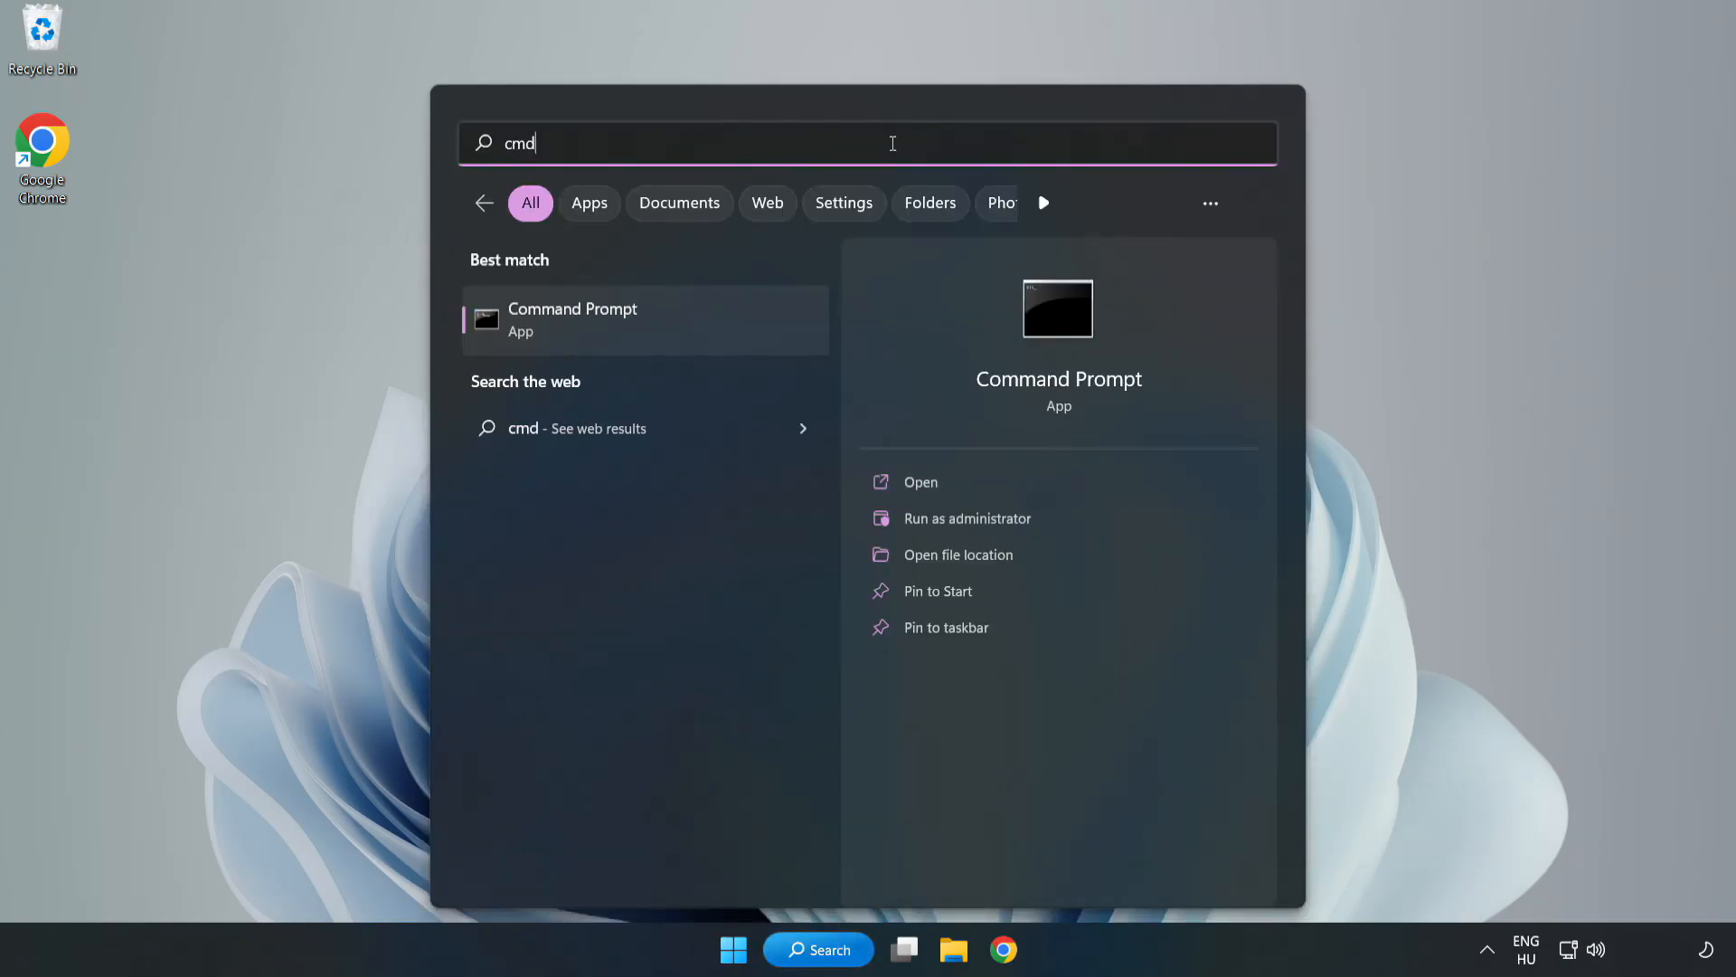
{"action": "mouse_move", "coordinate": [615, 329]}
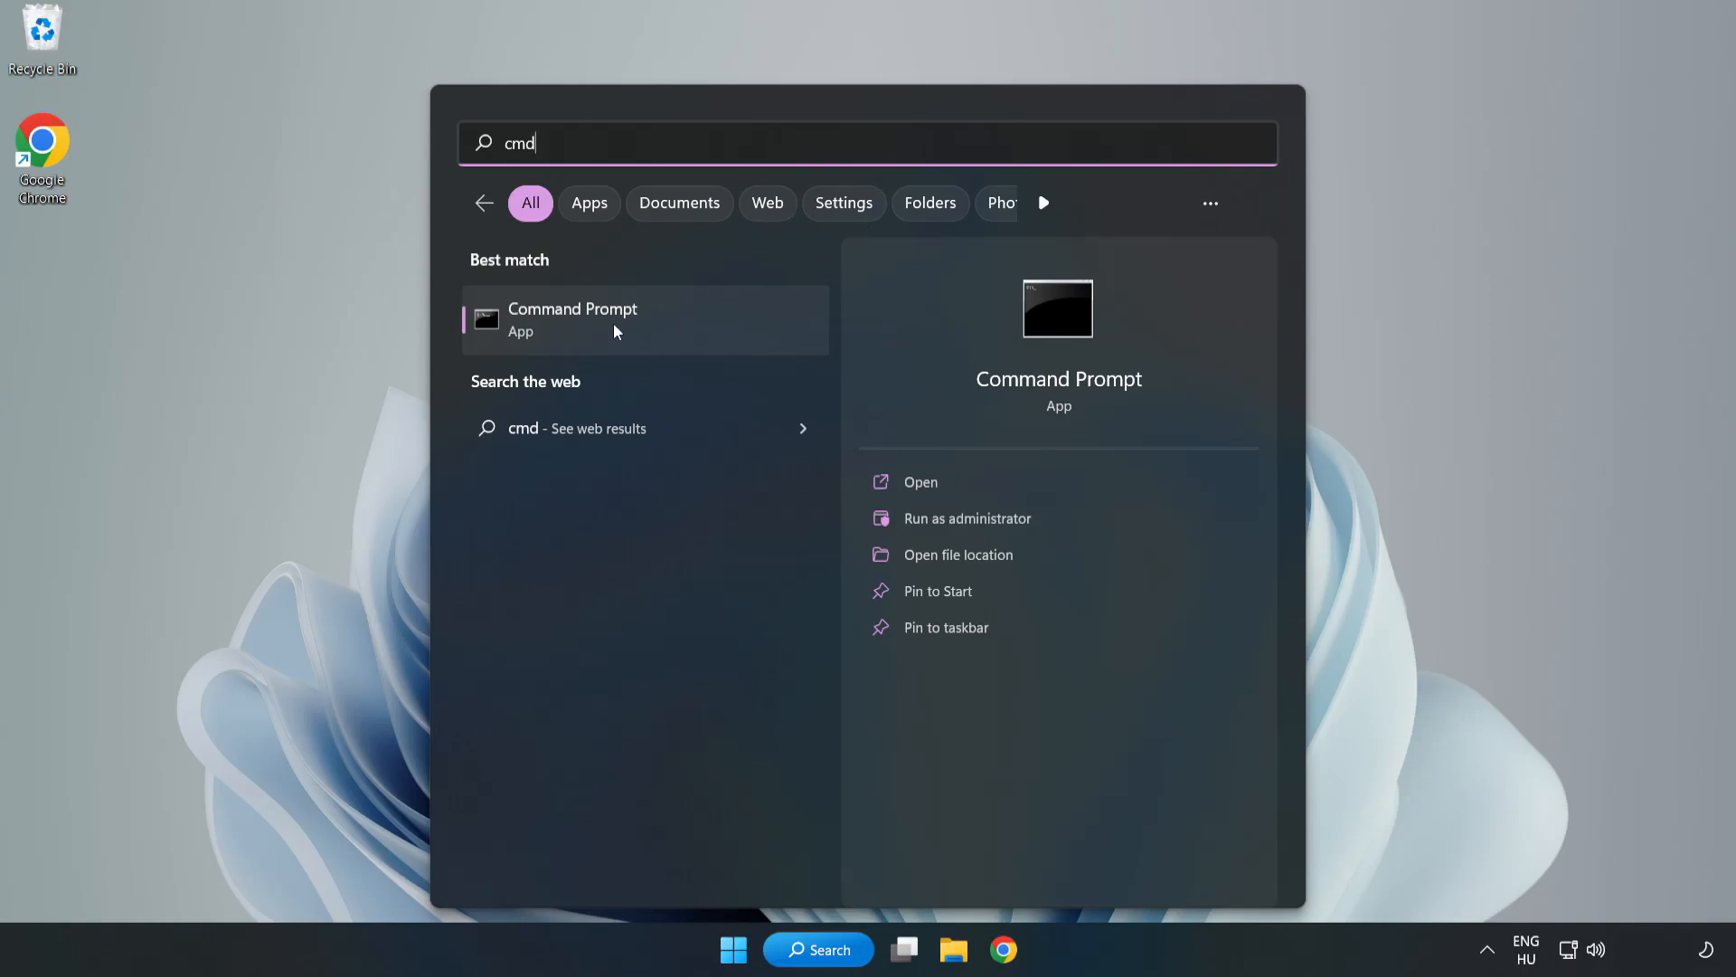
{"action": "right_click", "coordinate": [615, 331]}
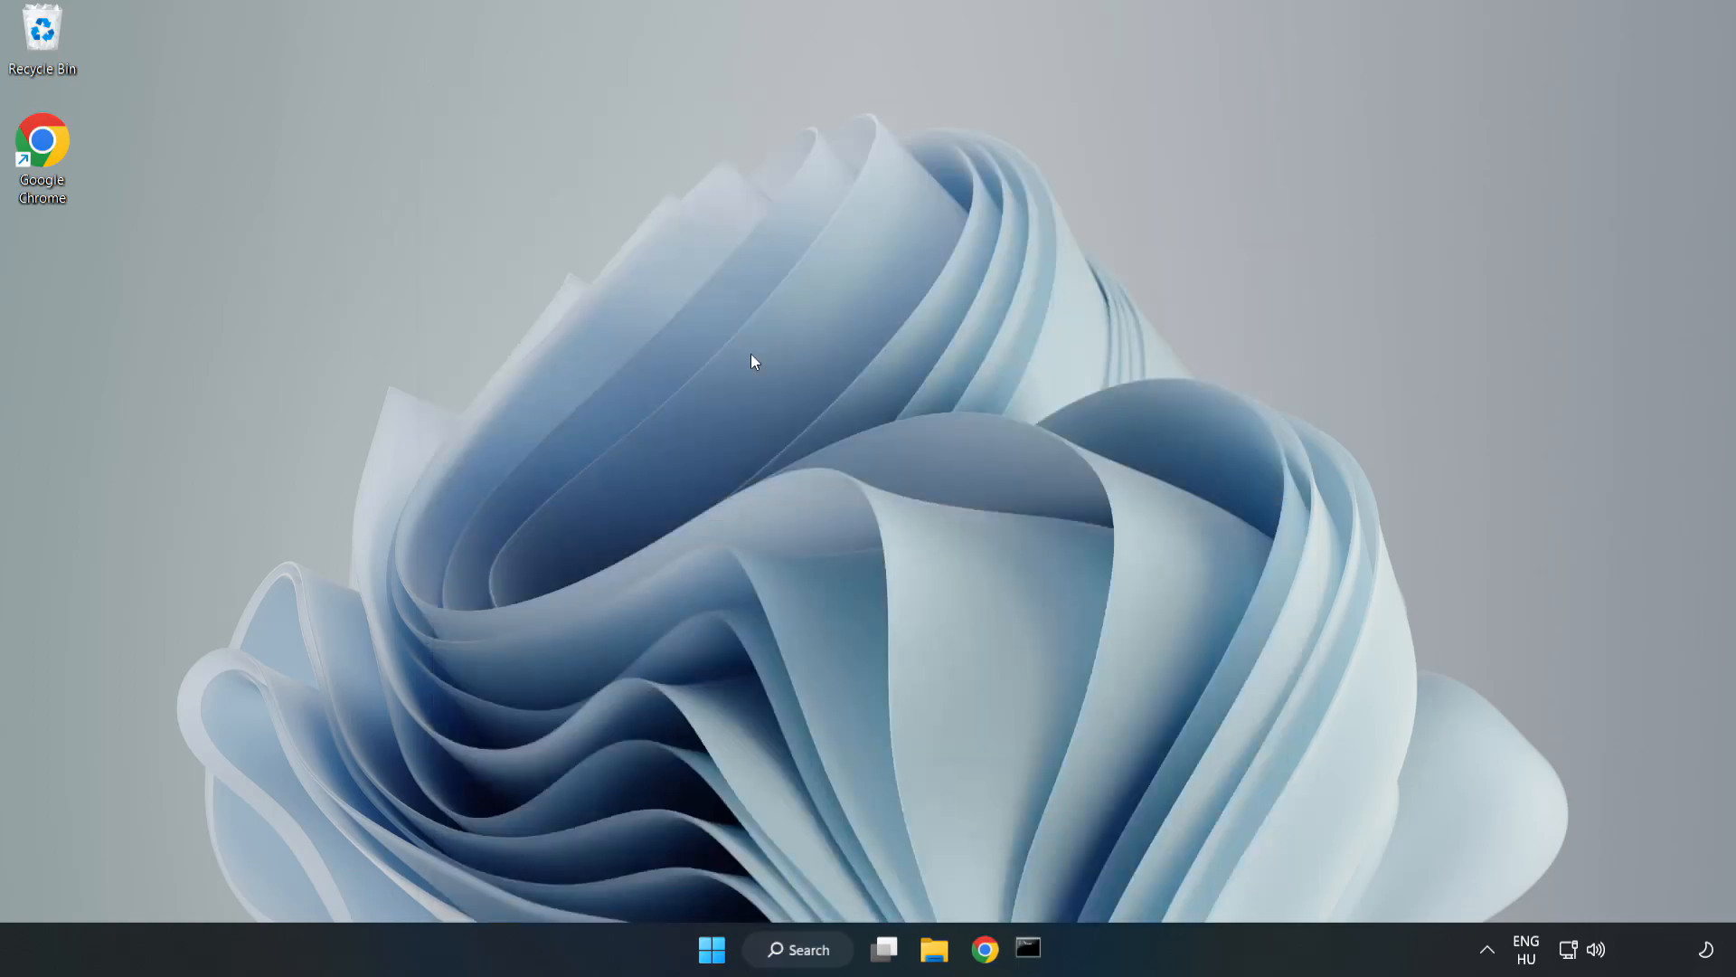
{"action": "left_click", "coordinate": [1024, 949]}
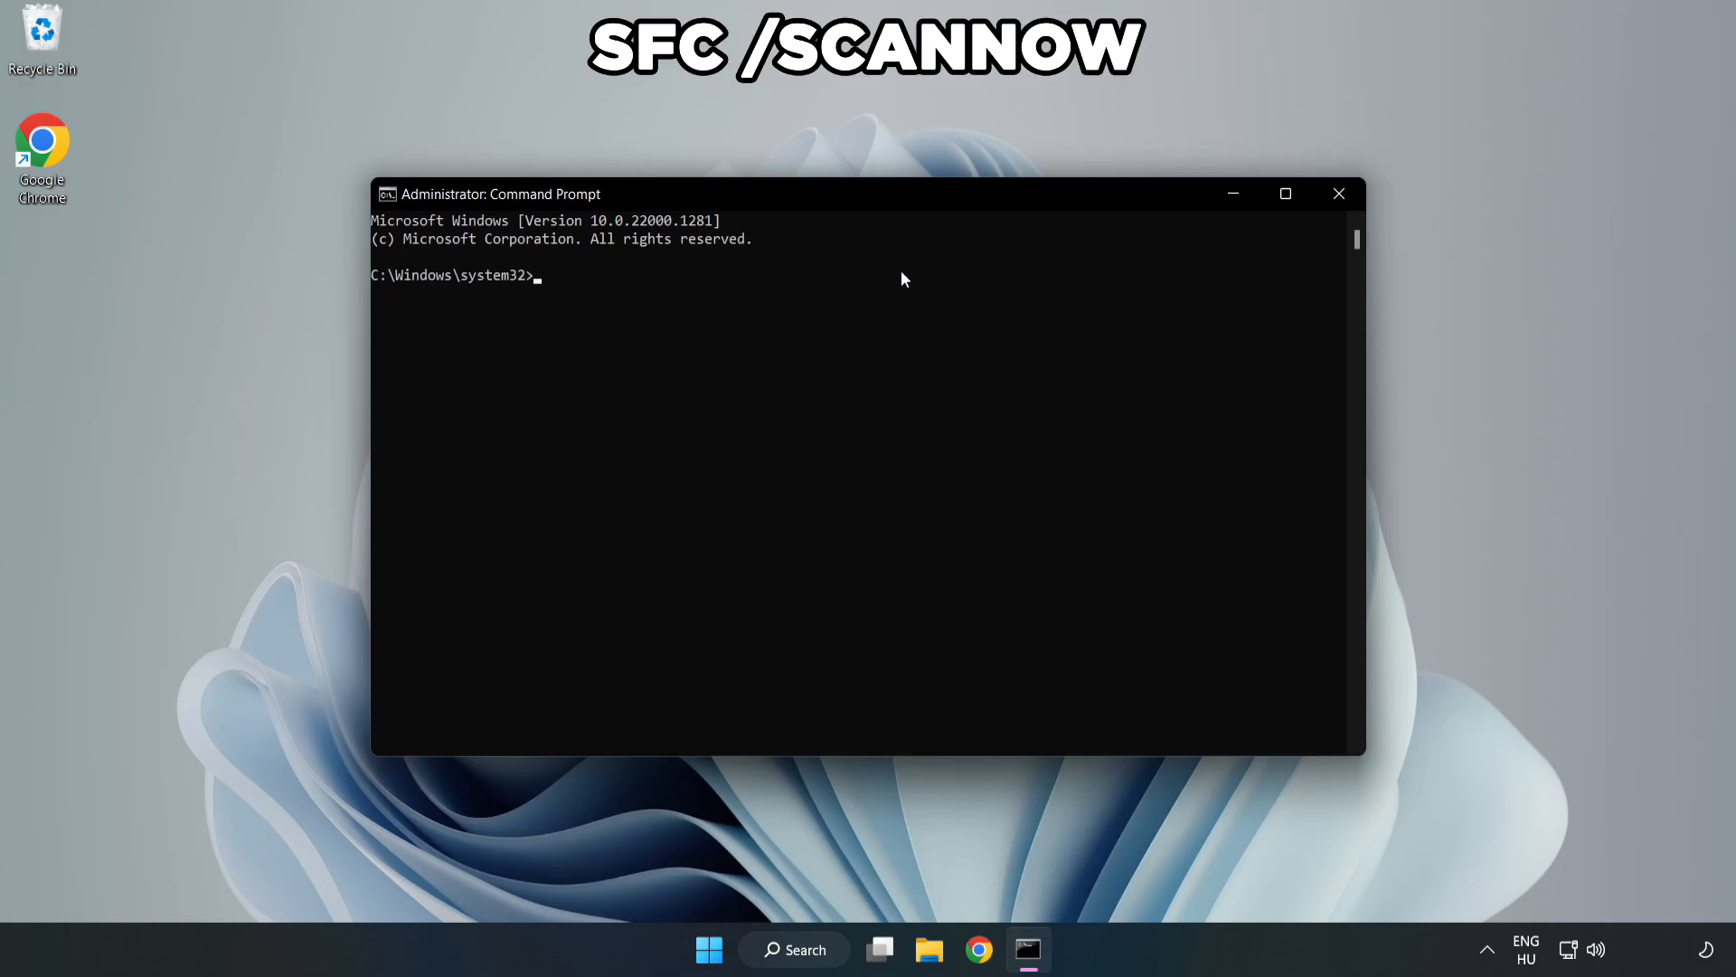
Run sfc /scannow, which completes with no integrity violations found
{"action": "type", "text": "sfc /"}
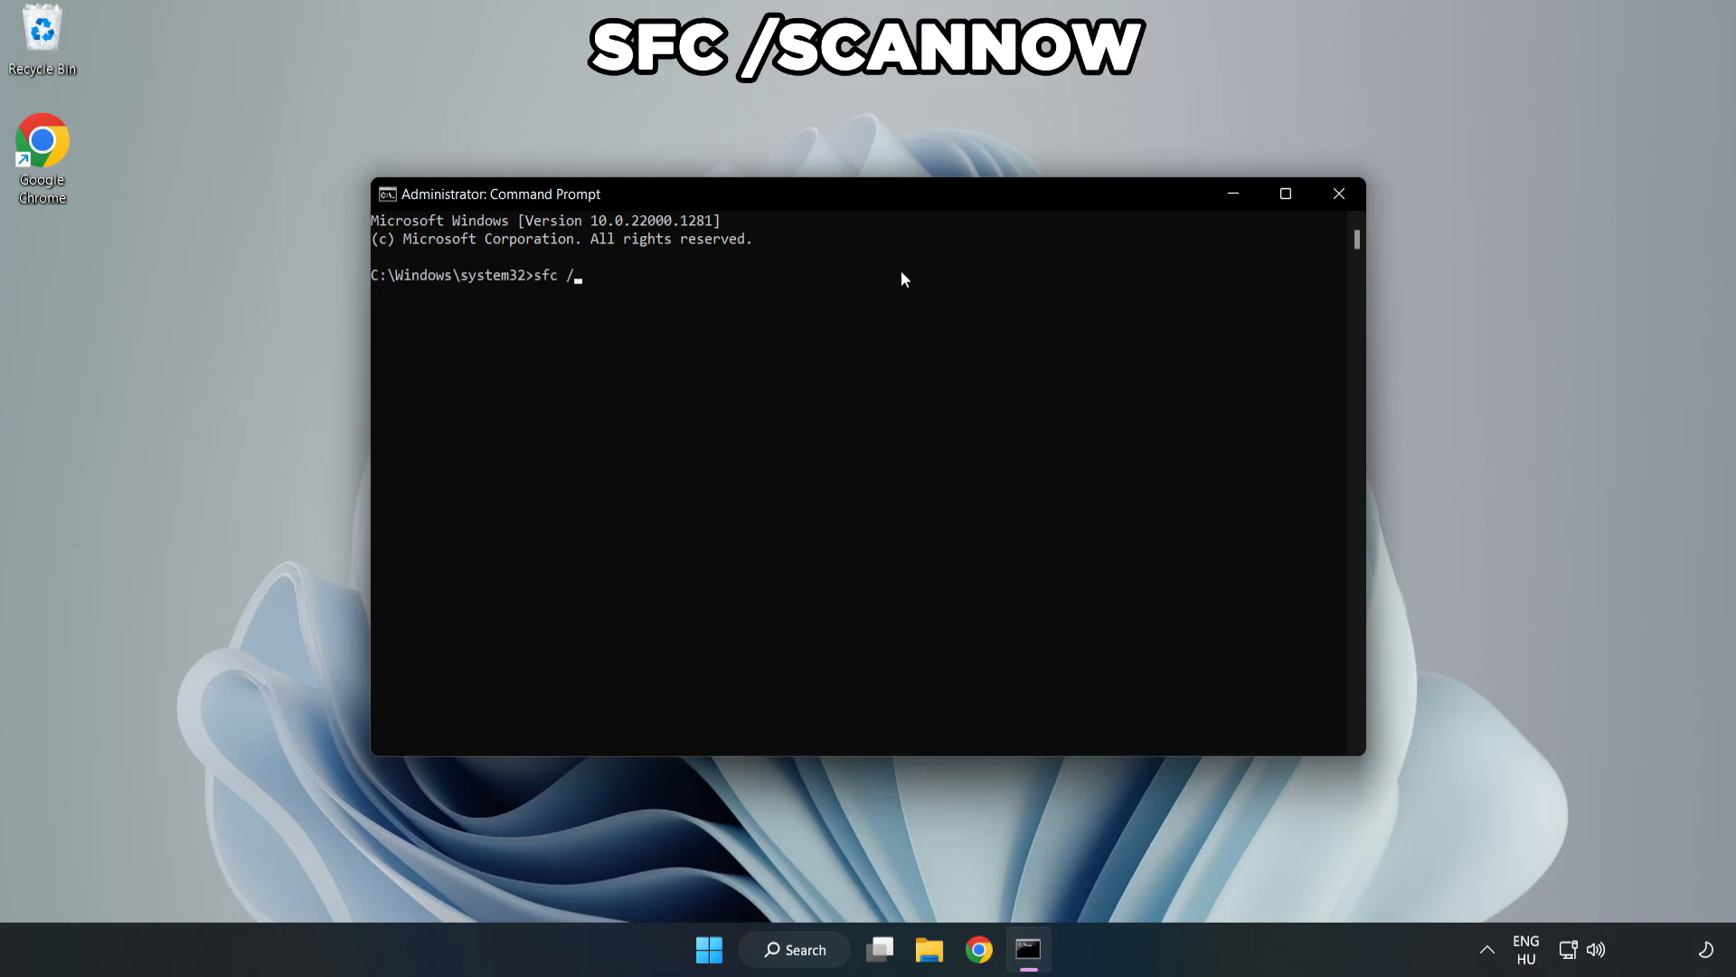
{"action": "type", "text": "scannow"}
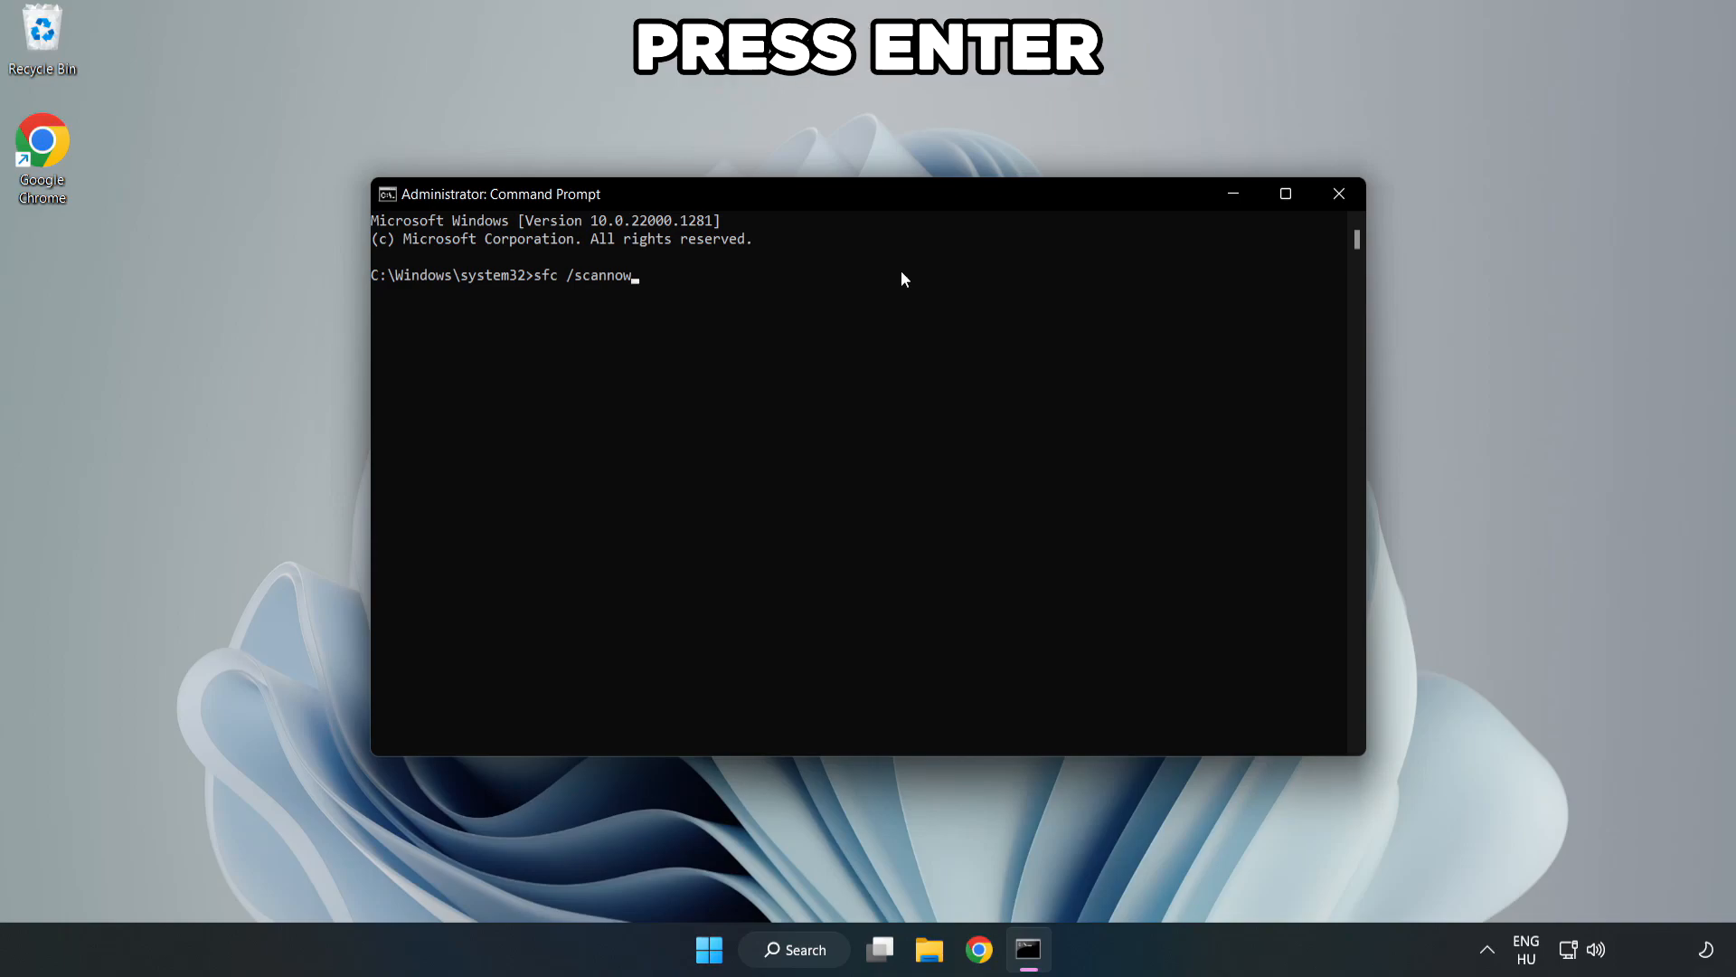
{"action": "key", "text": "Enter"}
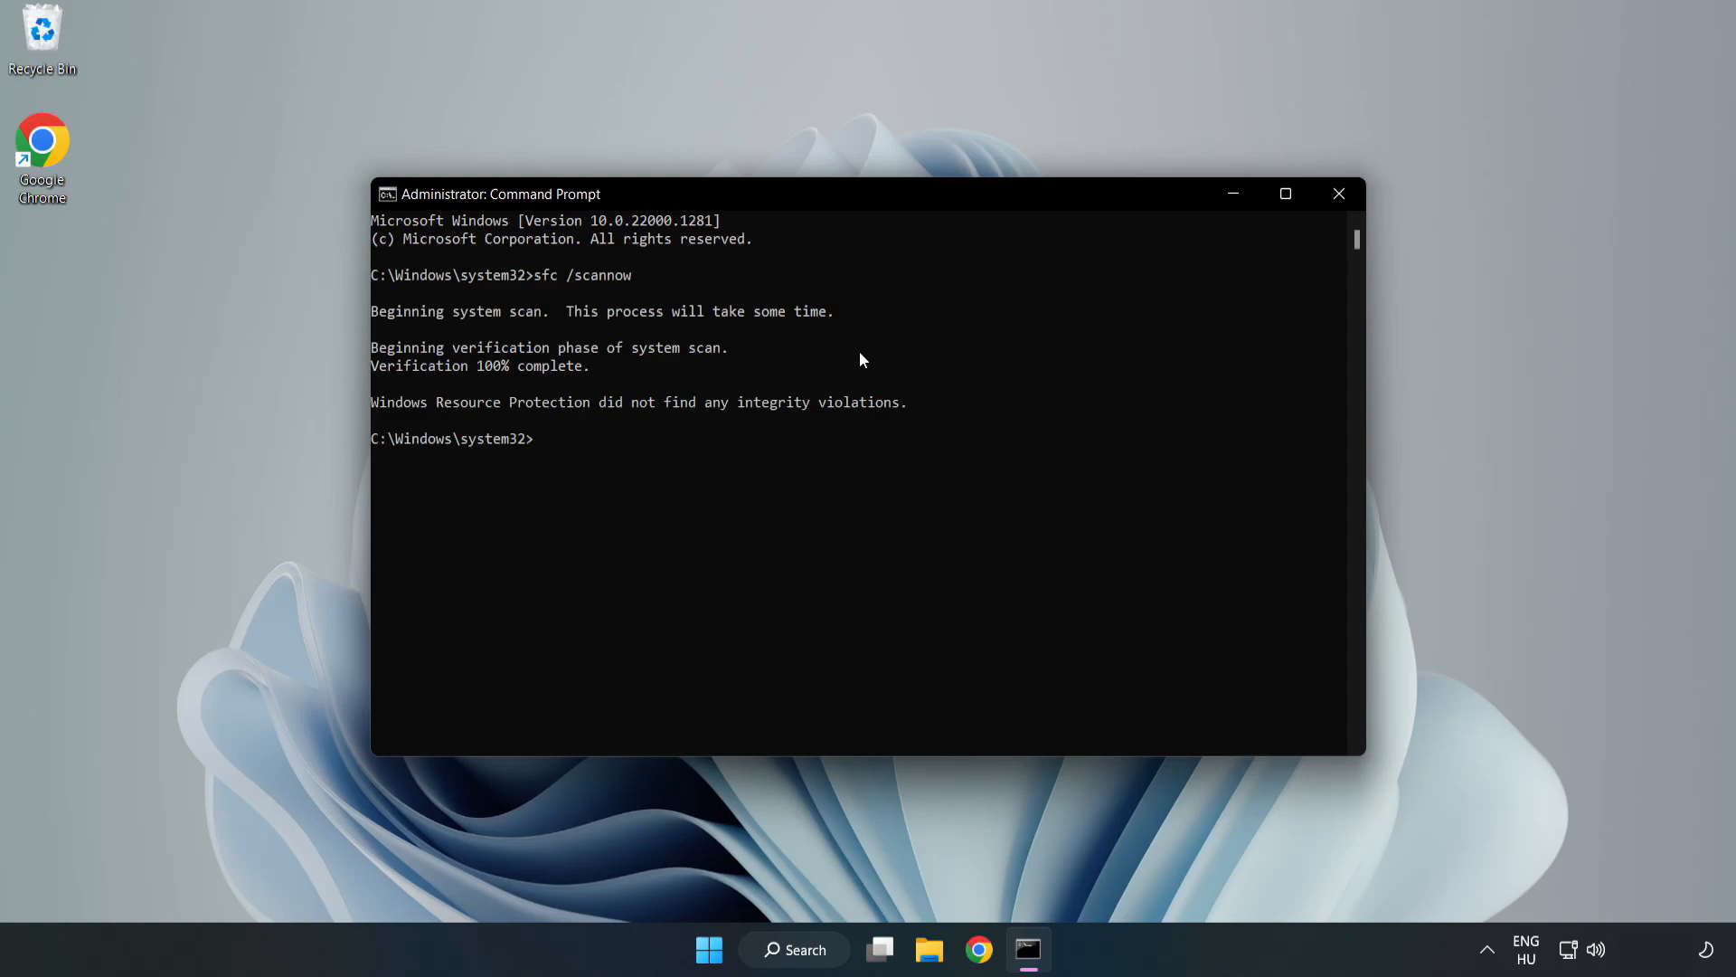
{"action": "mouse_move", "coordinate": [1338, 194]}
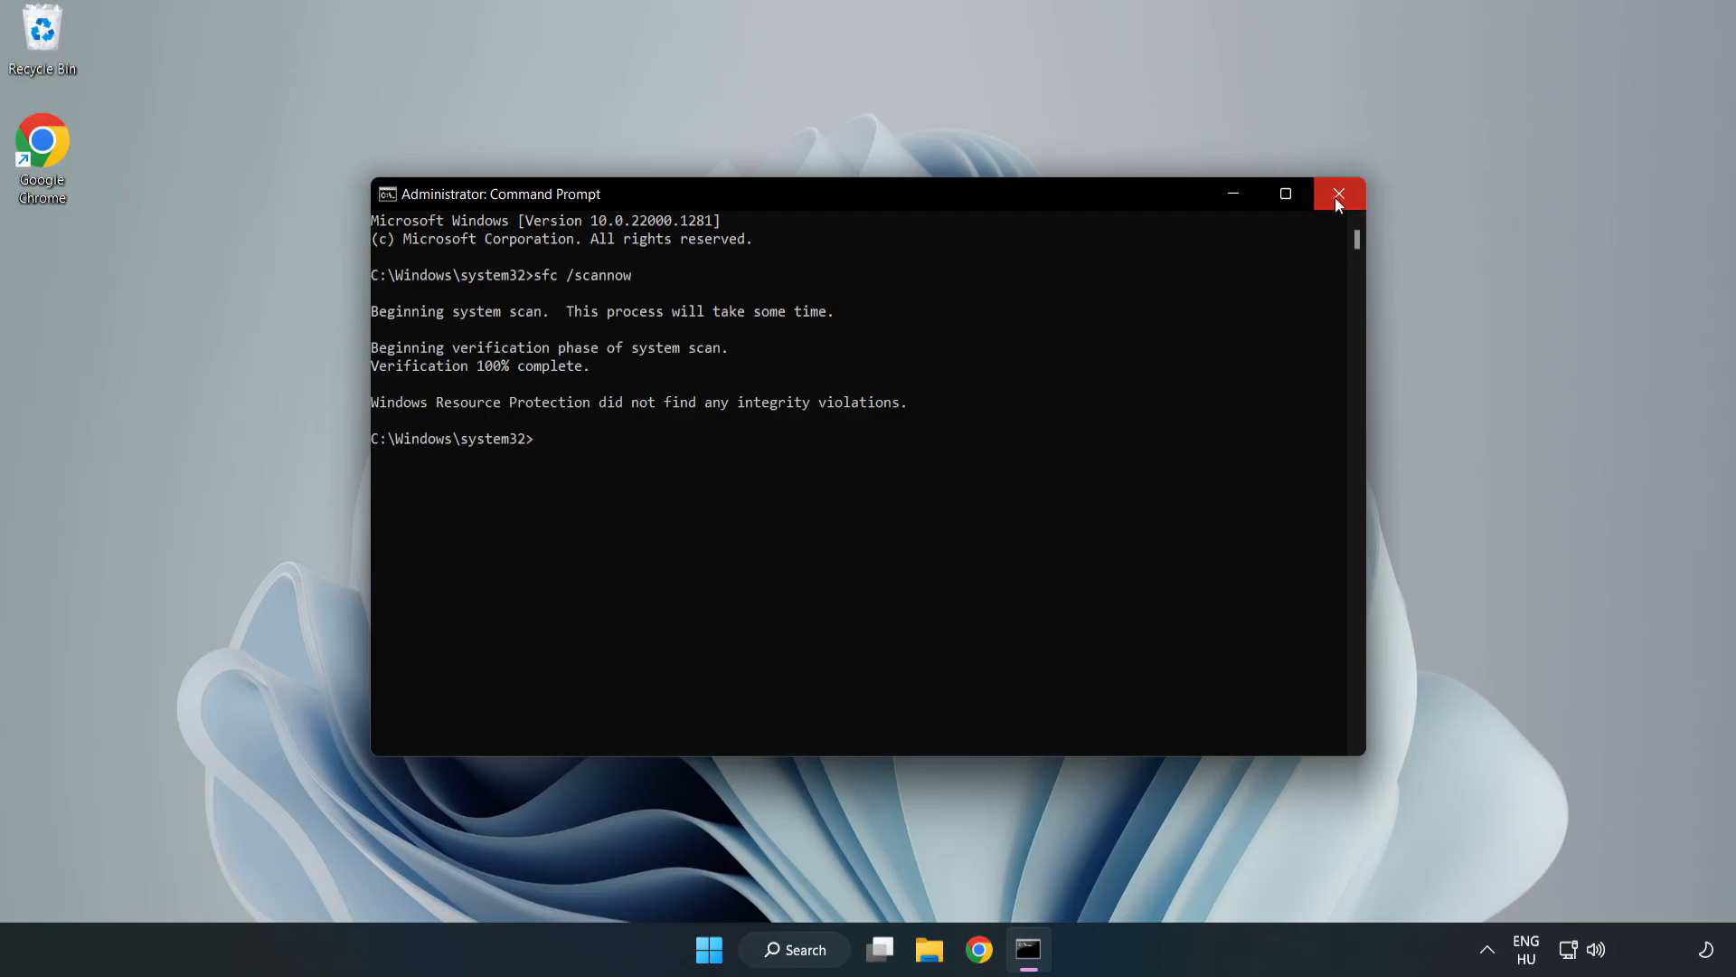
Close the administrator Command Prompt and reopen Windows Search from the taskbar
{"action": "left_click", "coordinate": [1338, 194]}
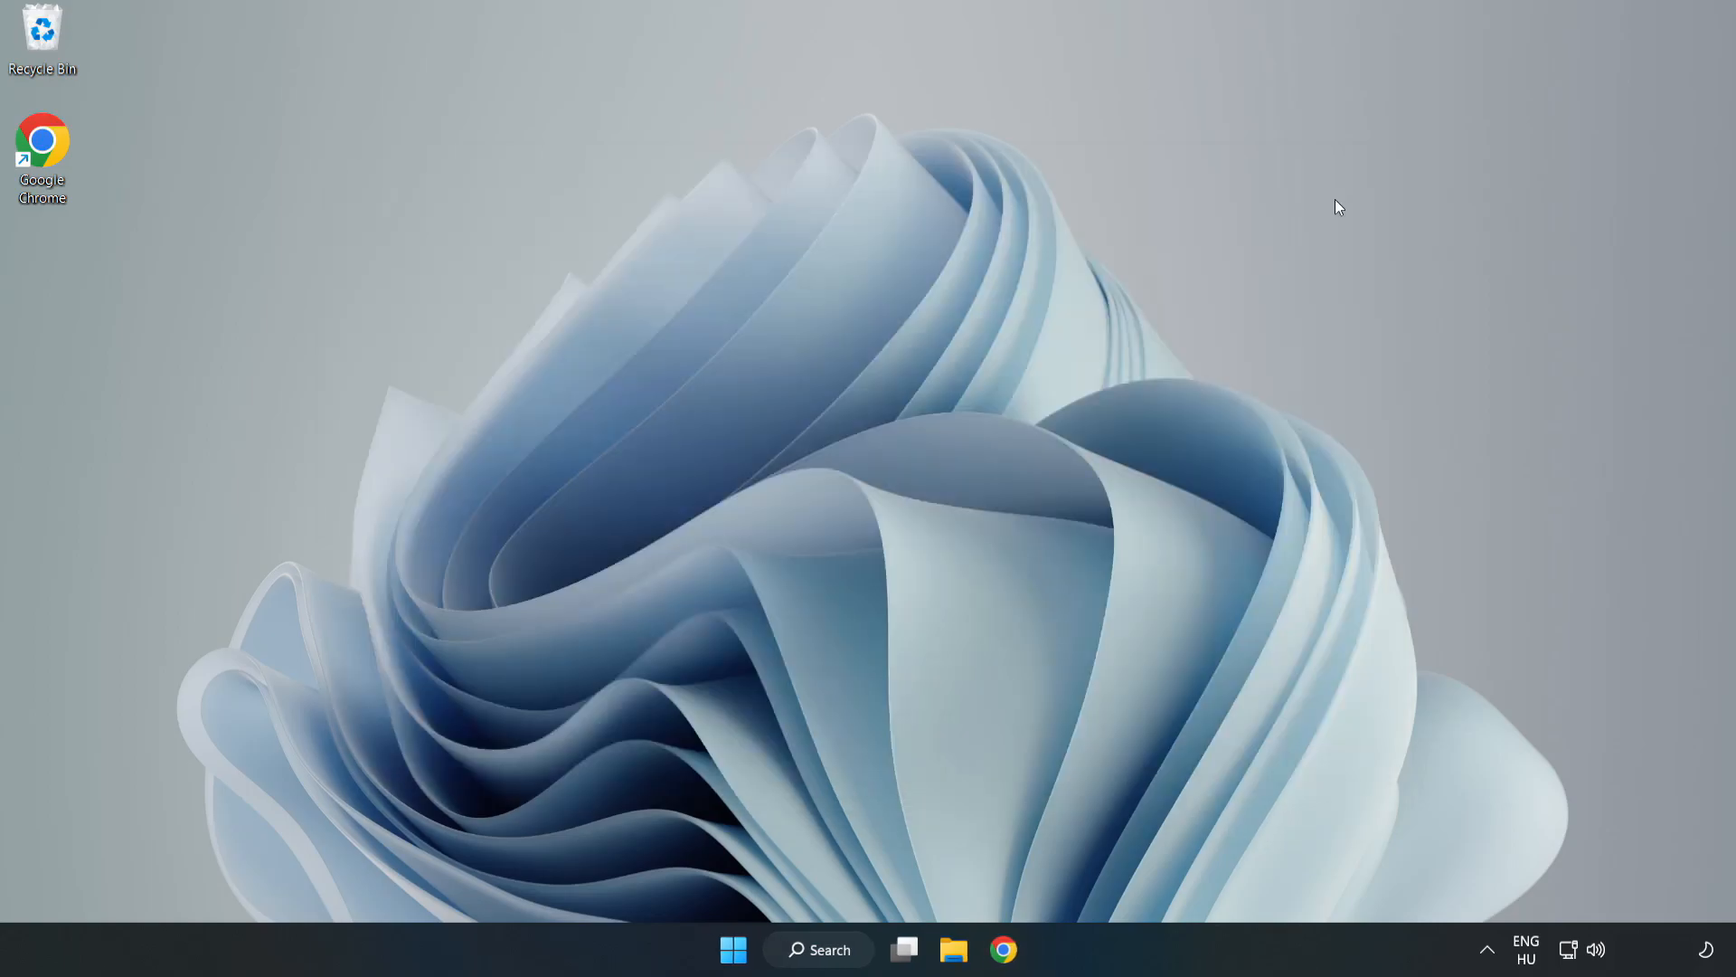
{"action": "mouse_move", "coordinate": [1136, 360]}
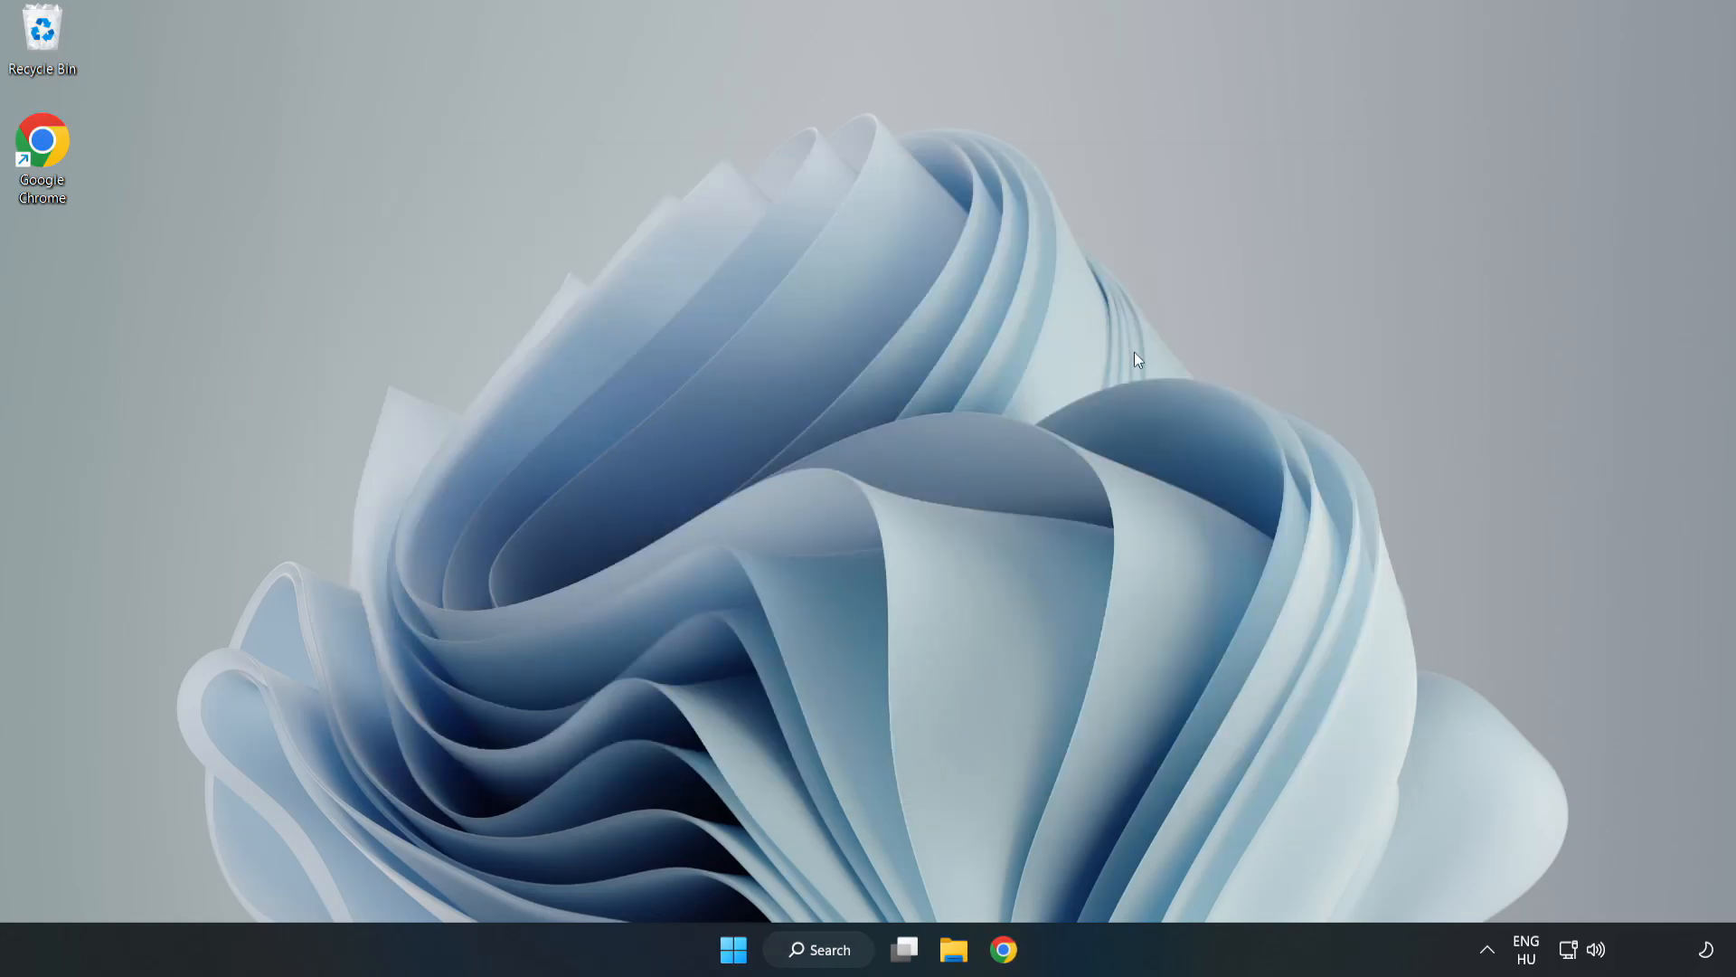
{"action": "mouse_move", "coordinate": [861, 680]}
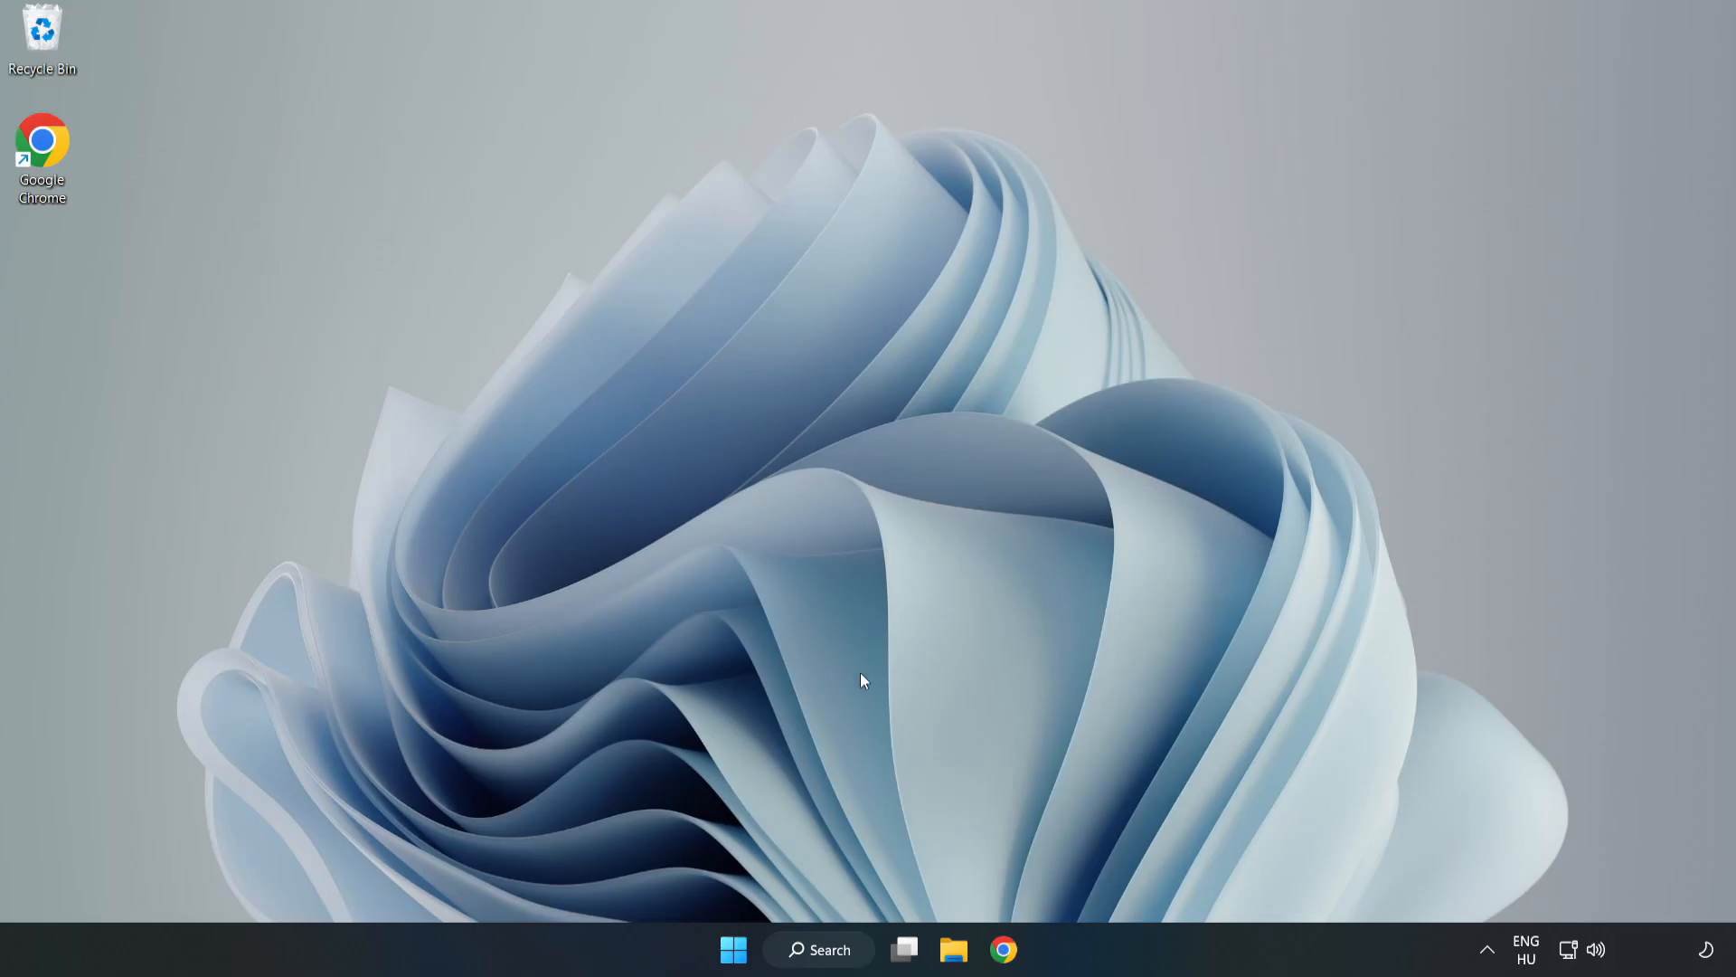
{"action": "left_click", "coordinate": [821, 975]}
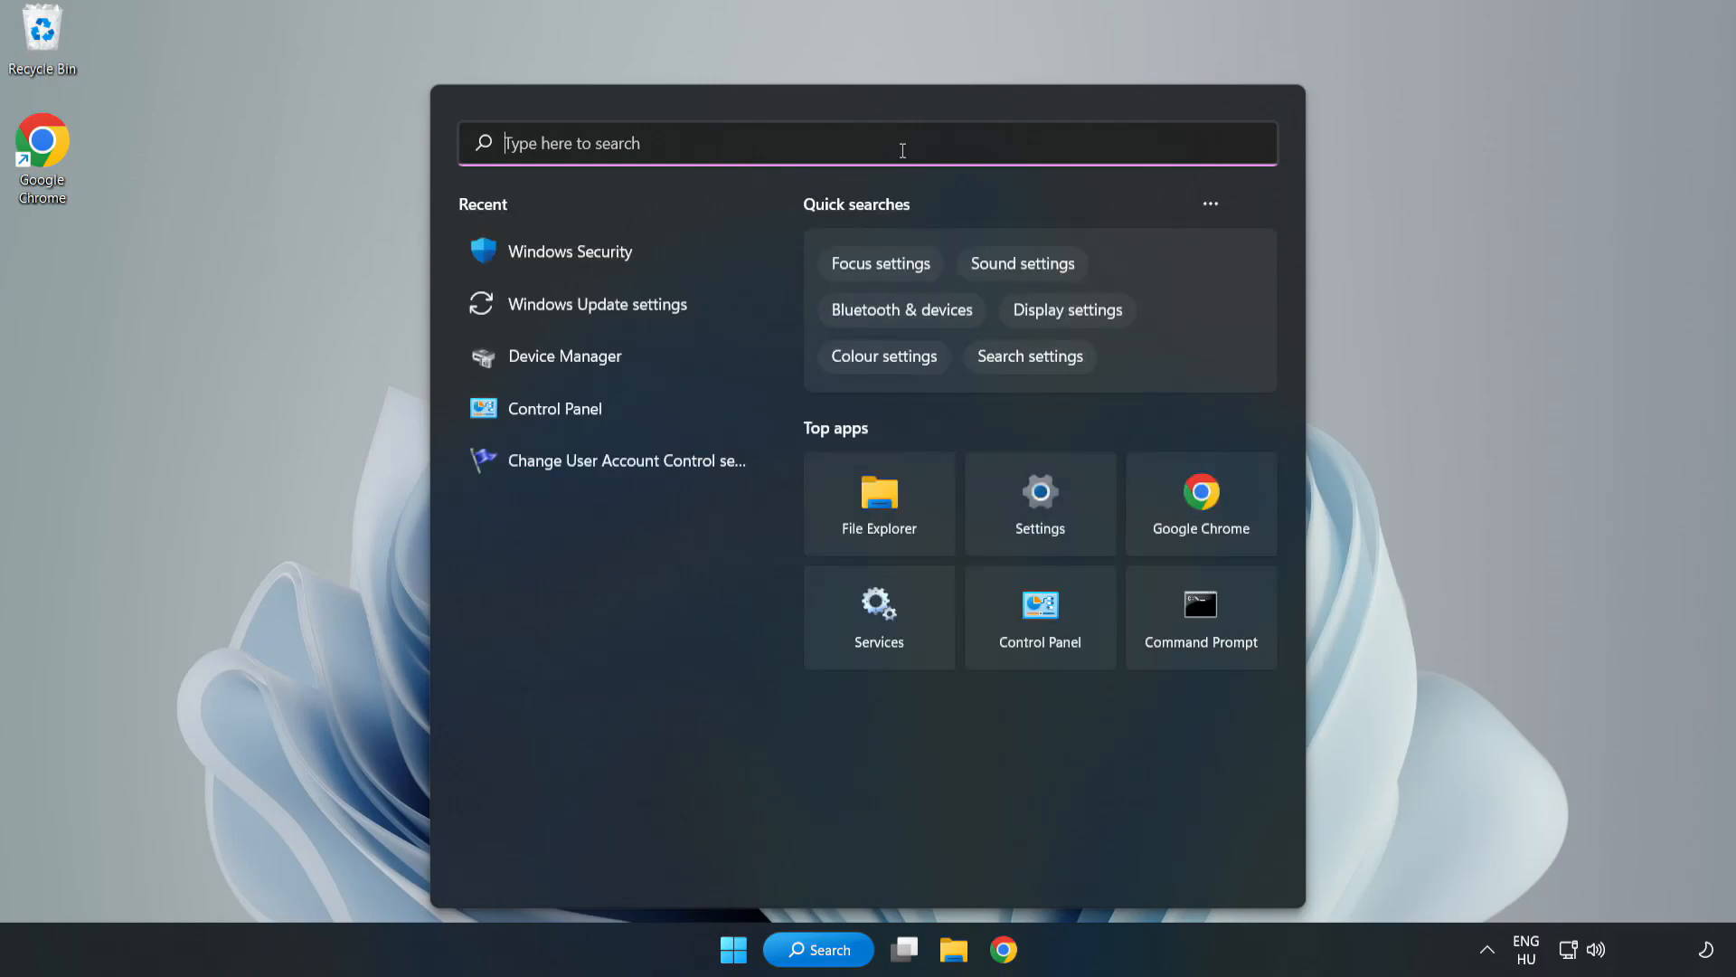
Search 'security' and launch Windows Security from the best match
{"action": "type", "text": "sec"}
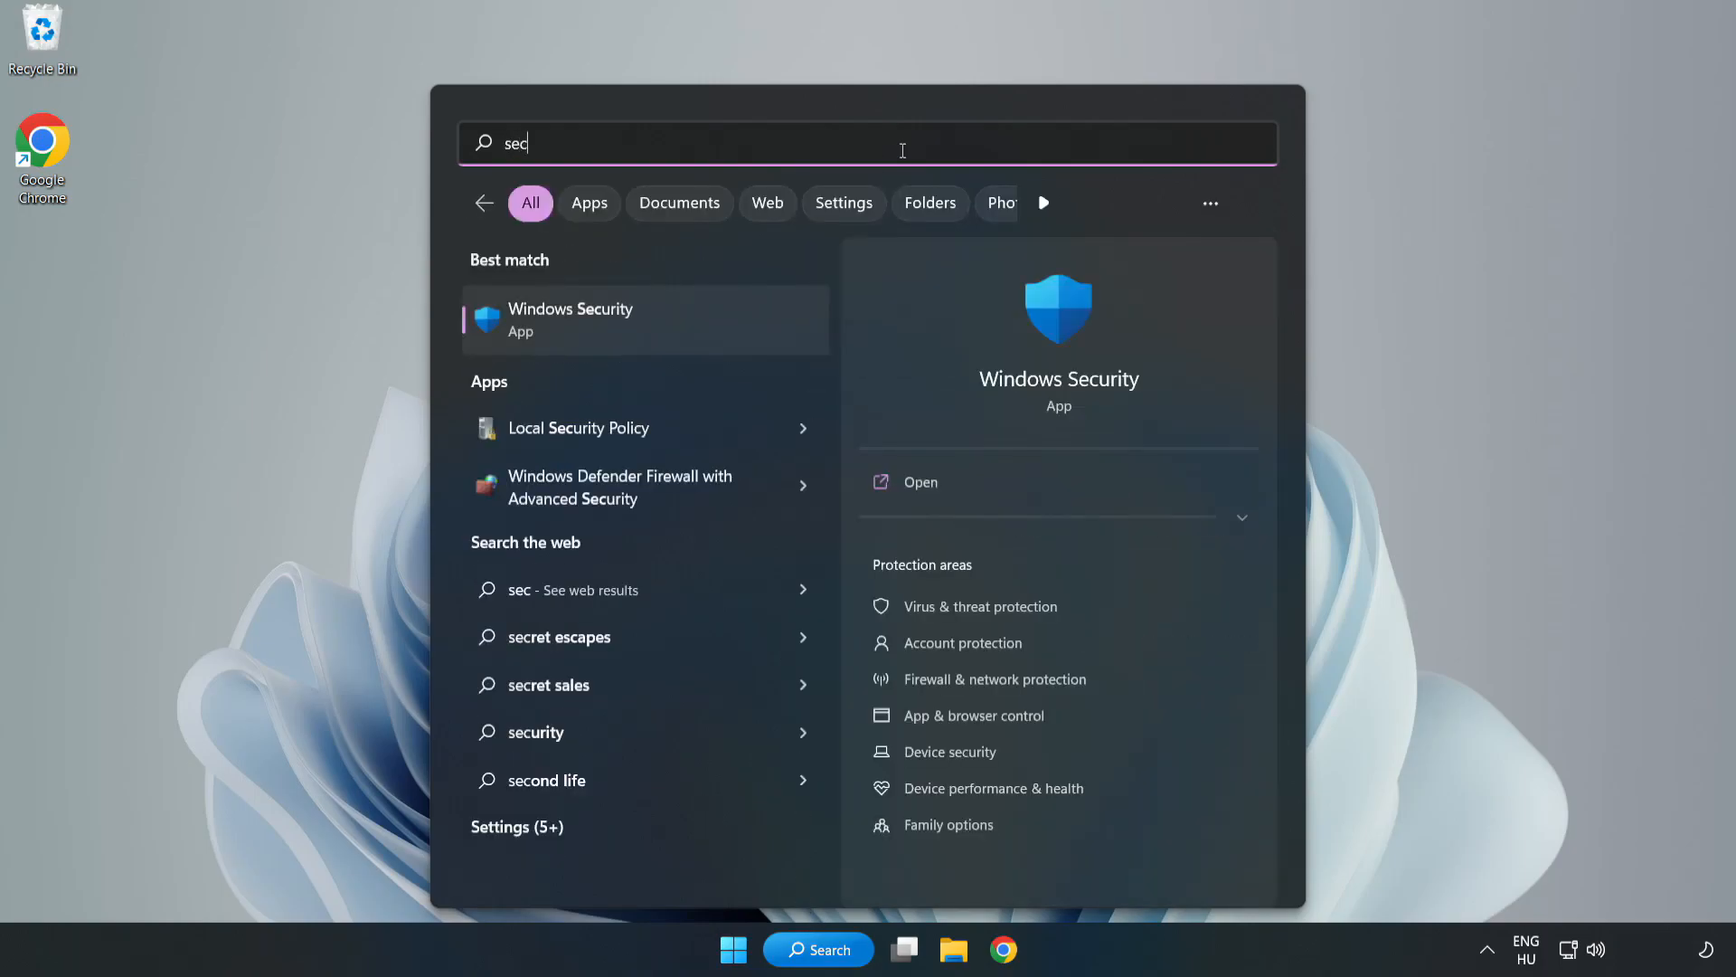
{"action": "type", "text": "urity"}
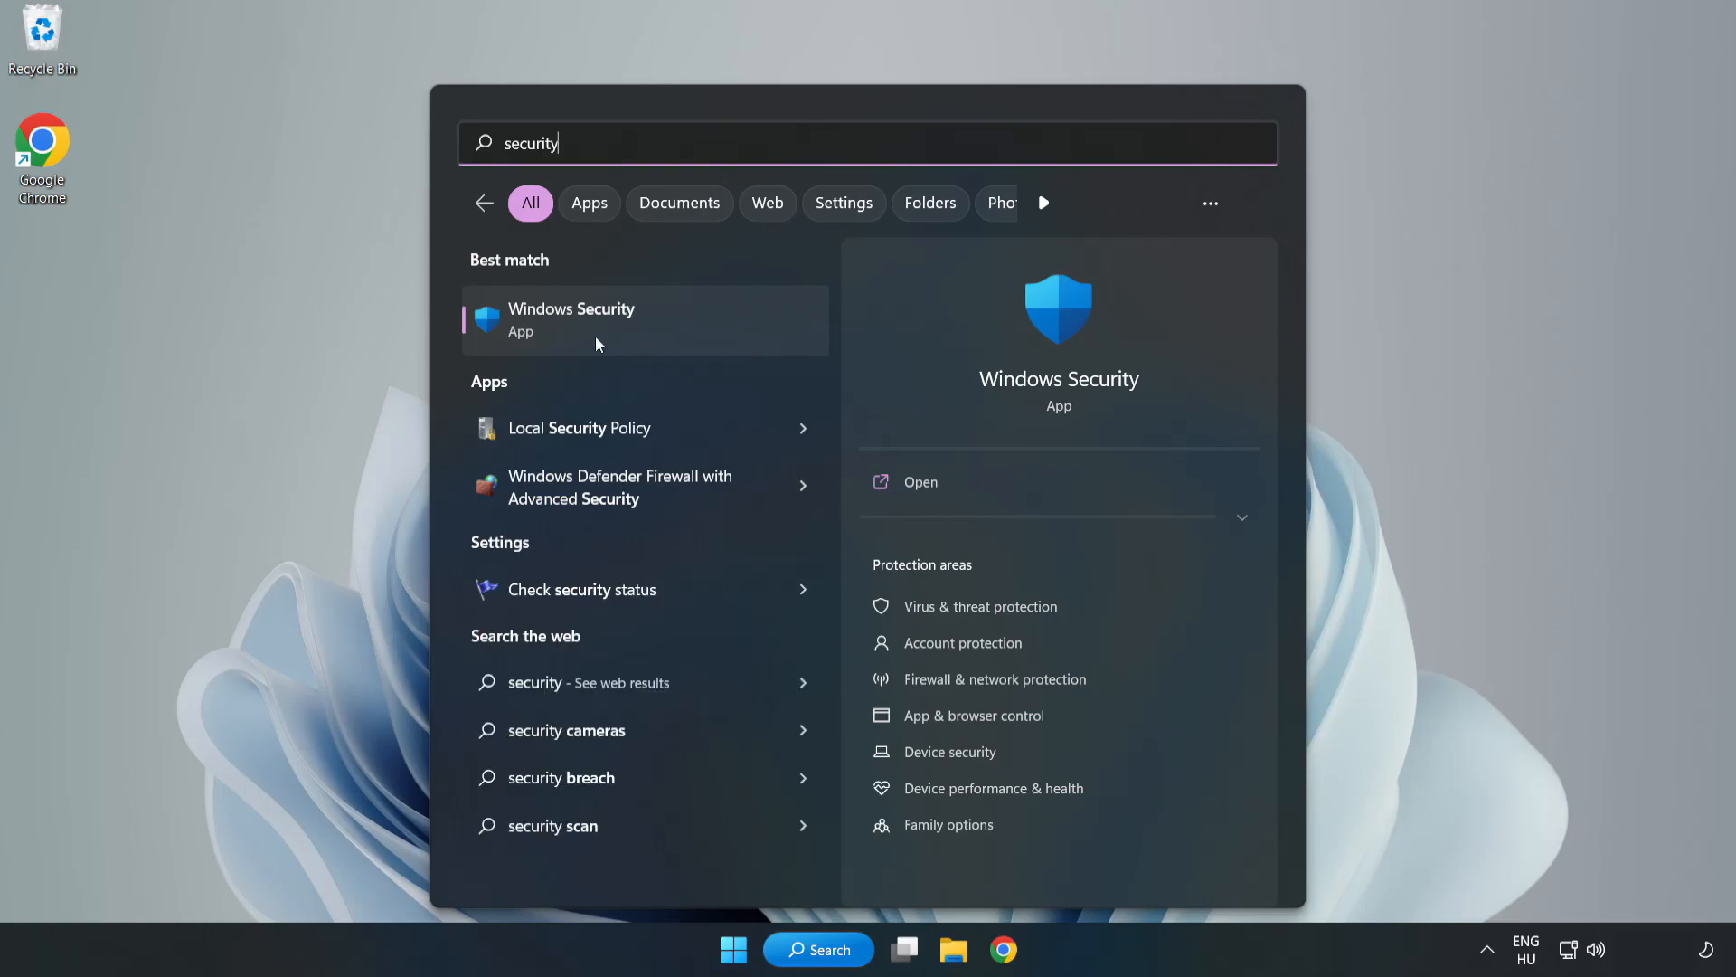
{"action": "left_click", "coordinate": [597, 320]}
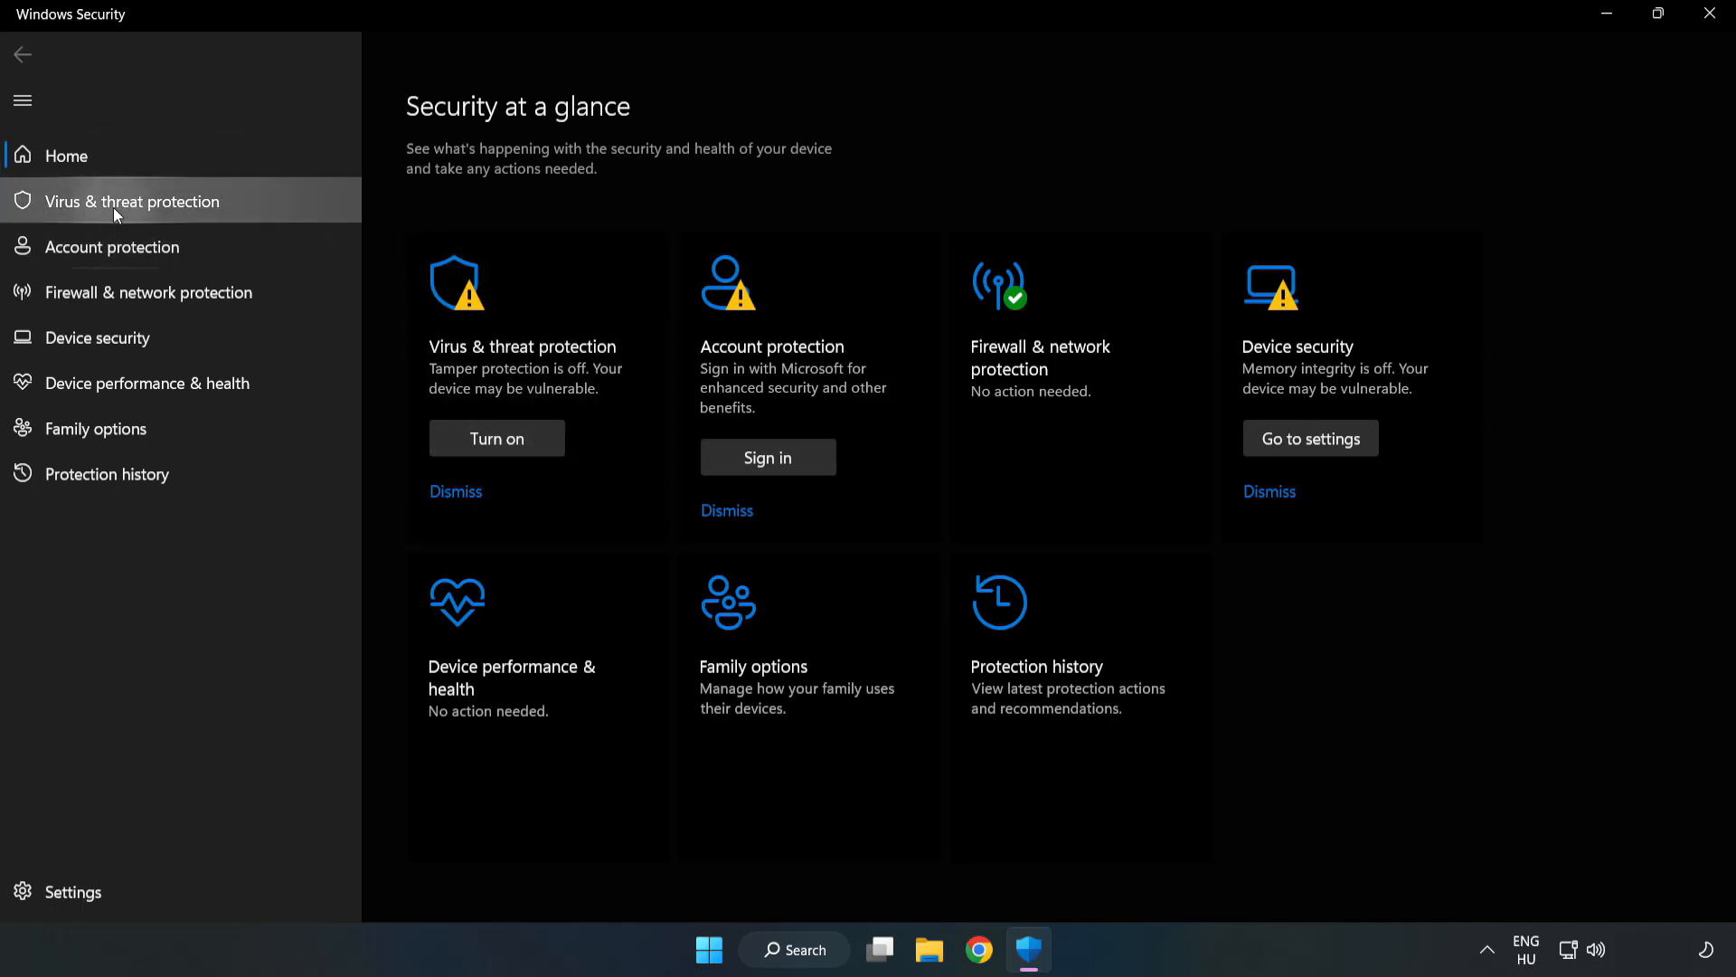
Go to Virus & threat protection and enter its Manage settings page
{"action": "left_click", "coordinate": [130, 203]}
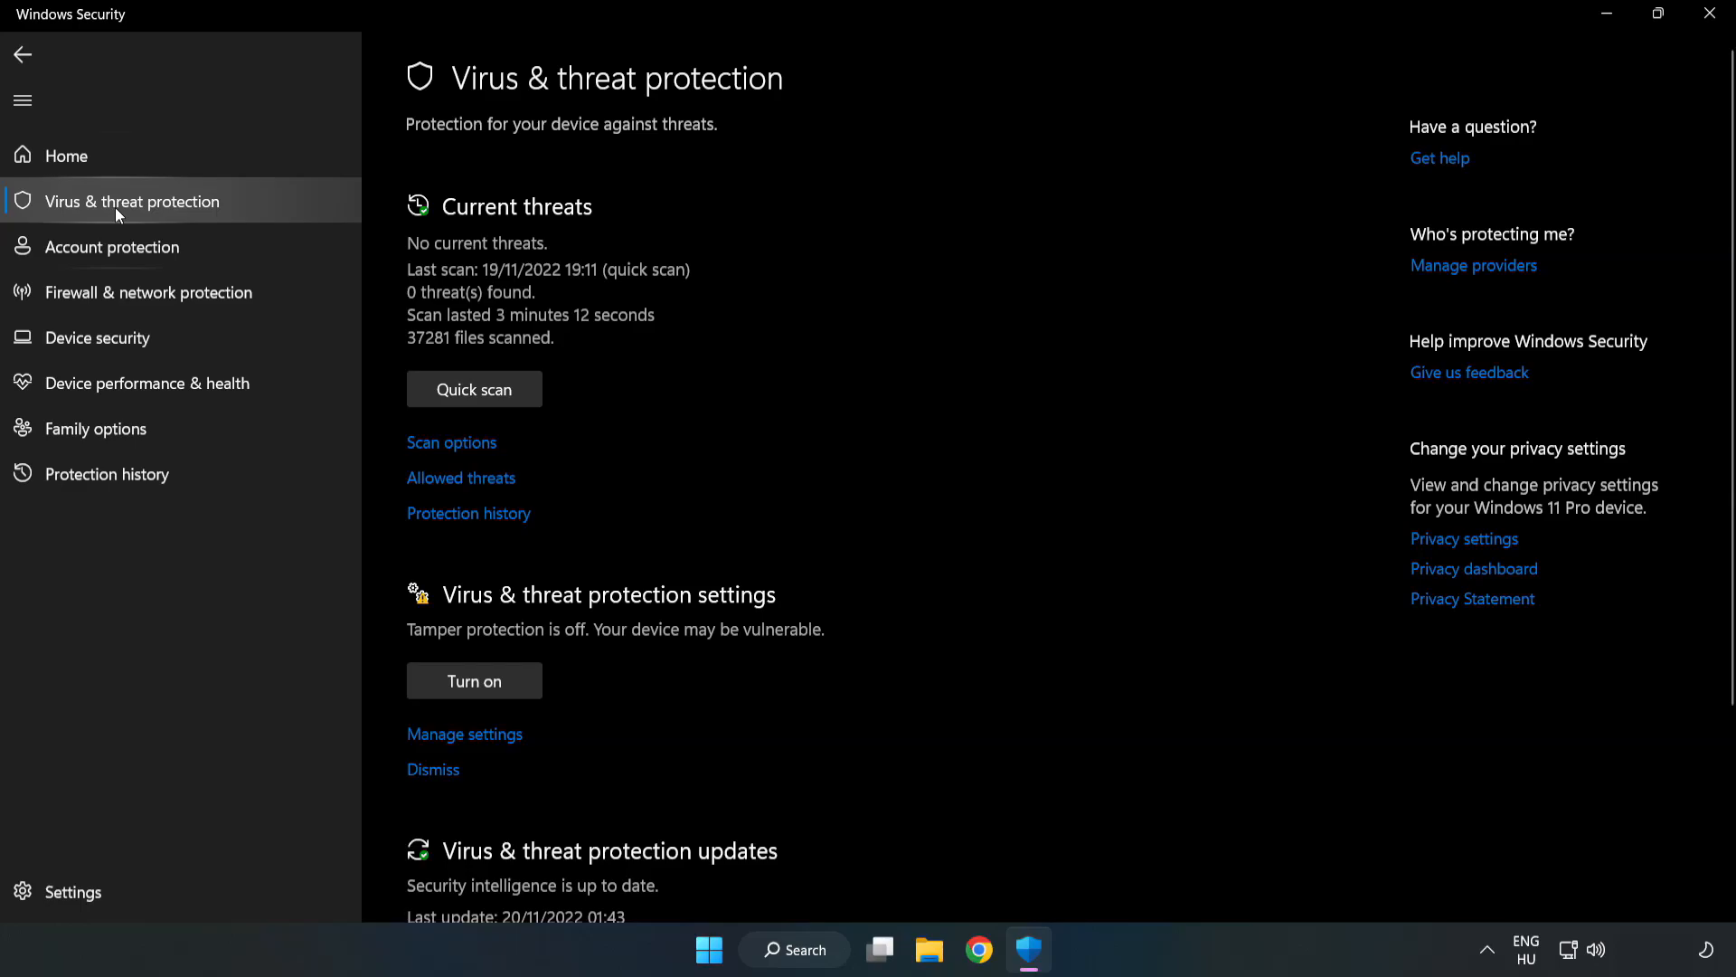
{"action": "scroll", "scroll_direction": "down", "scroll_amount": 3}
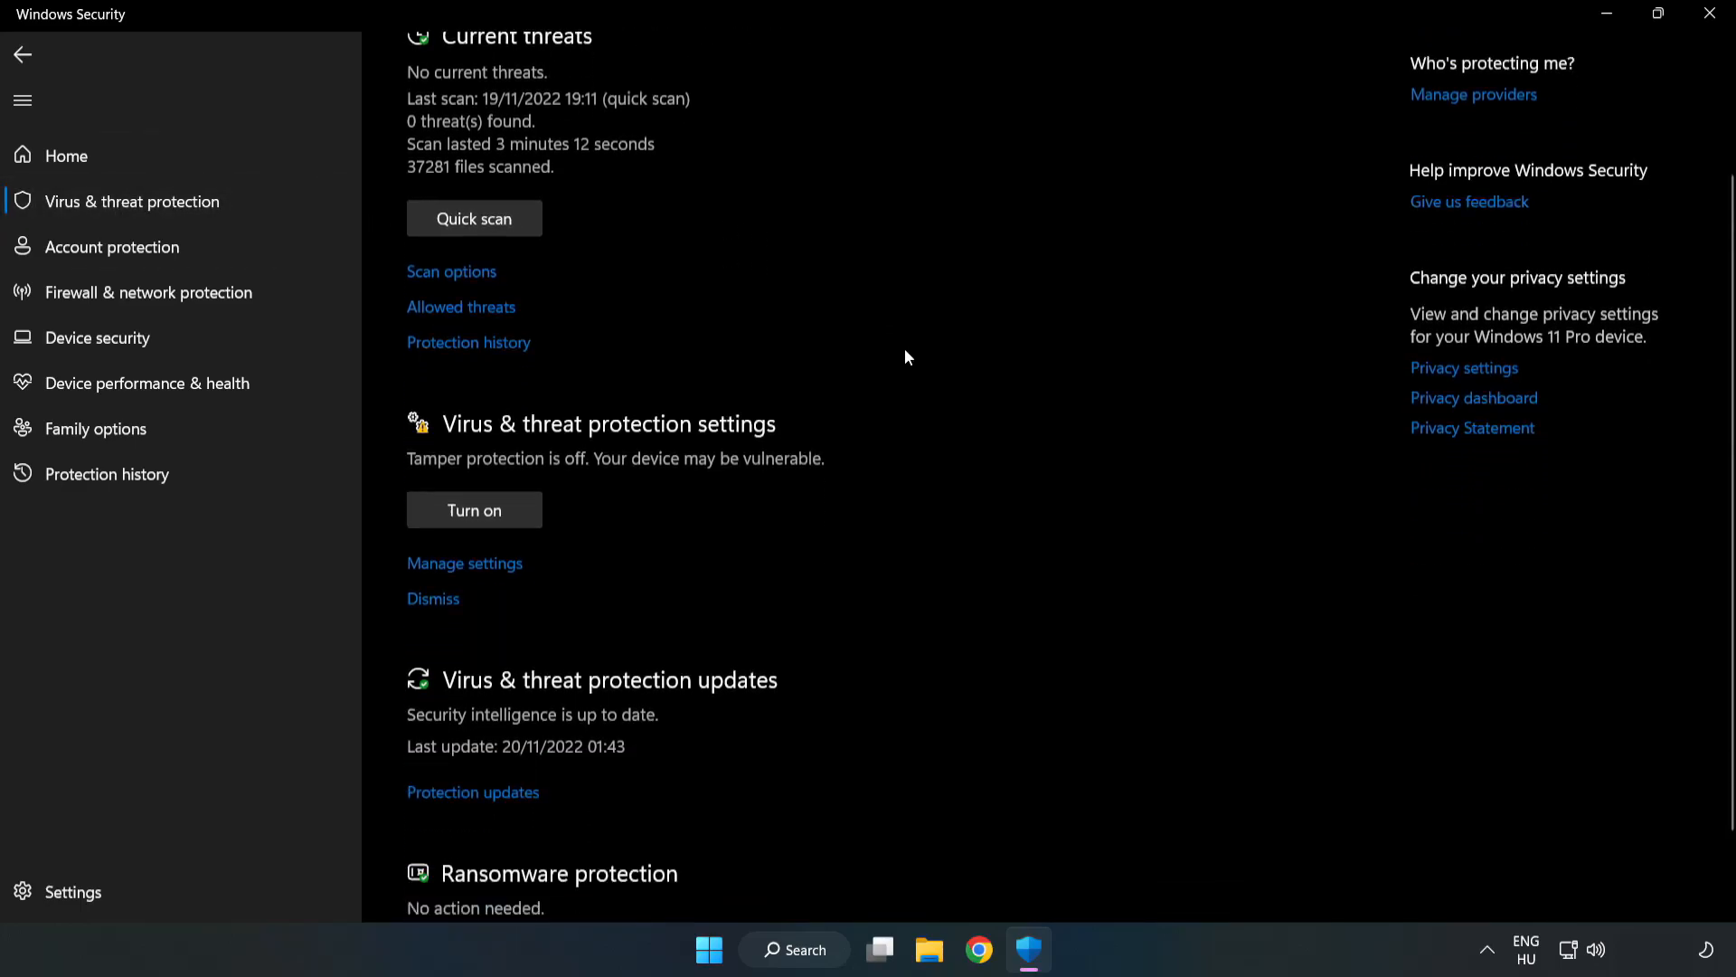
{"action": "scroll", "scroll_direction": "down", "scroll_amount": 3}
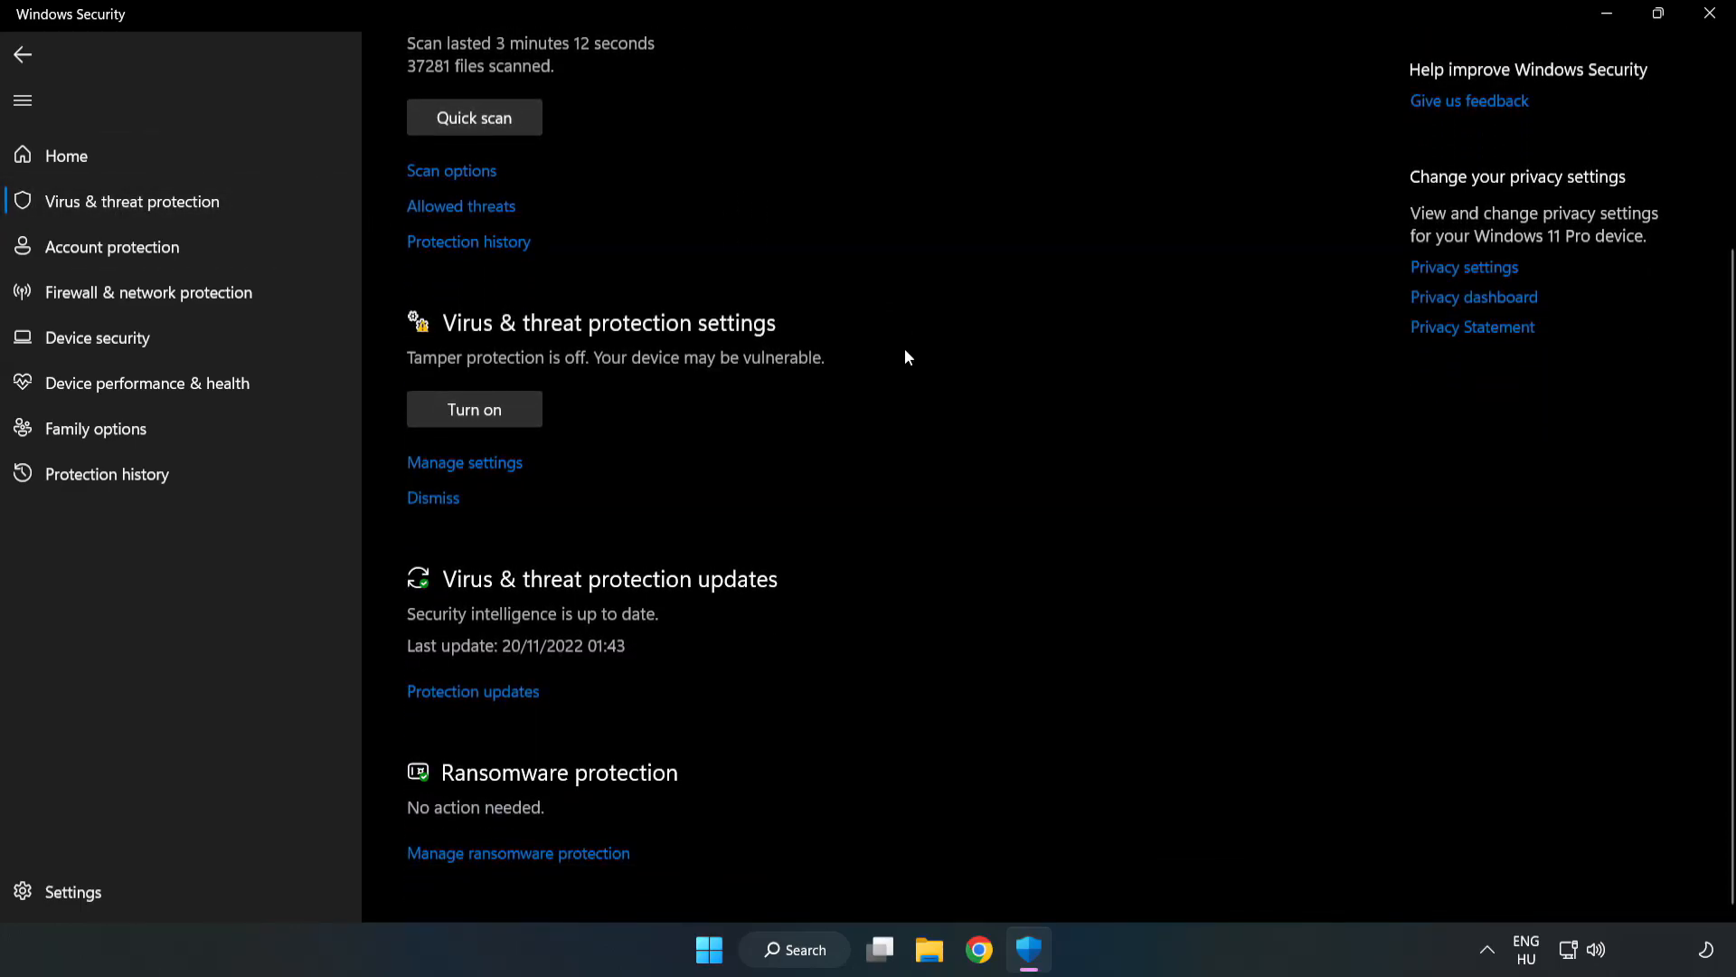
{"action": "mouse_move", "coordinate": [448, 463]}
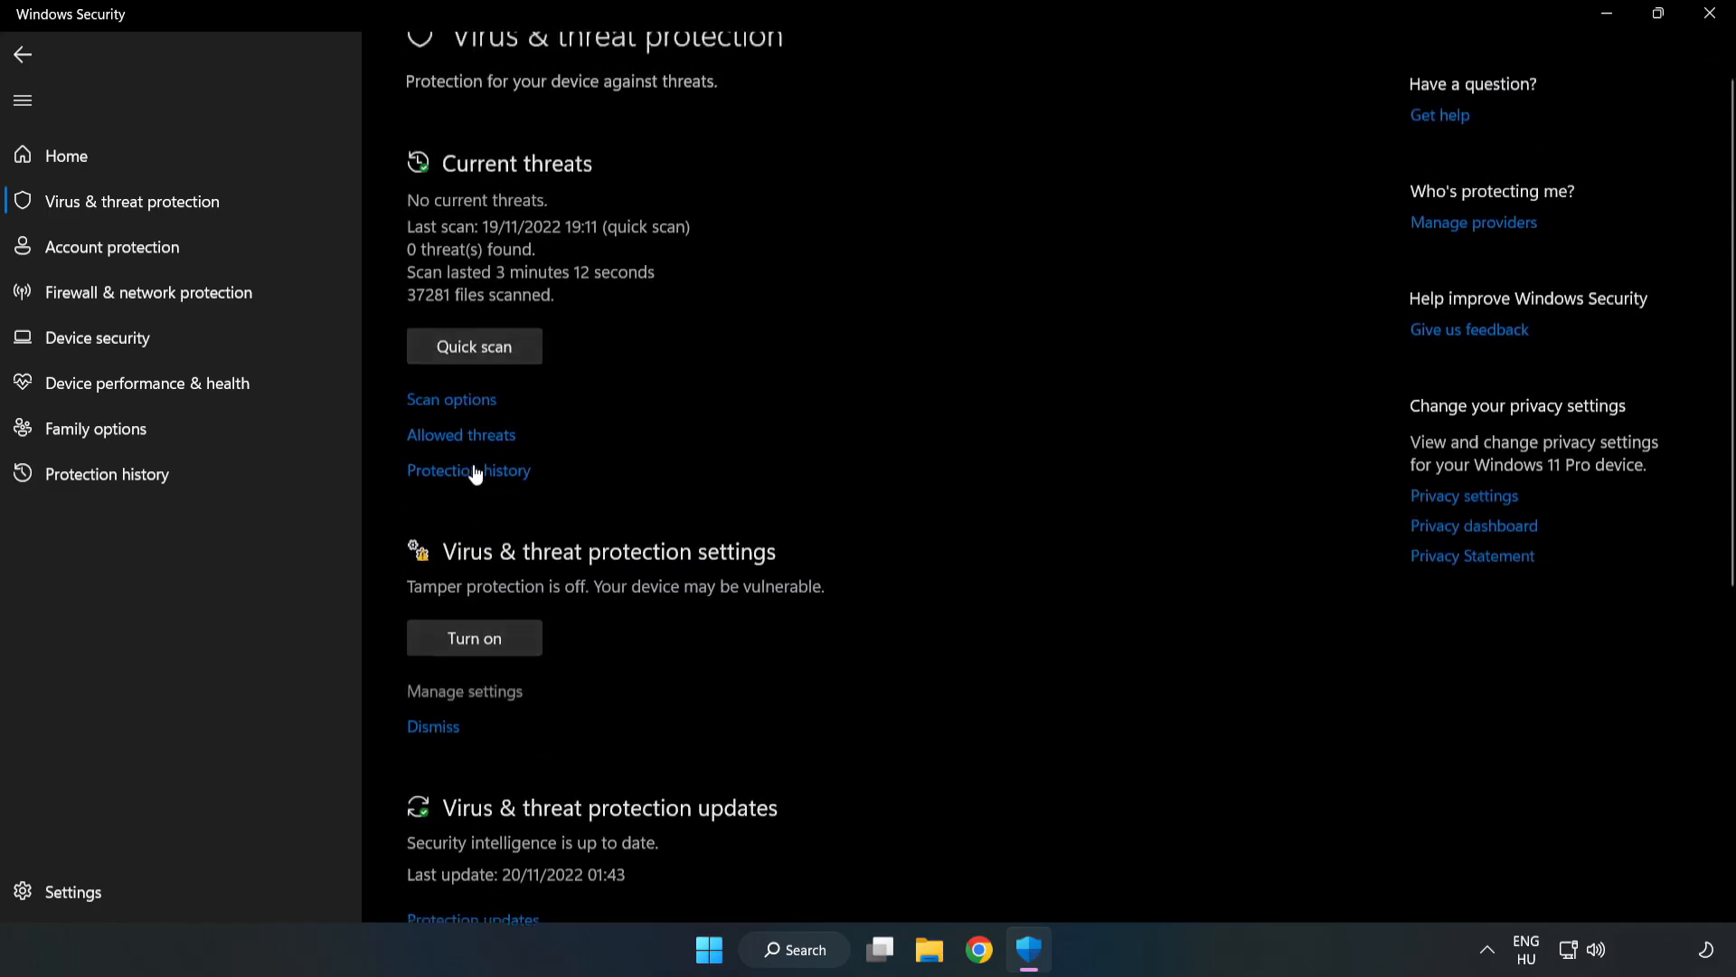
{"action": "left_click", "coordinate": [464, 691]}
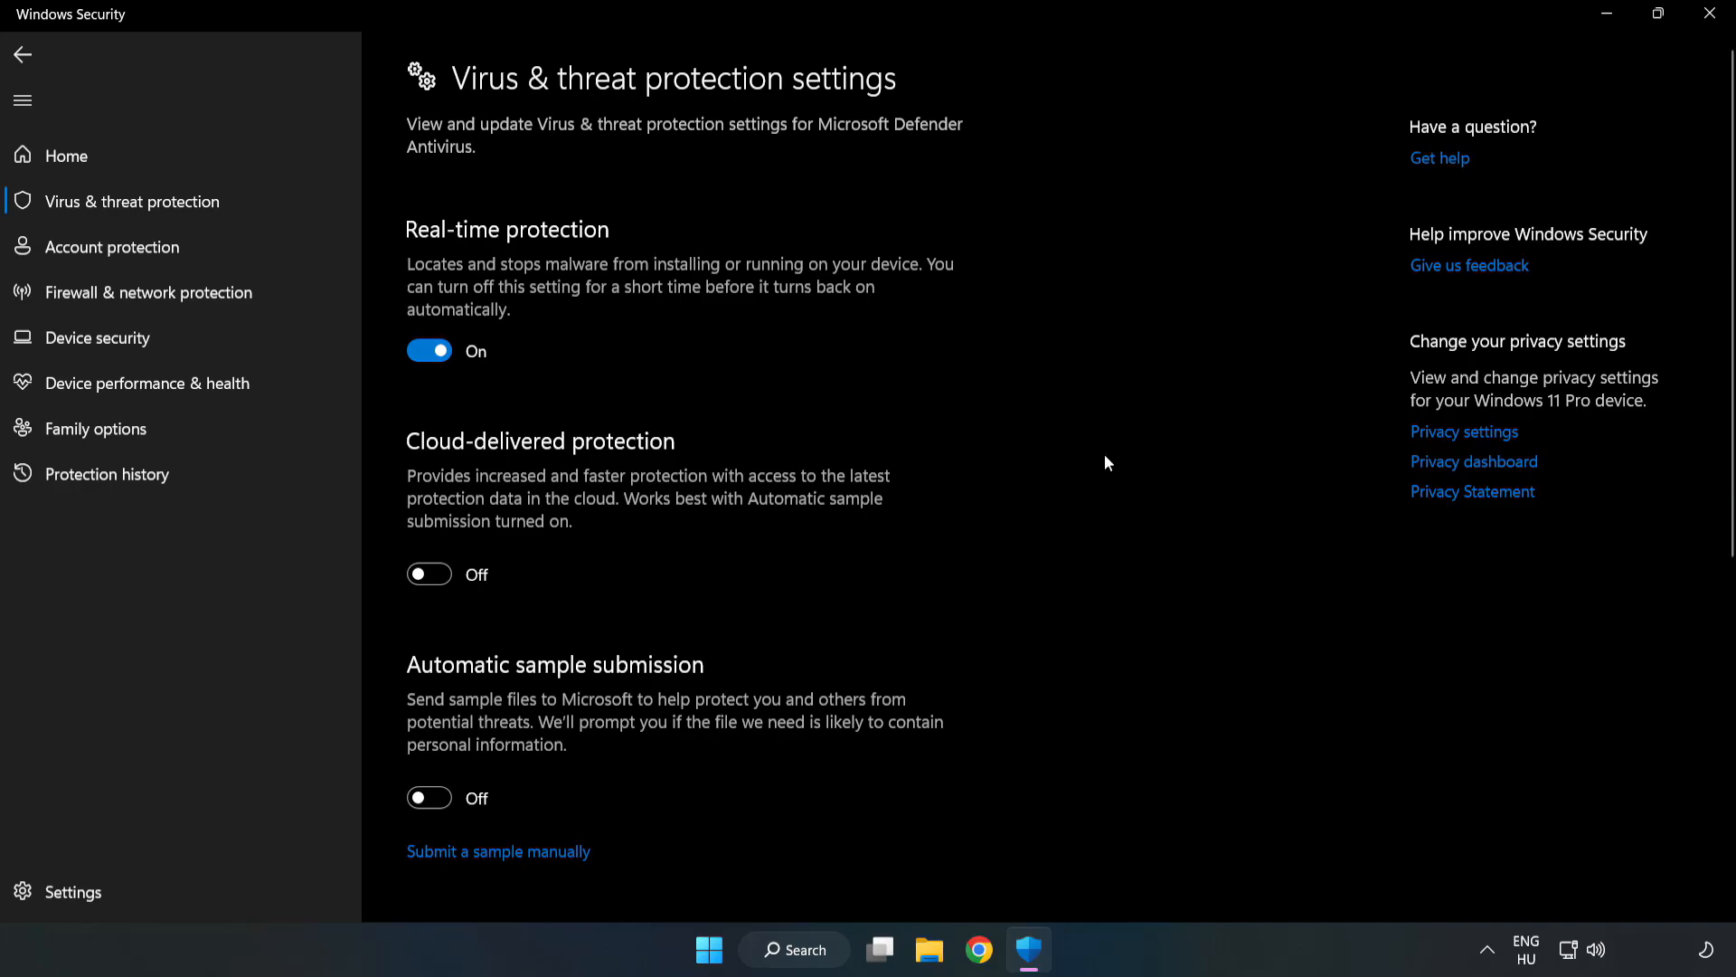
Reach the Exclusions page via Add or remove exclusions
{"action": "scroll", "scroll_direction": "down", "scroll_amount": 3}
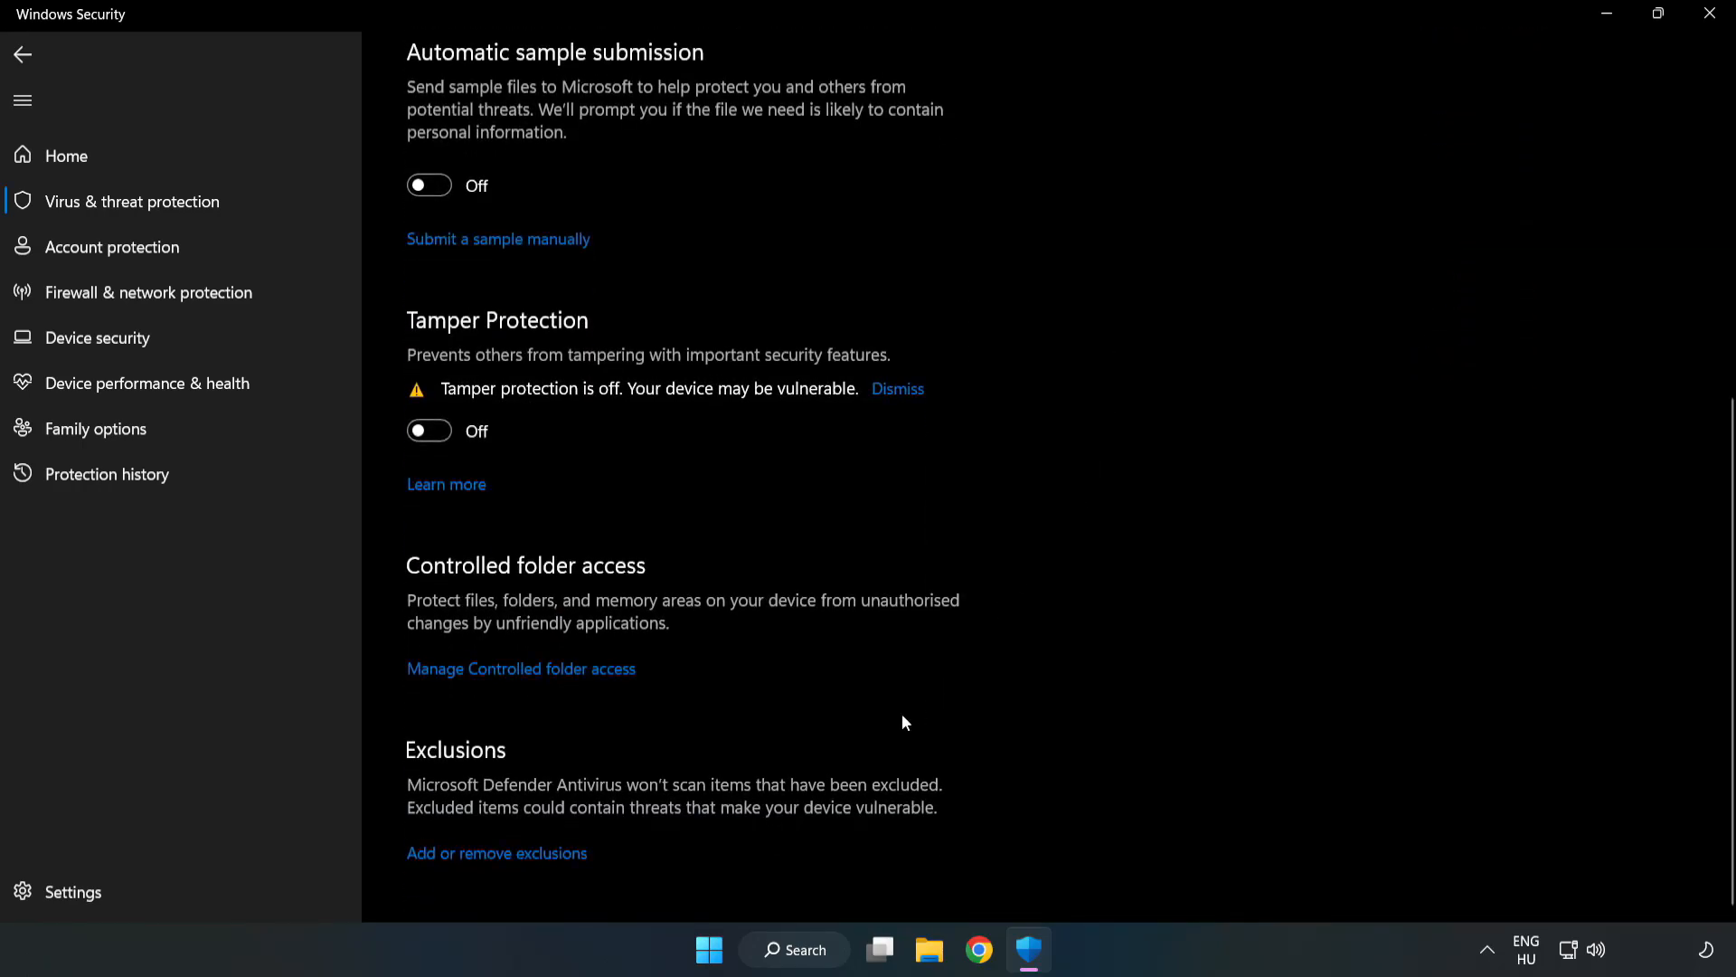
{"action": "mouse_move", "coordinate": [487, 862]}
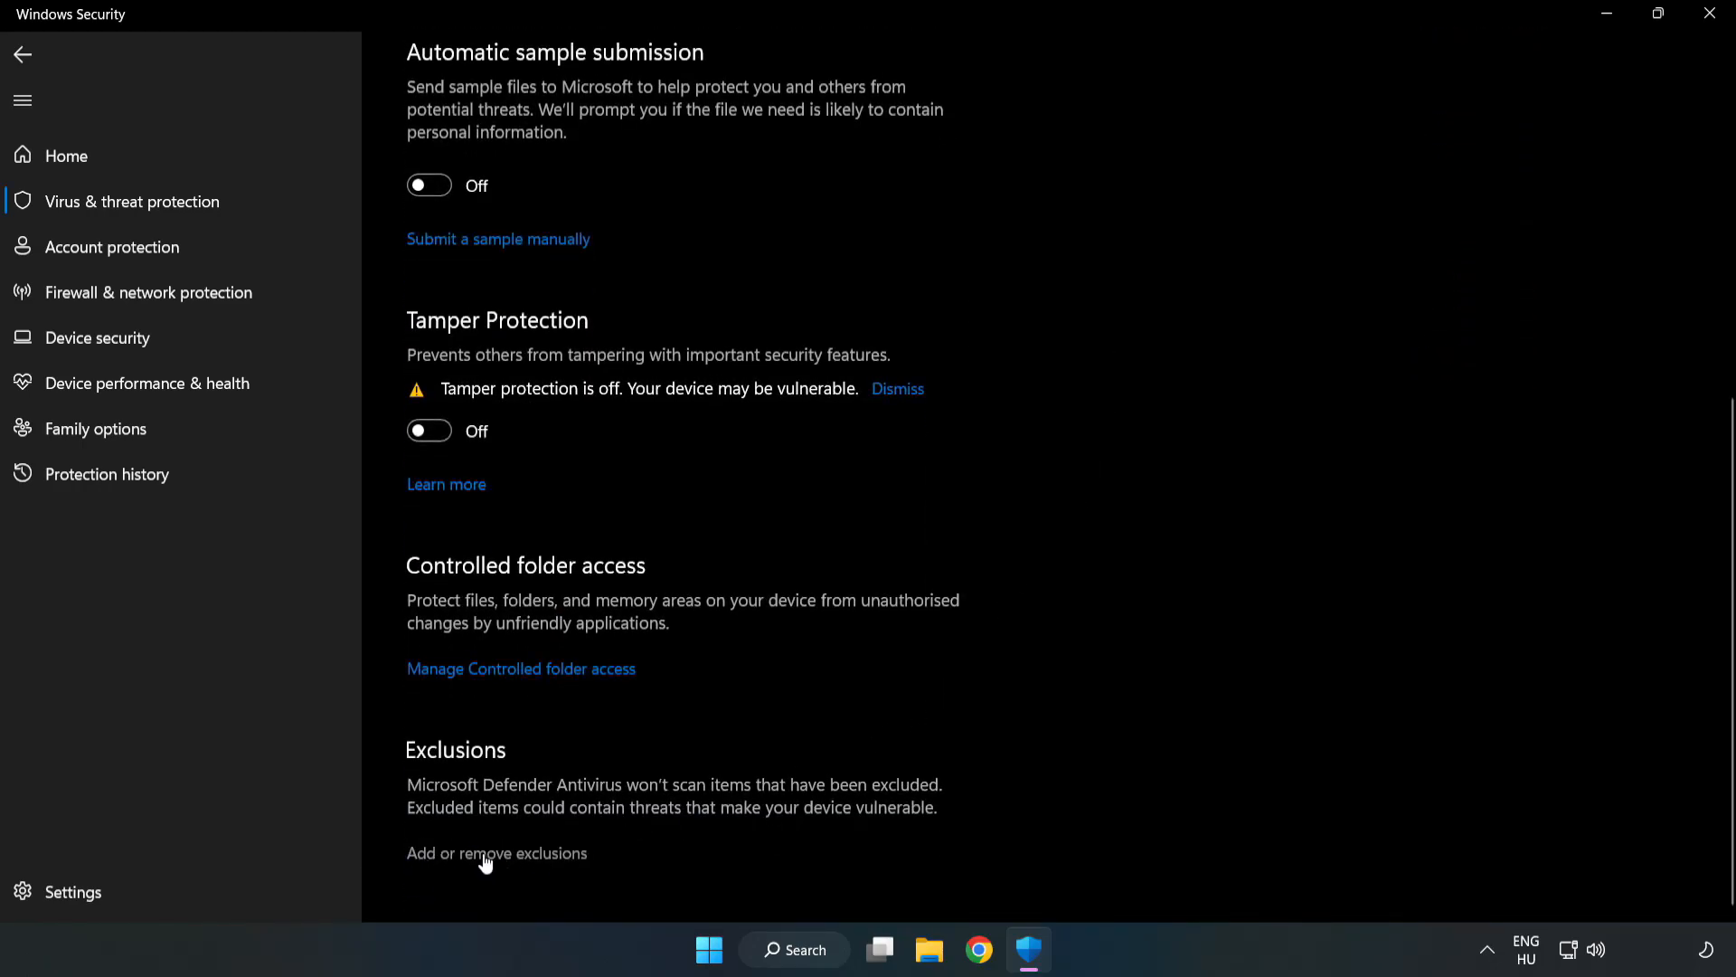
{"action": "left_click", "coordinate": [495, 854]}
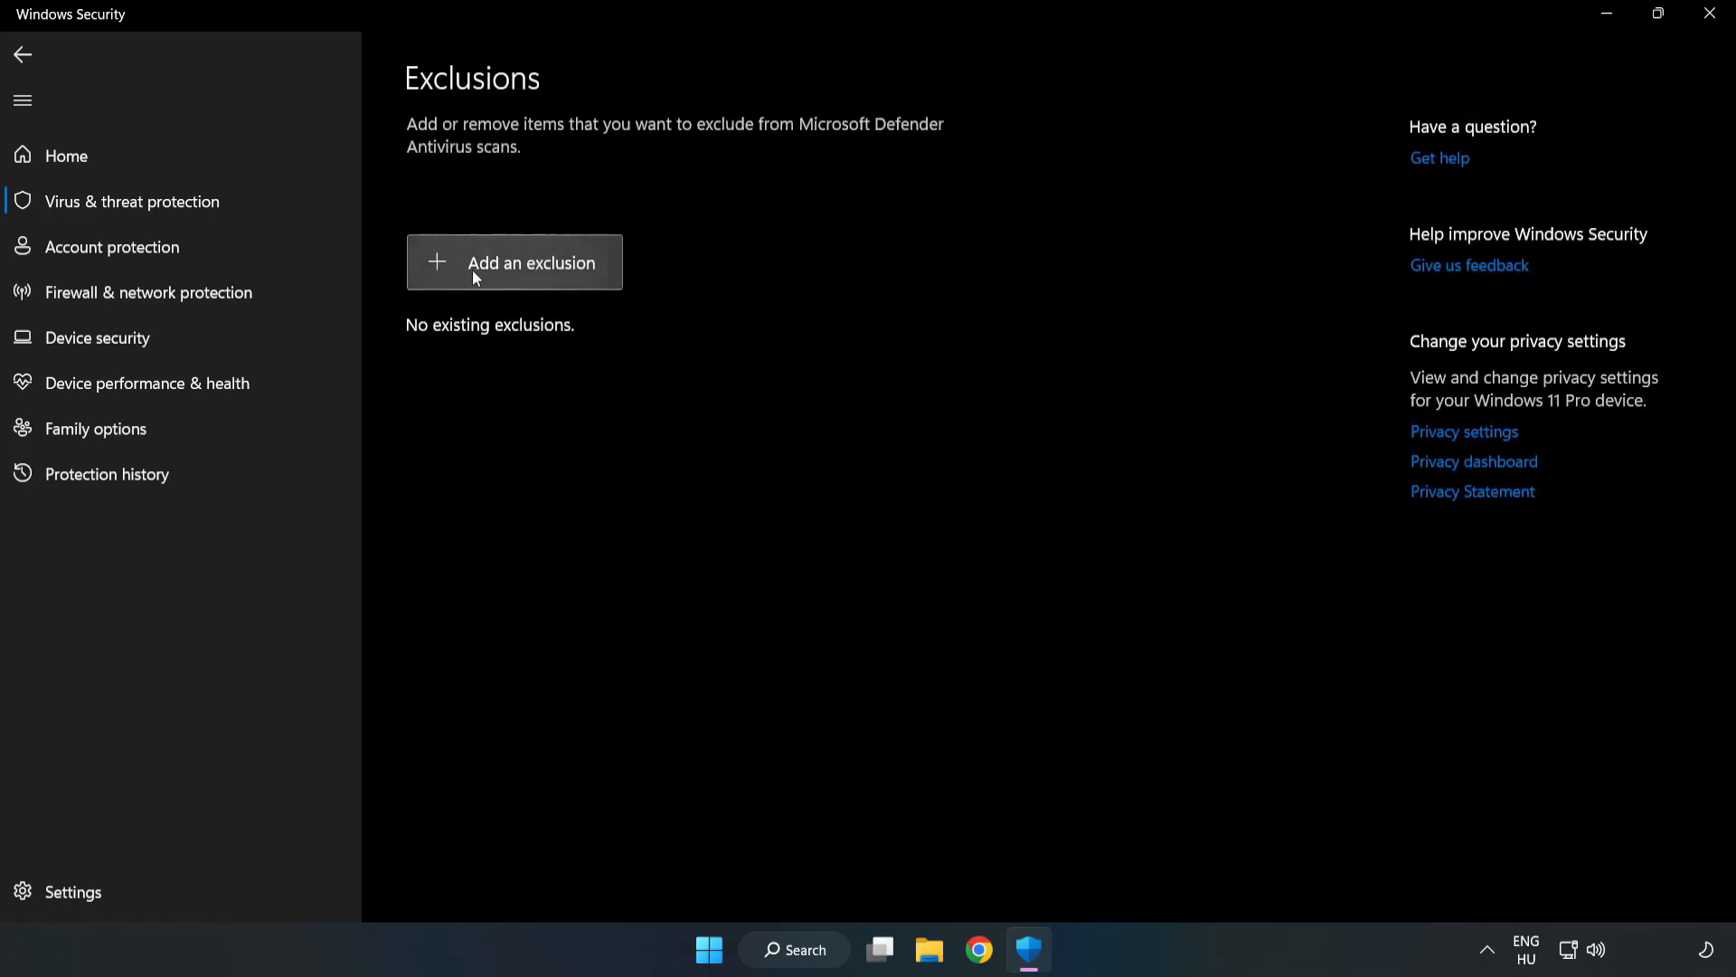
Add the NOT WORKING APP shortcut in C:\Program Files (x86)\NOT WORKING APP as a file exclusion
{"action": "left_click", "coordinate": [514, 263]}
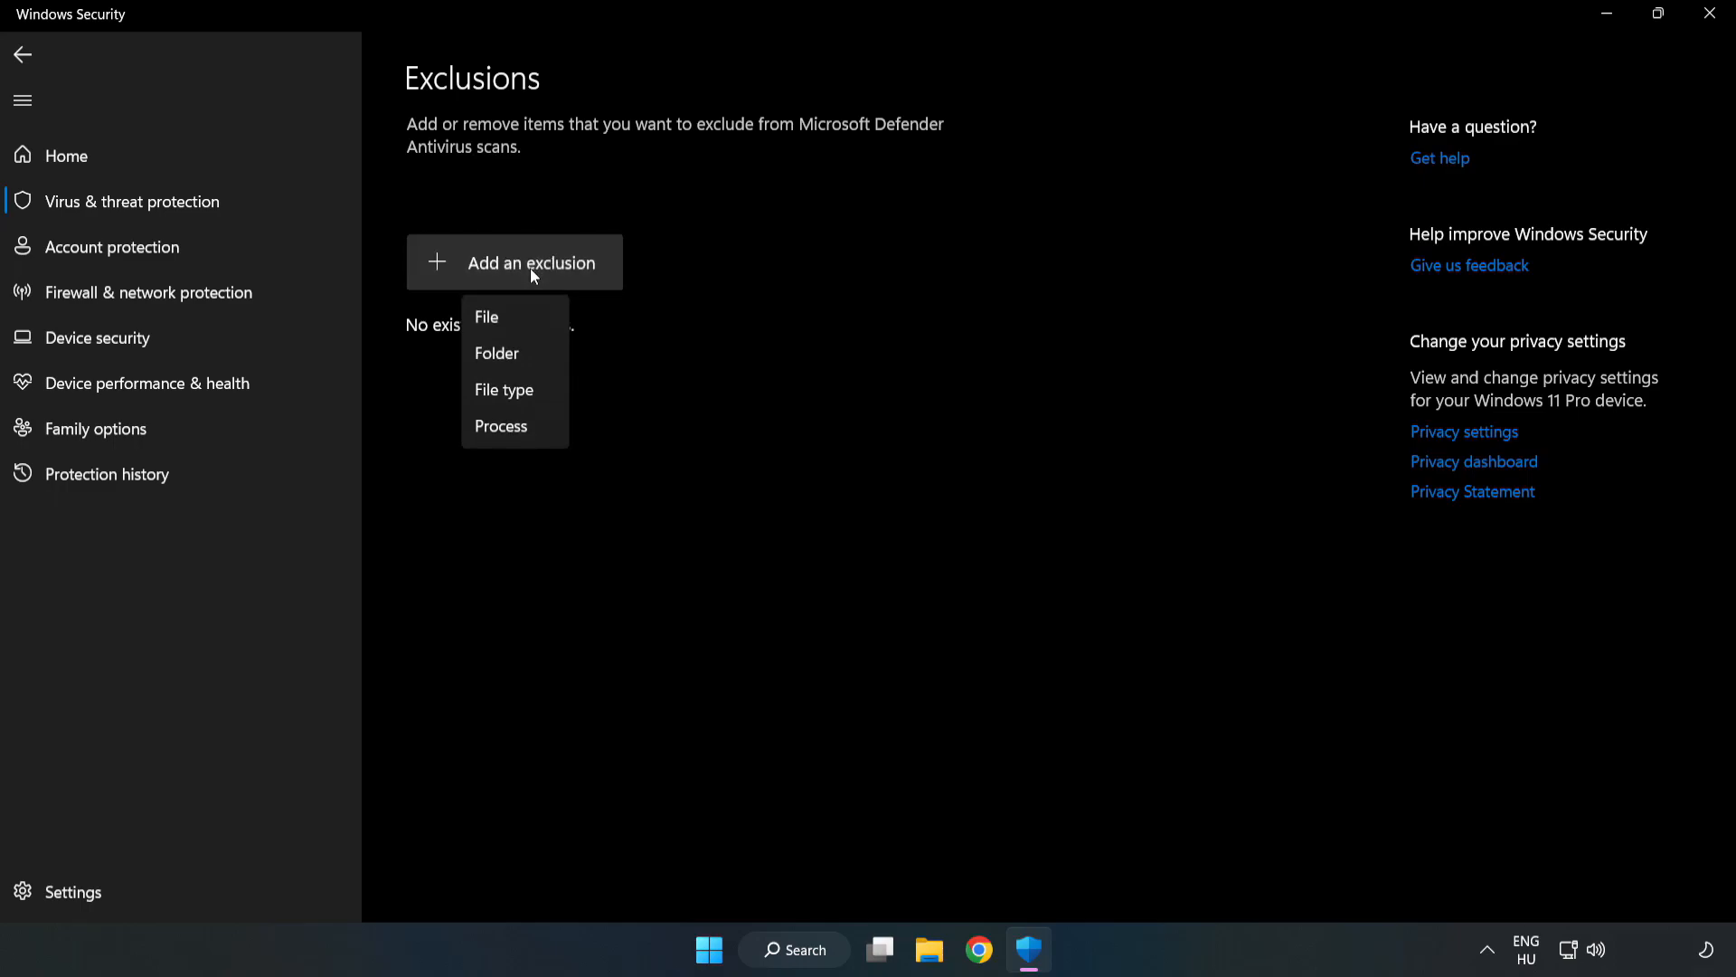
{"action": "mouse_move", "coordinate": [481, 318]}
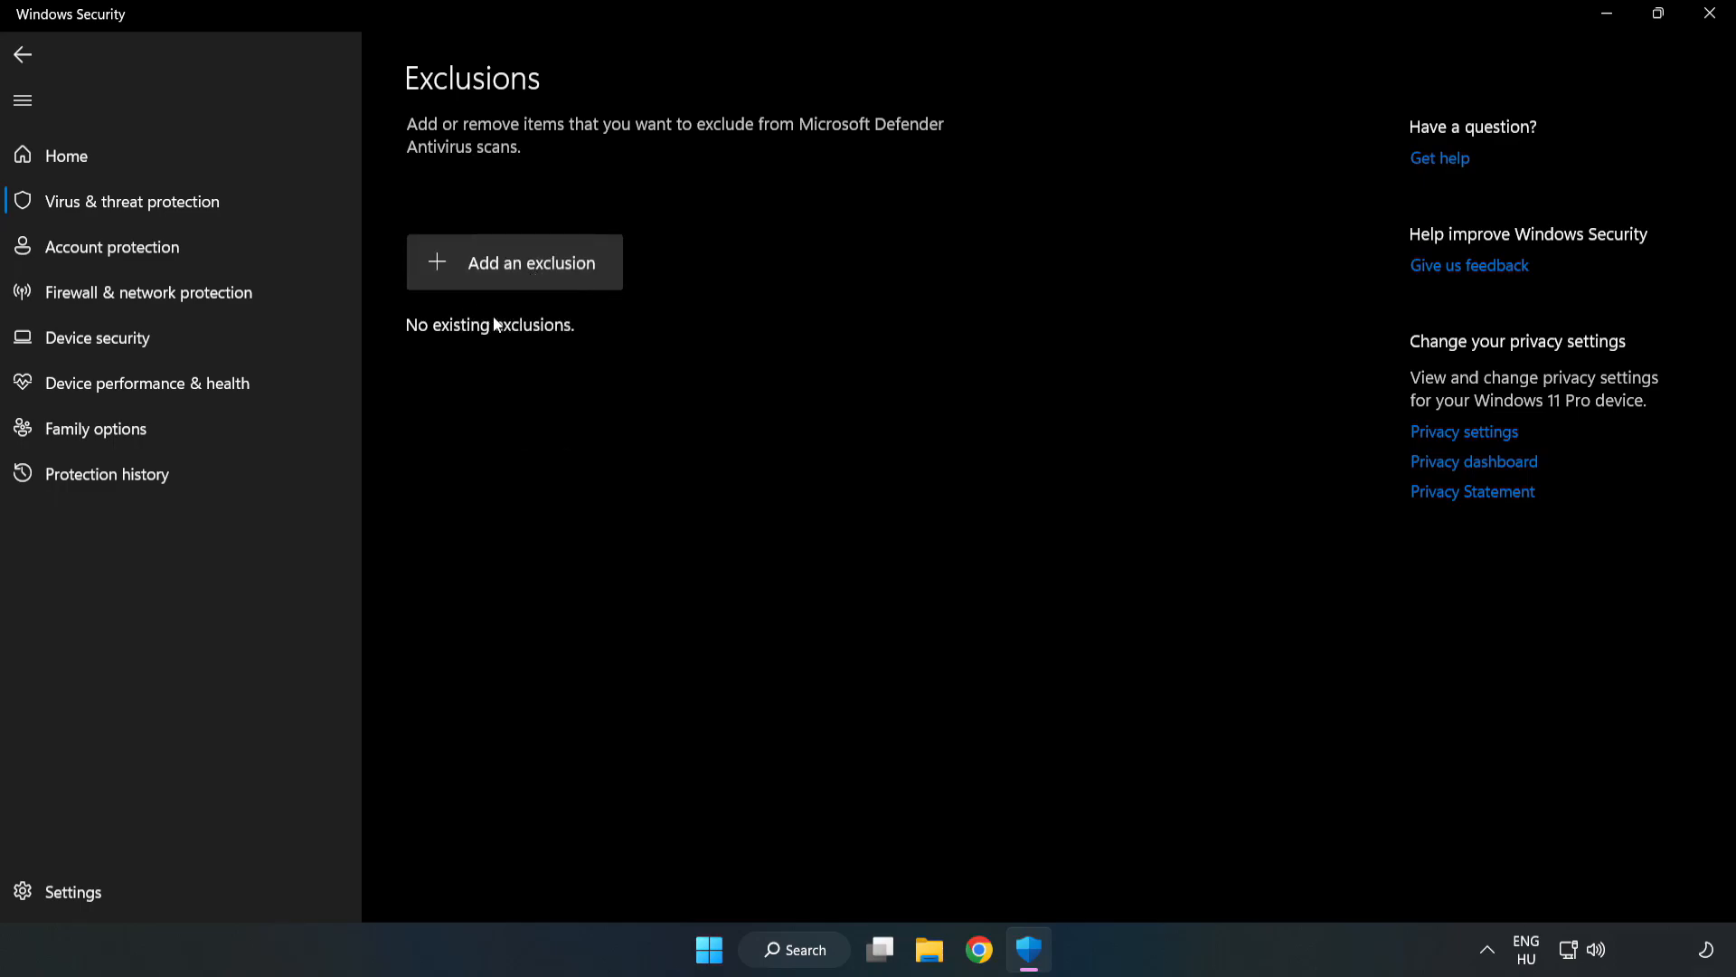
{"action": "left_click", "coordinate": [513, 262]}
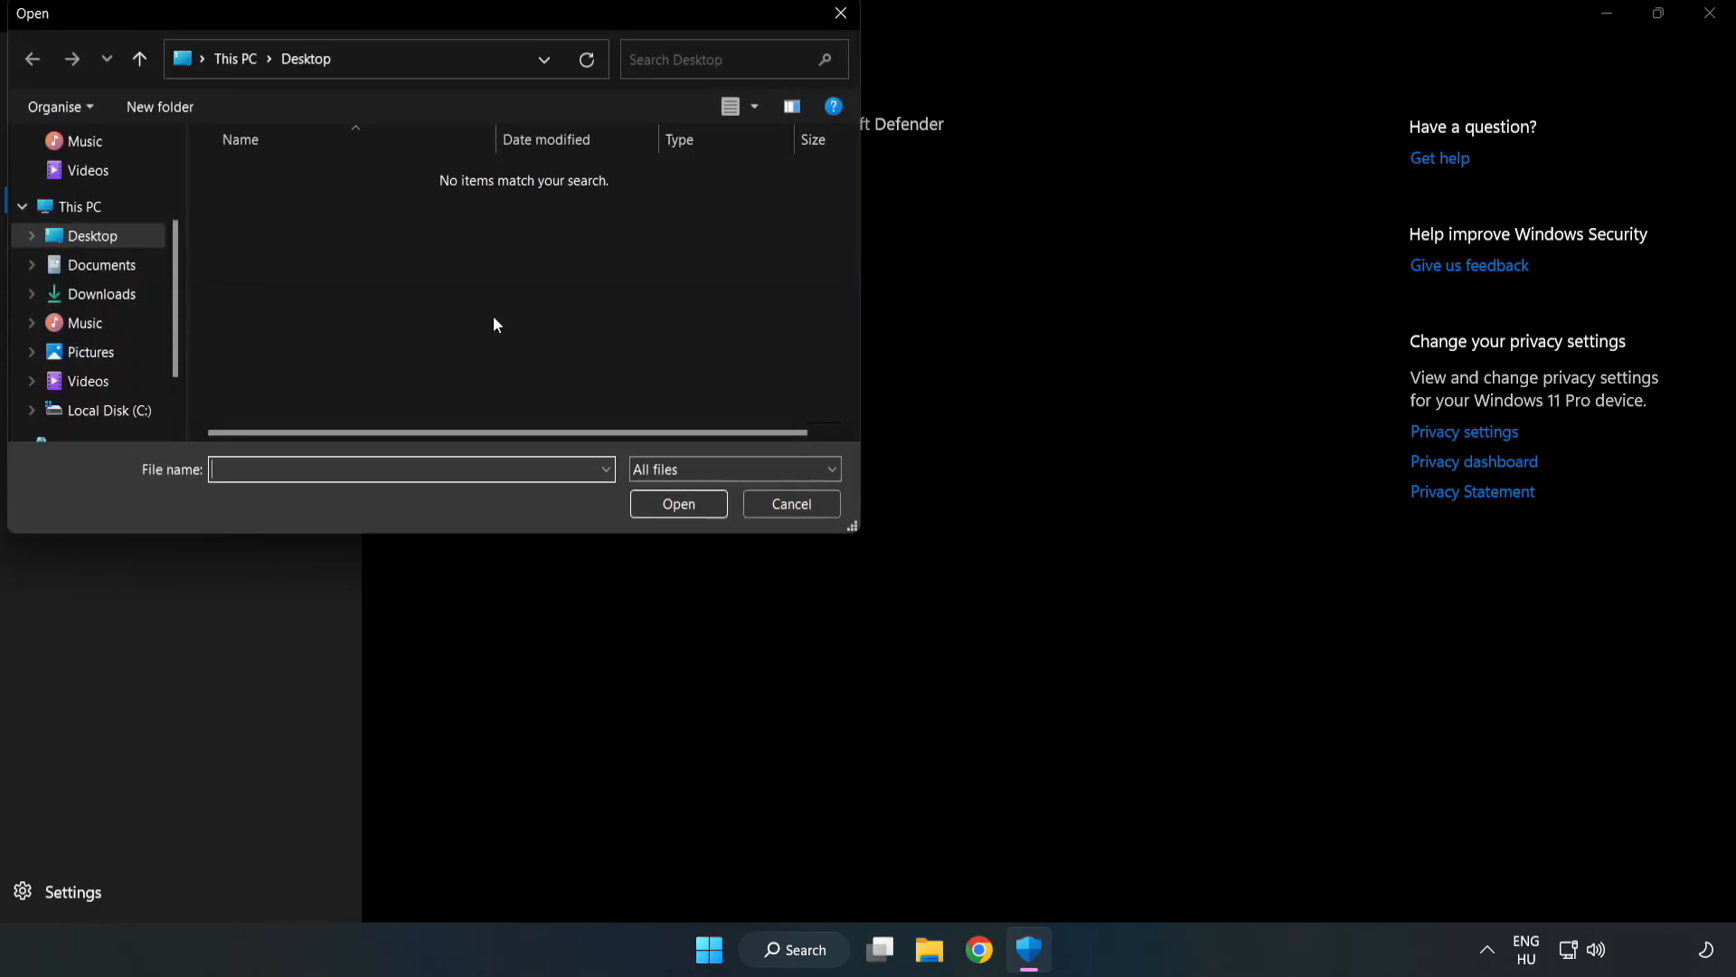
{"action": "mouse_move", "coordinate": [474, 83]}
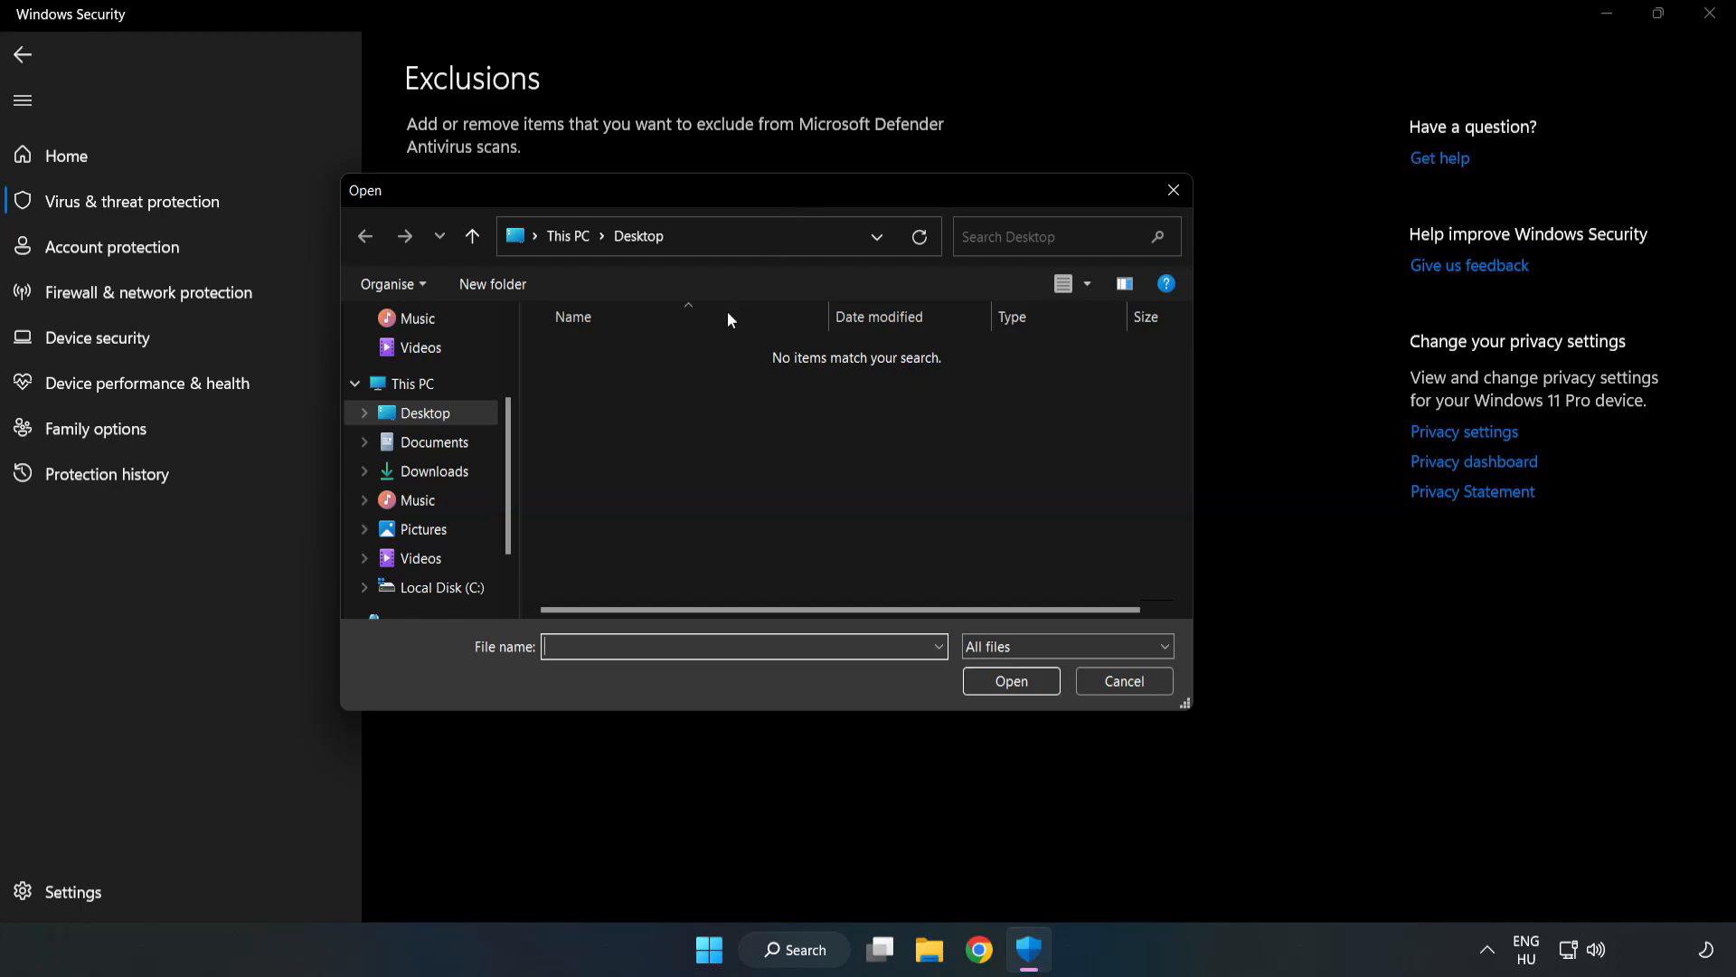
{"action": "left_click", "coordinate": [440, 586]}
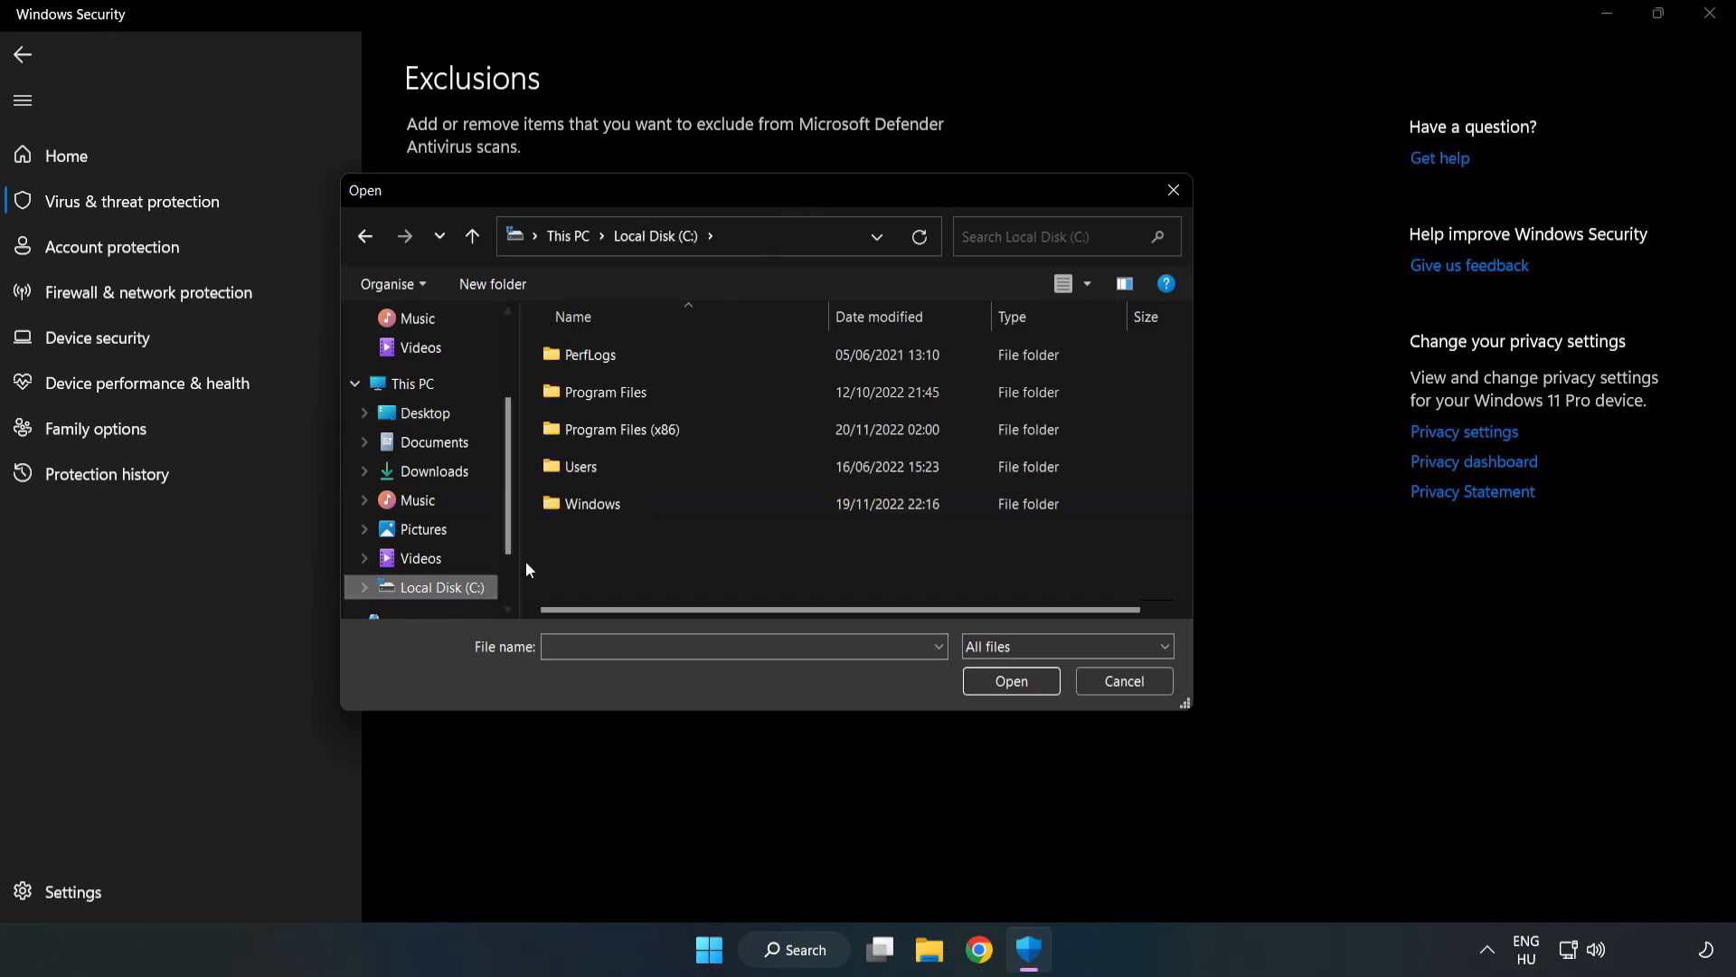
{"action": "double_click", "coordinate": [622, 431]}
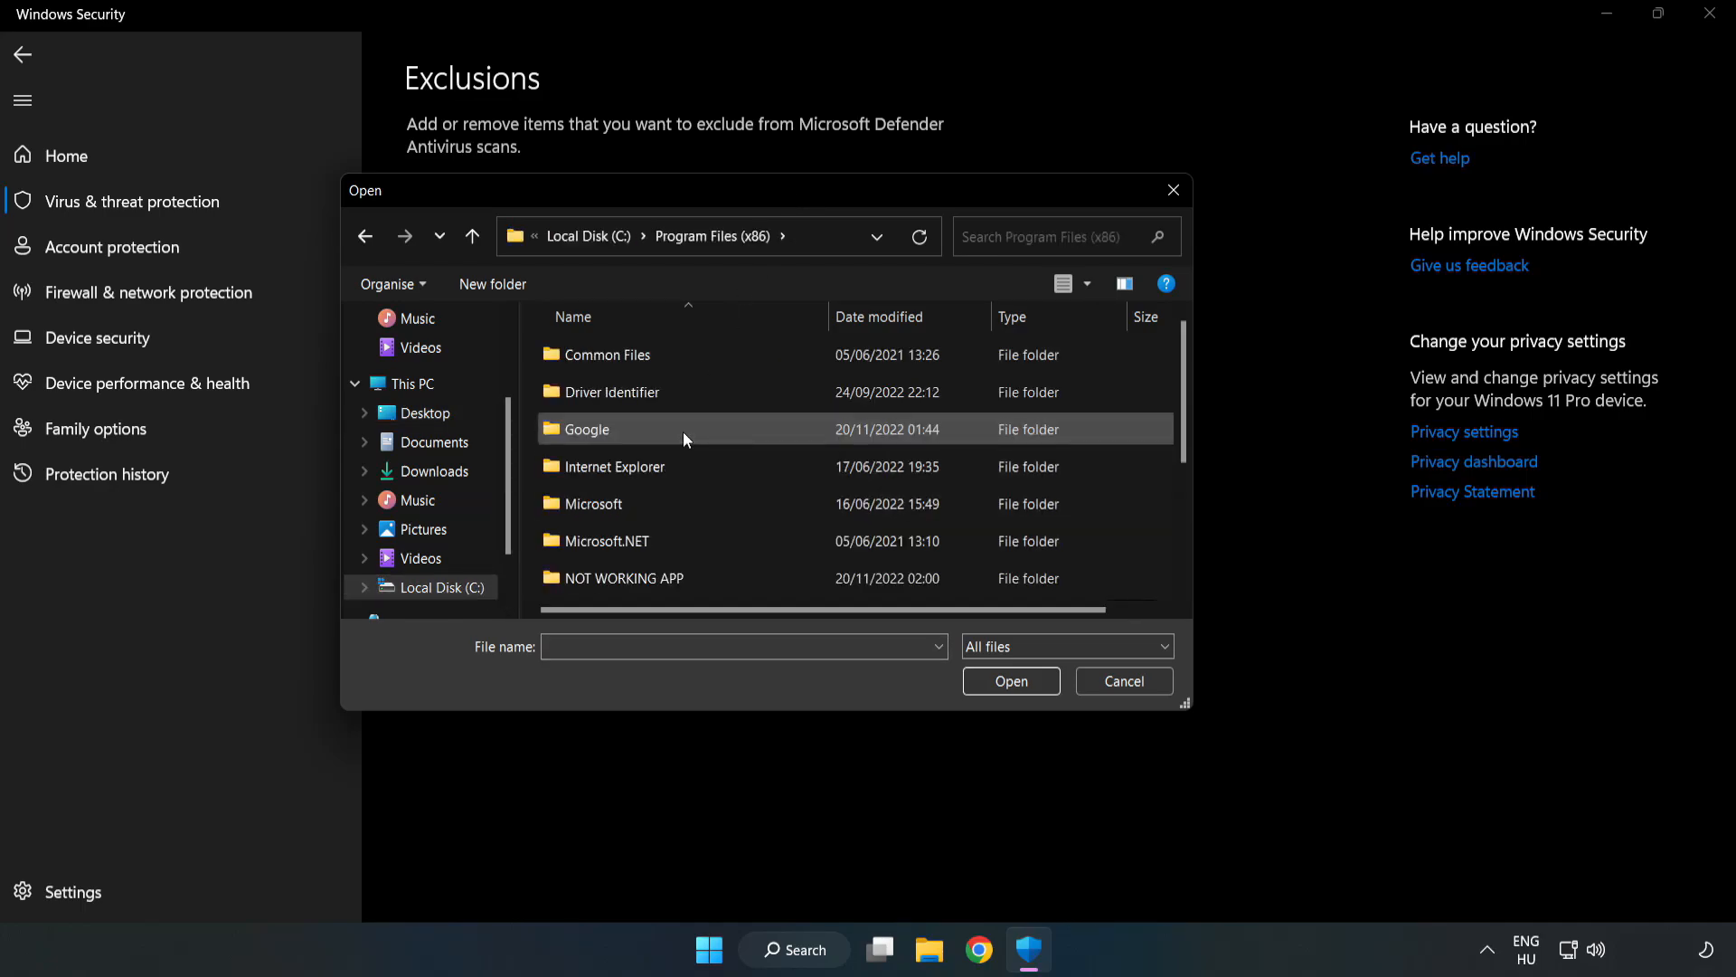
{"action": "double_click", "coordinate": [624, 578]}
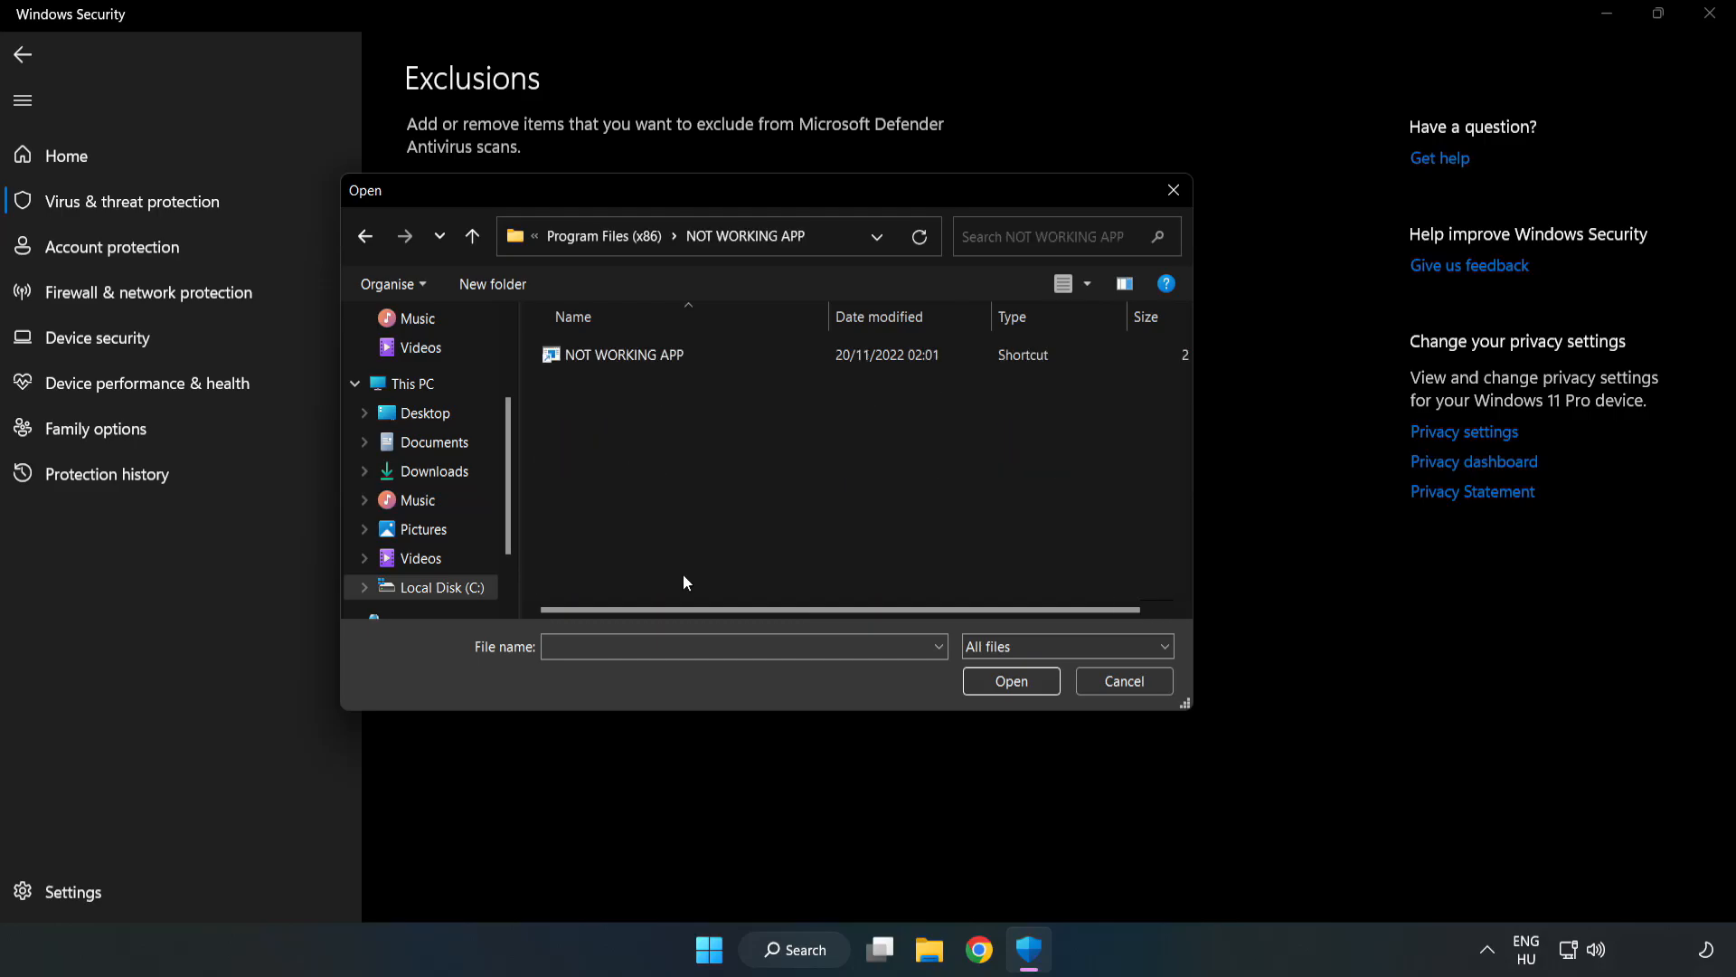
{"action": "left_click", "coordinate": [624, 355]}
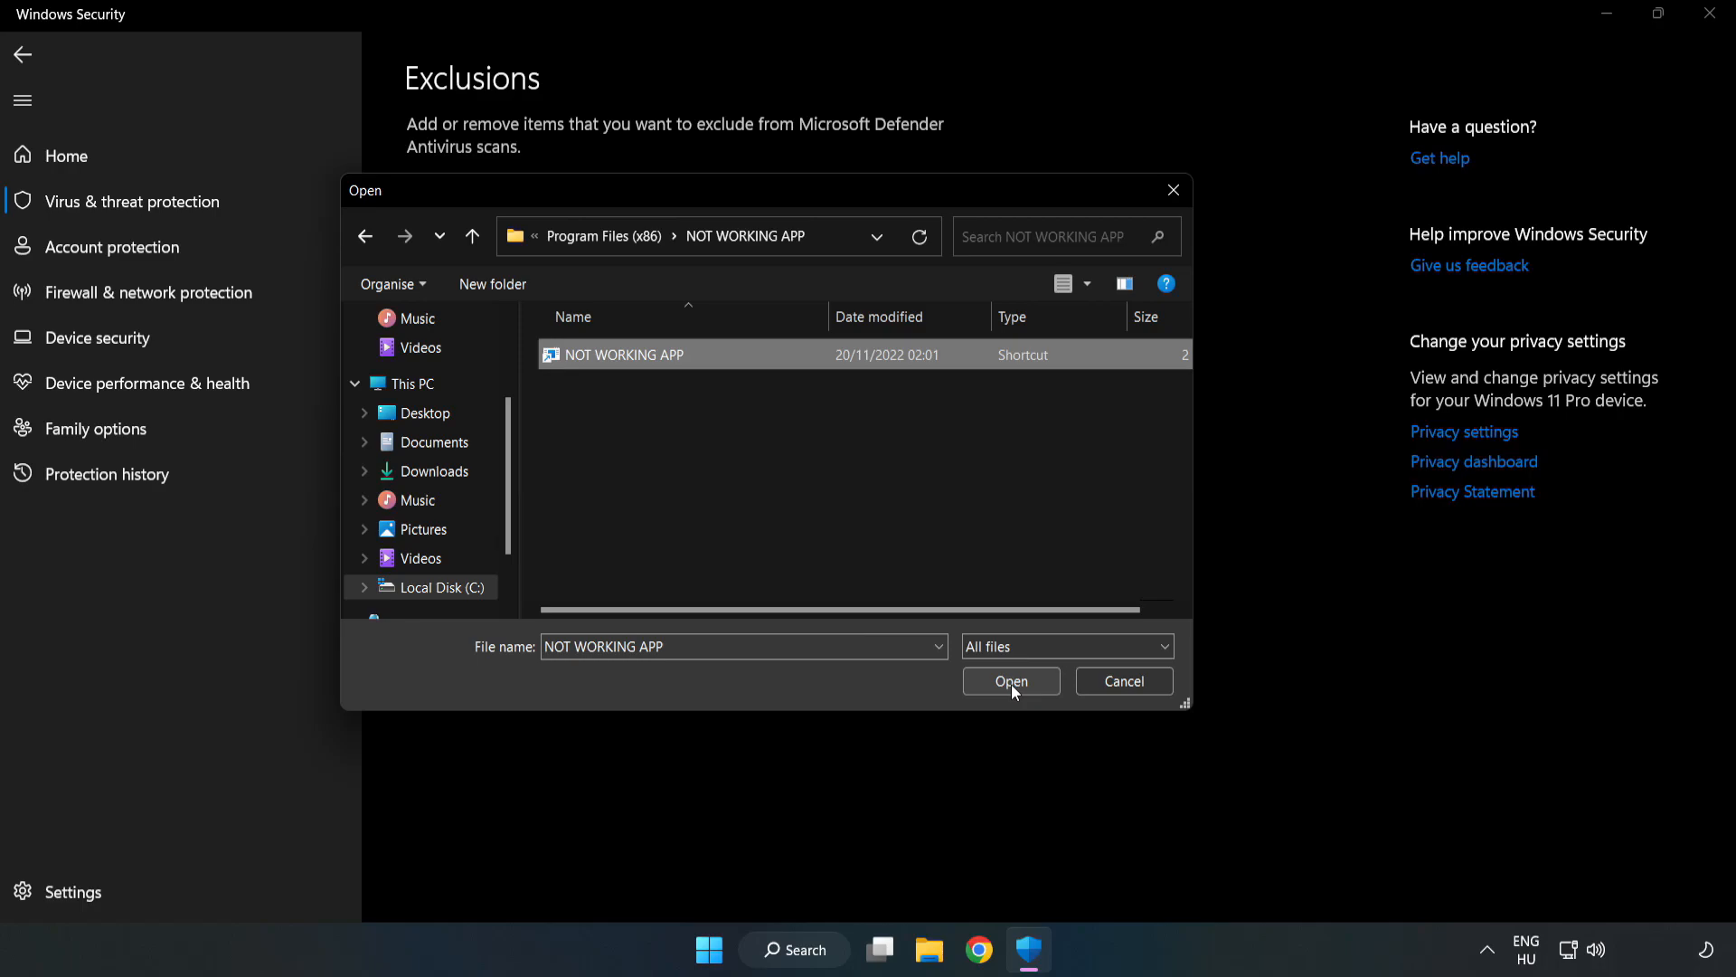
{"action": "left_click", "coordinate": [1011, 680]}
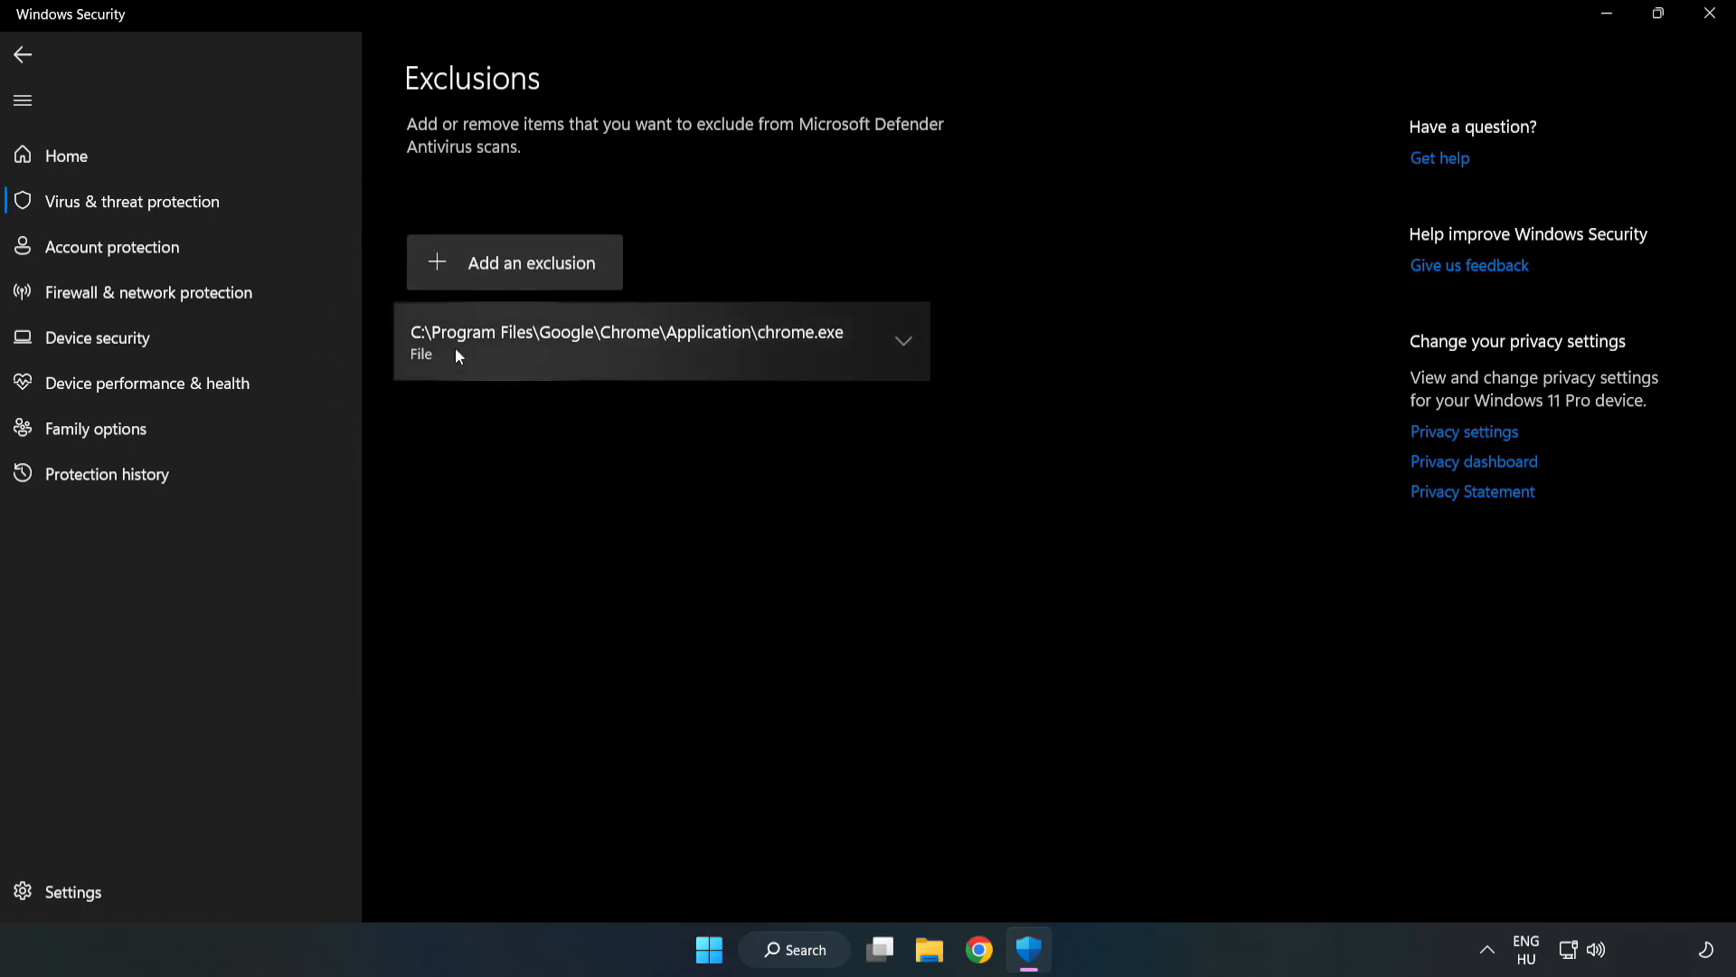
{"action": "mouse_move", "coordinate": [975, 496]}
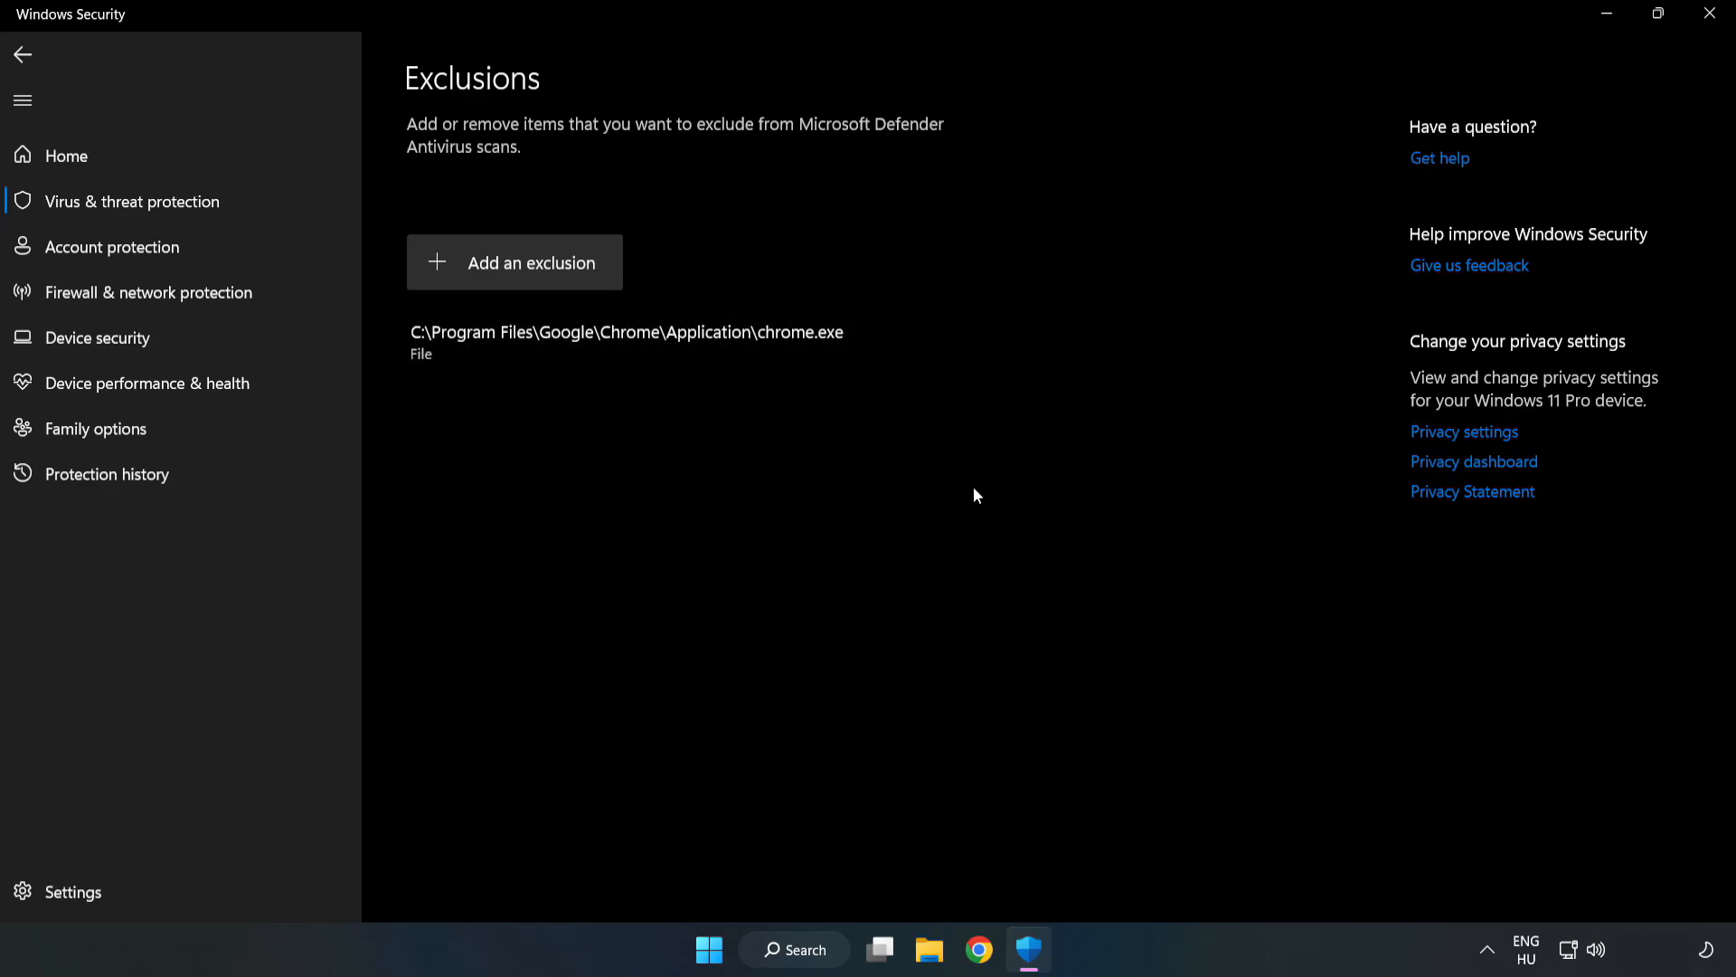
{"action": "mouse_move", "coordinate": [1710, 15]}
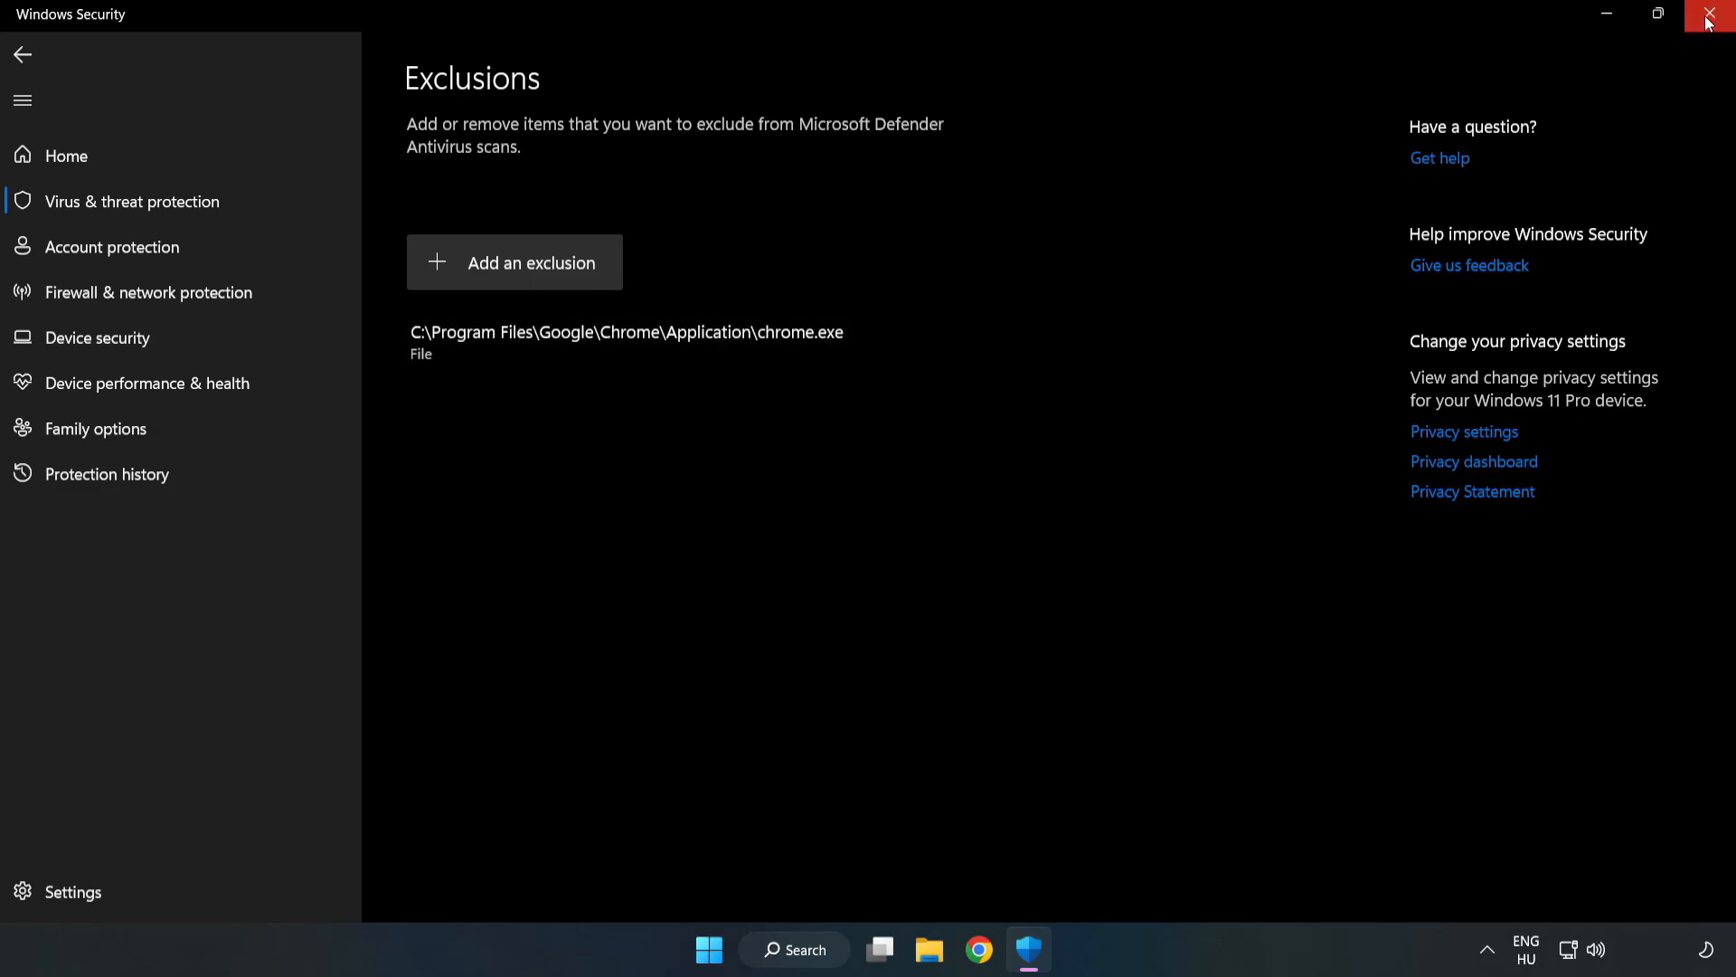
{"action": "mouse_move", "coordinate": [1711, 19]}
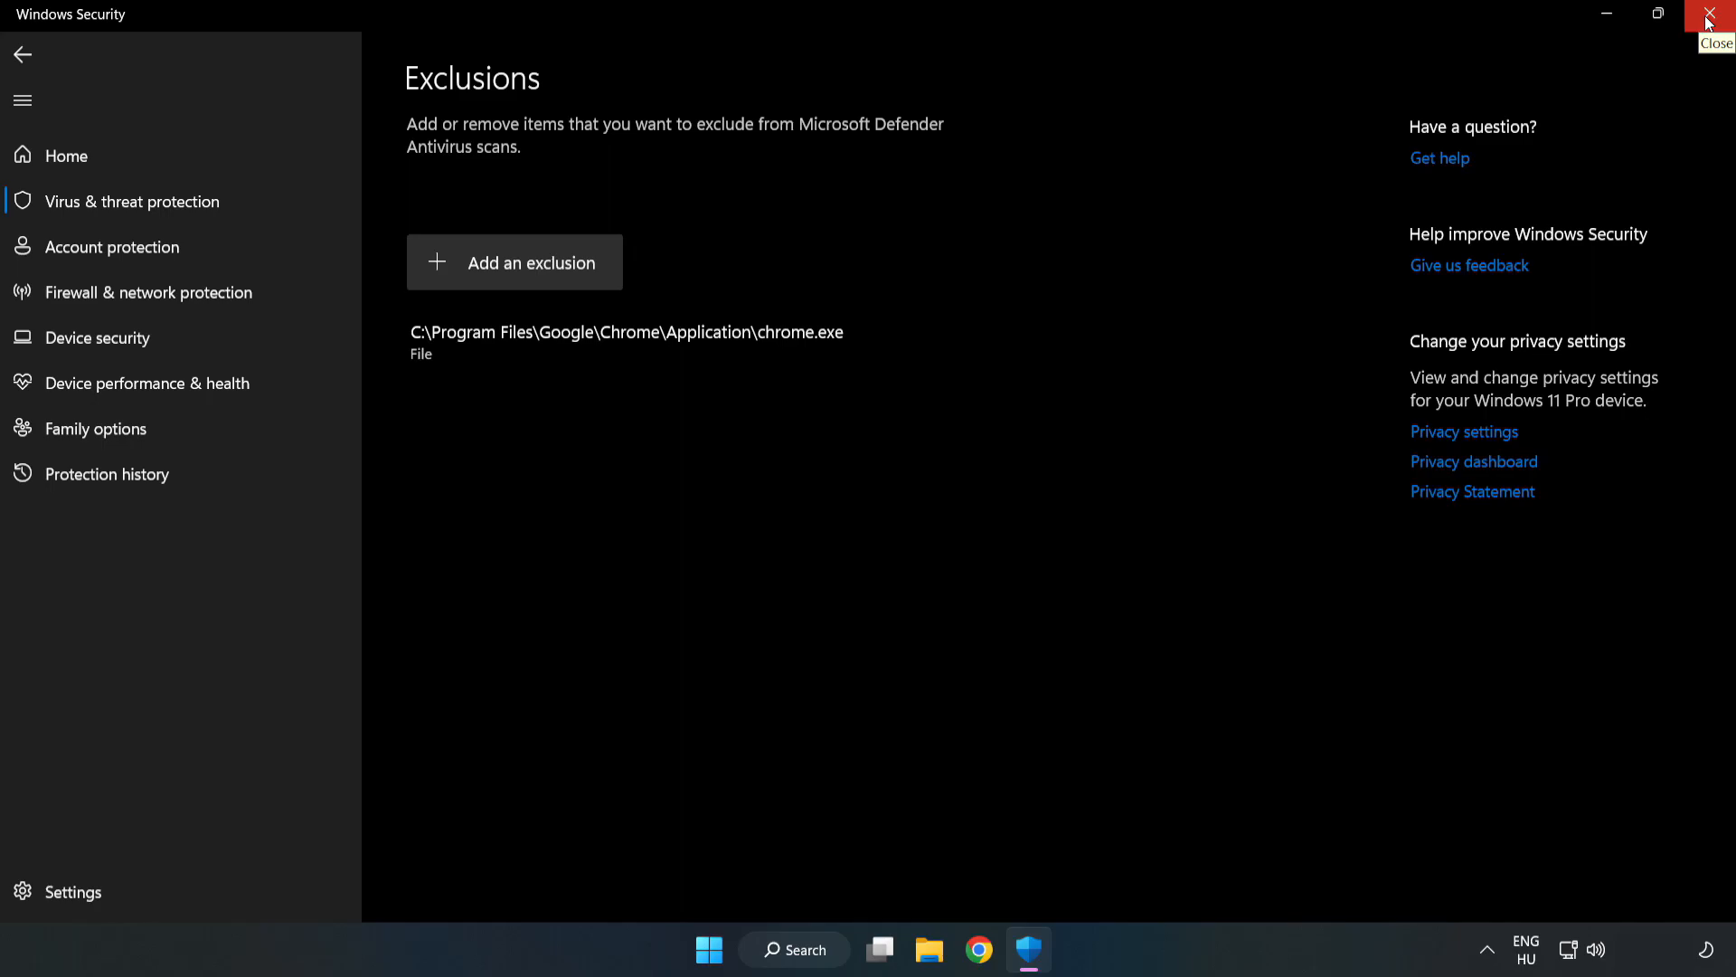
Close Windows Security, returning to the desktop
{"action": "left_click", "coordinate": [1707, 14]}
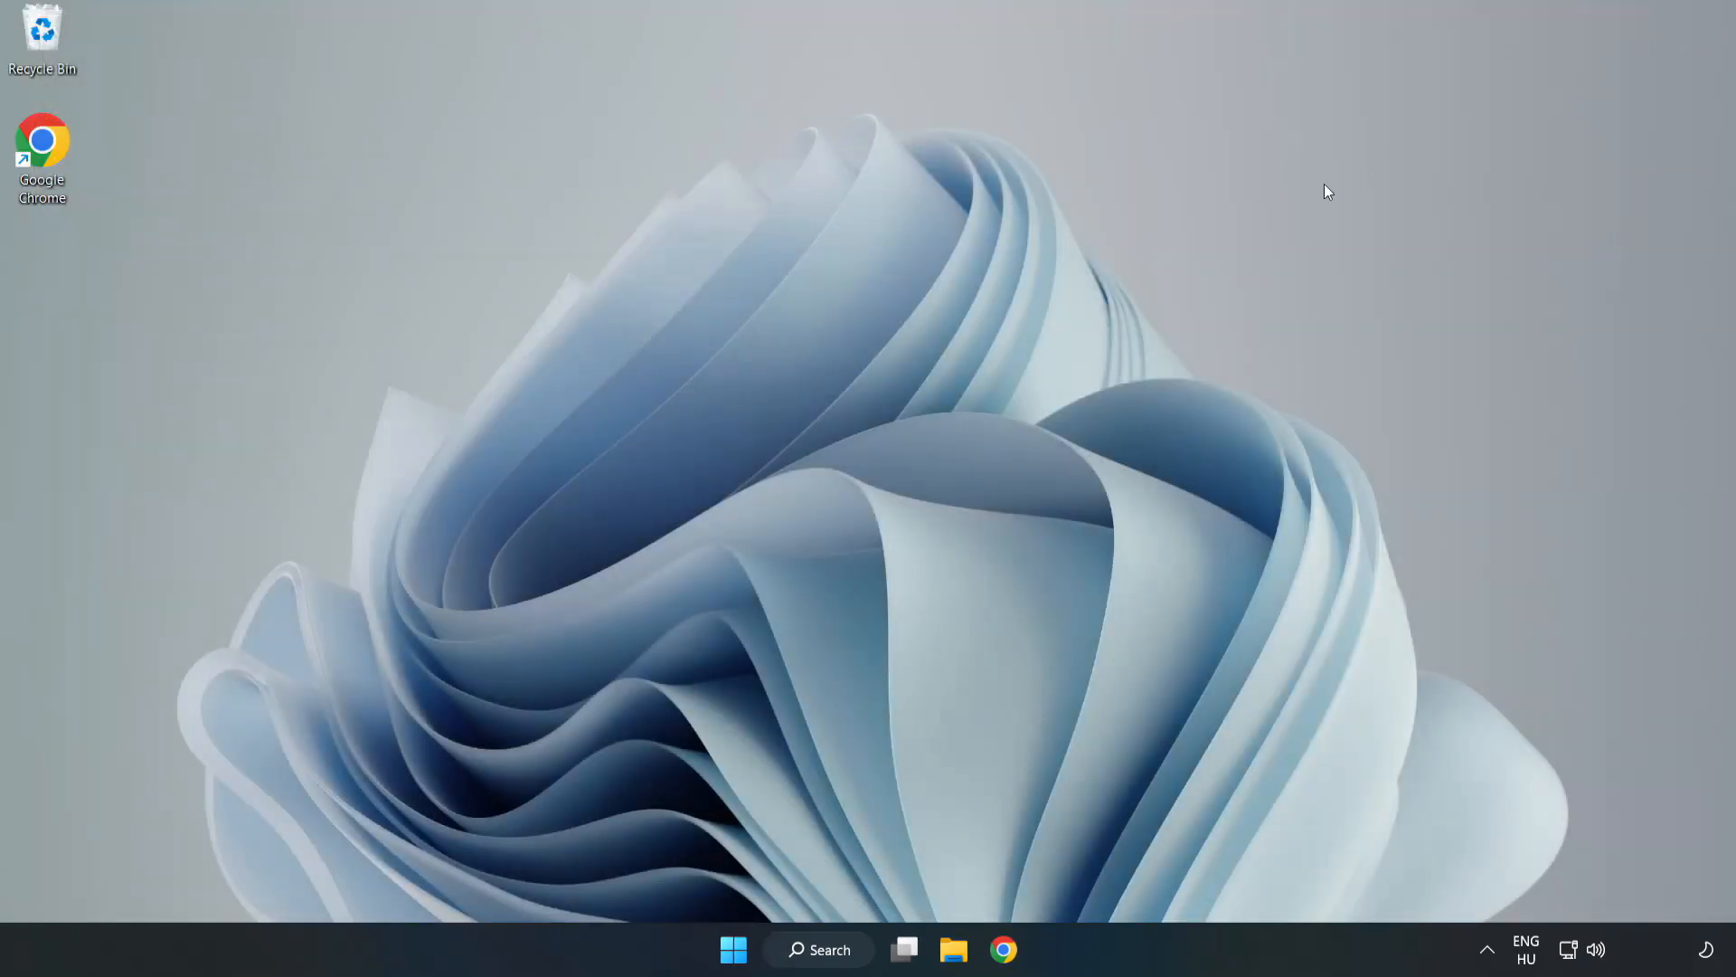